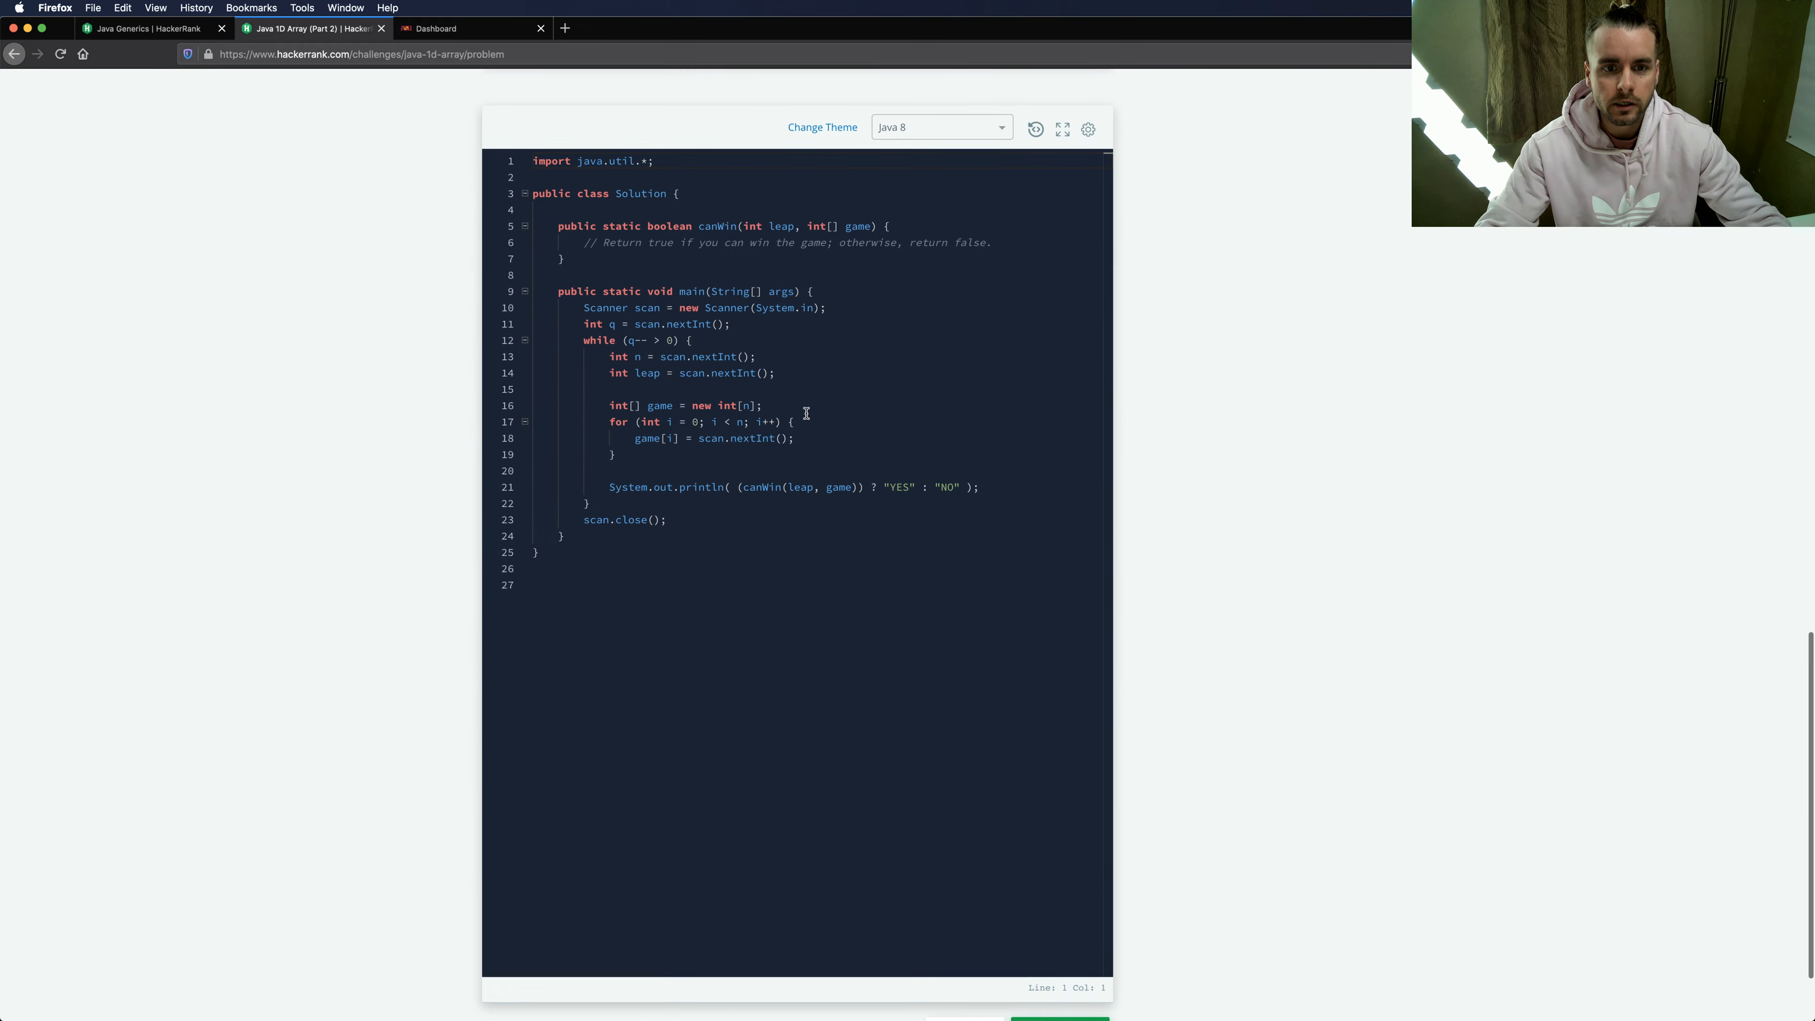
- Scroll the problem page so the Java 1D Array (Part 2) statement sits above the starter code
{"action": "scroll", "scroll_direction": "down", "scroll_amount": 3}
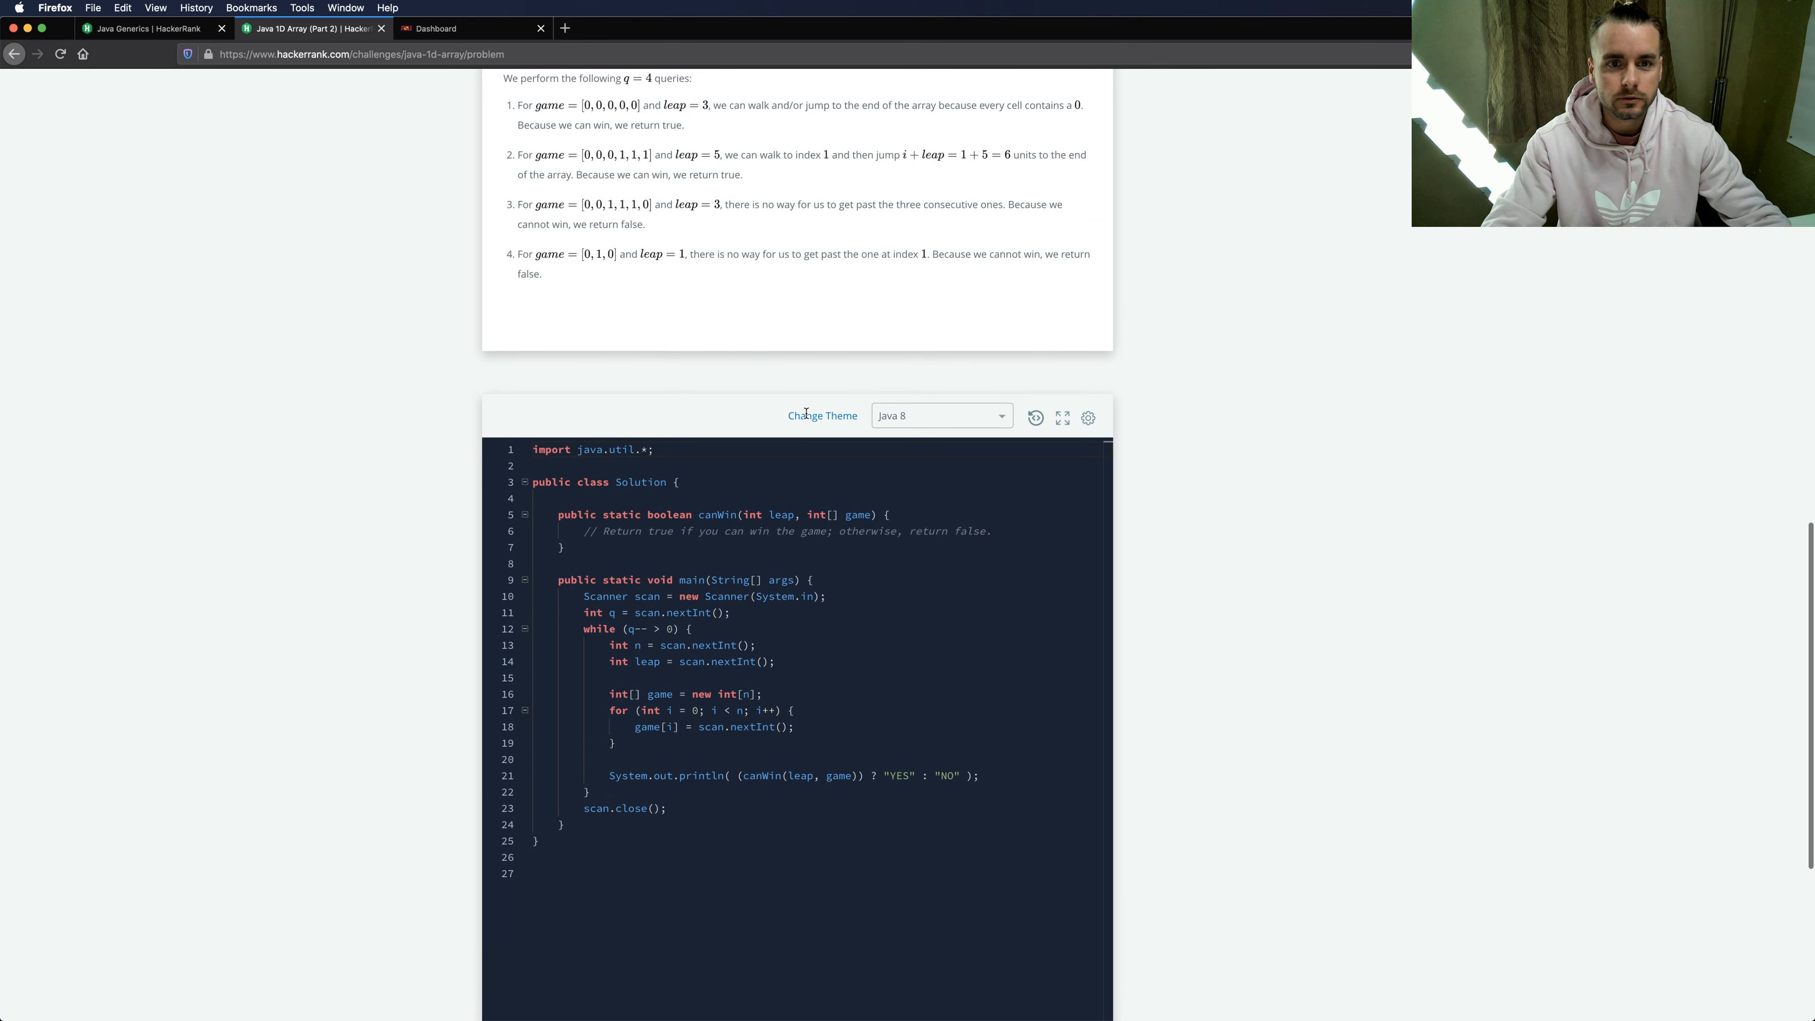
{"action": "scroll", "scroll_direction": "down", "scroll_amount": 3}
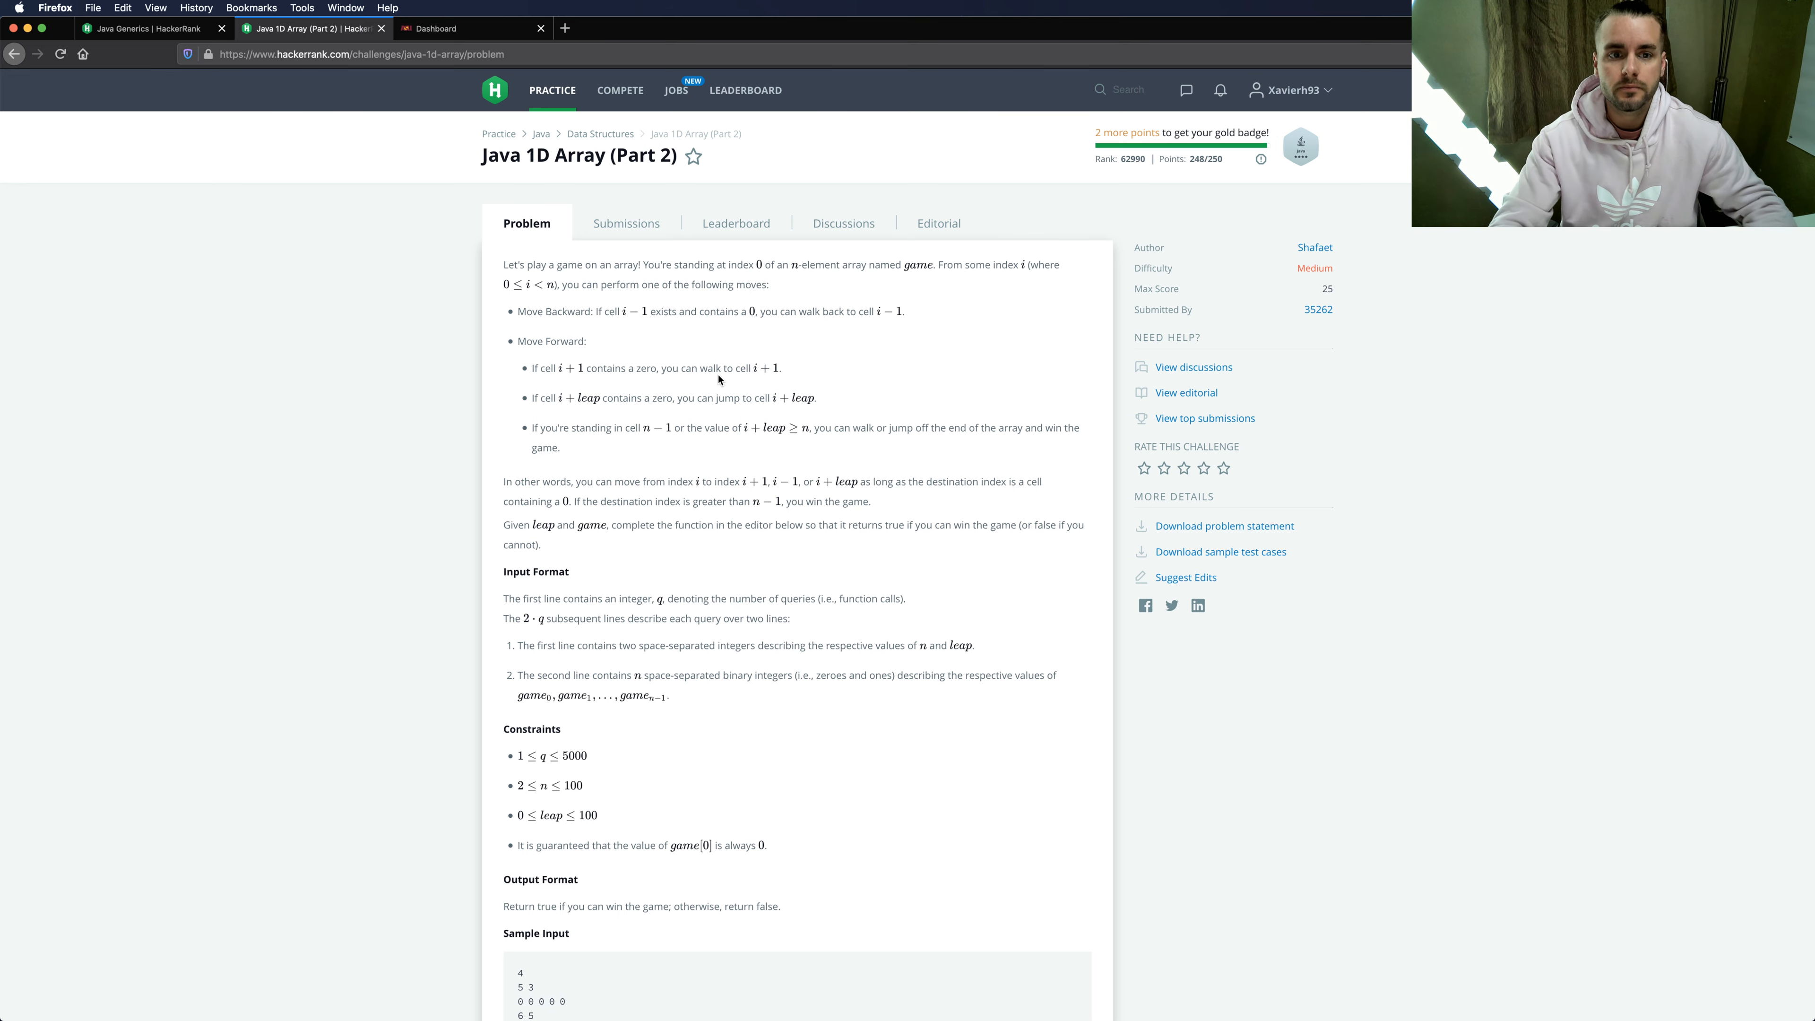
{"action": "mouse_move", "coordinate": [681, 329]}
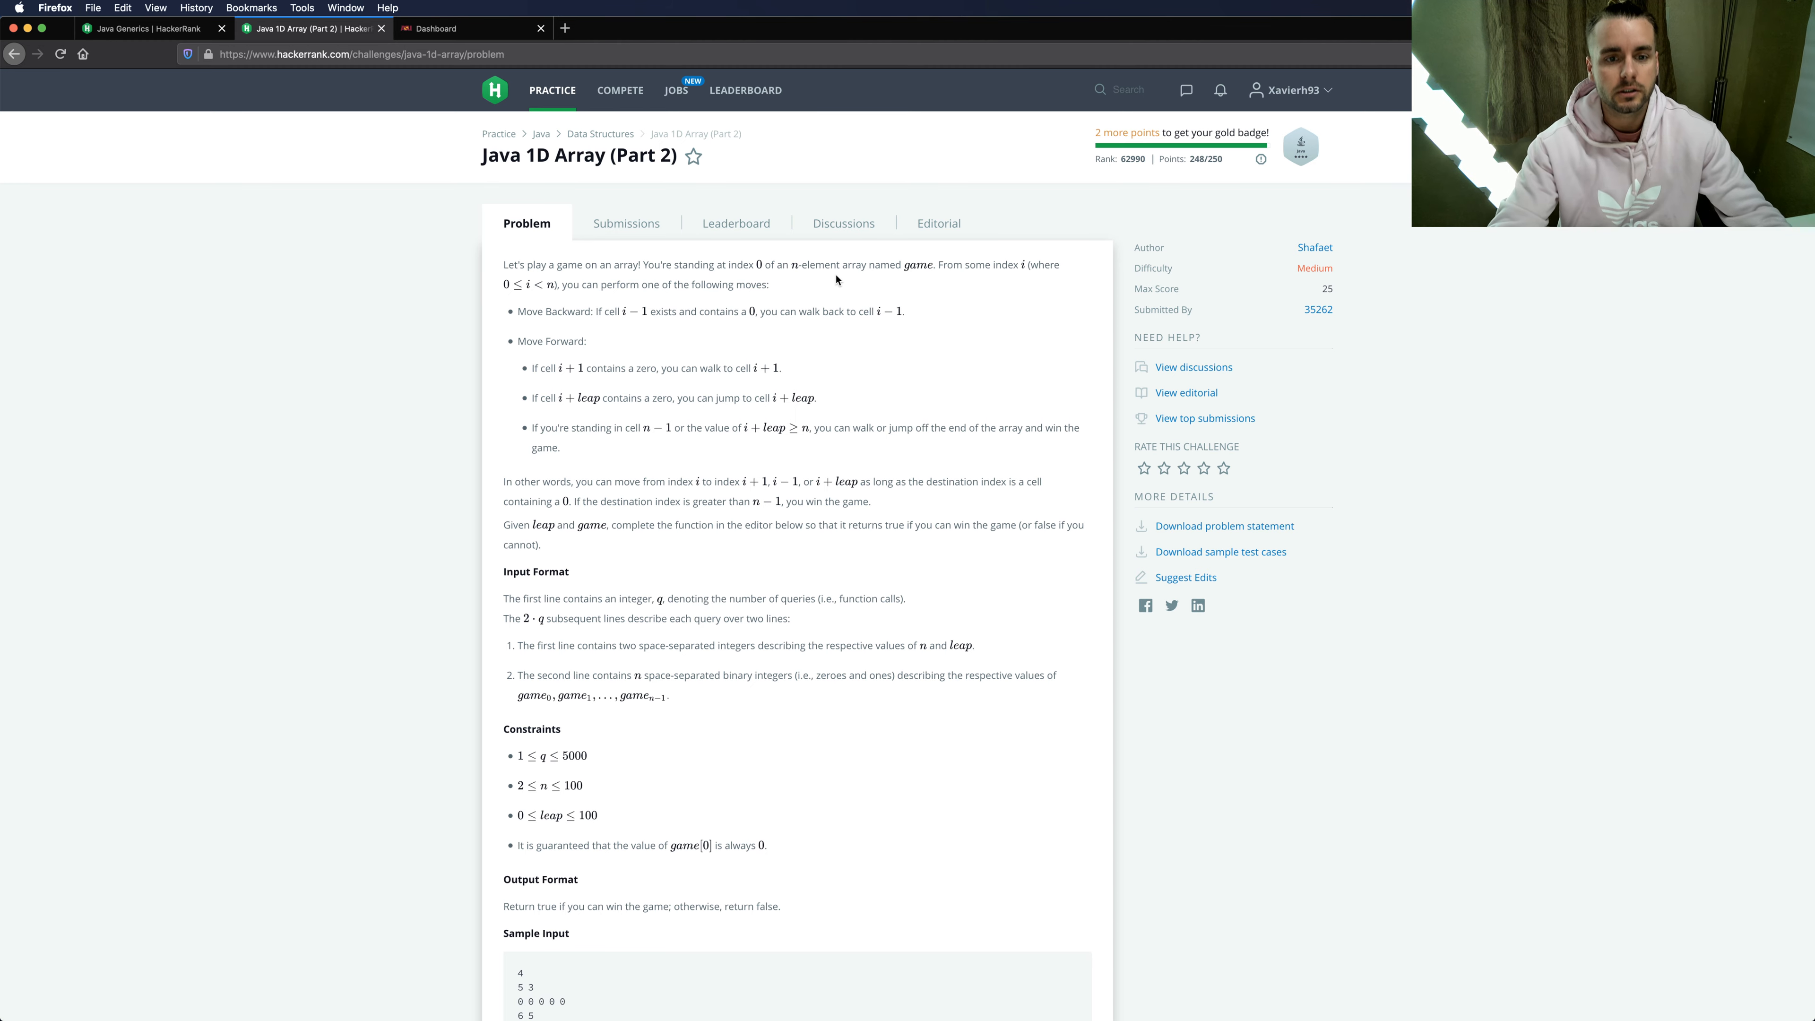
{"action": "mouse_move", "coordinate": [868, 413]}
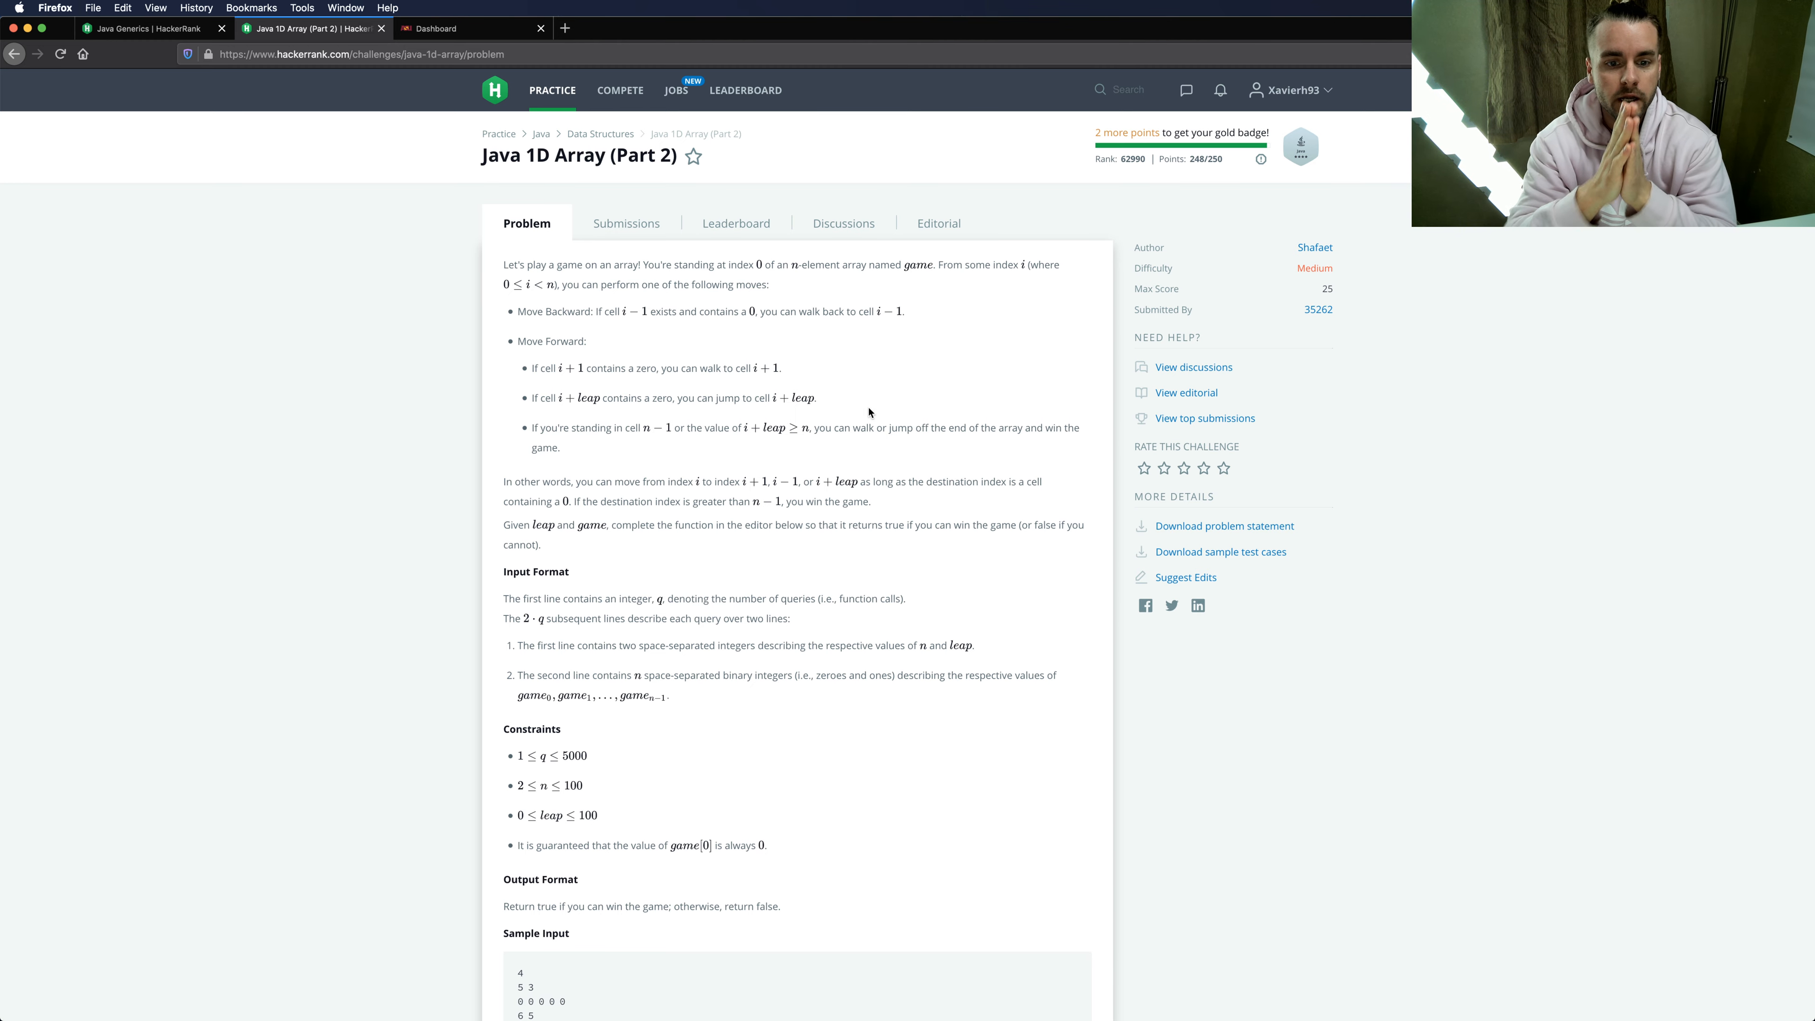
- Scroll to the Sample Input and Sample Output (YES, YES, NO, NO) sections
{"action": "scroll", "scroll_direction": "down", "scroll_amount": 3}
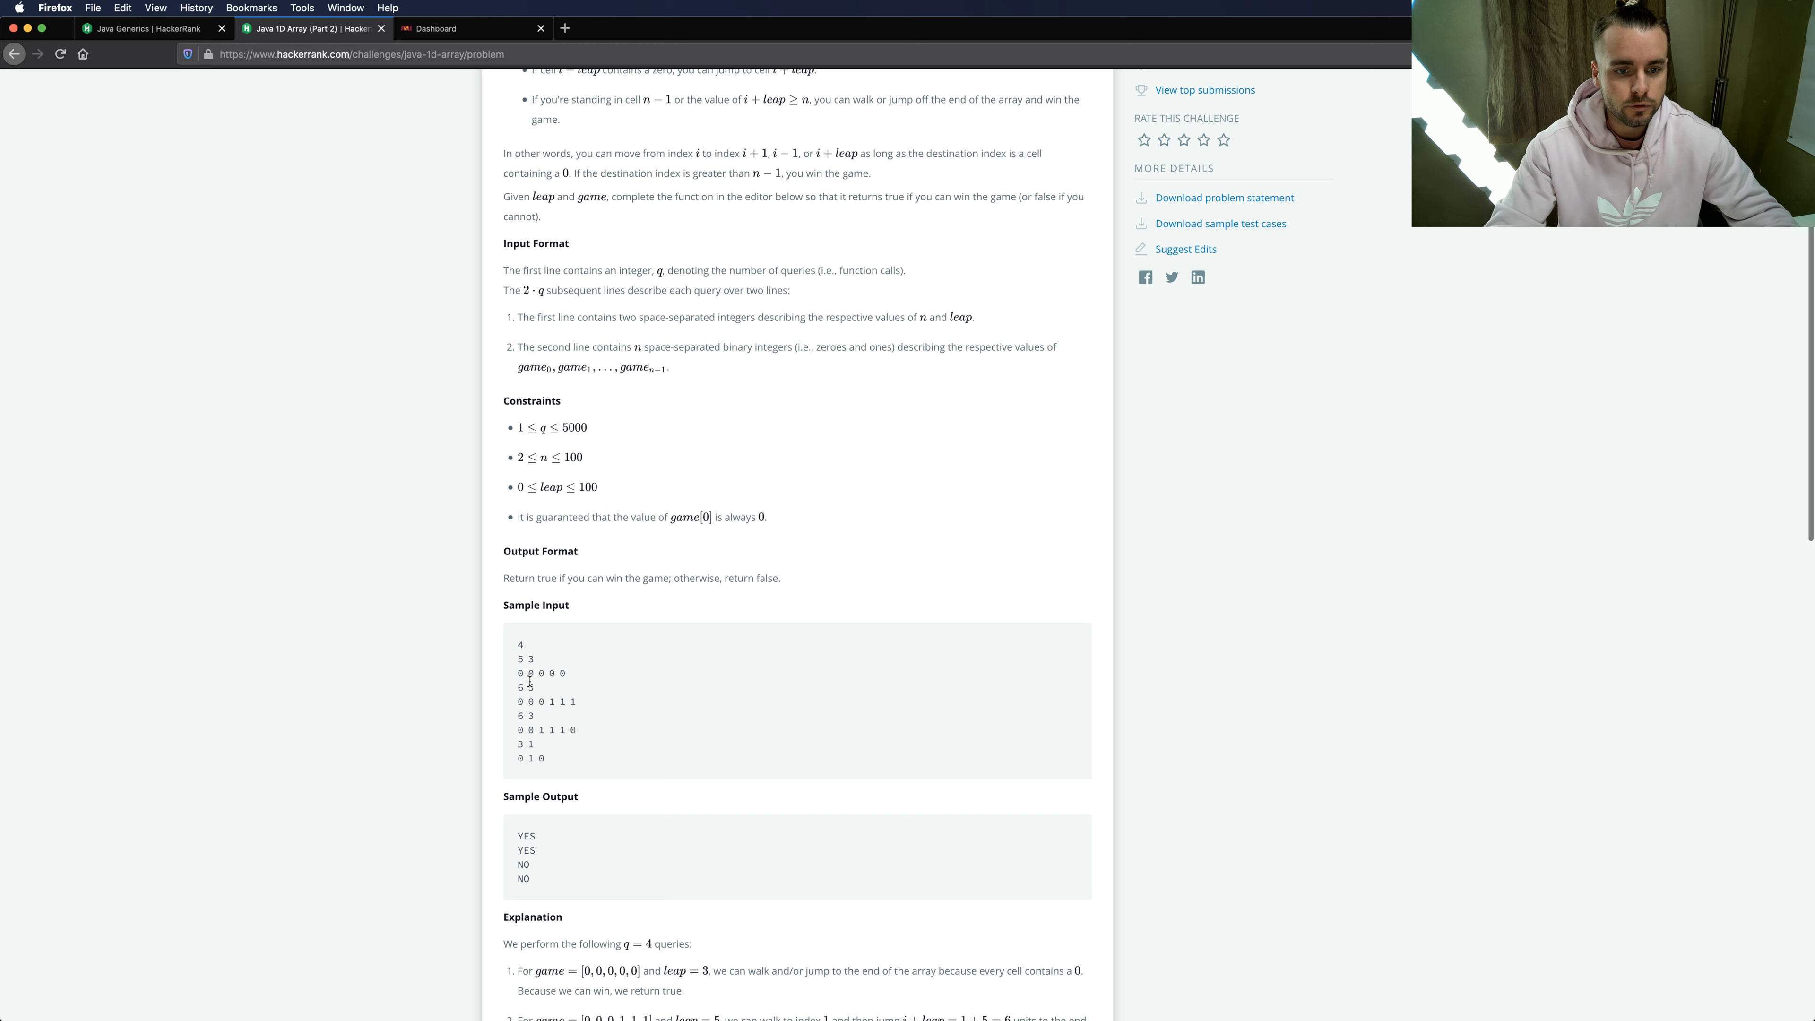
{"action": "mouse_move", "coordinate": [642, 575]}
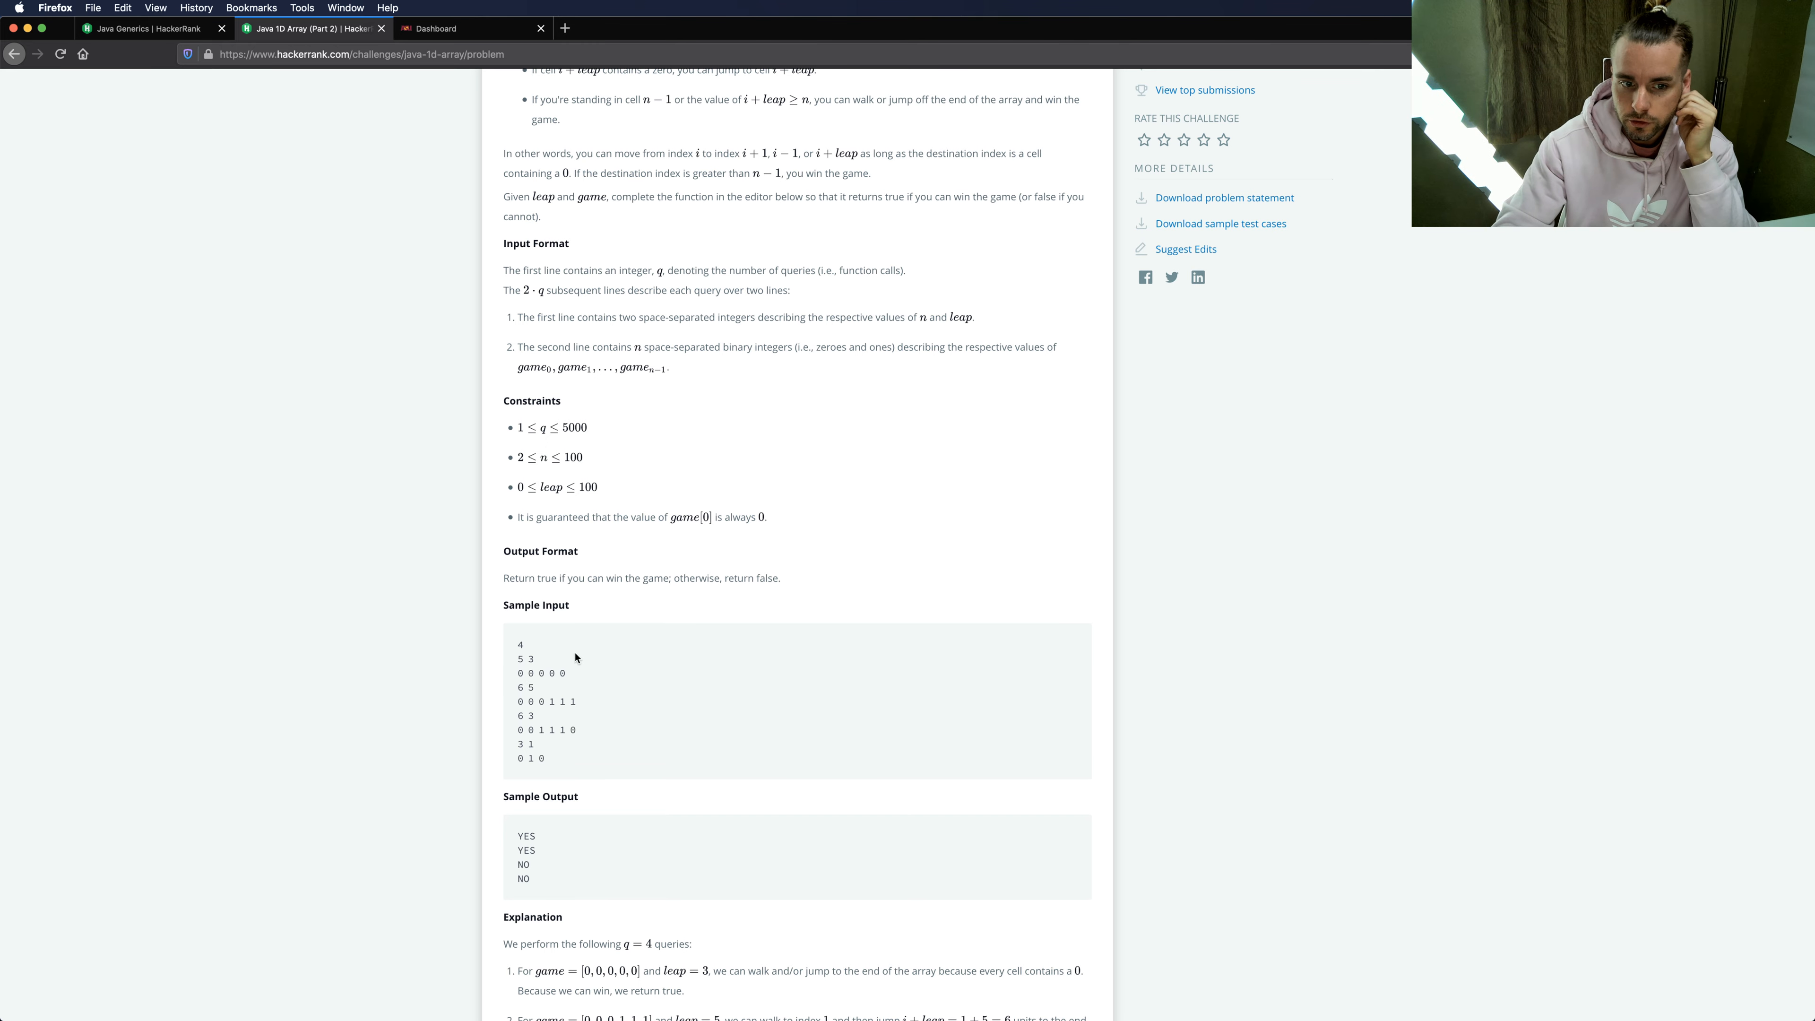
{"action": "mouse_move", "coordinate": [584, 677]}
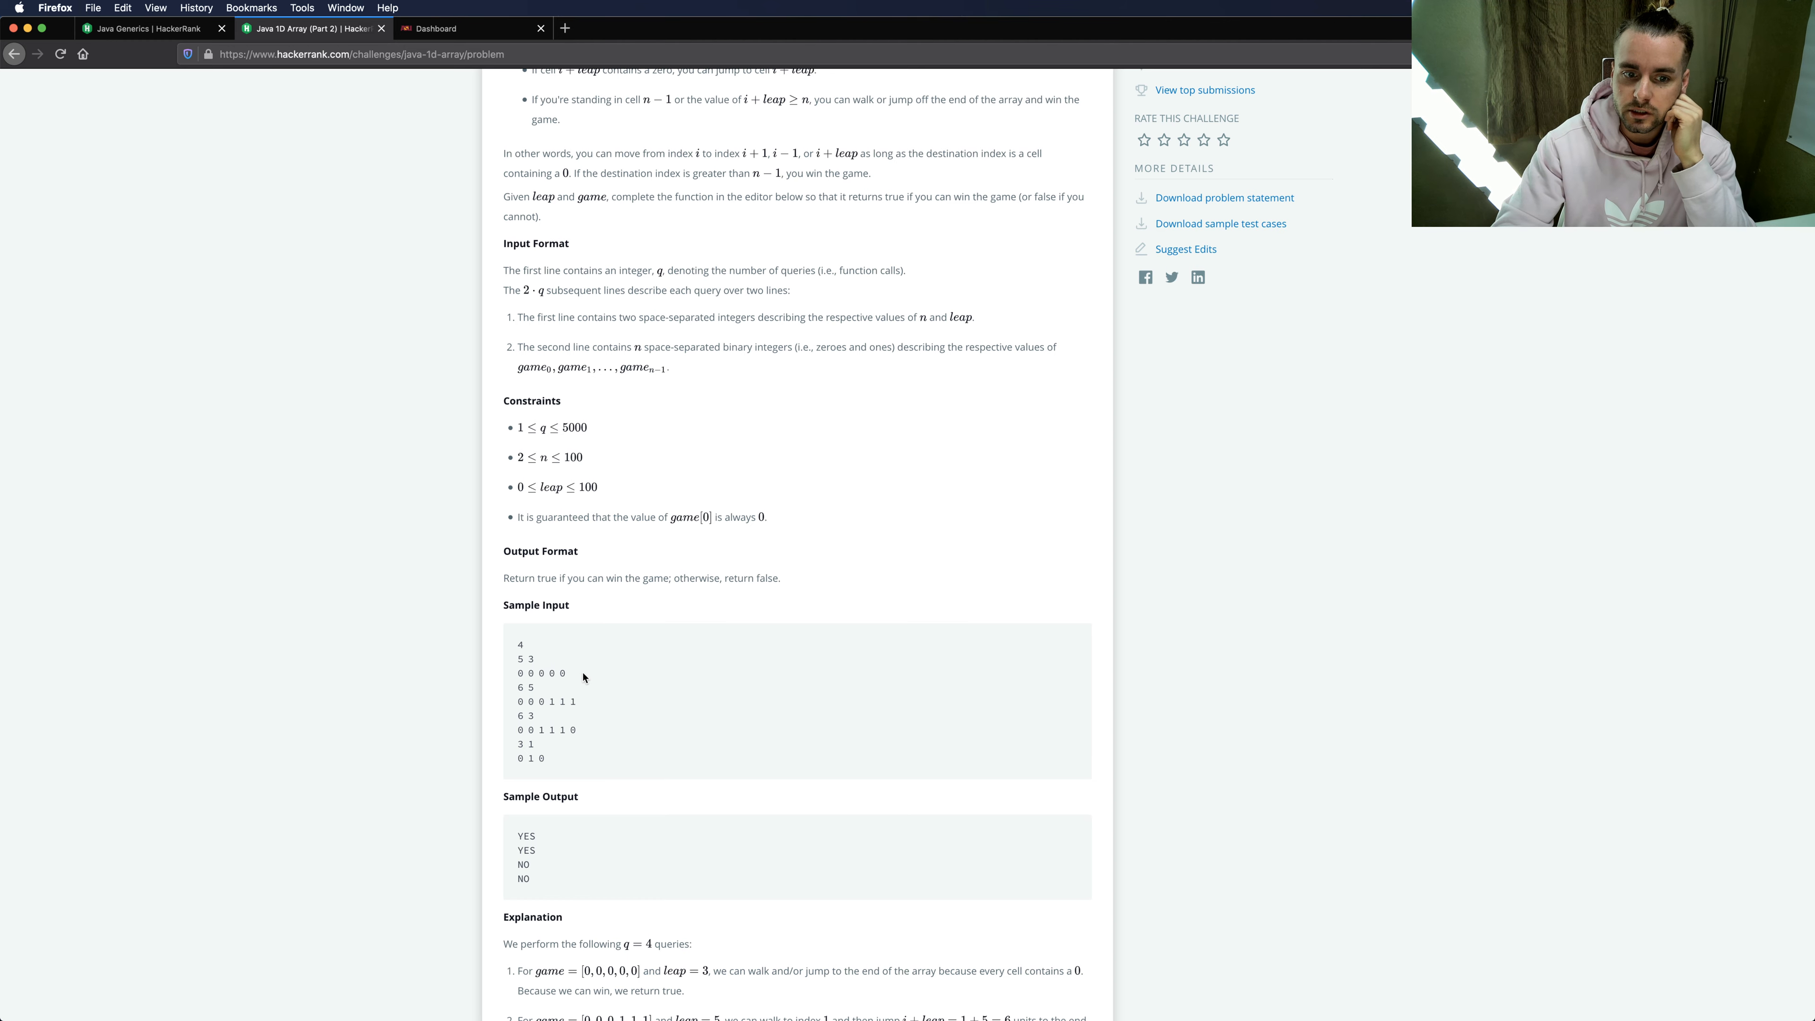
{"action": "mouse_move", "coordinate": [571, 675]}
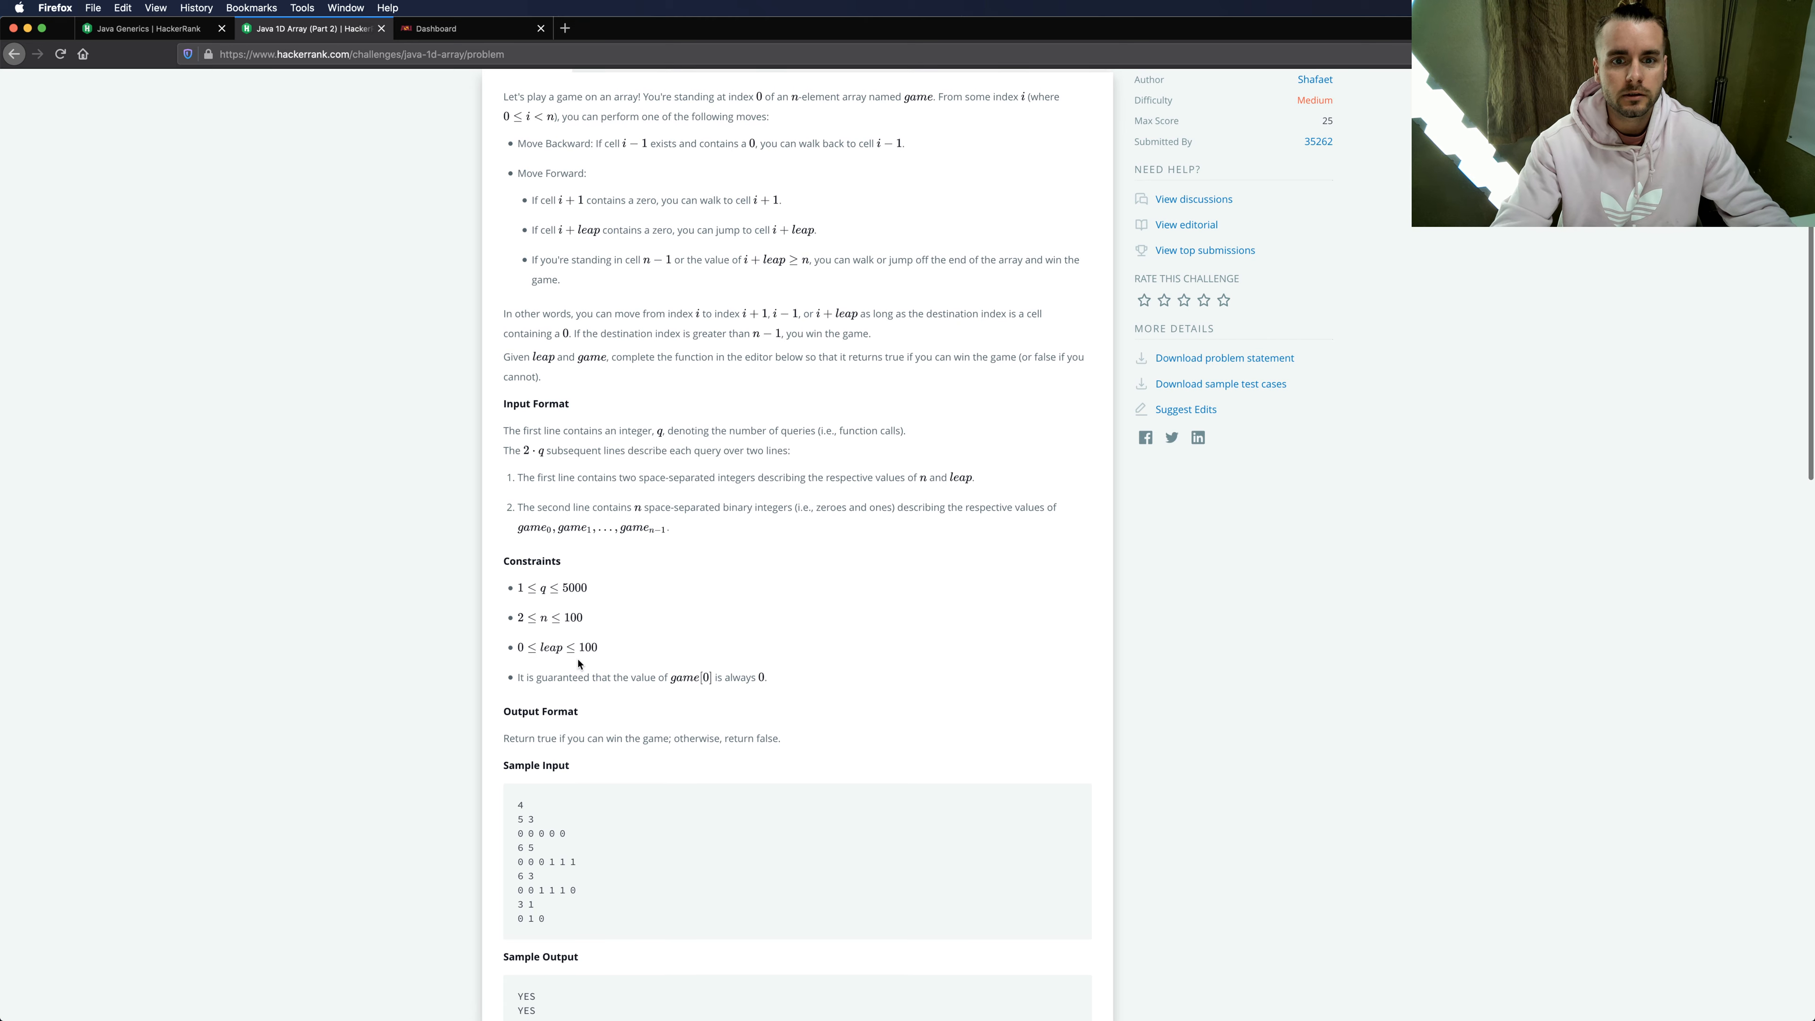
{"action": "mouse_move", "coordinate": [692, 299]}
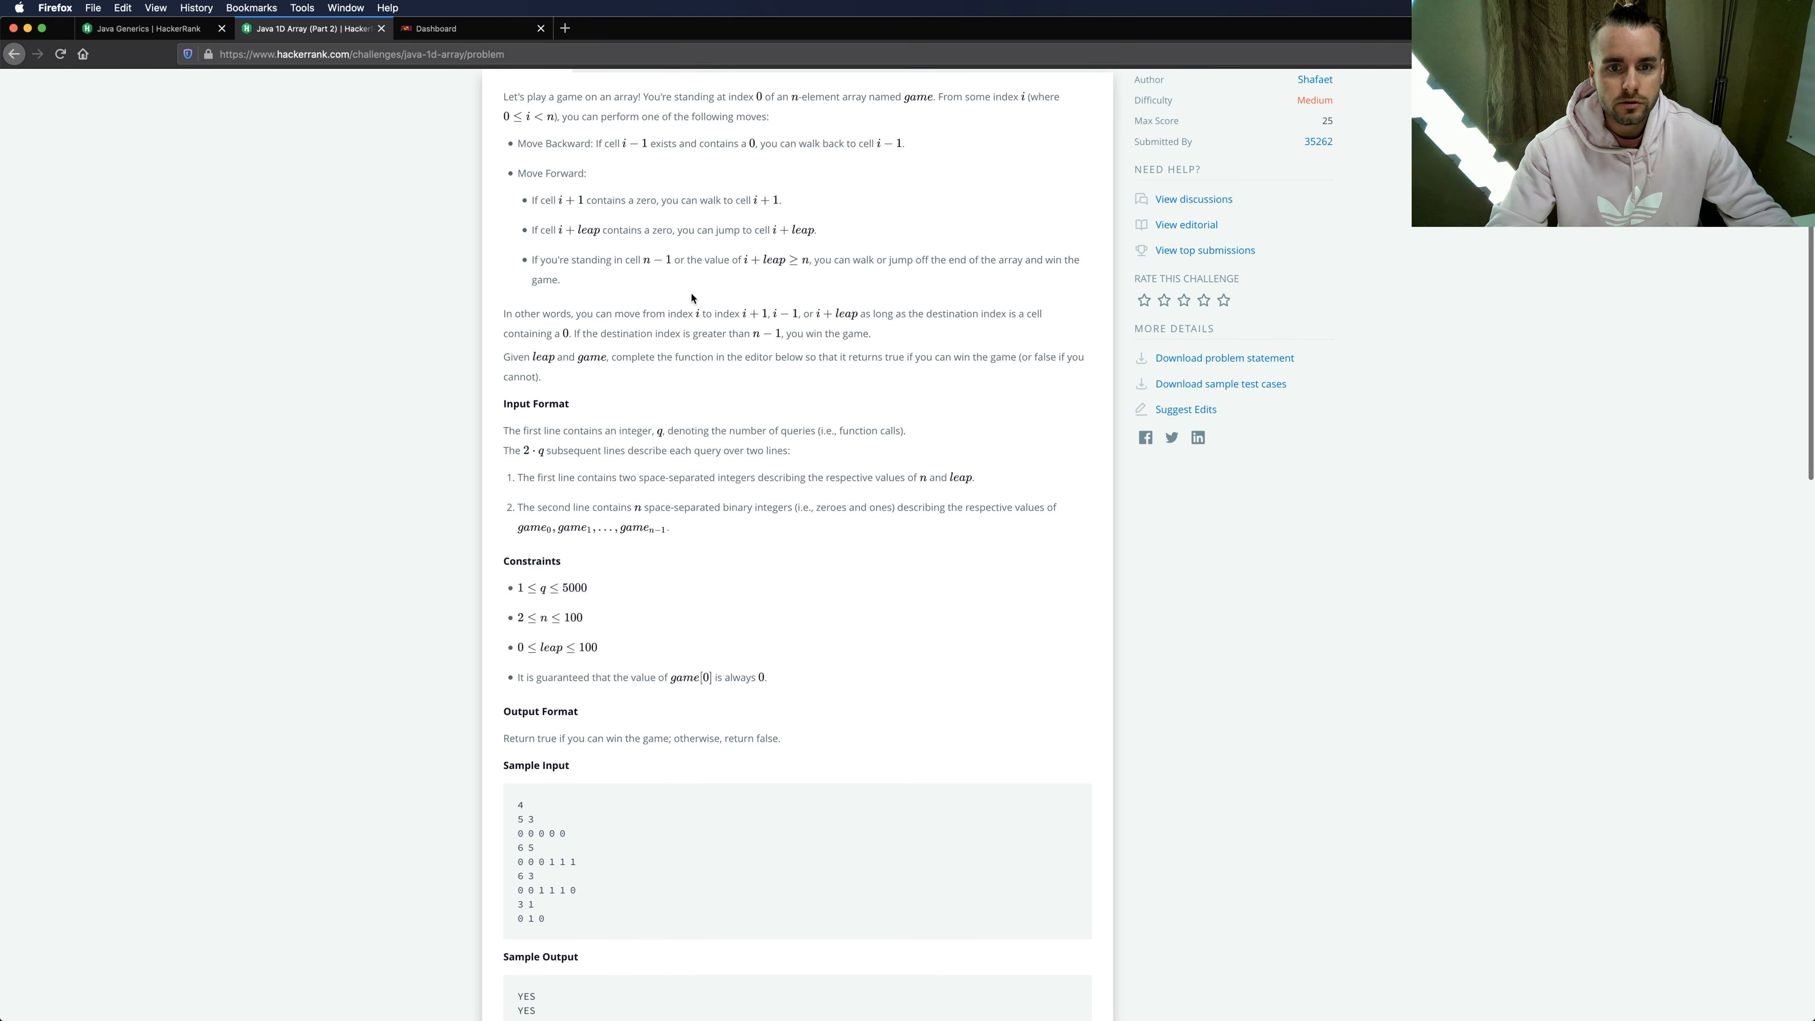
{"action": "mouse_move", "coordinate": [582, 325]}
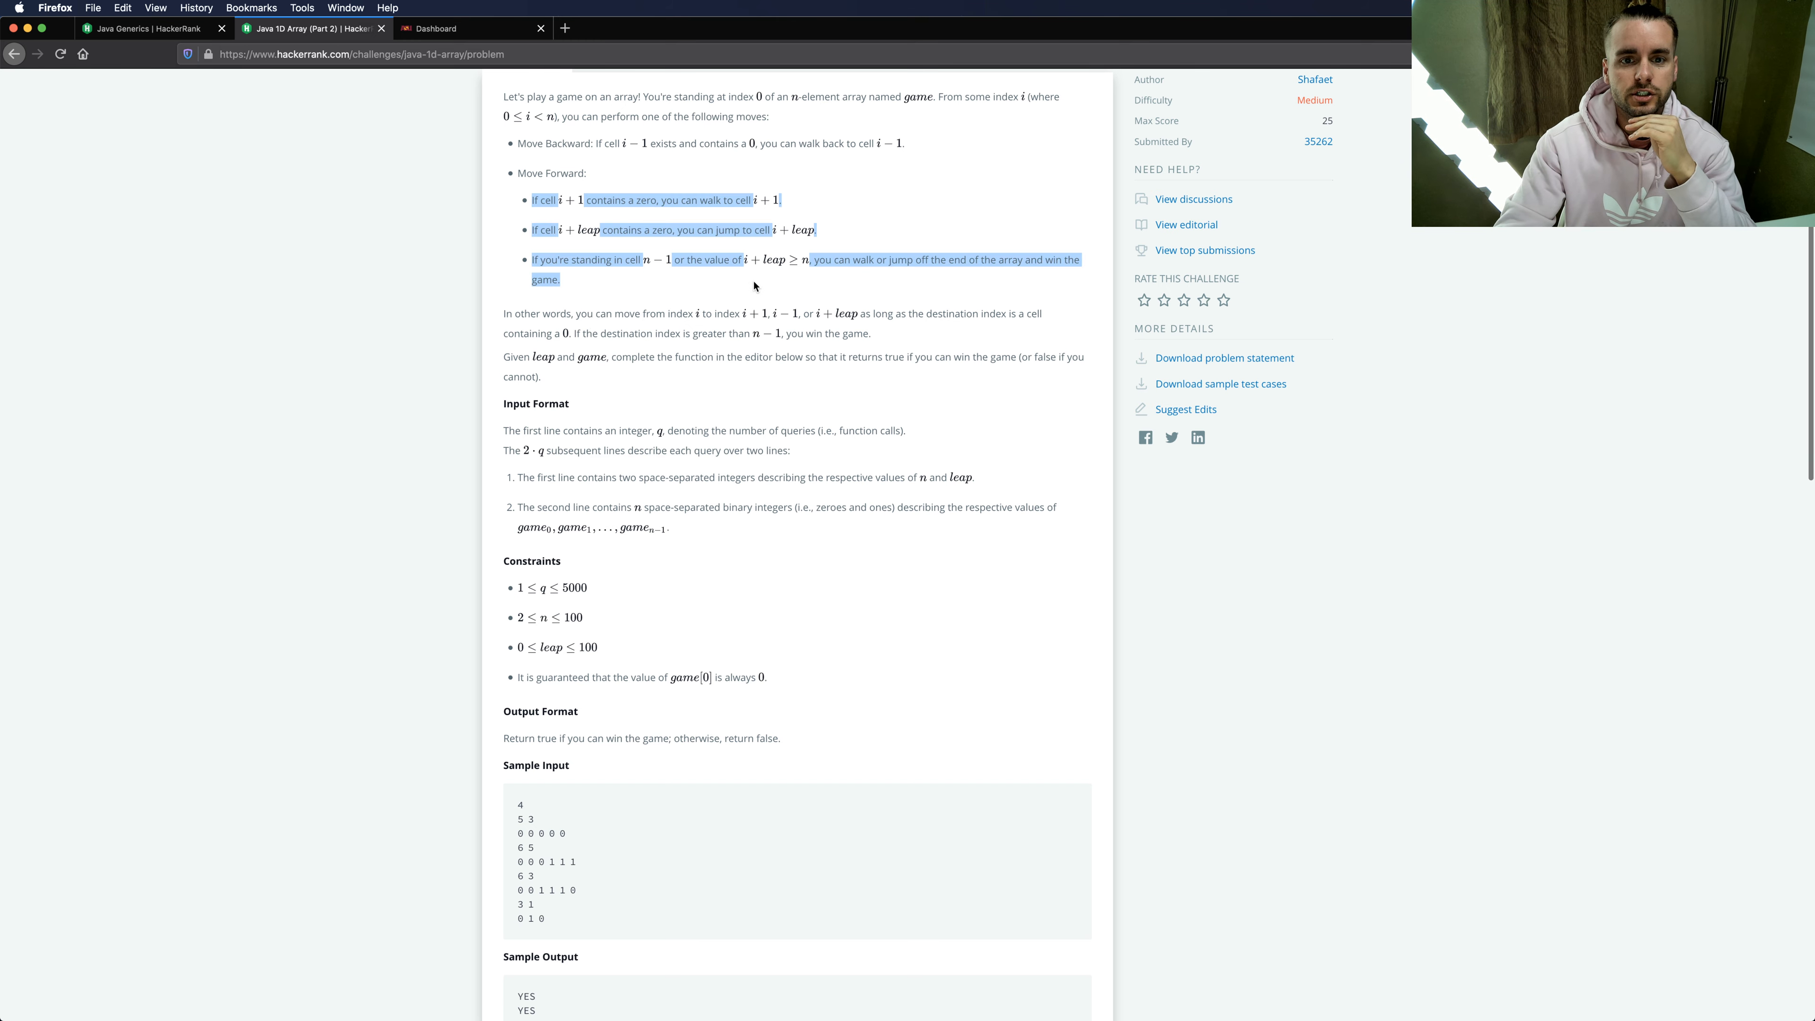
{"action": "left_click", "coordinate": [571, 430]}
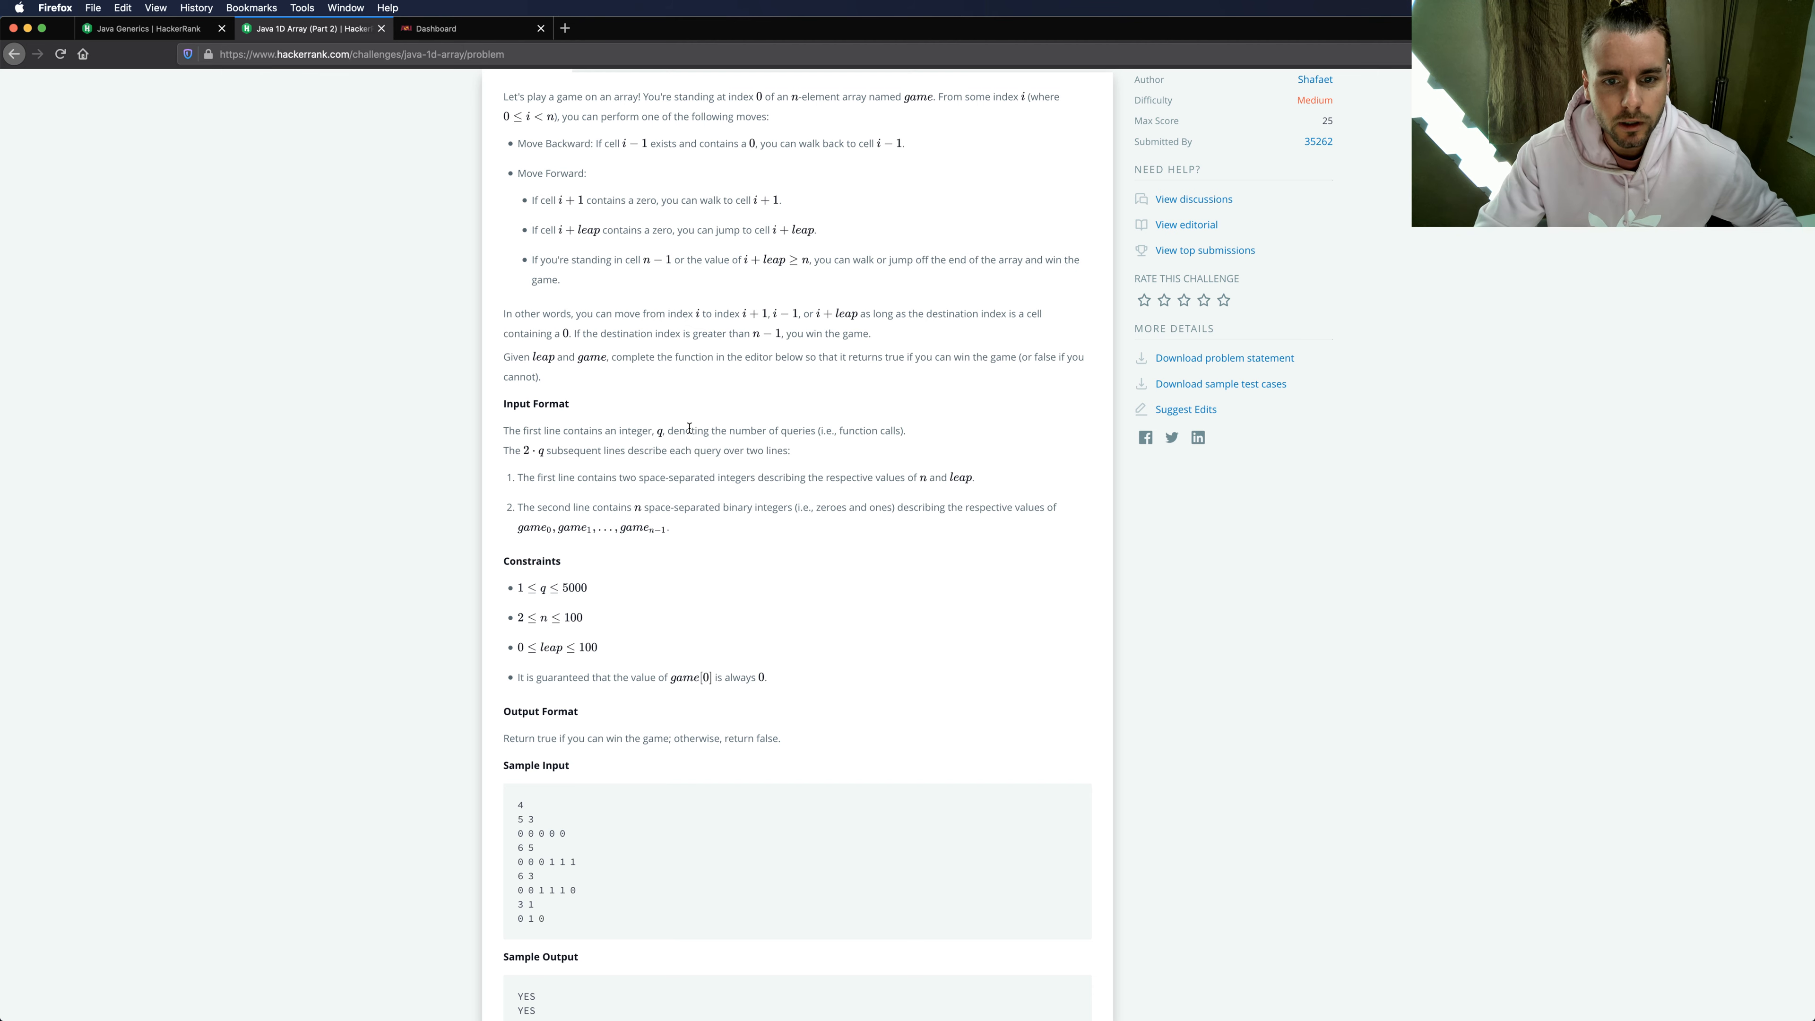
{"action": "mouse_move", "coordinate": [660, 411]}
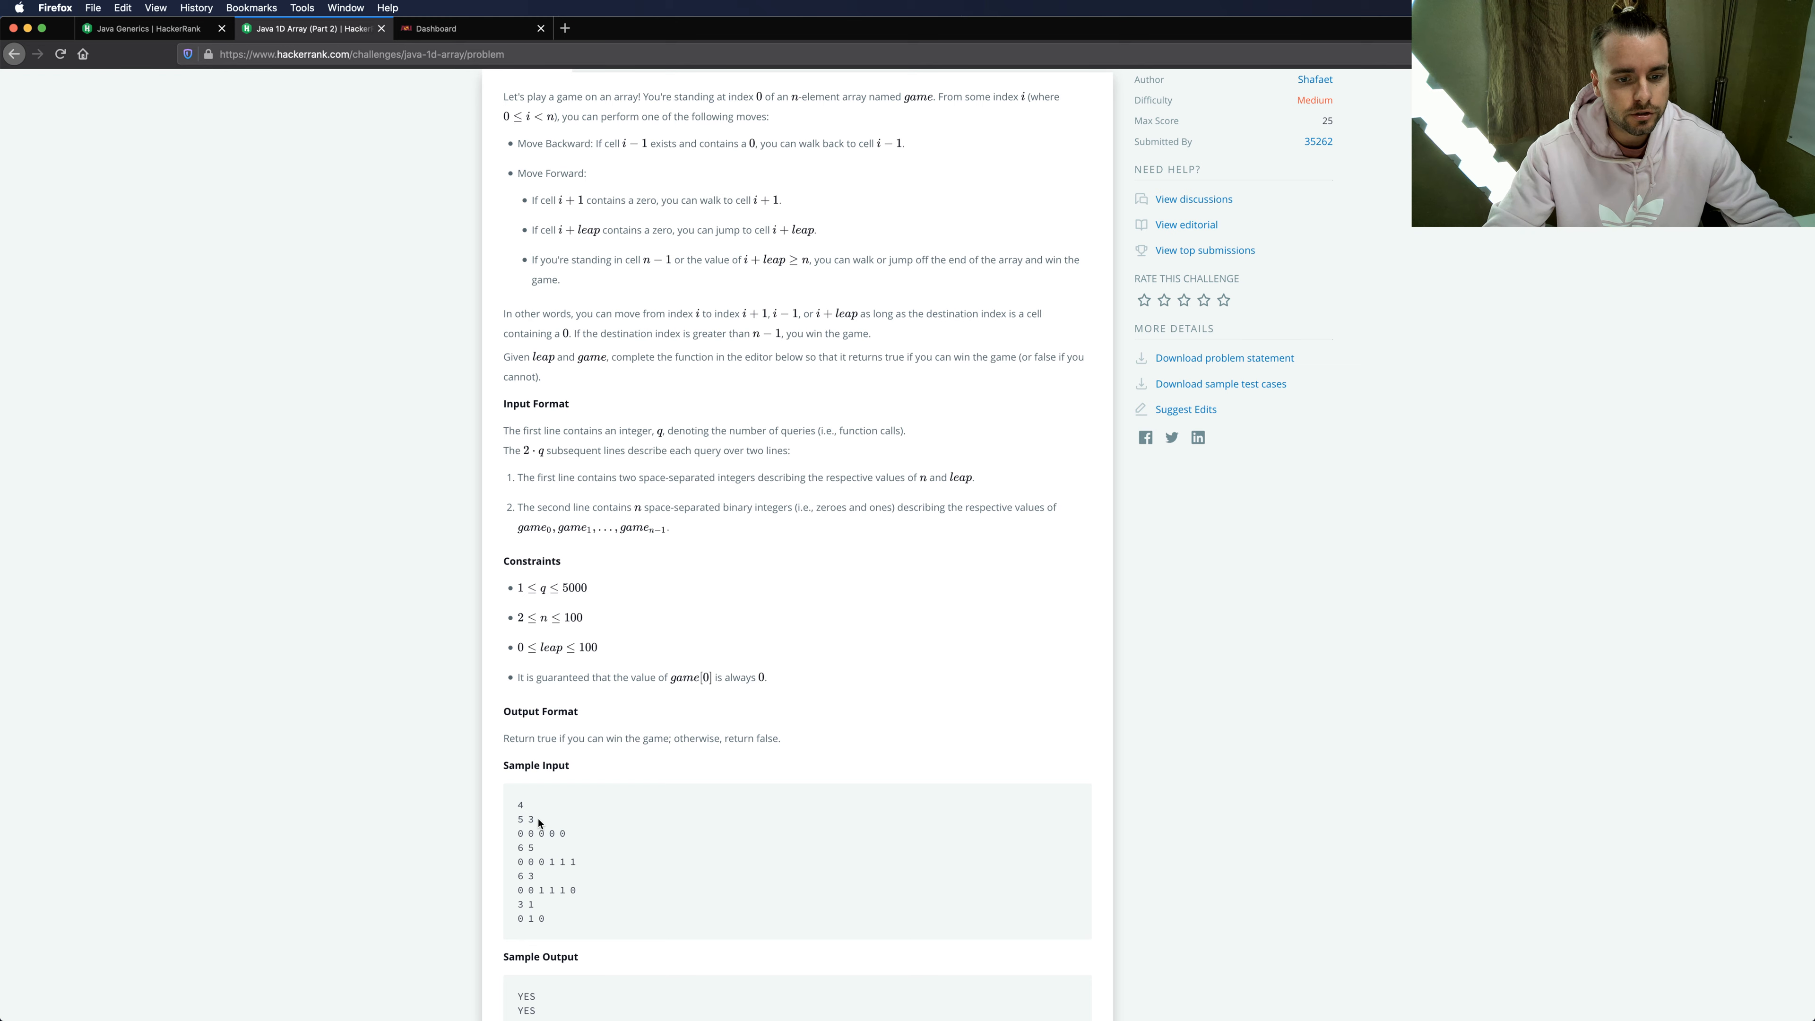
{"action": "double_click", "coordinate": [520, 834]}
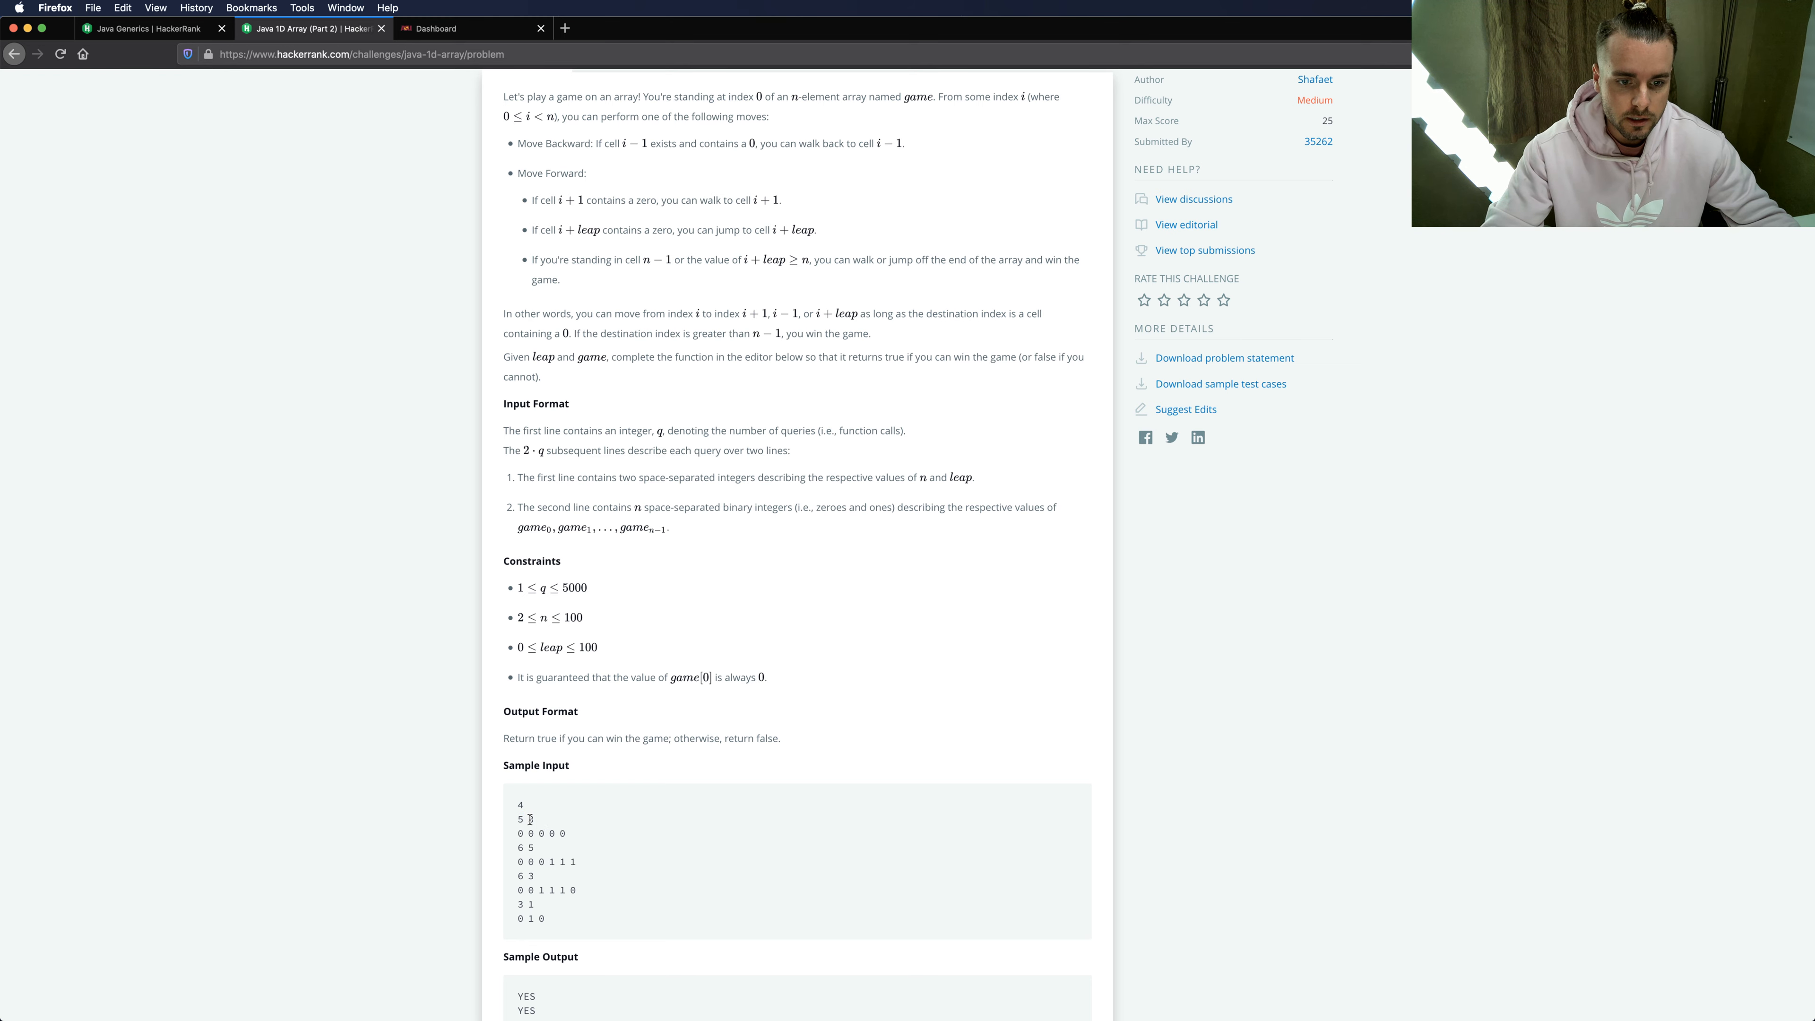
{"action": "double_click", "coordinate": [529, 820]}
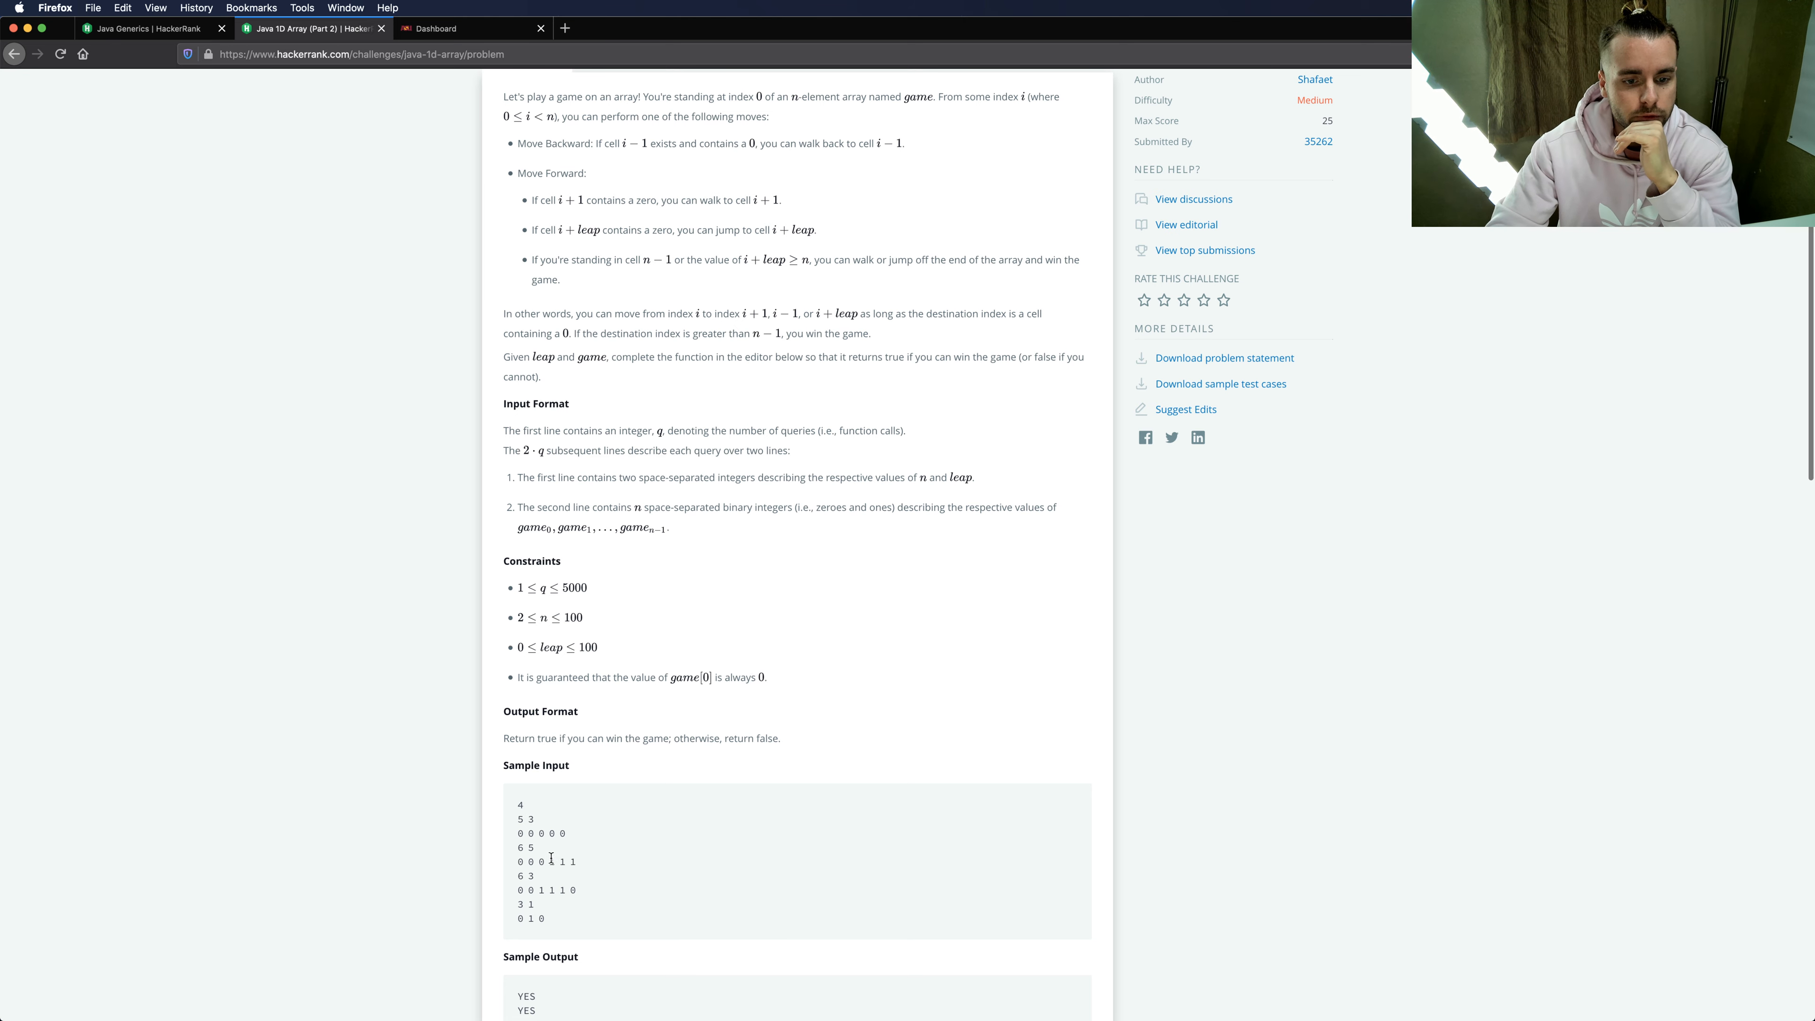
{"action": "mouse_move", "coordinate": [630, 855]}
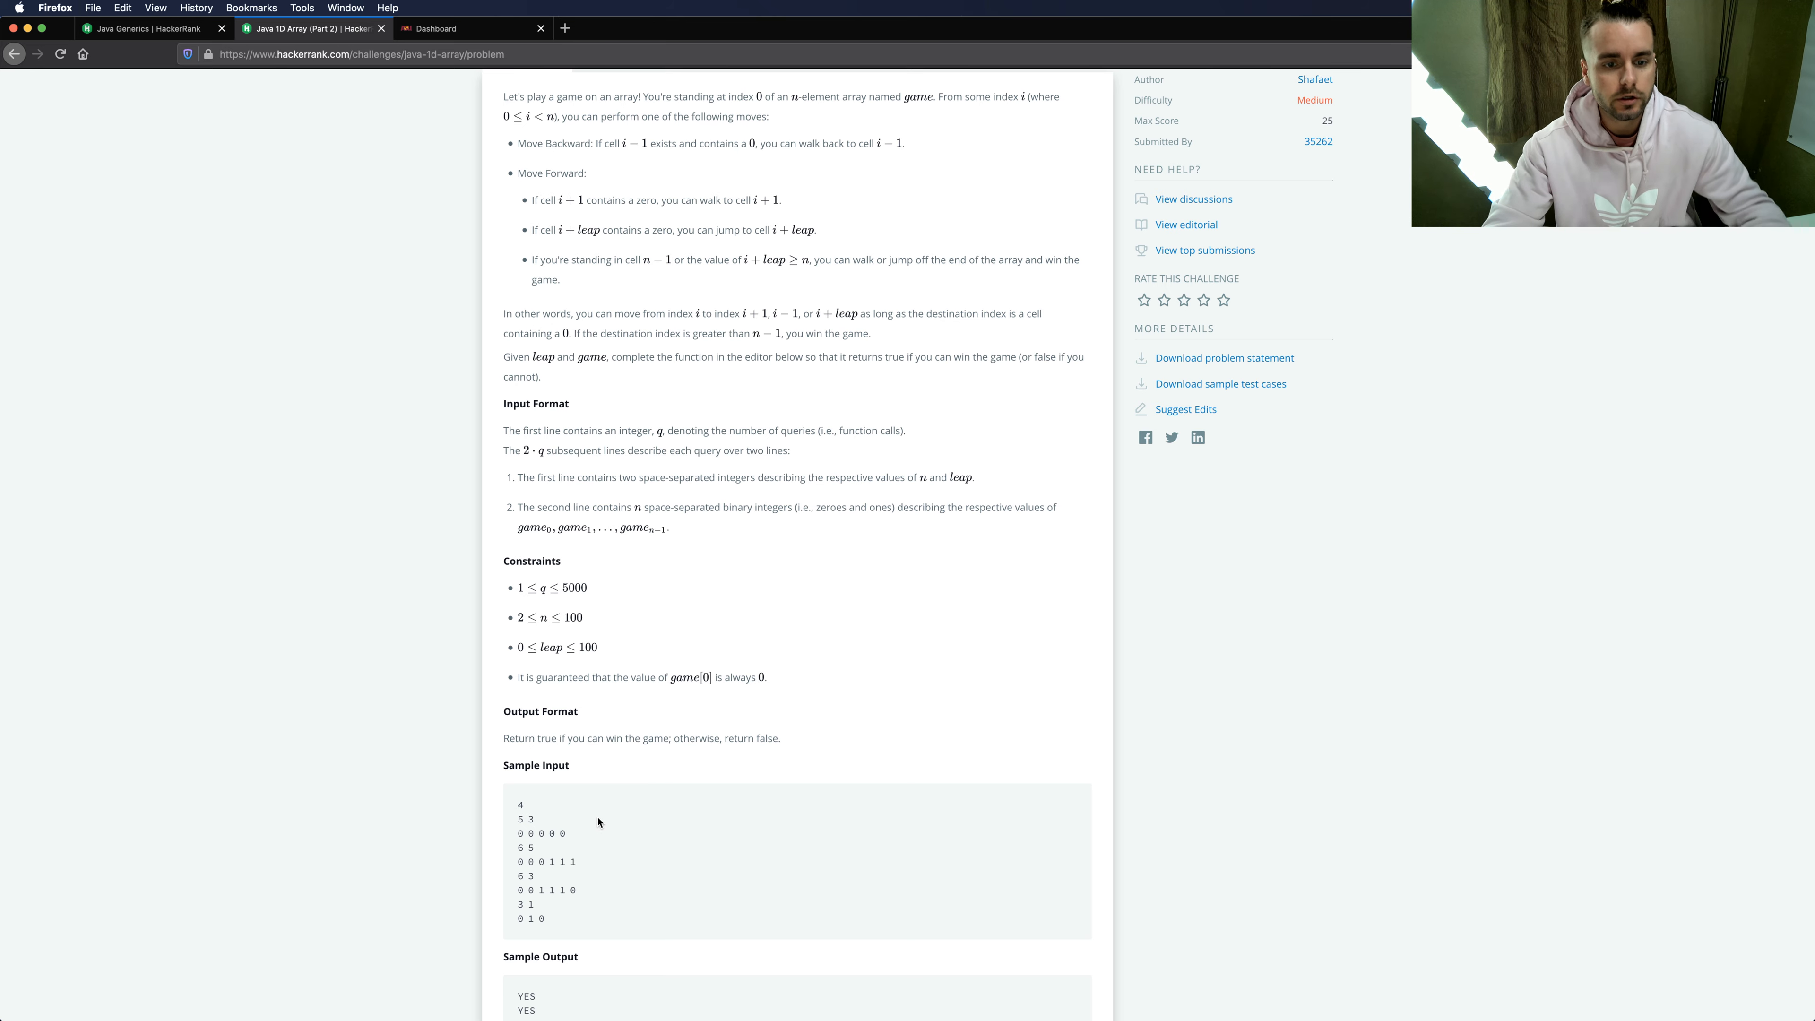
- Write return isSolvable(leap, game, 0); as the body of canWin
{"action": "scroll", "scroll_direction": "down", "scroll_amount": 3}
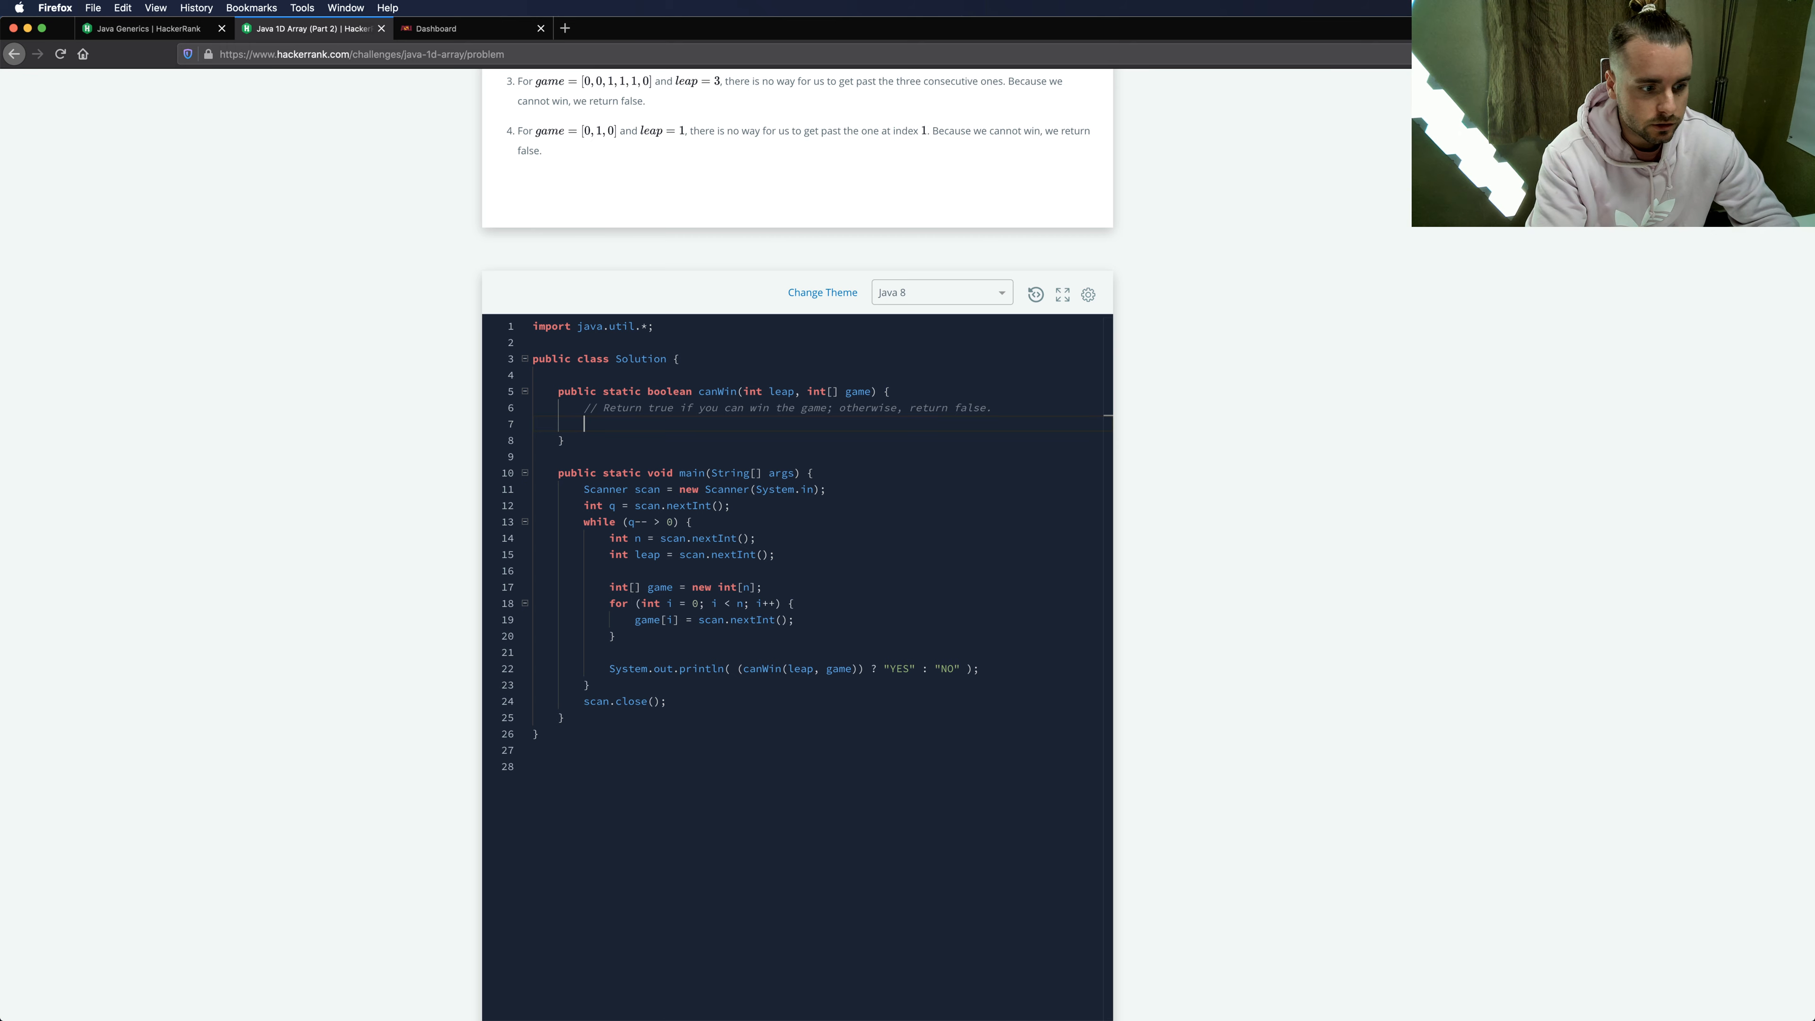
{"action": "type", "text": "return"}
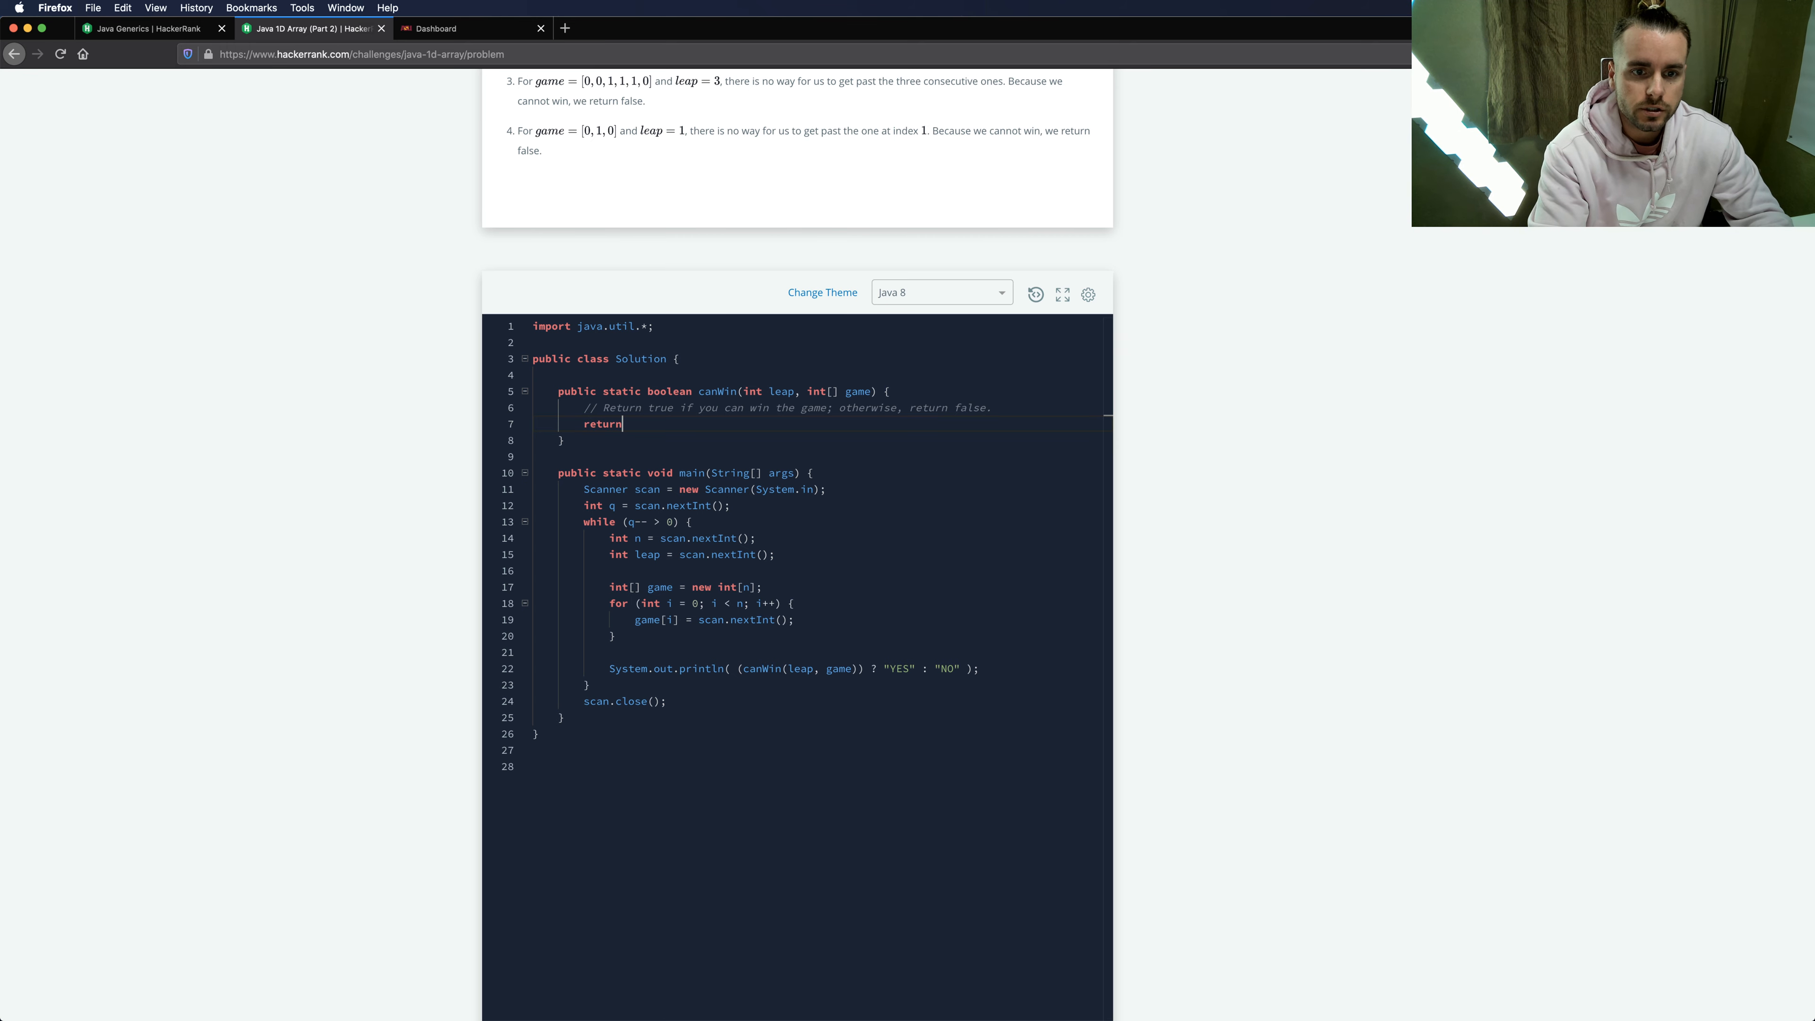
{"action": "type", "text": "isSolvable("}
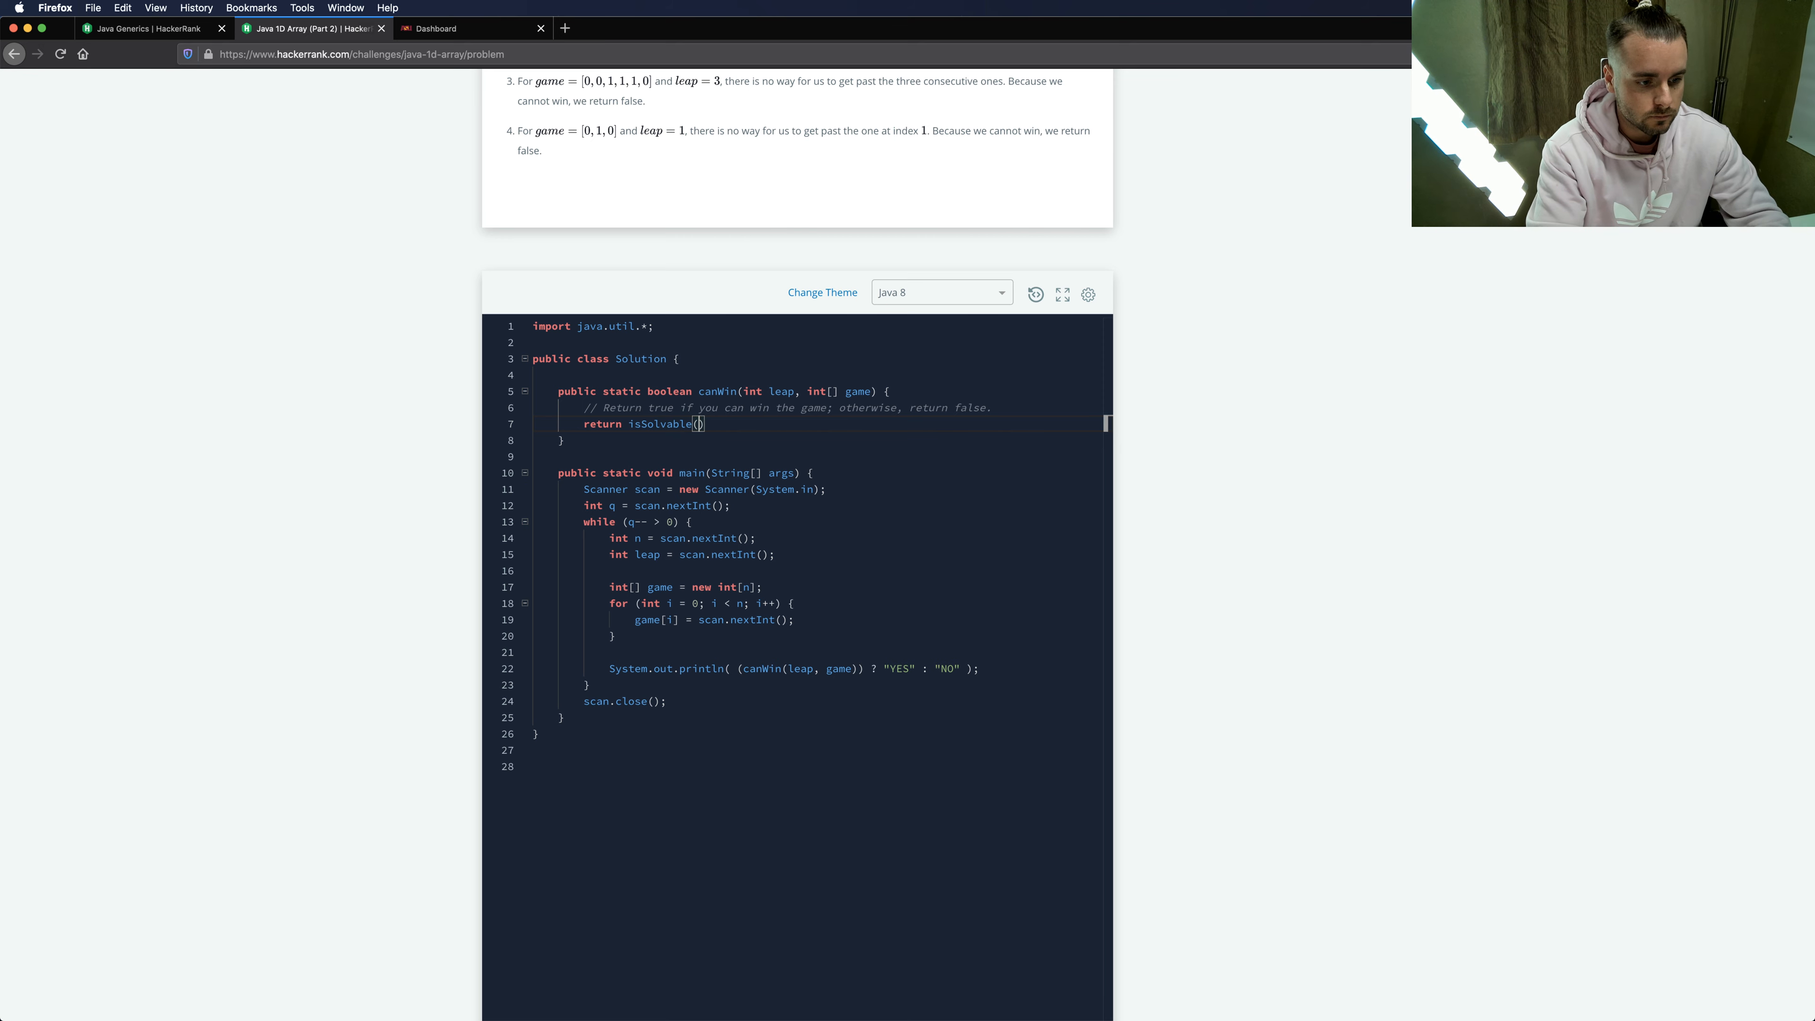
{"action": "type", "text": "leap, game, 0"}
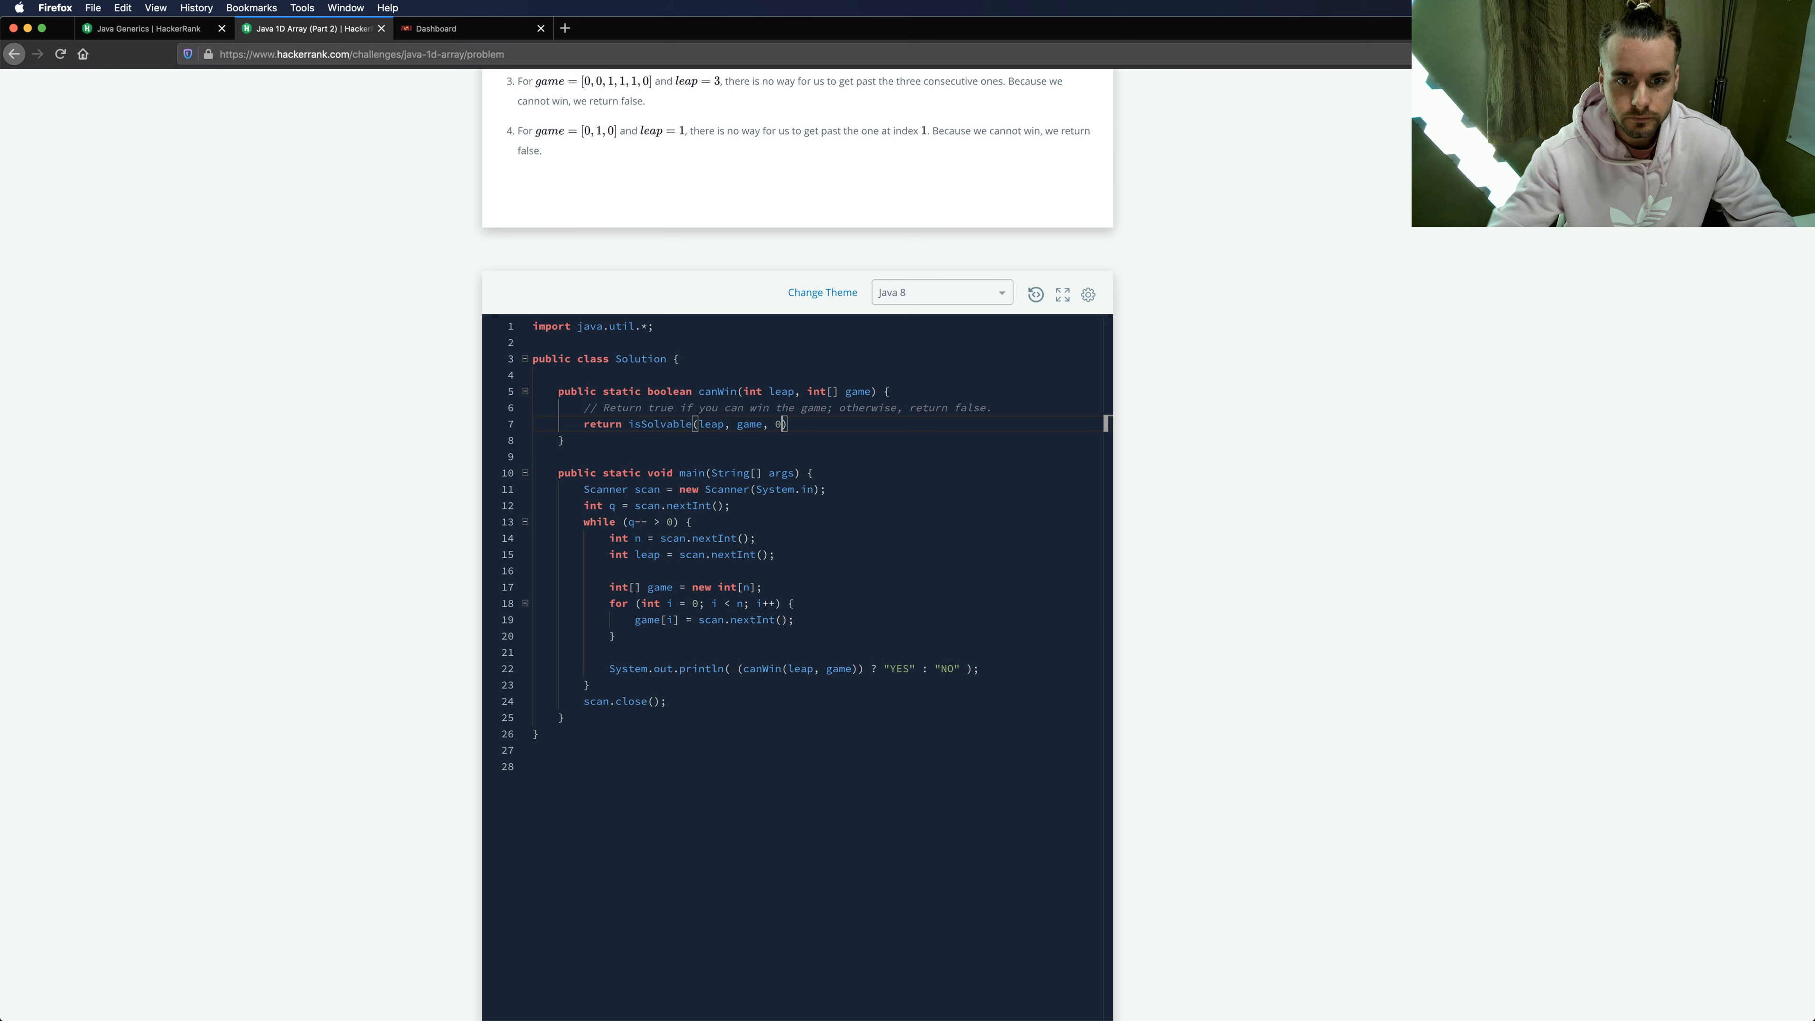
{"action": "type", "text": ");"}
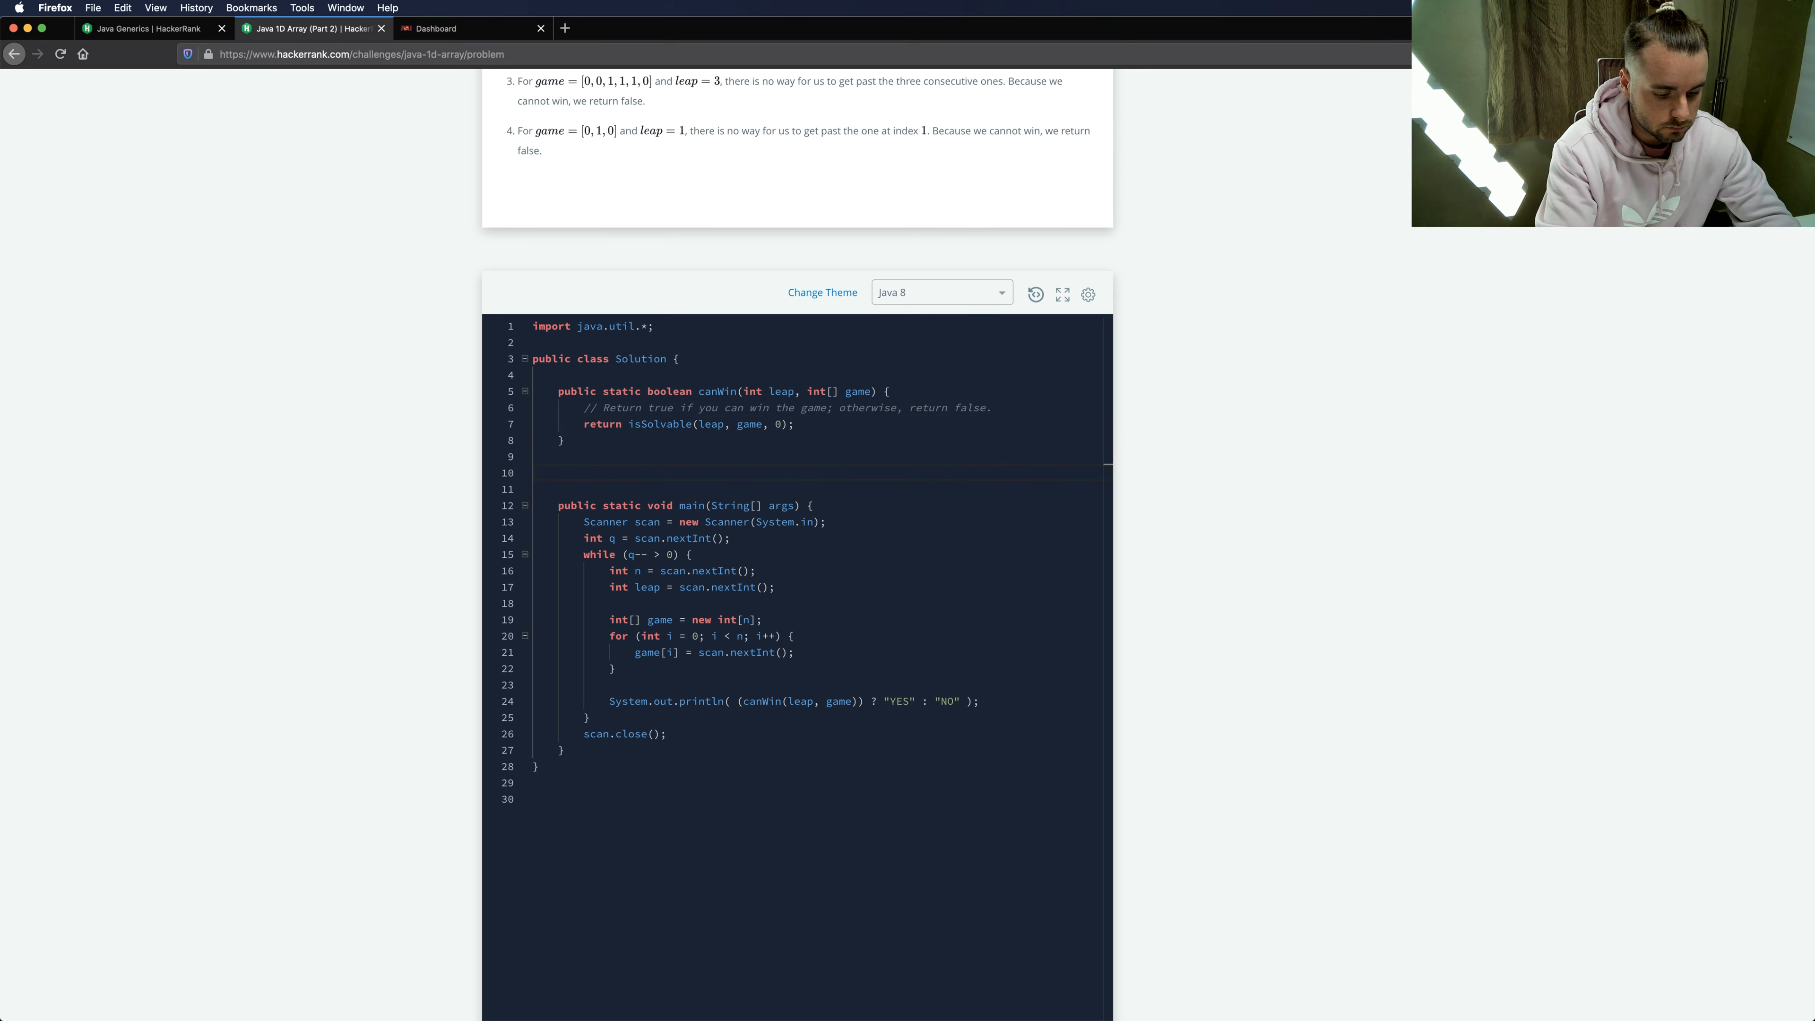
- Declare public static boolean isSolvable(int leap, int[] game, int i) below canWin
{"action": "type", "text": "public st"}
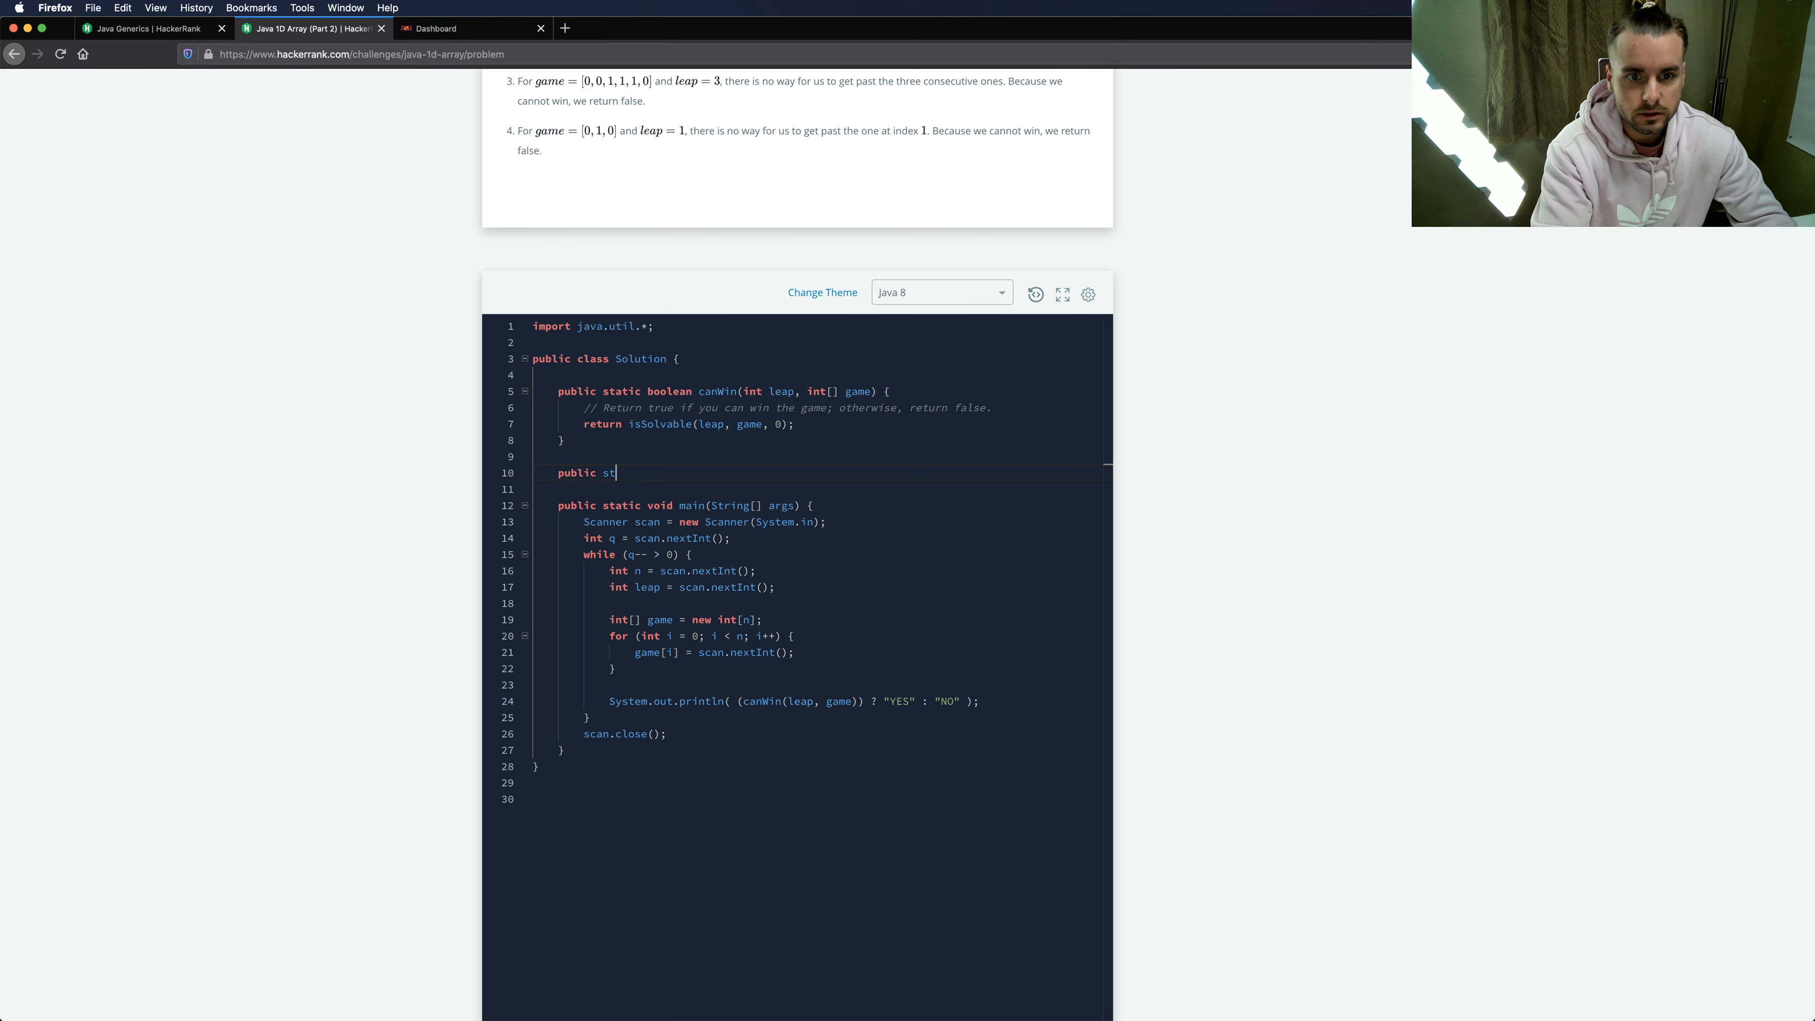
{"action": "type", "text": "atic boolean is"}
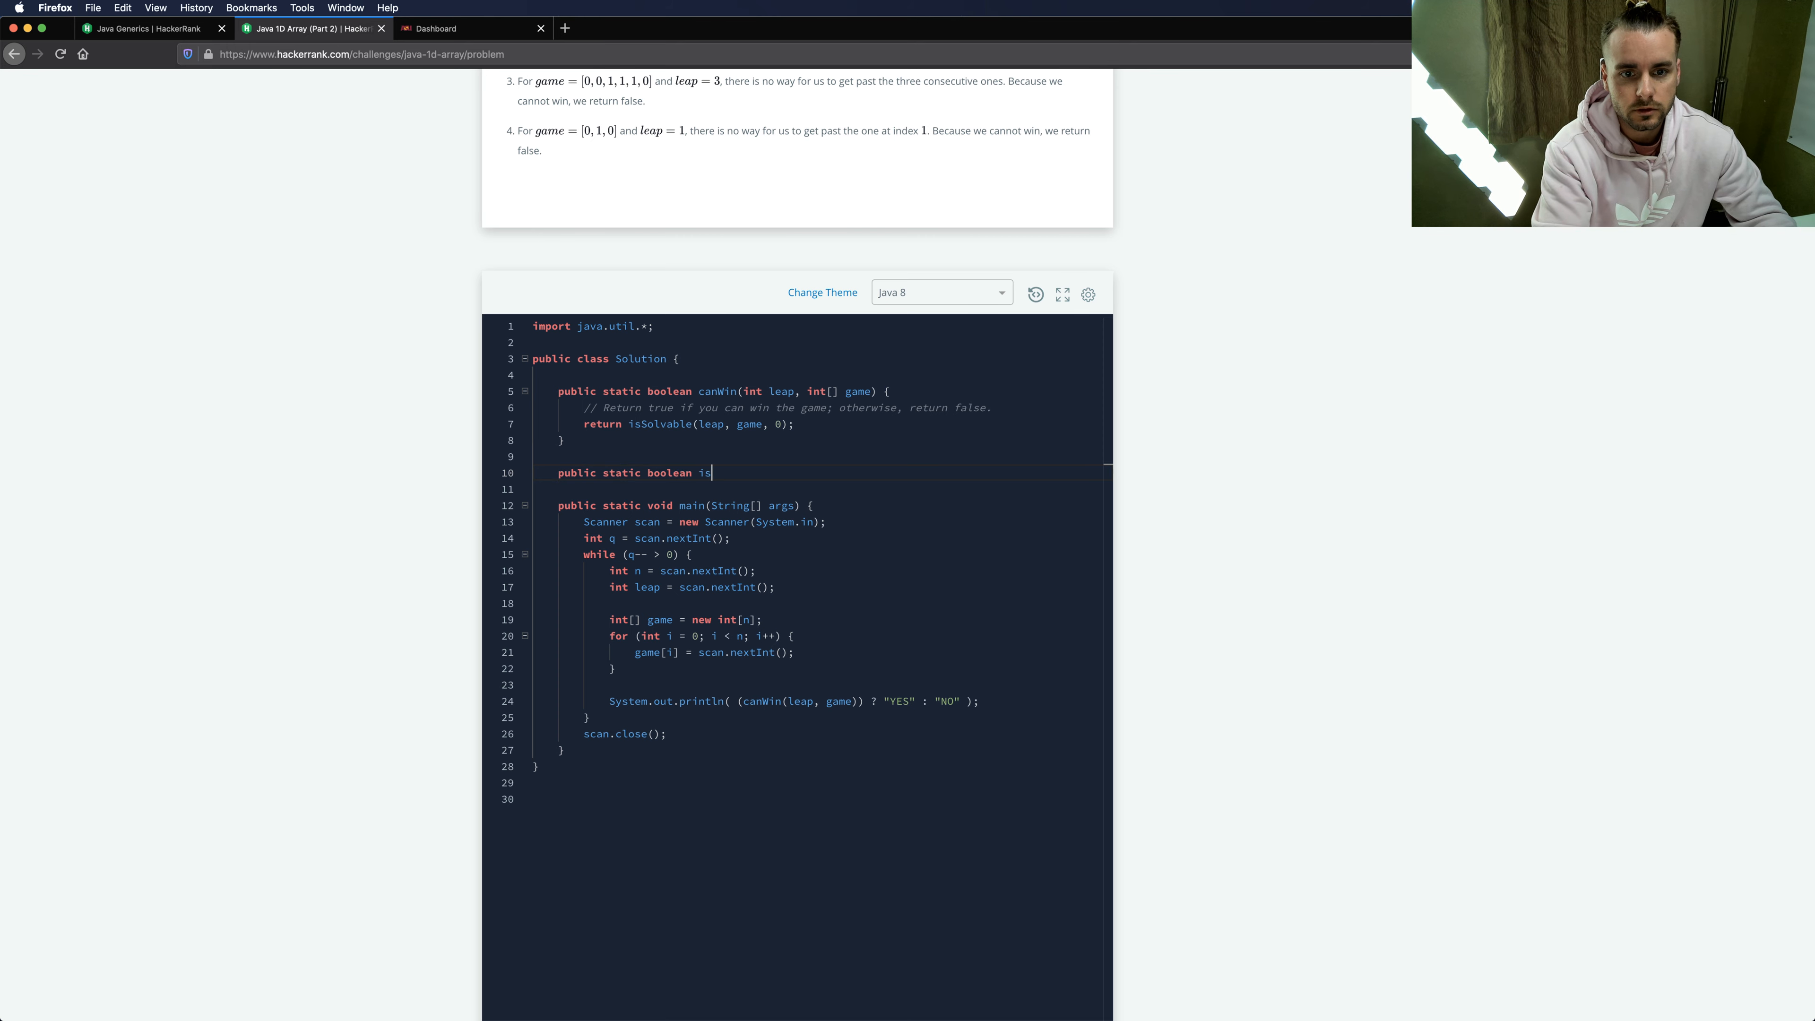
{"action": "type", "text": "Solba"}
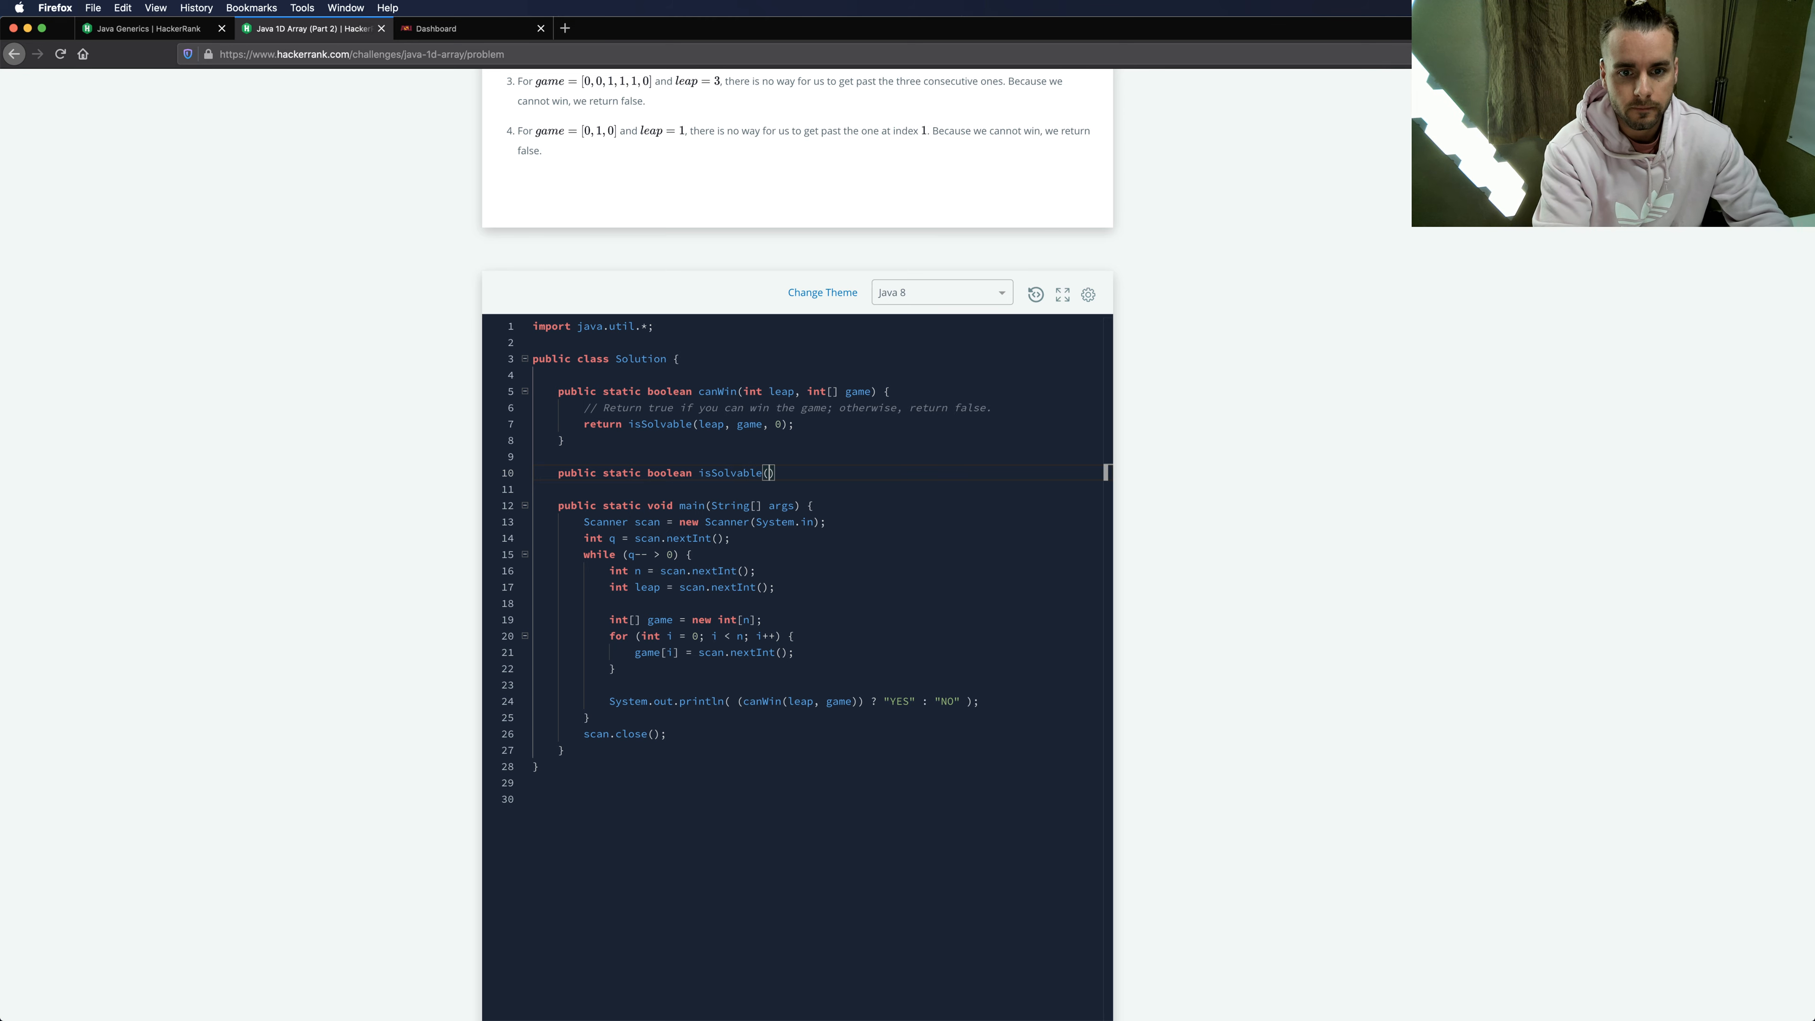
{"action": "type", "text": "int leap, int"}
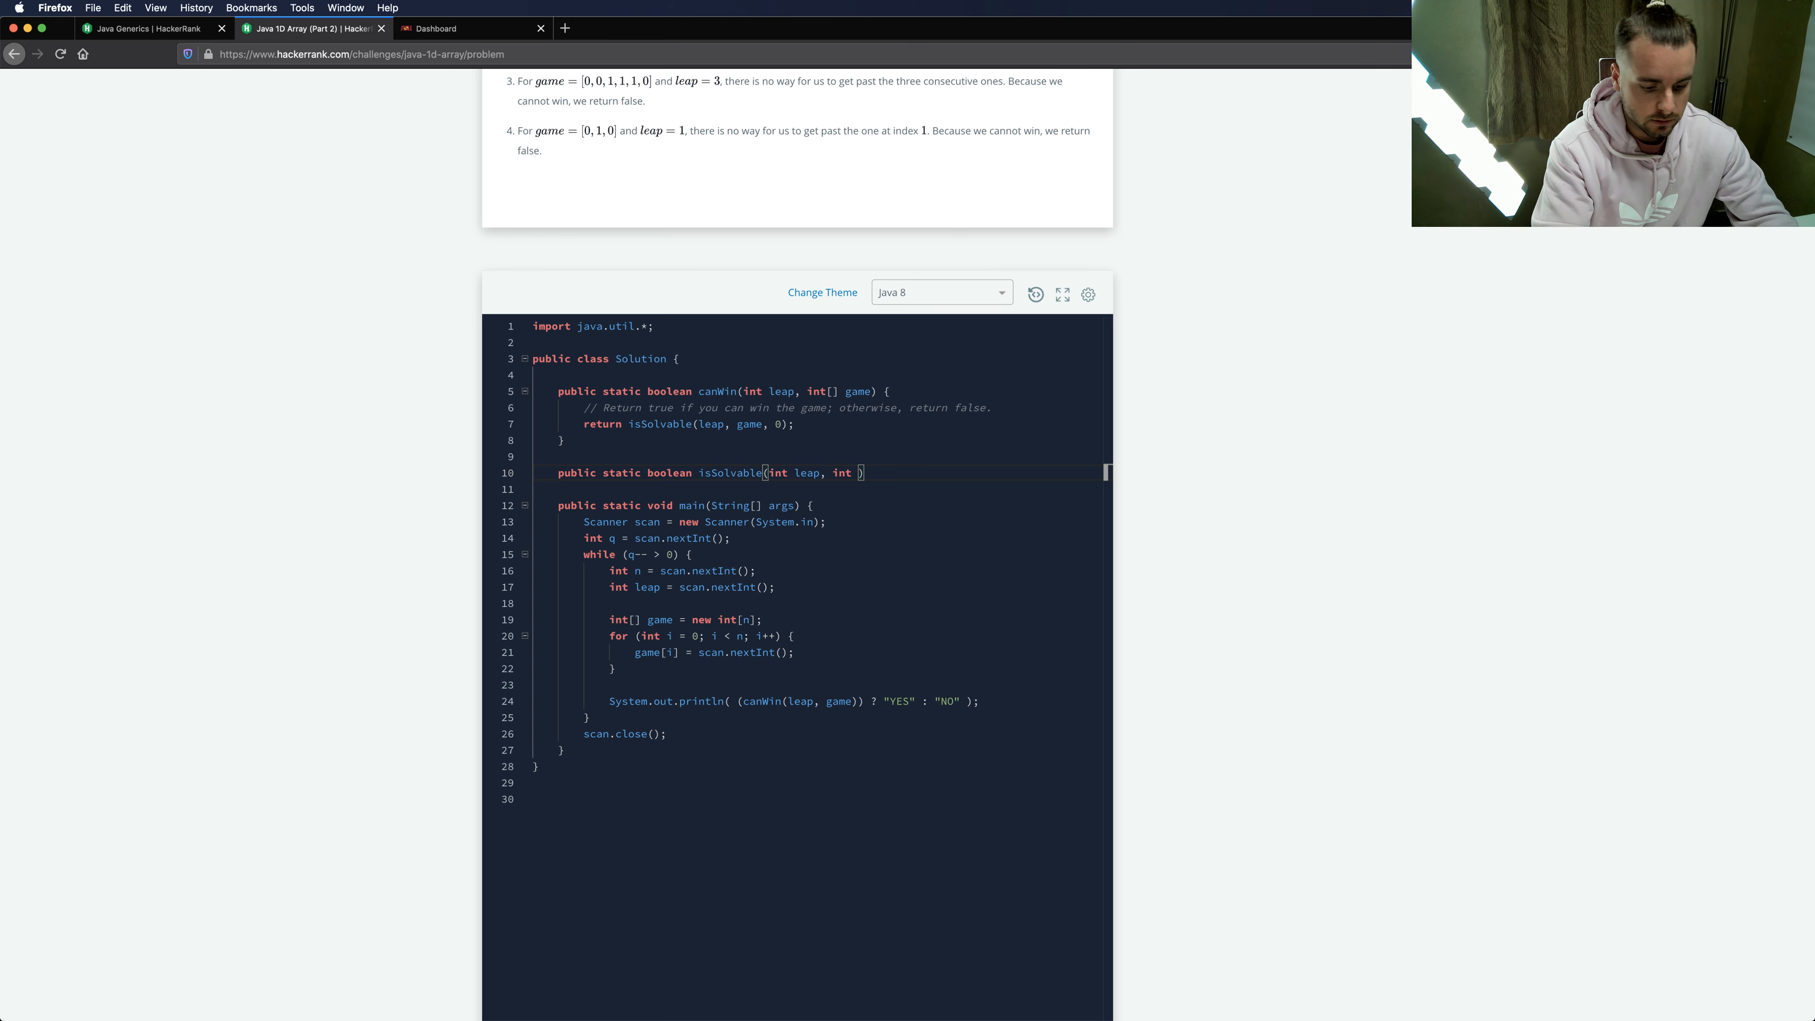
{"action": "type", "text": "[]"}
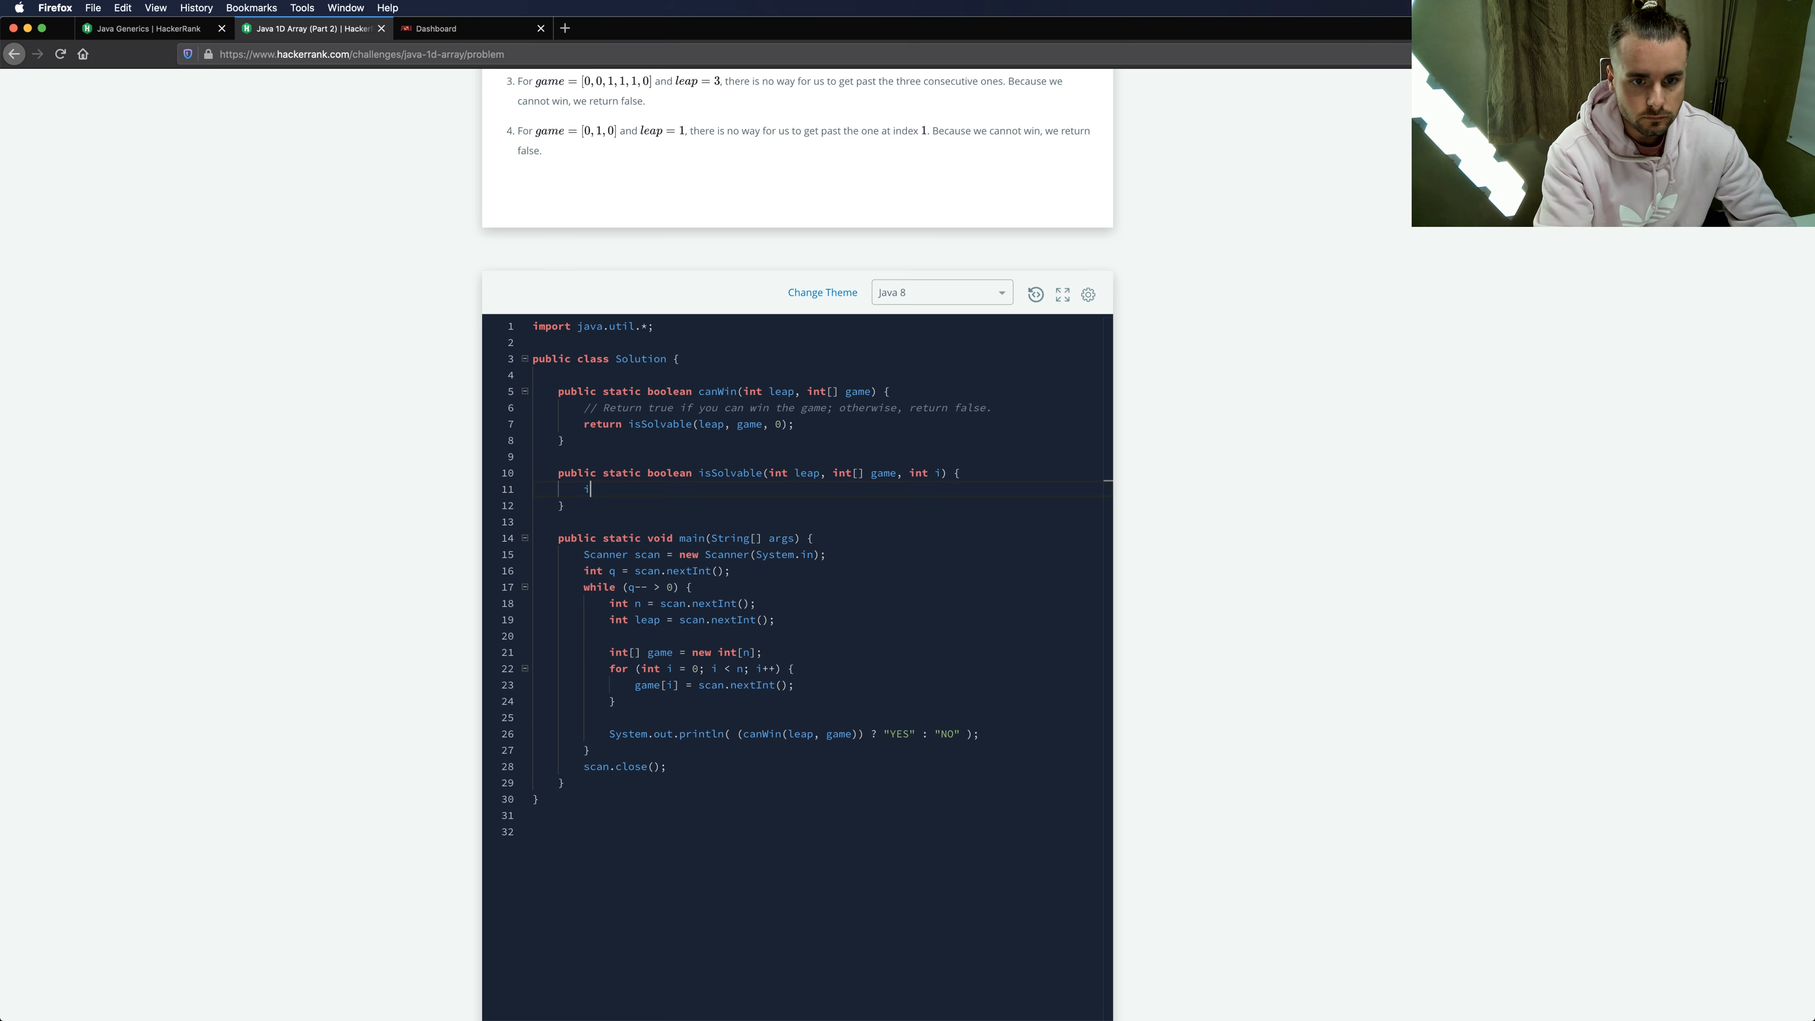
- Begin the base case with if (i >= game.length) inside isSolvable
{"action": "type", "text": "if ()"}
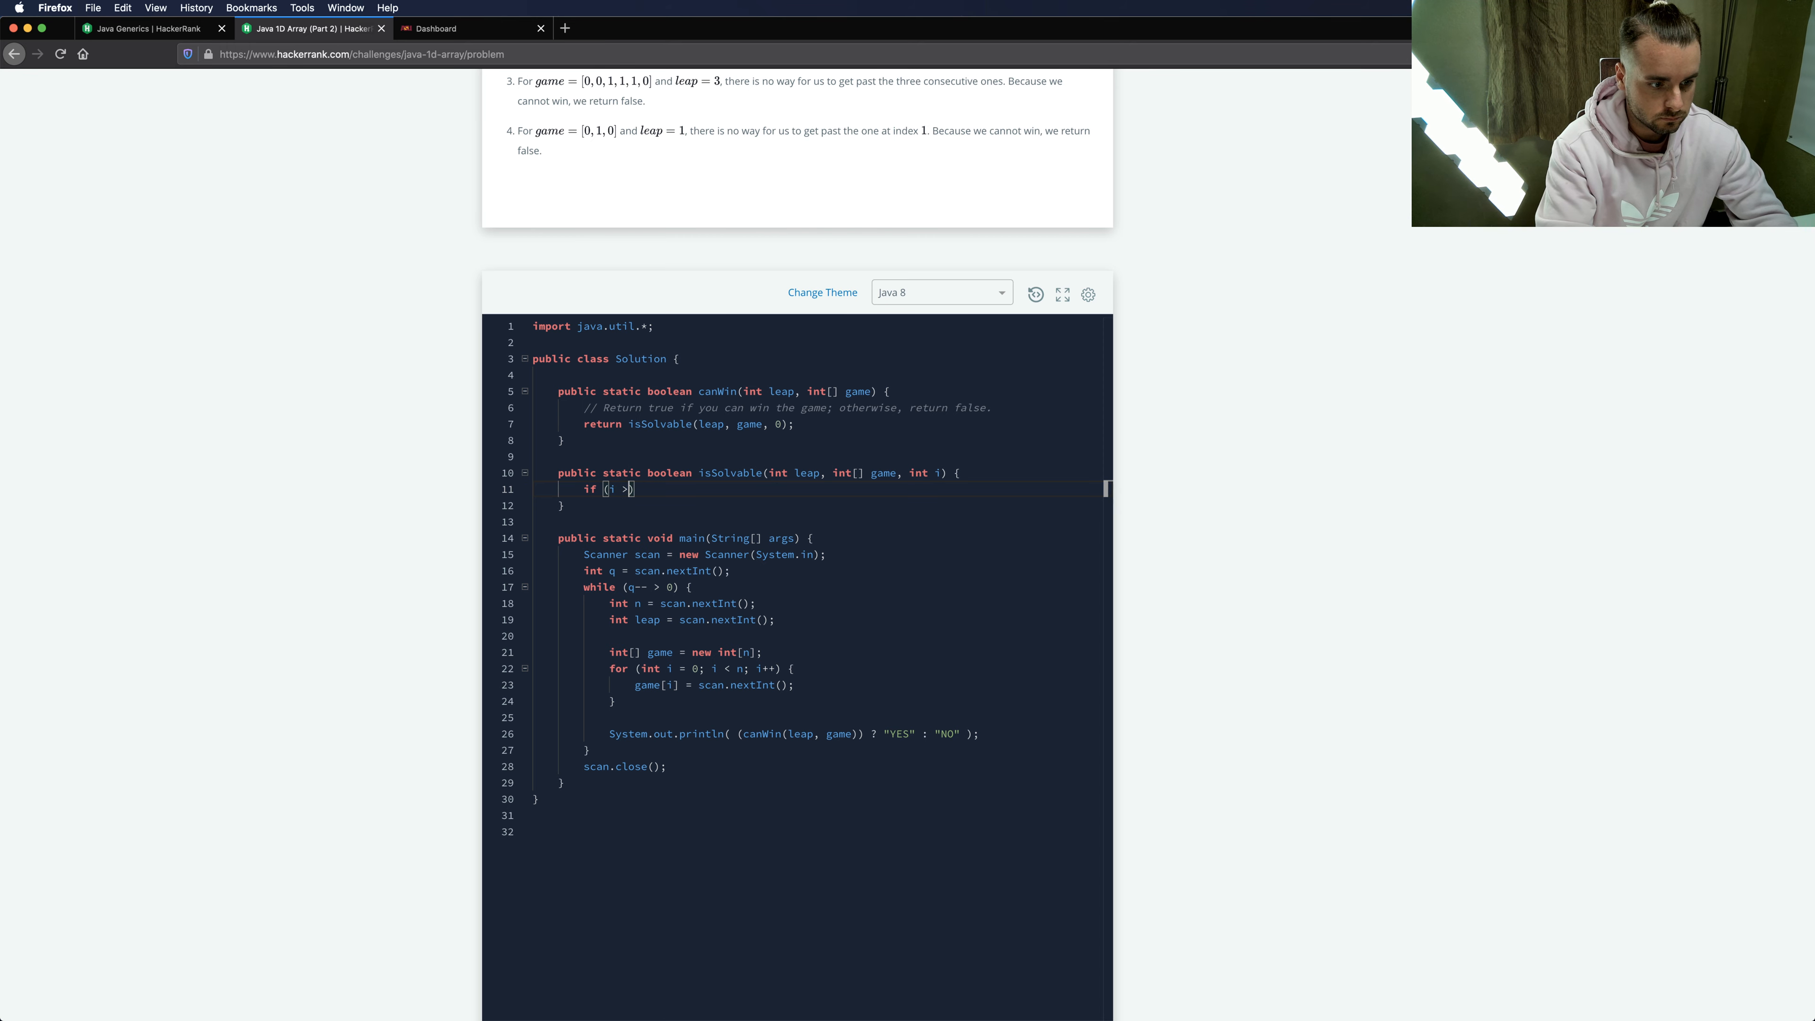
{"action": "type", "text": ">= g"}
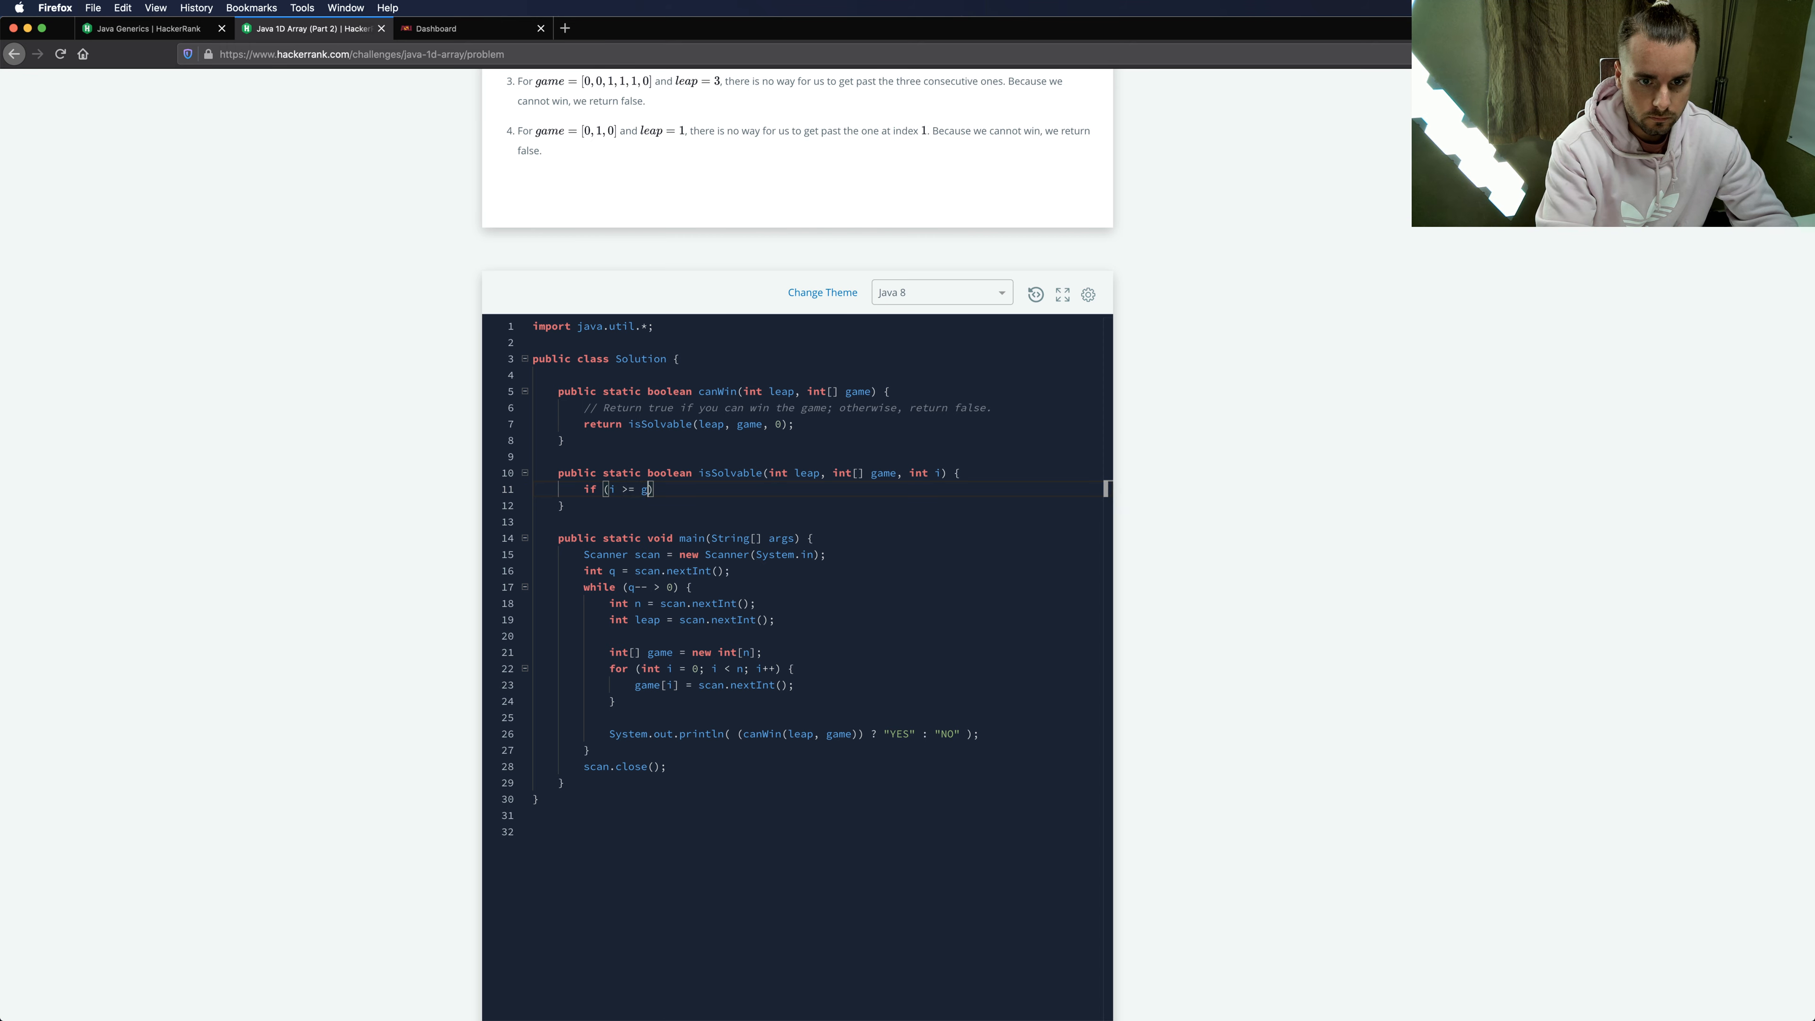
{"action": "type", "text": "ame.length"}
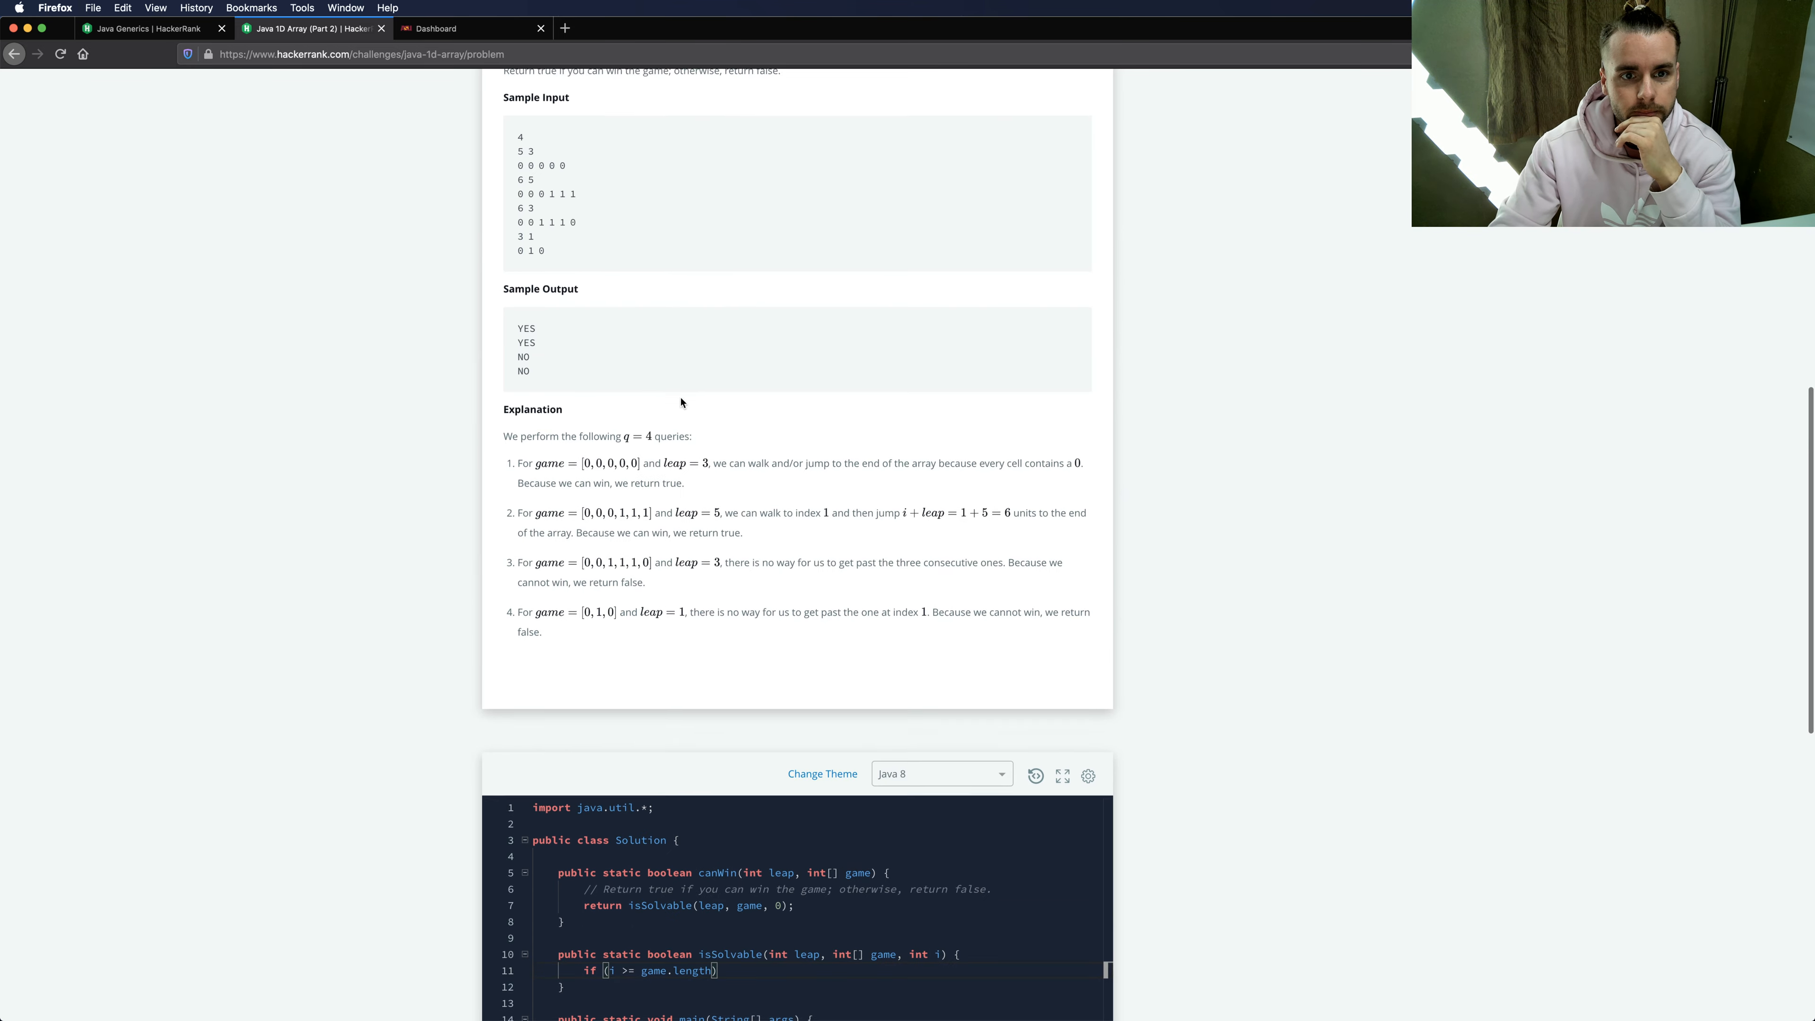
{"action": "scroll", "scroll_direction": "down", "scroll_amount": 3}
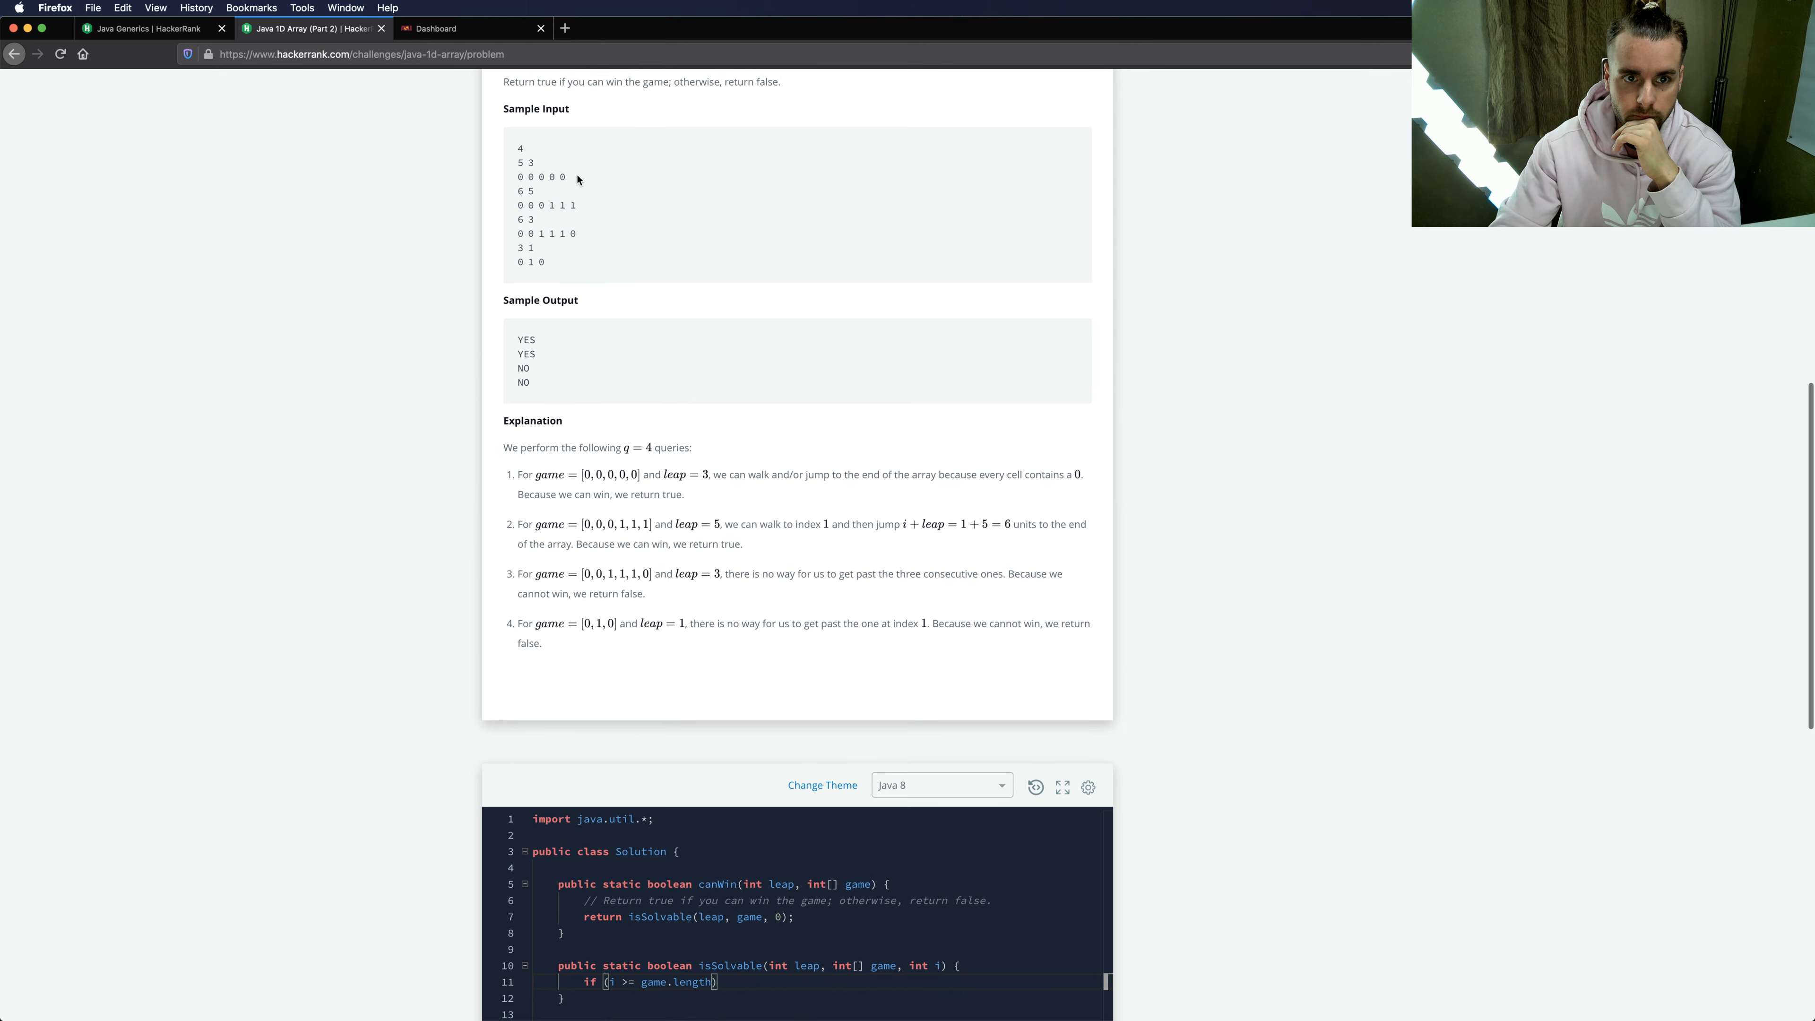
{"action": "scroll", "scroll_direction": "down", "scroll_amount": 3}
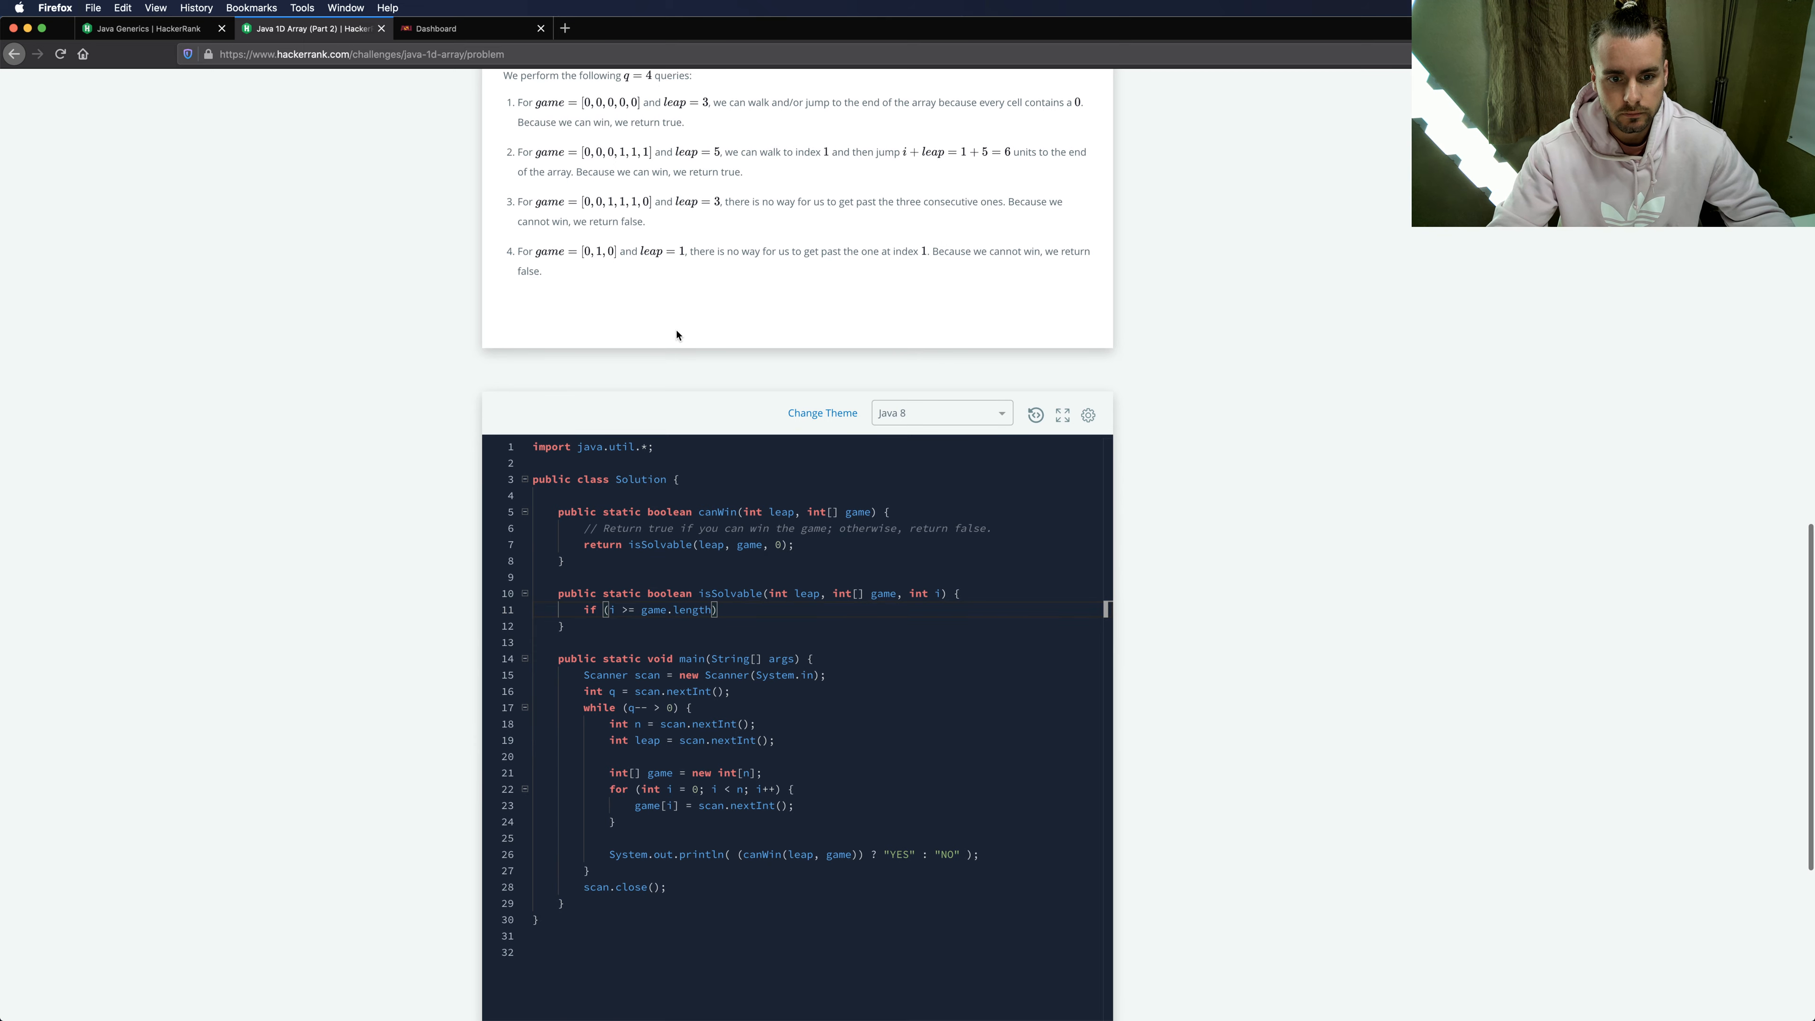
{"action": "mouse_move", "coordinate": [674, 607]}
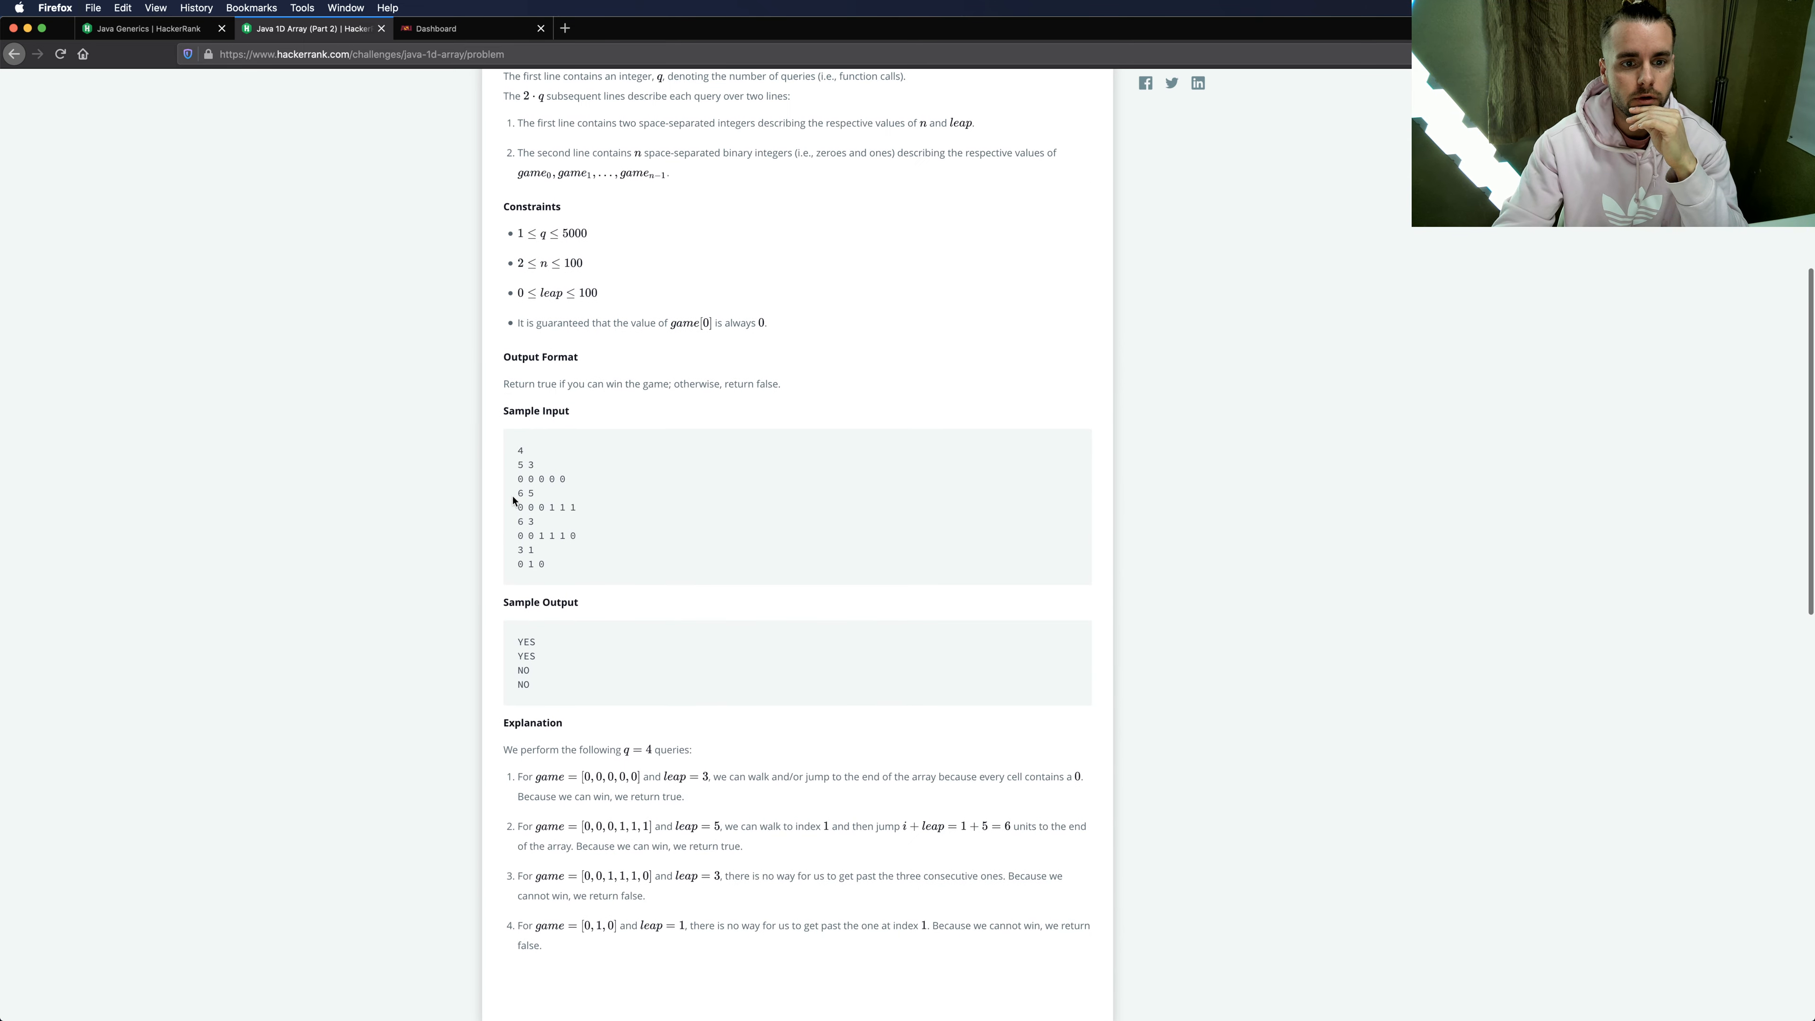
{"action": "right_click", "coordinate": [515, 500]}
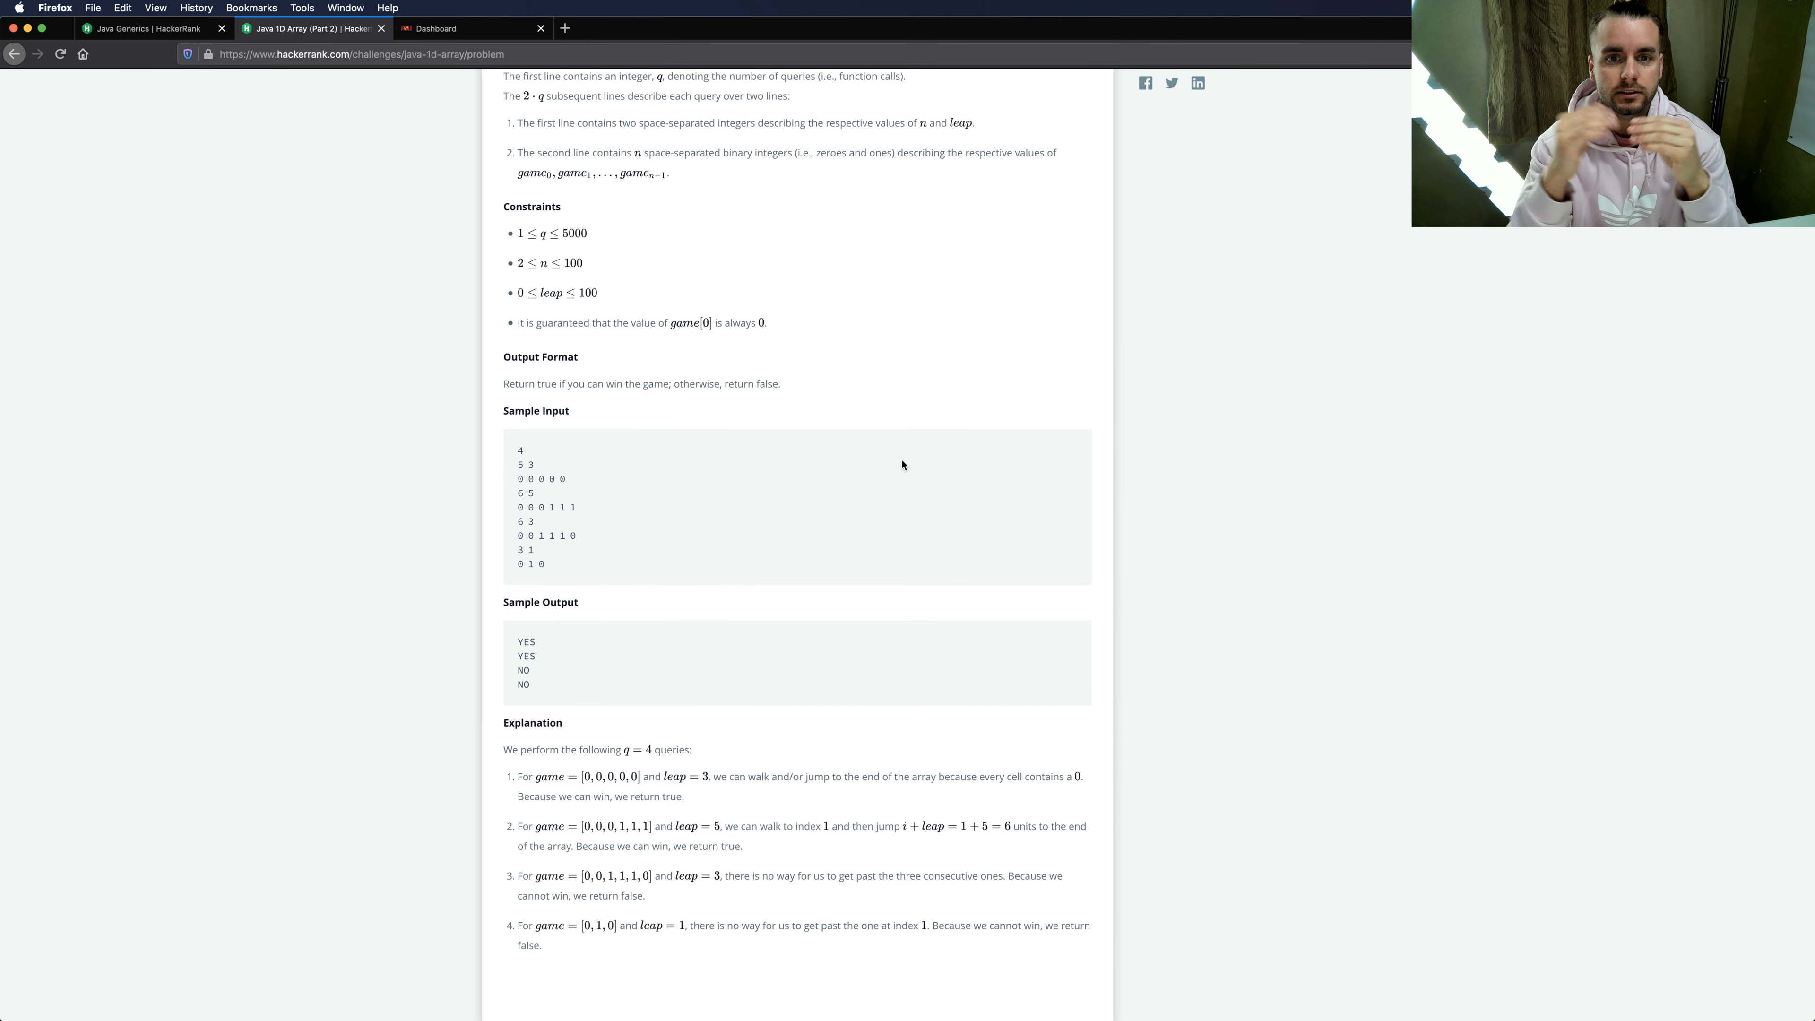
{"action": "scroll", "scroll_direction": "down", "scroll_amount": 3}
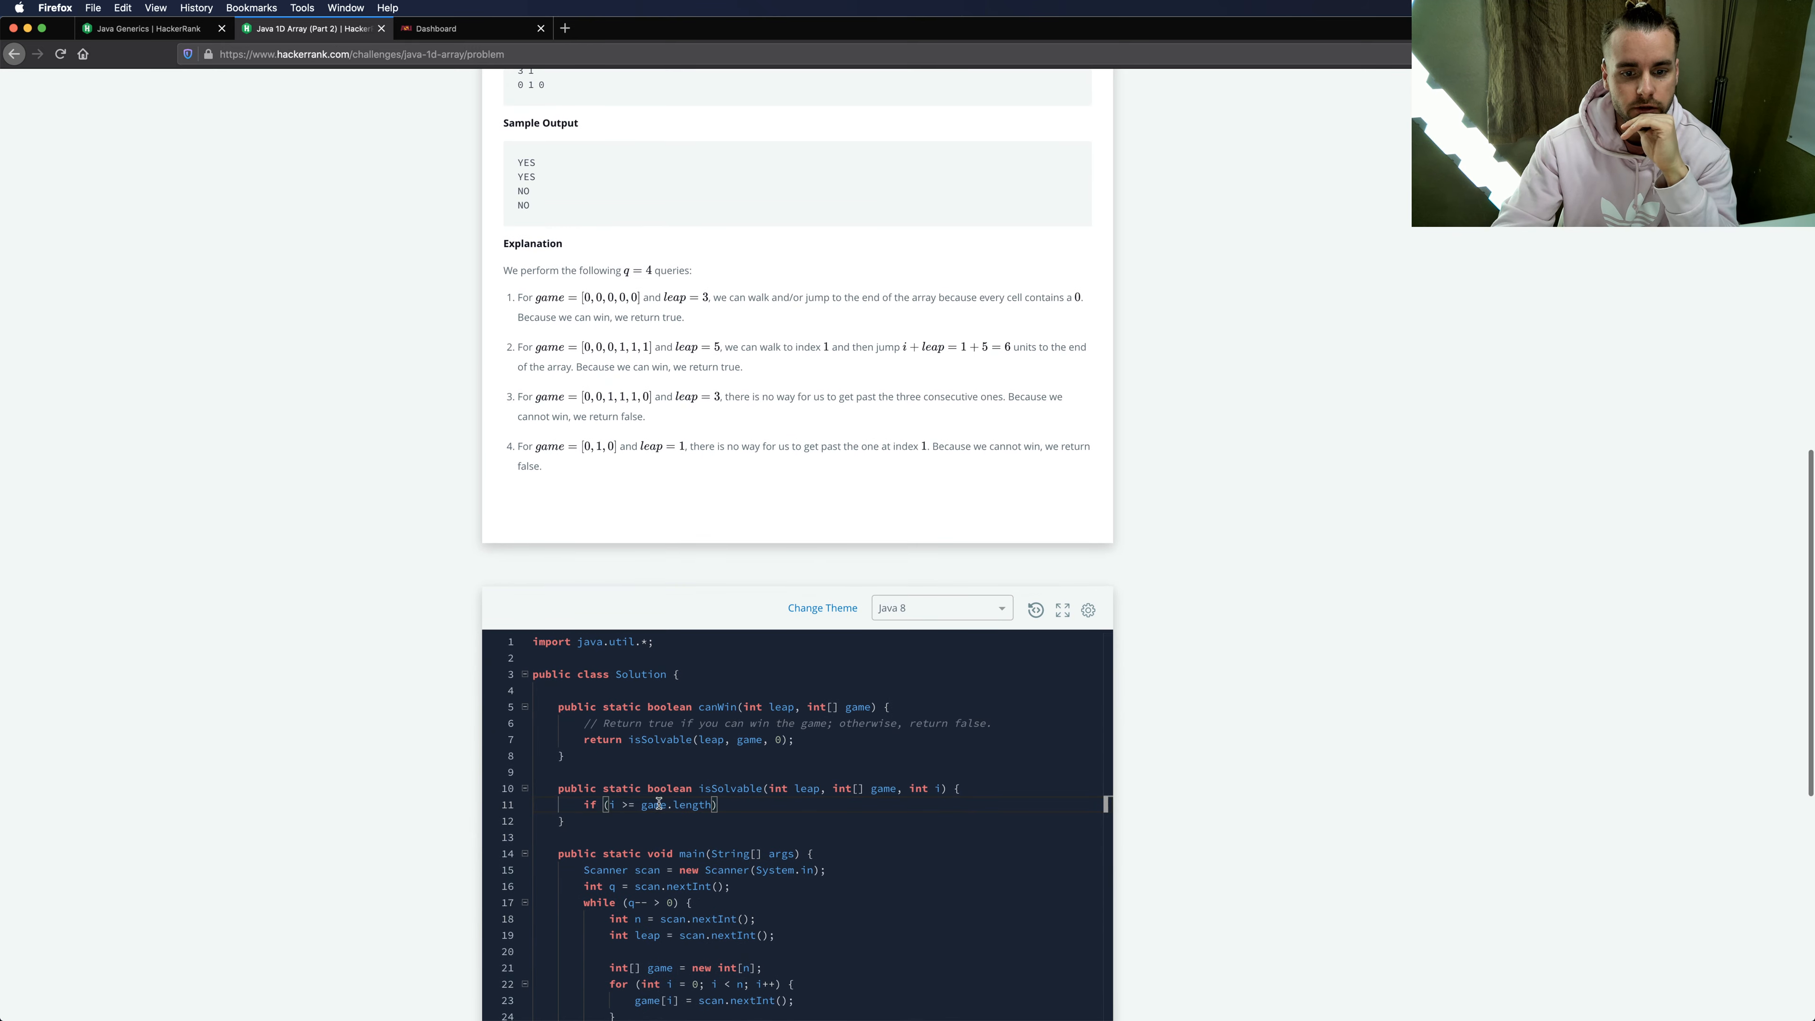
{"action": "scroll", "scroll_direction": "up", "scroll_amount": 3}
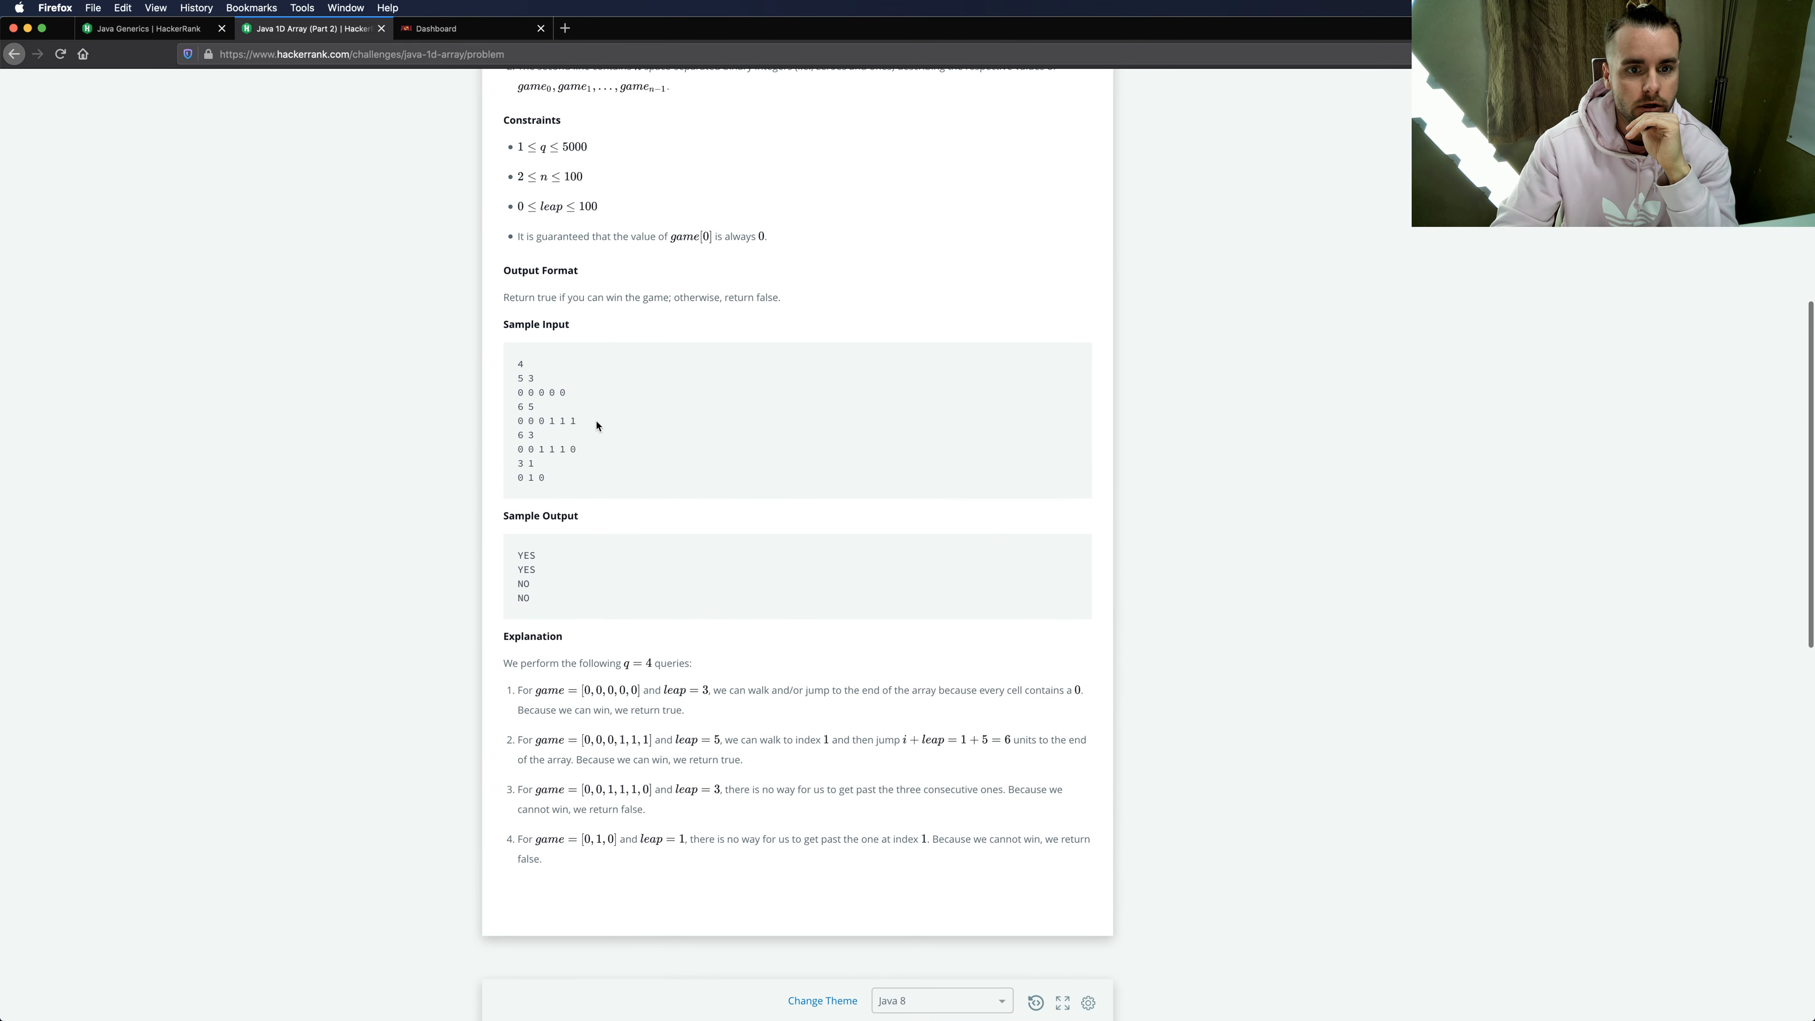
{"action": "mouse_move", "coordinate": [569, 398]}
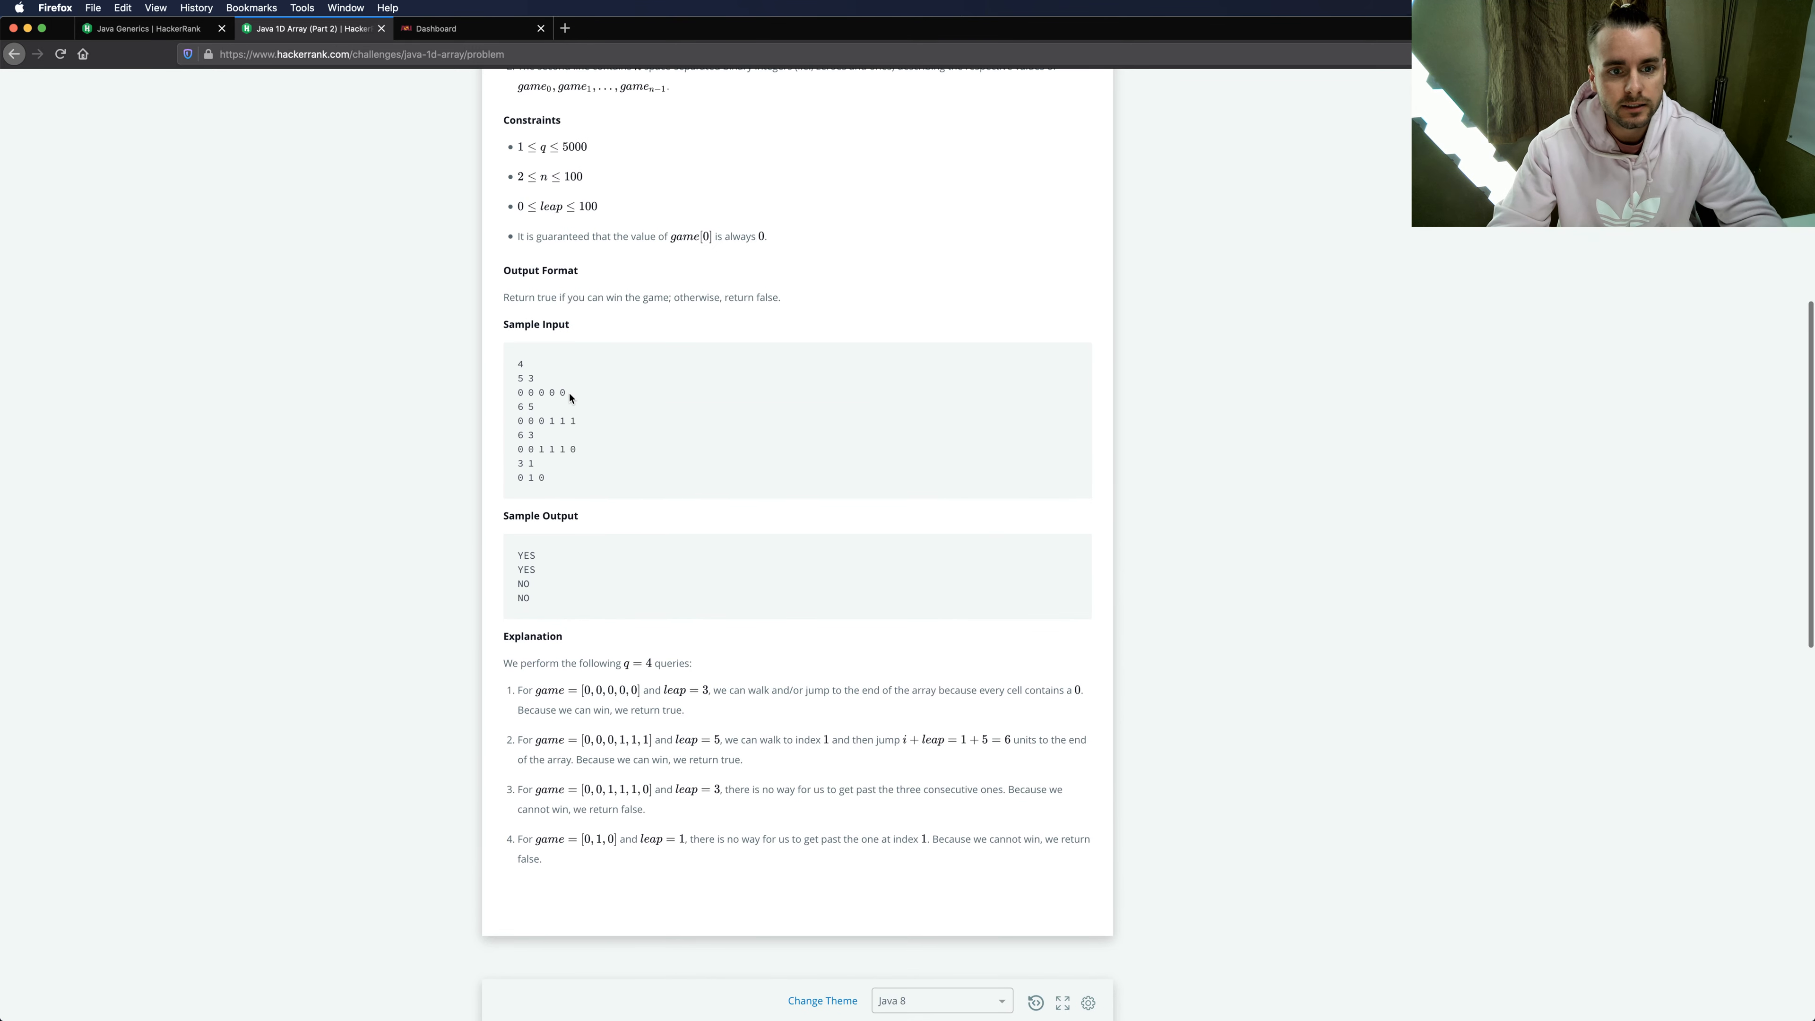
{"action": "mouse_move", "coordinate": [576, 393]}
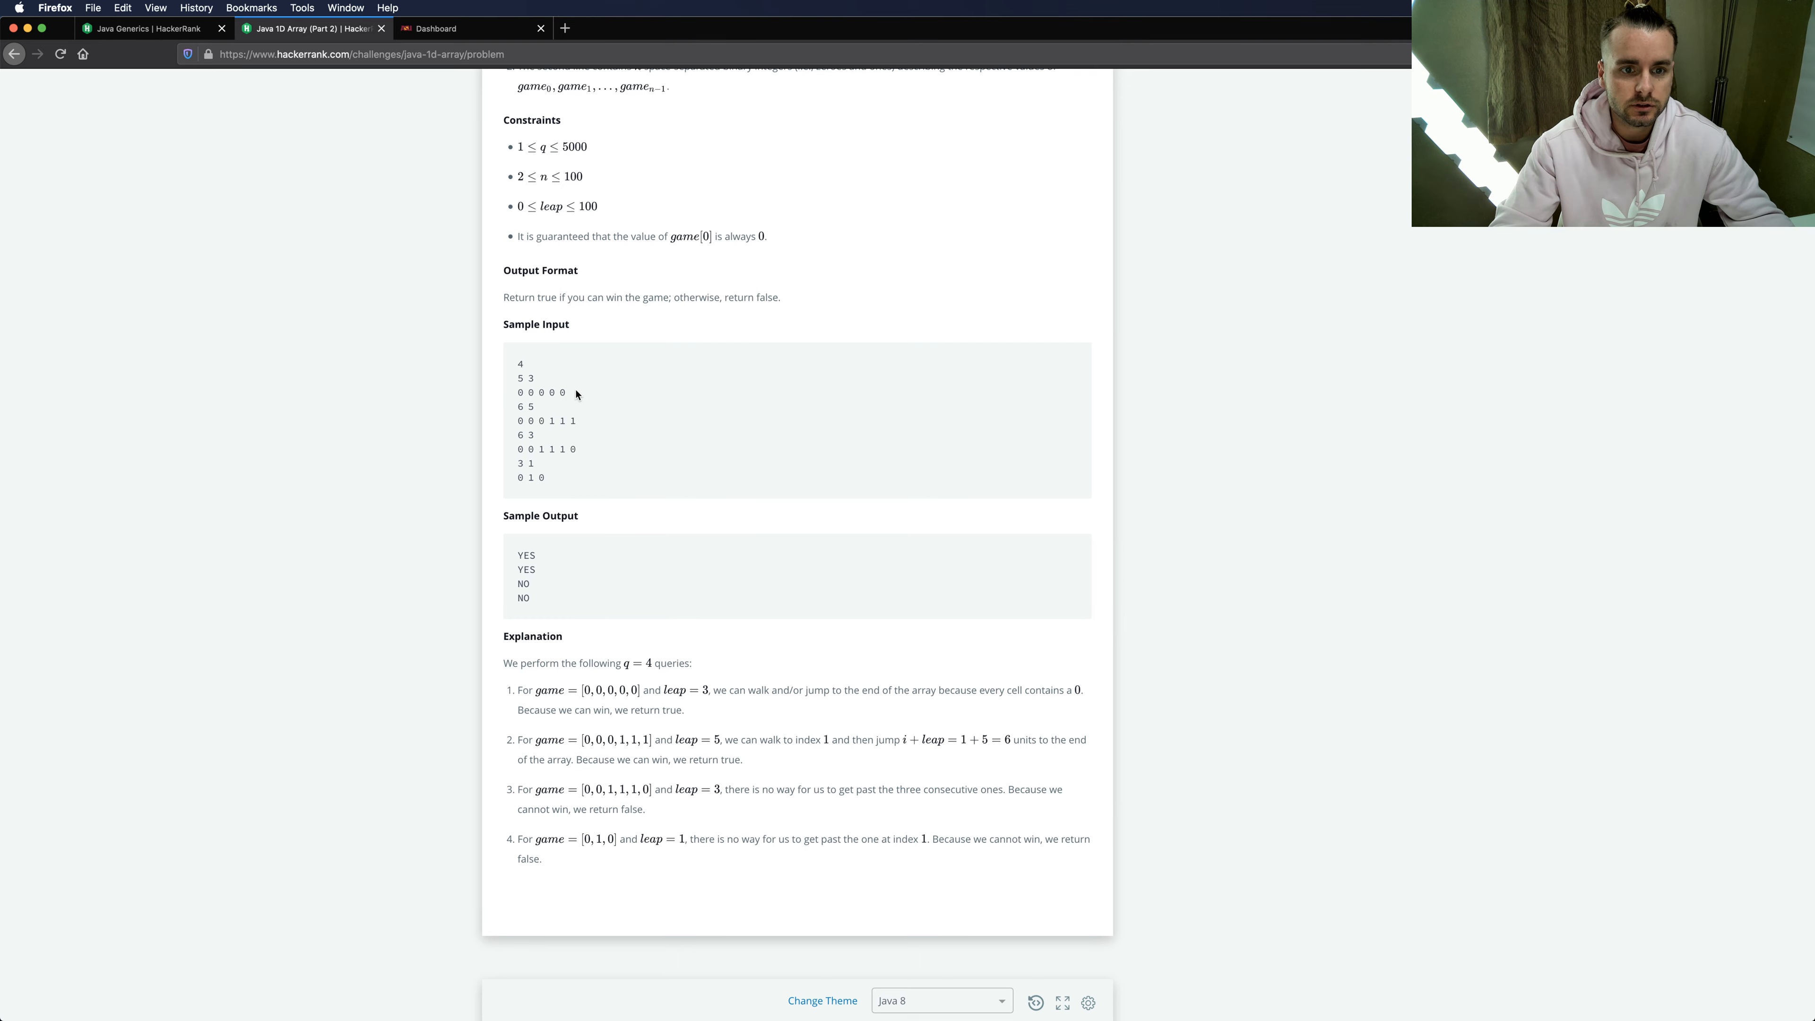
{"action": "scroll", "scroll_direction": "down", "scroll_amount": 3}
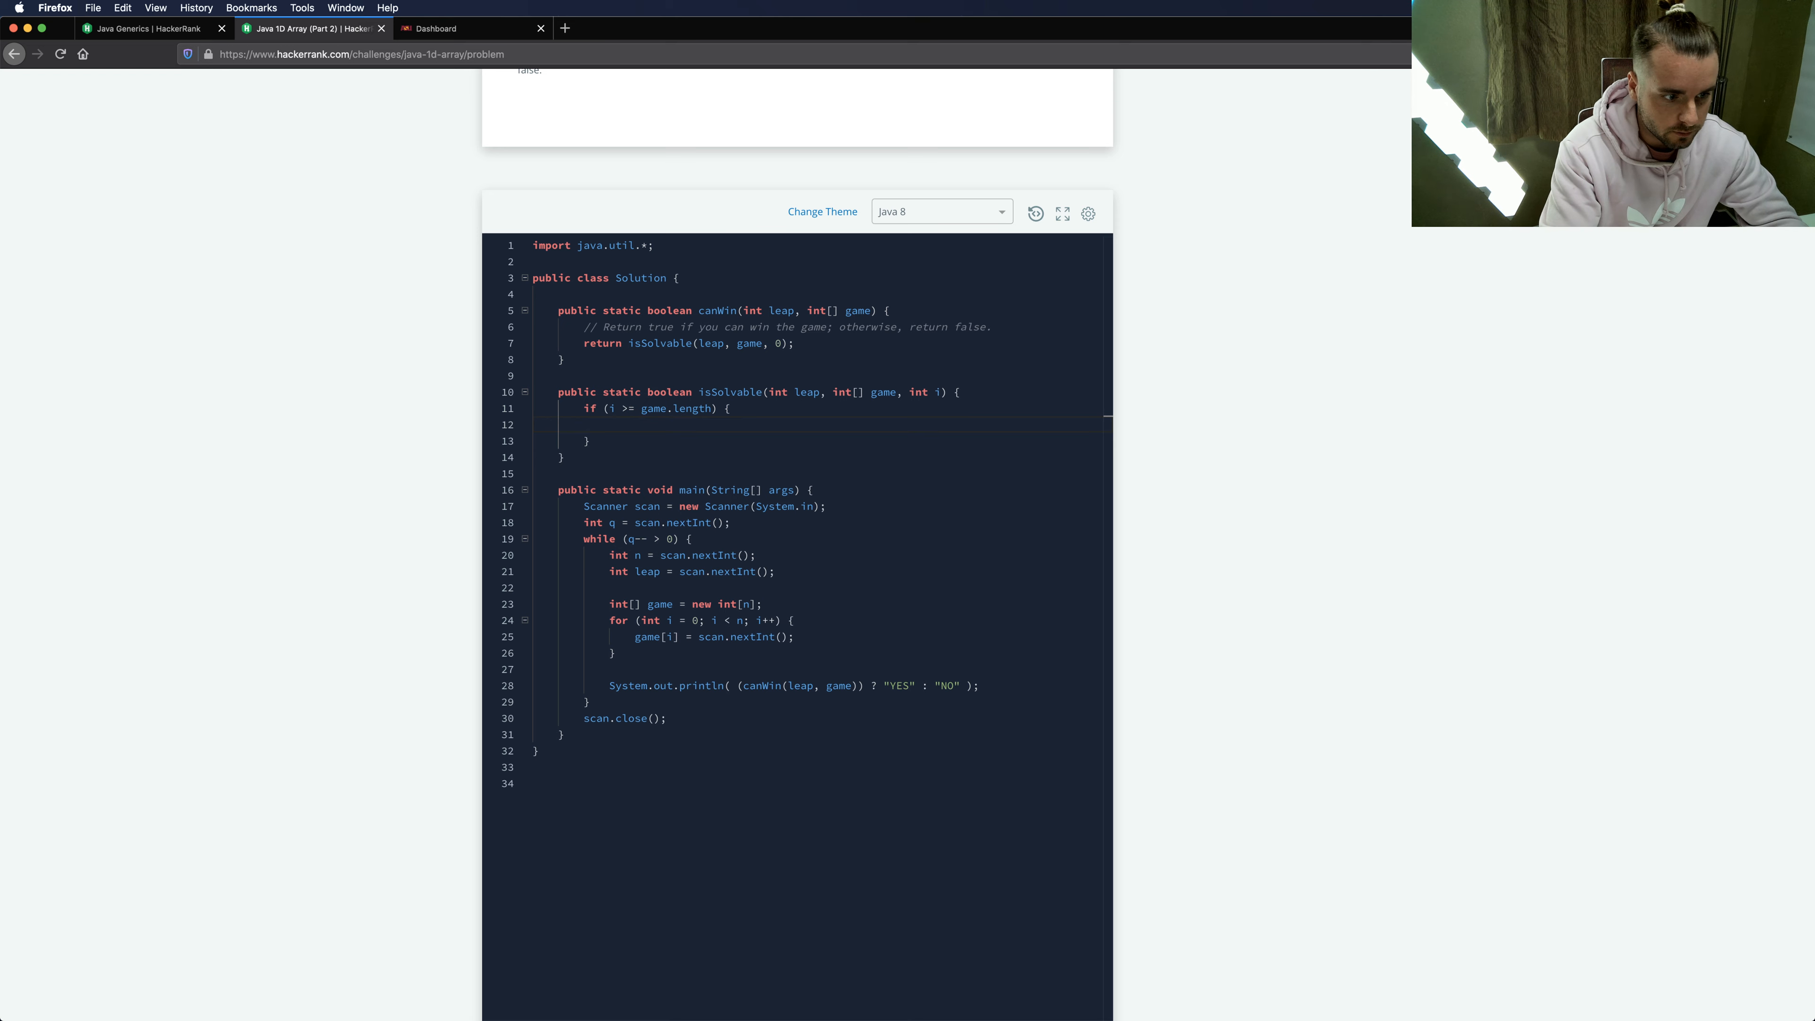
- Return true from the i >= game.length branch
{"action": "type", "text": "return t"}
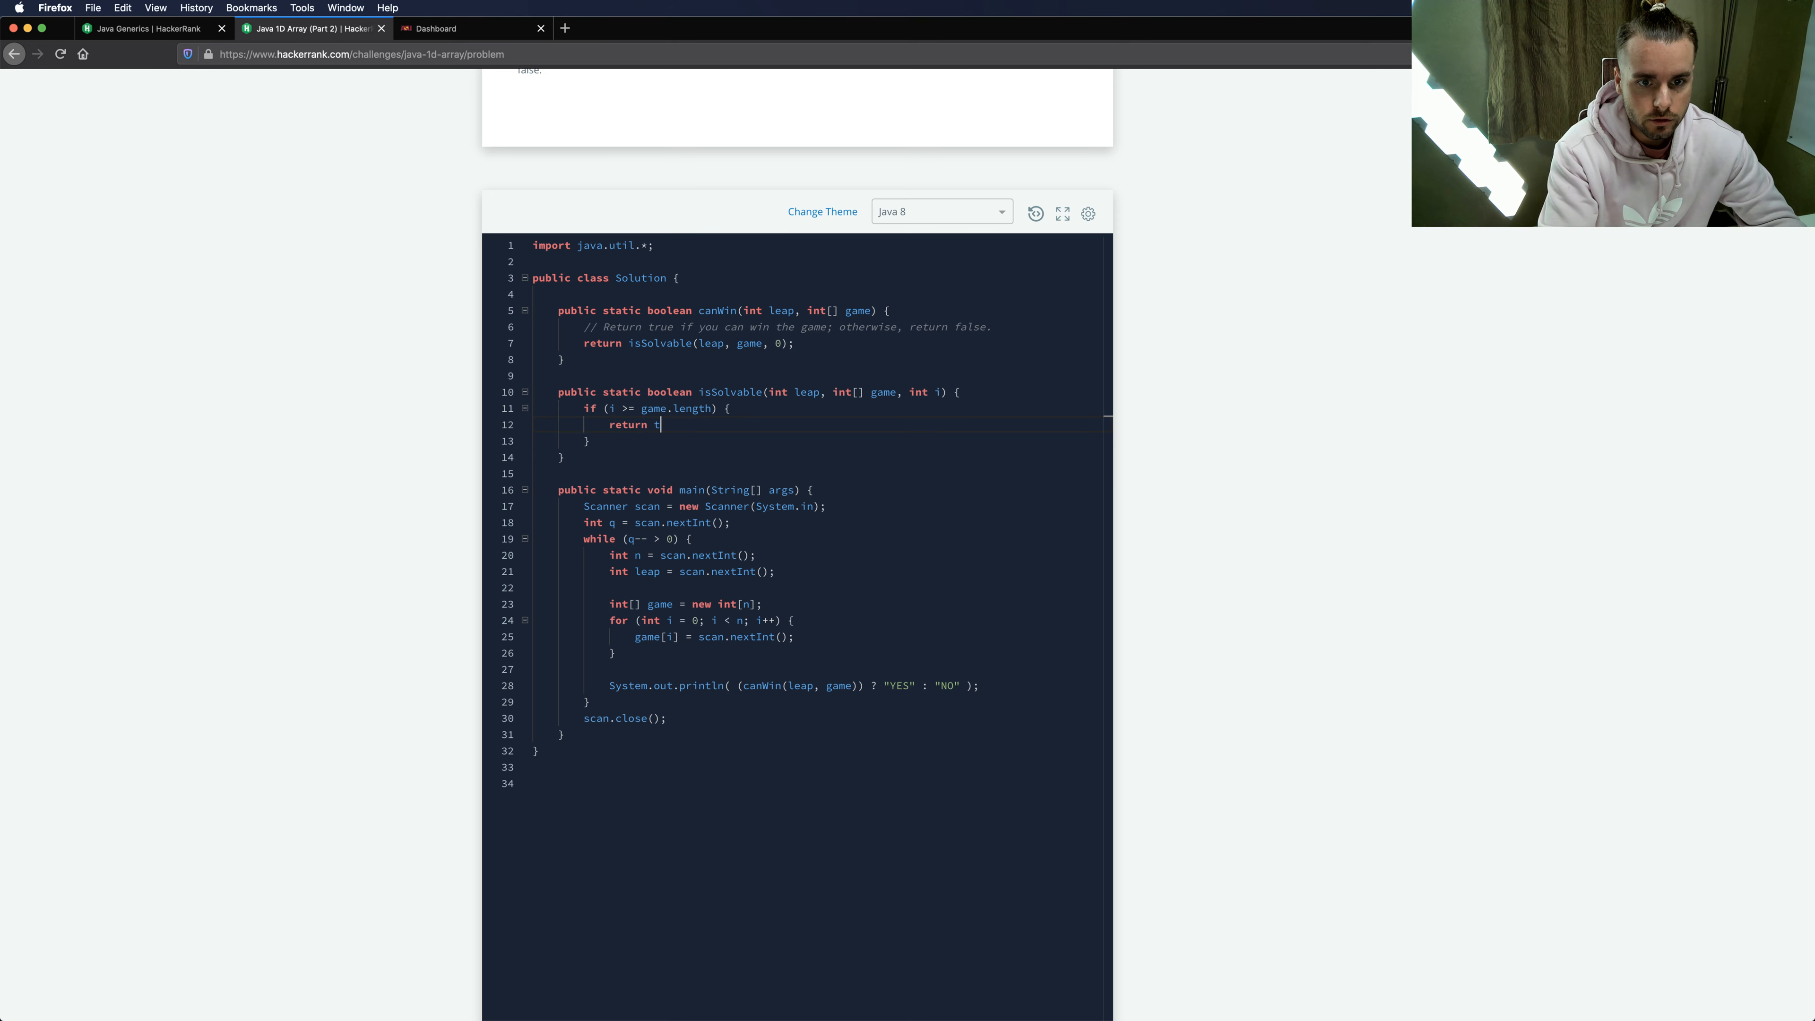
{"action": "type", "text": "true;"}
{"action": "left_click", "coordinate": [823, 441]}
{"action": "type", "text": " else if ("}
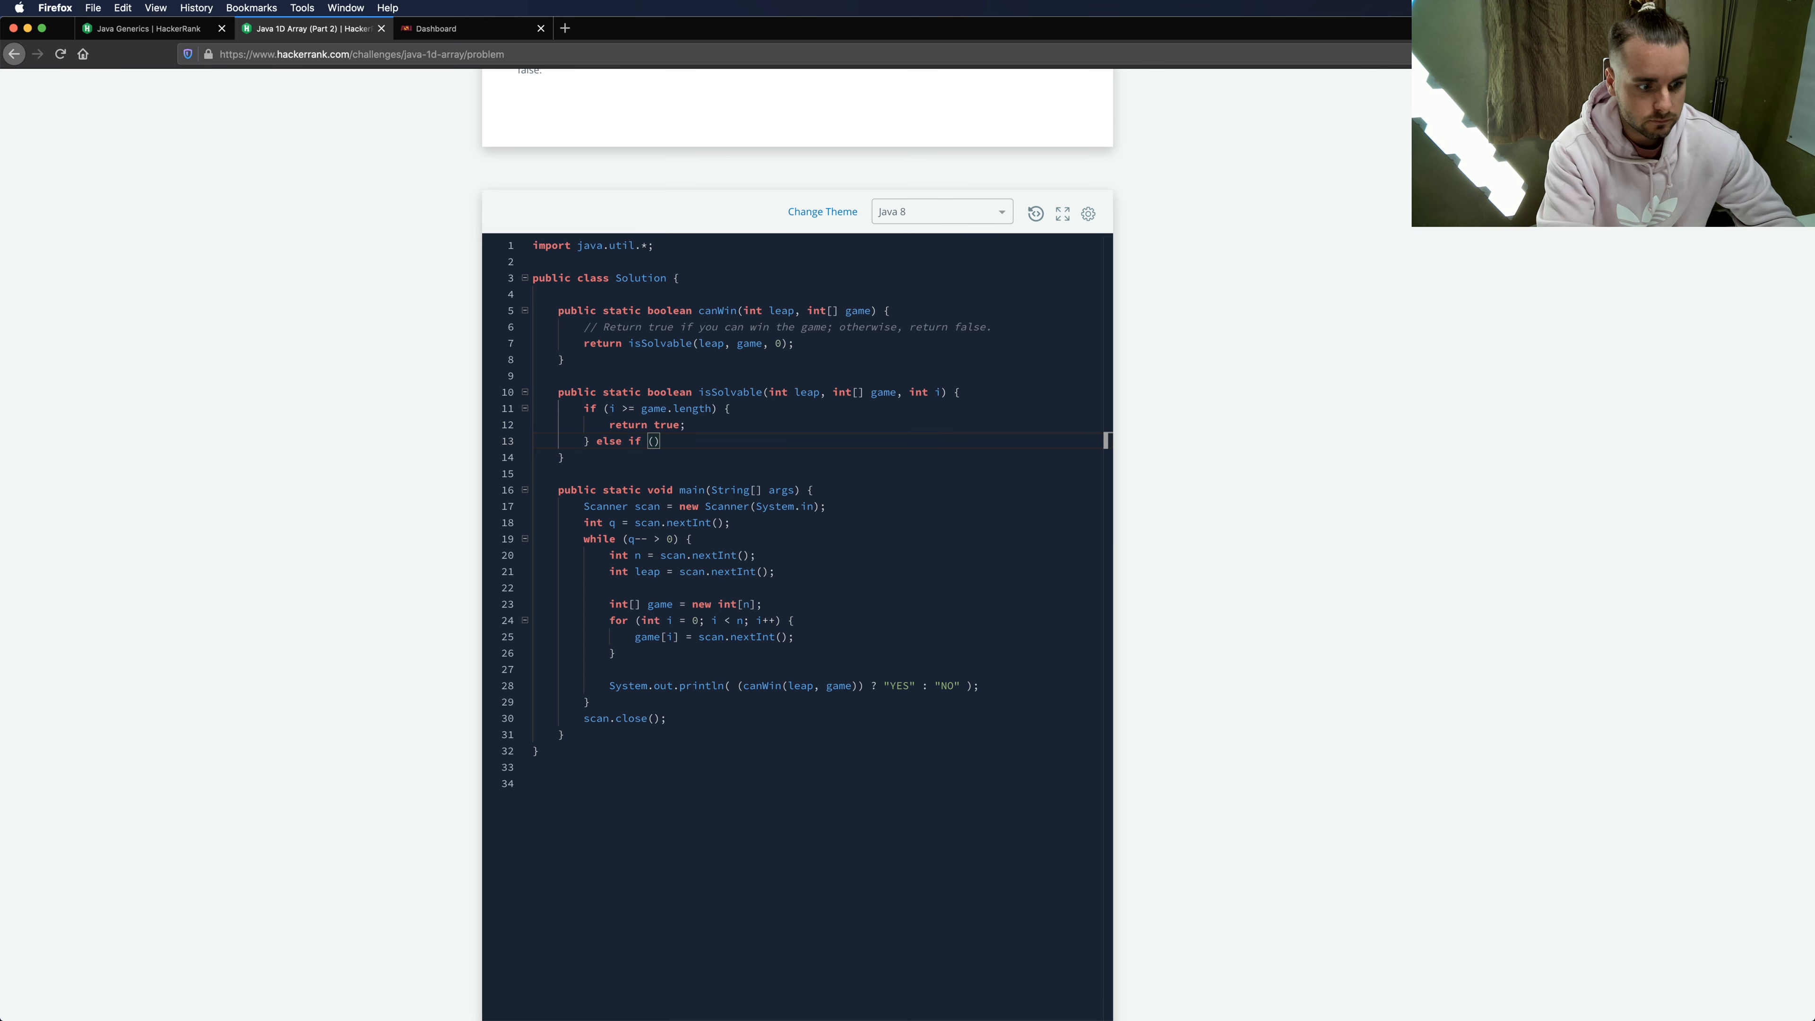
- Add else if (i < 0 || game[i] == 1) { return false; } for out-of-bounds or blocked cells
{"action": "type", "text": "i"}
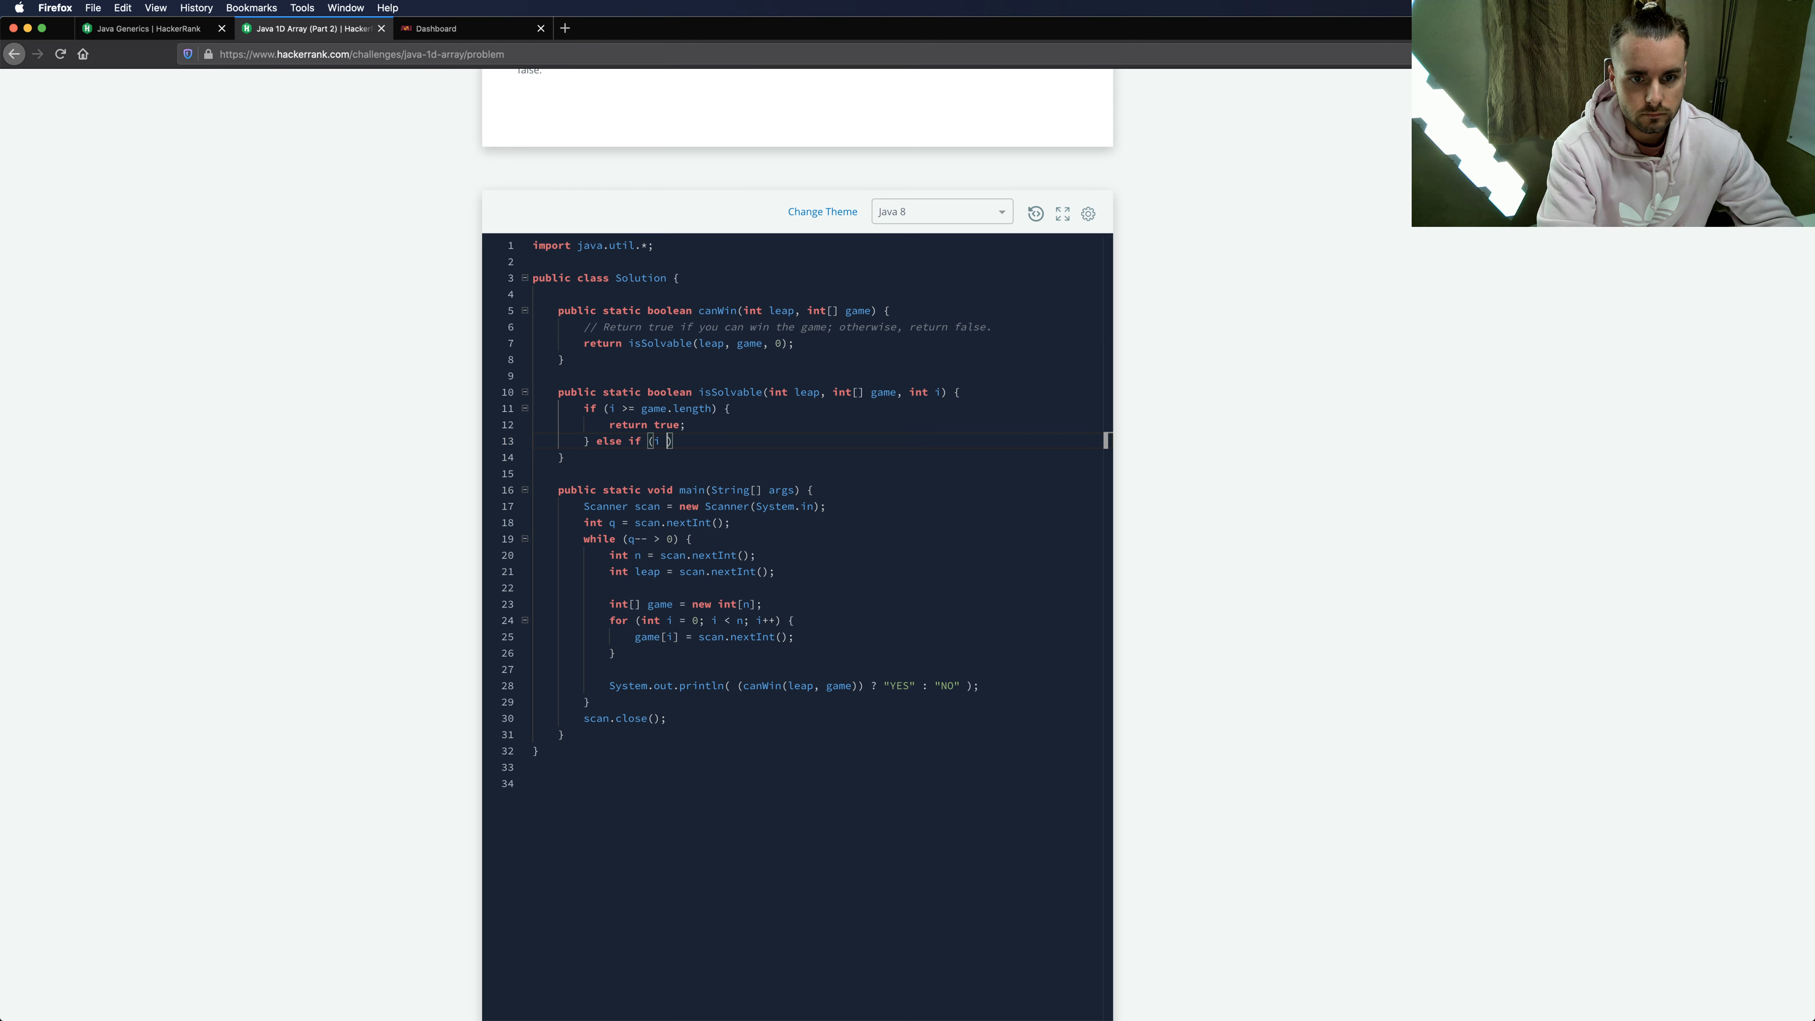
{"action": "type", "text": "<"}
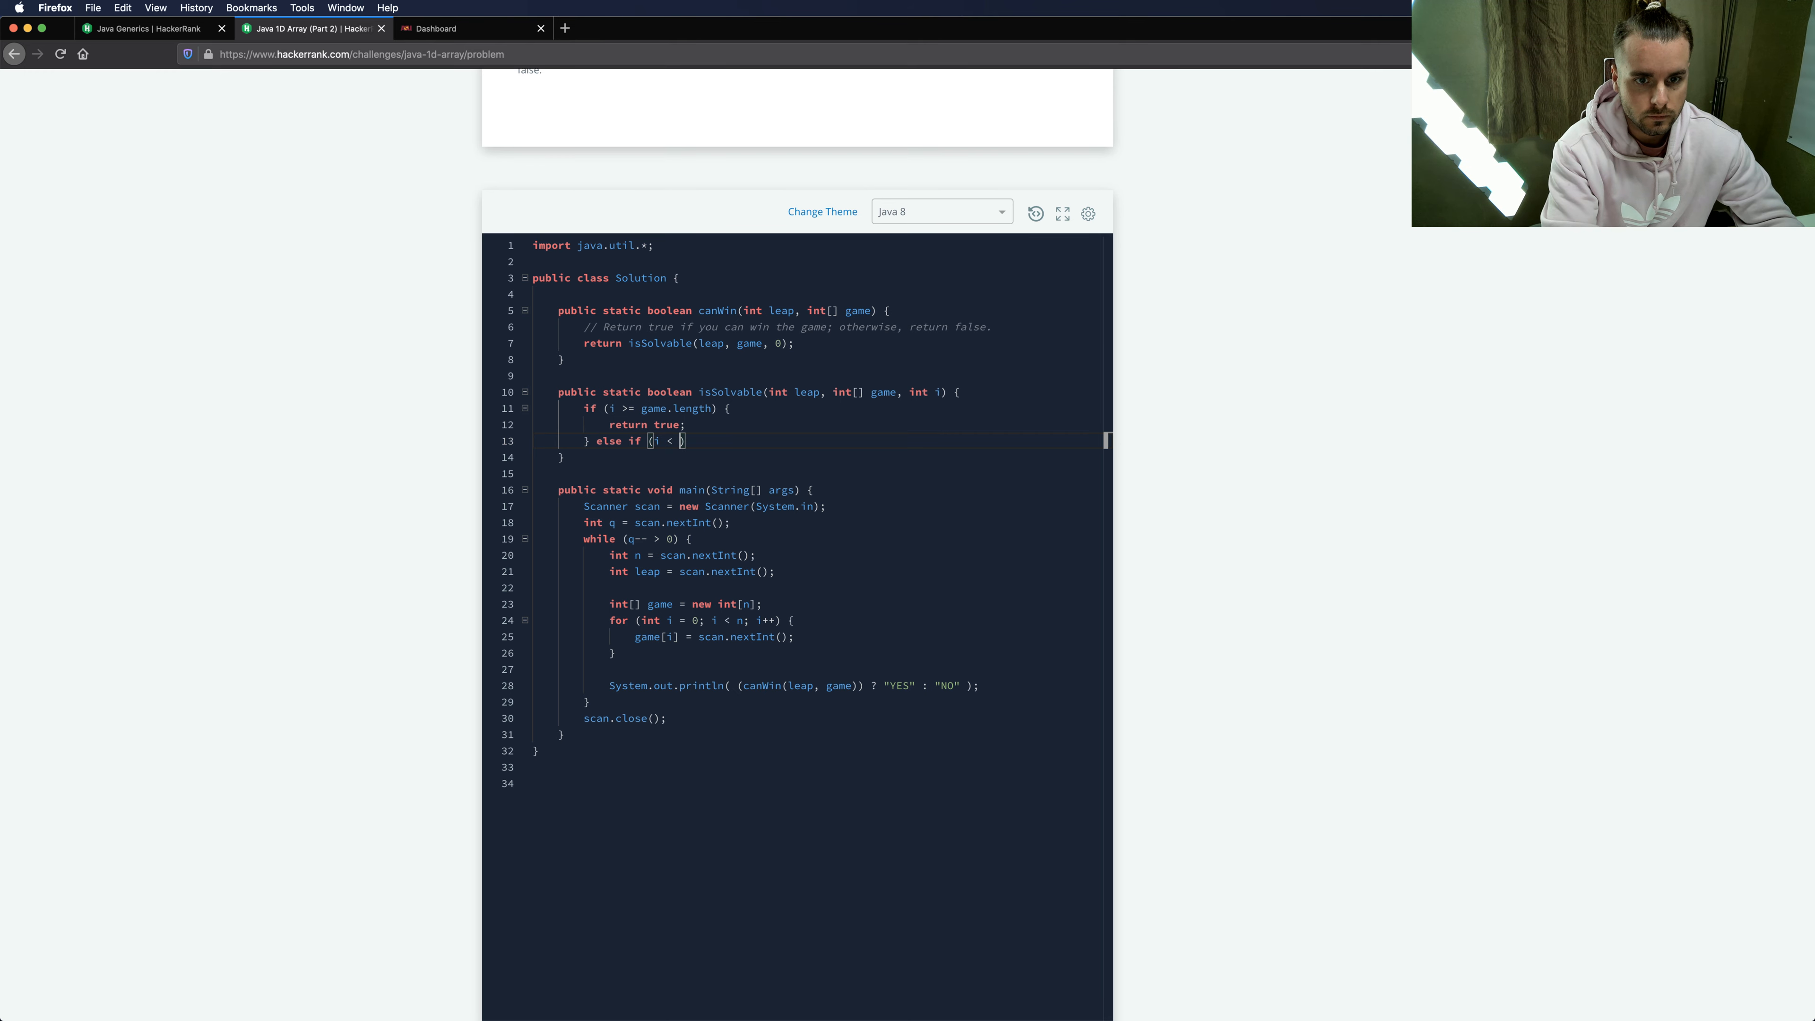
{"action": "type", "text": "0"}
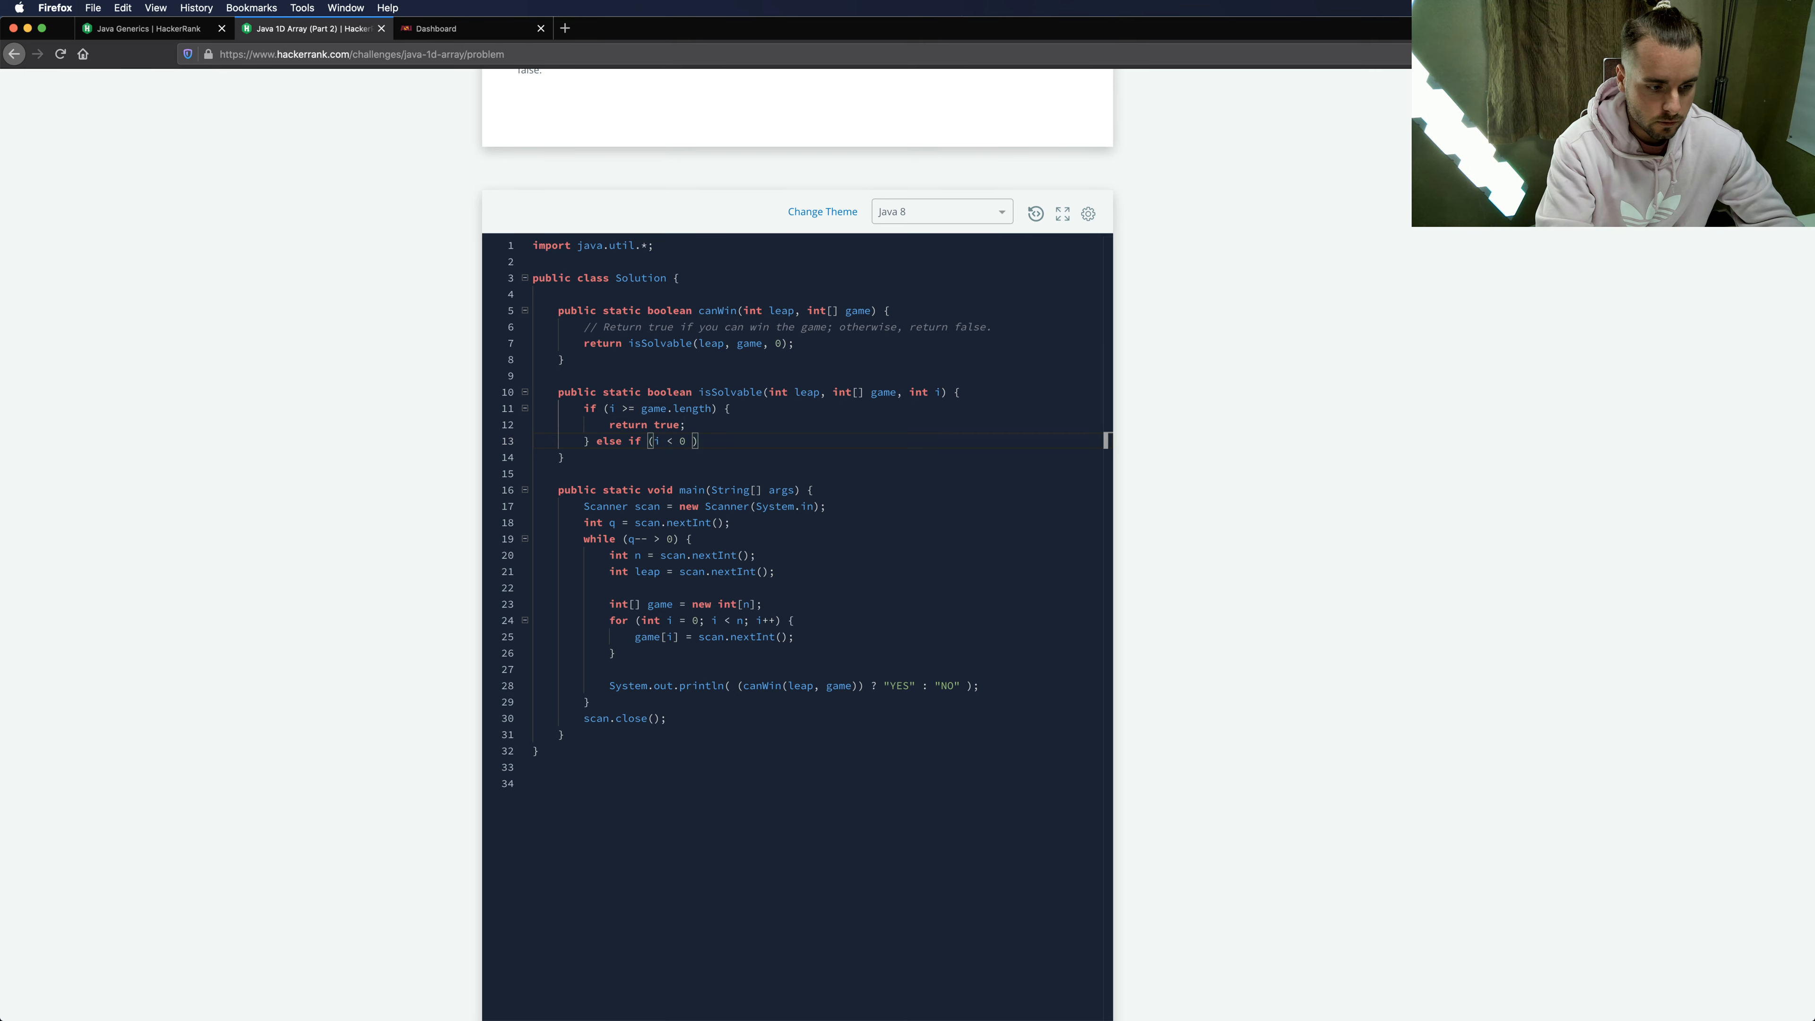
{"action": "type", "text": "|| game"}
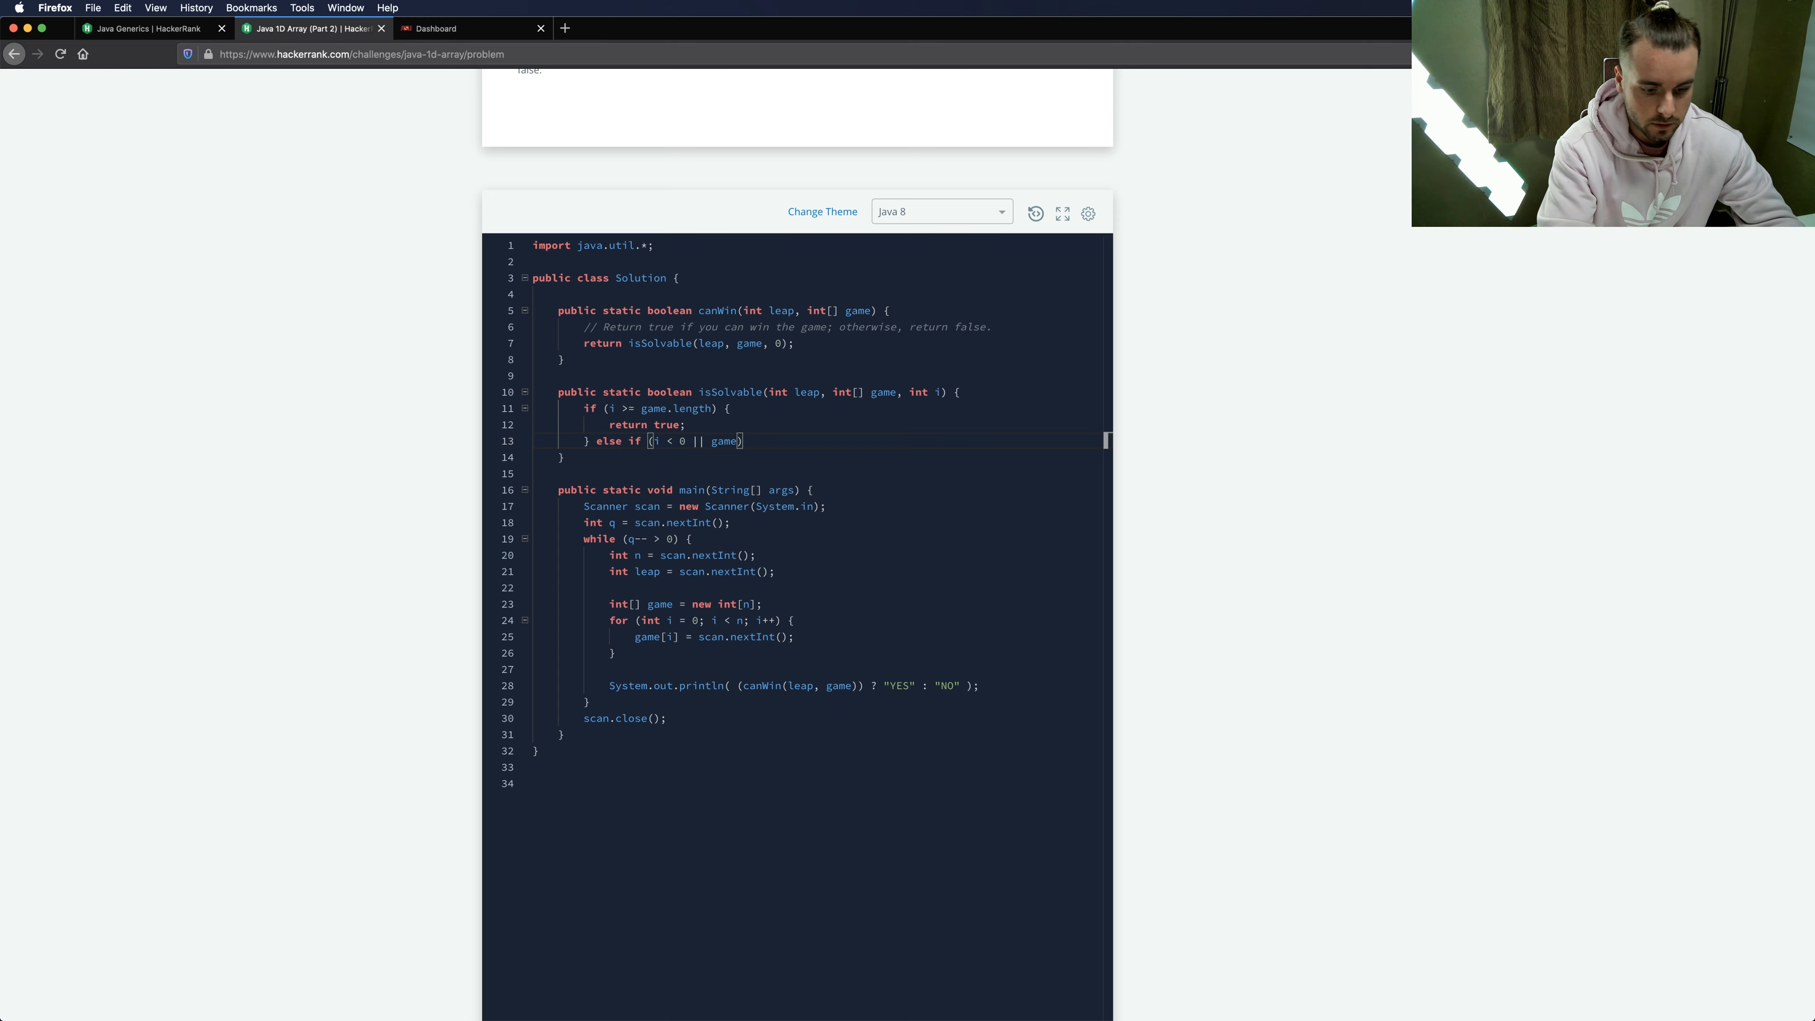
{"action": "type", "text": "[i])"}
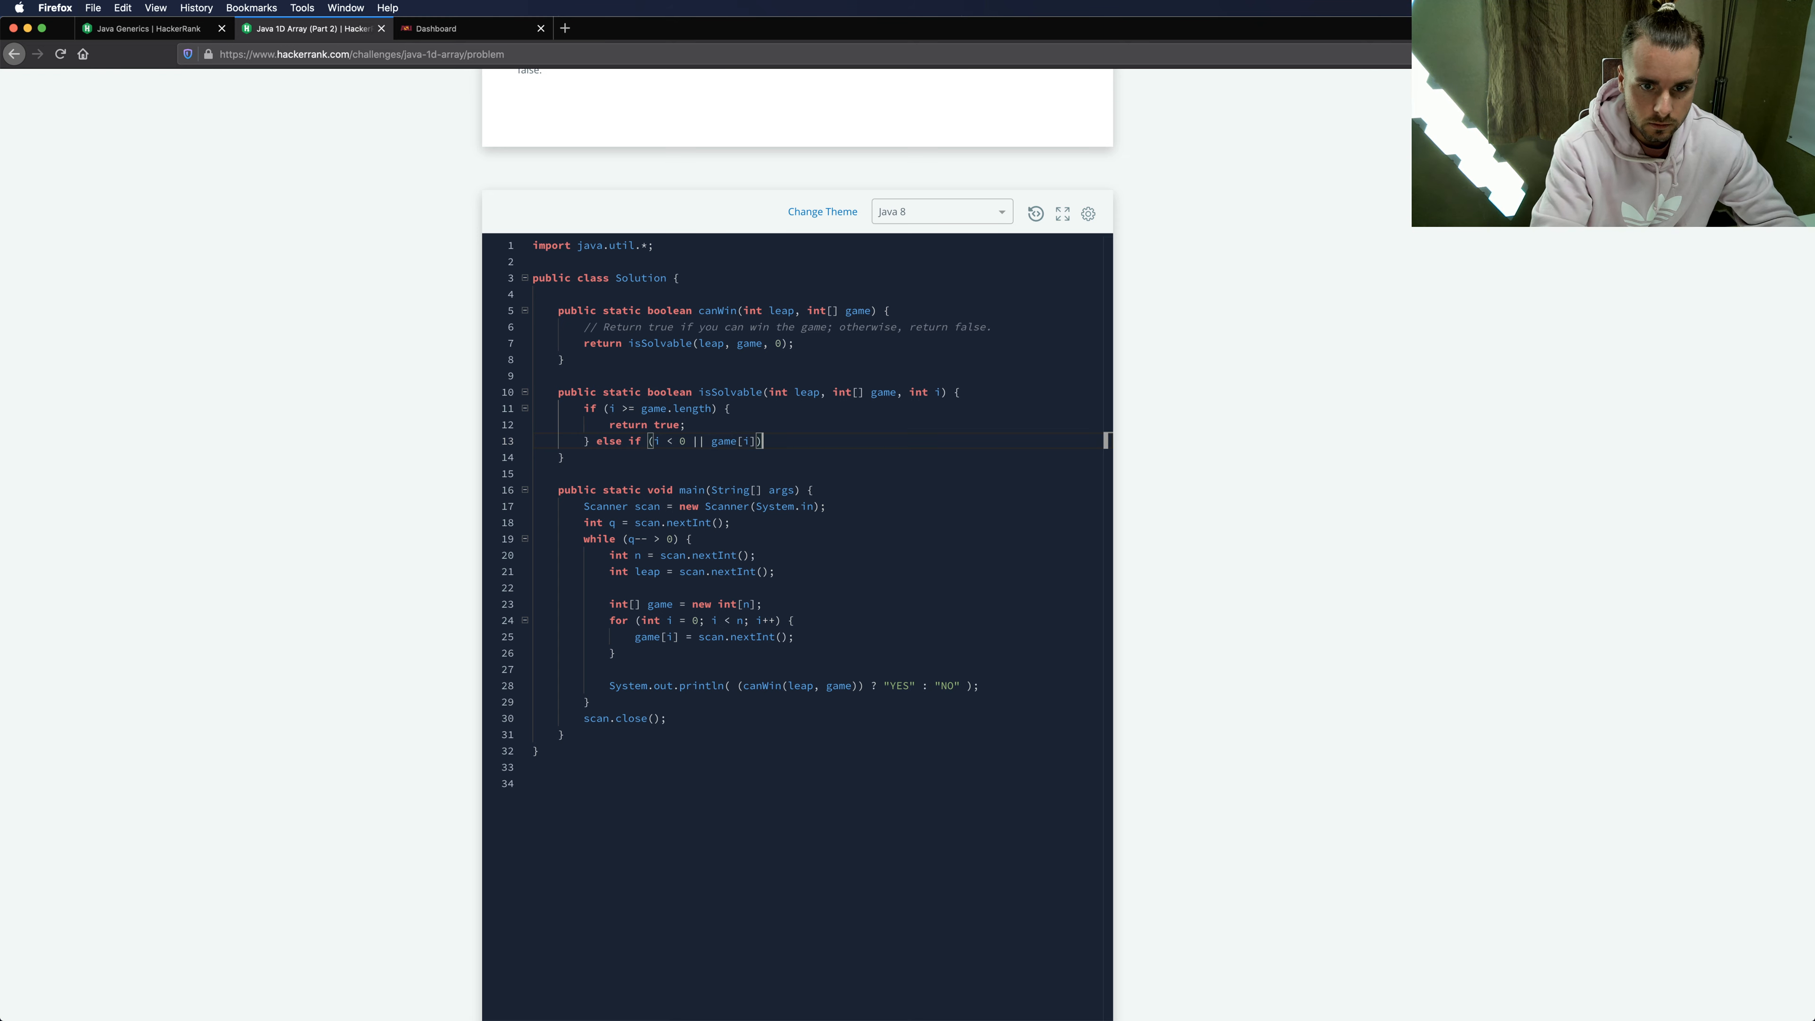
{"action": "type", "text": "== 1"}
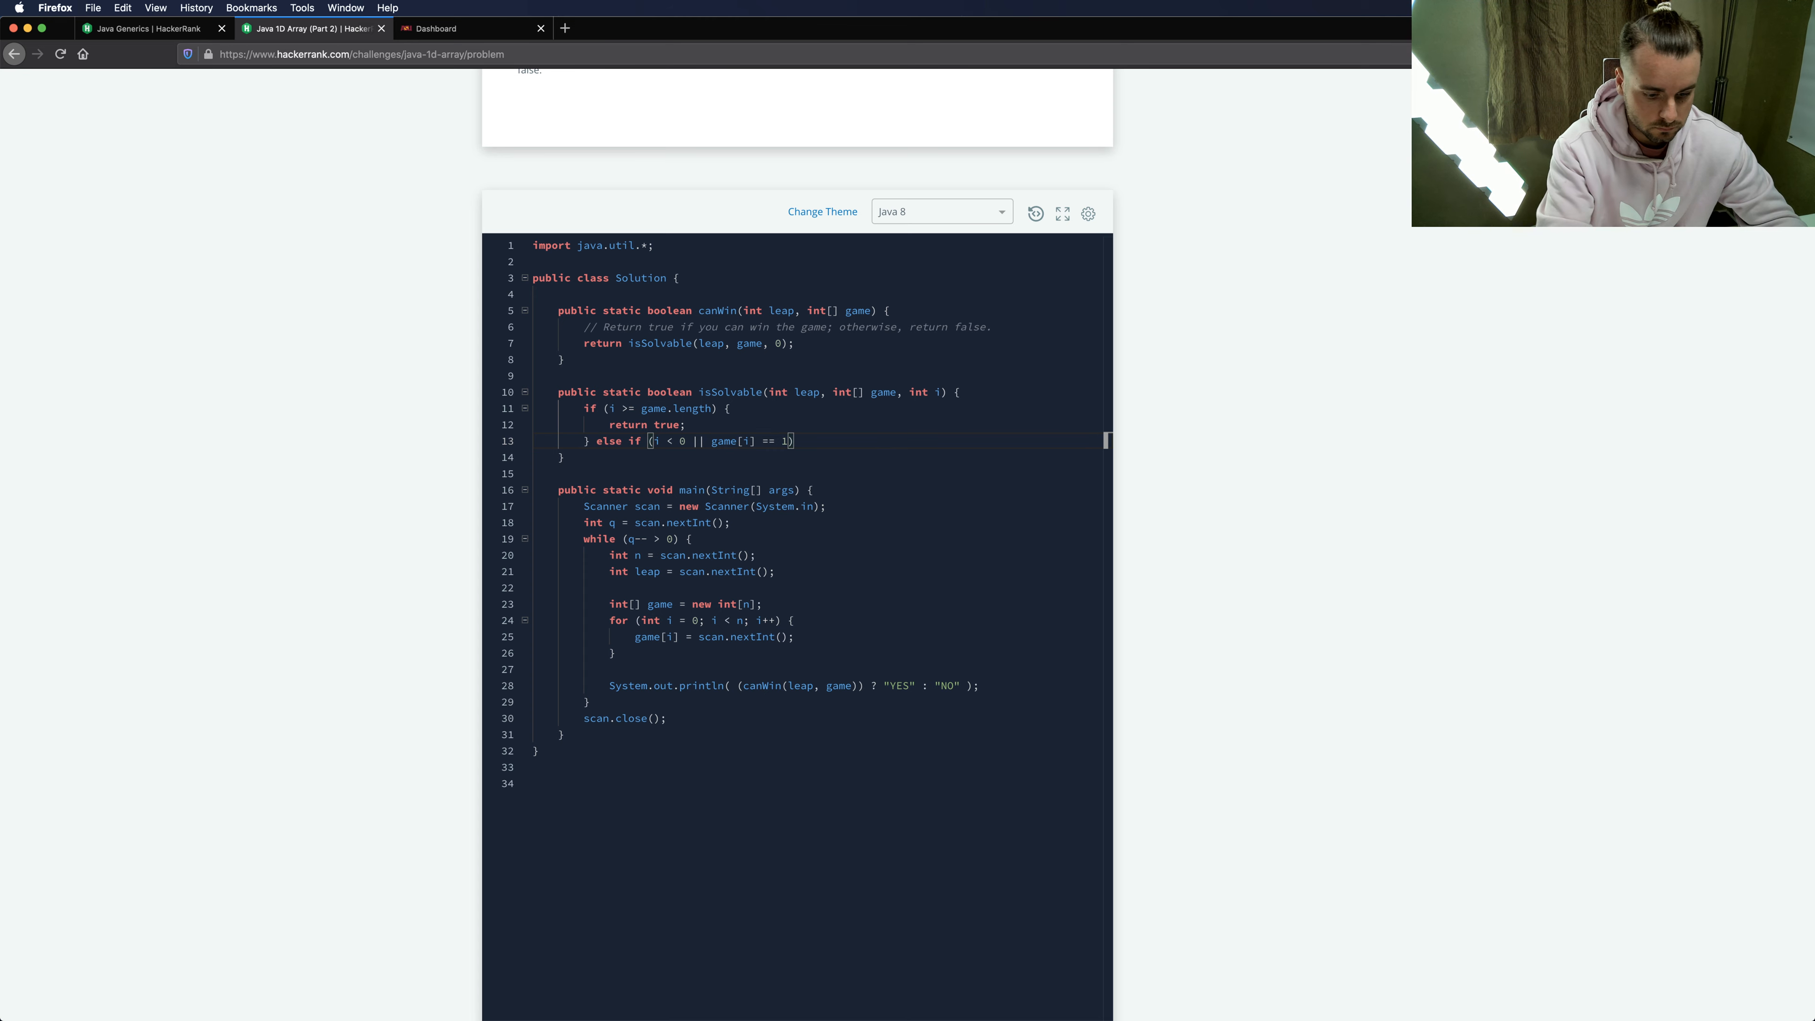
{"action": "type", "text": "{"}
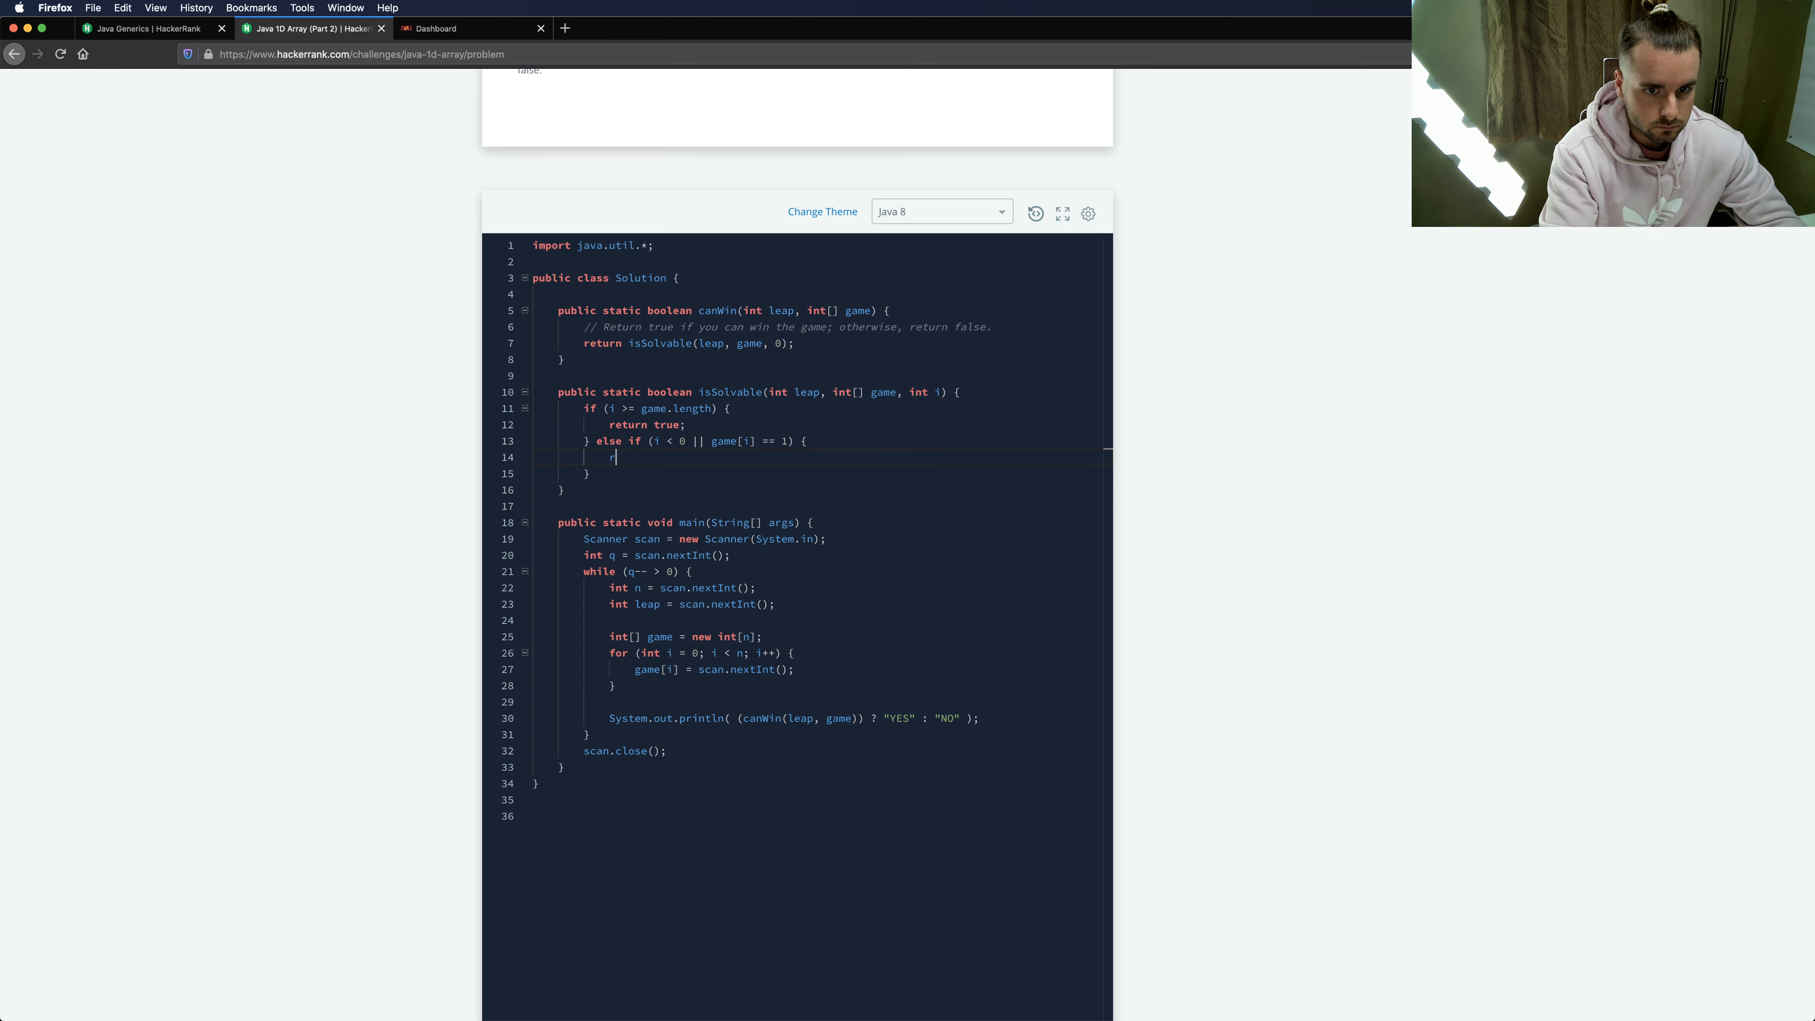
{"action": "type", "text": "eturn false;"}
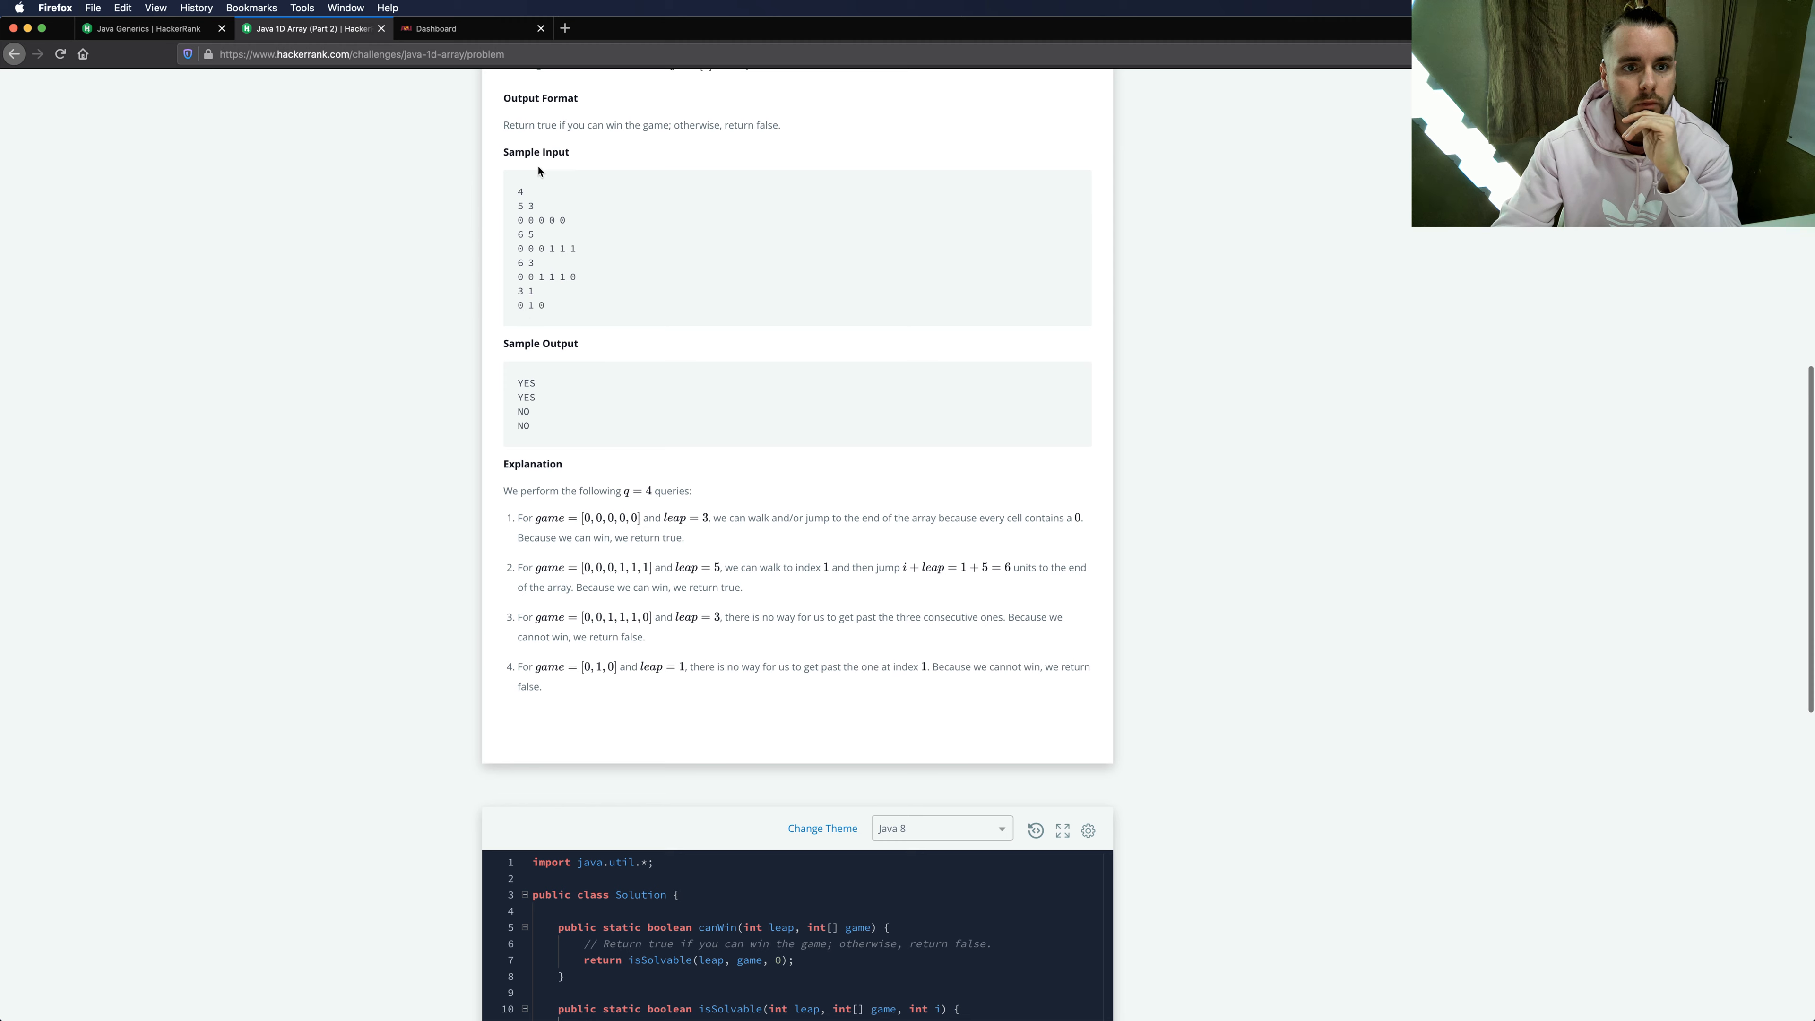
{"action": "mouse_move", "coordinate": [515, 223]}
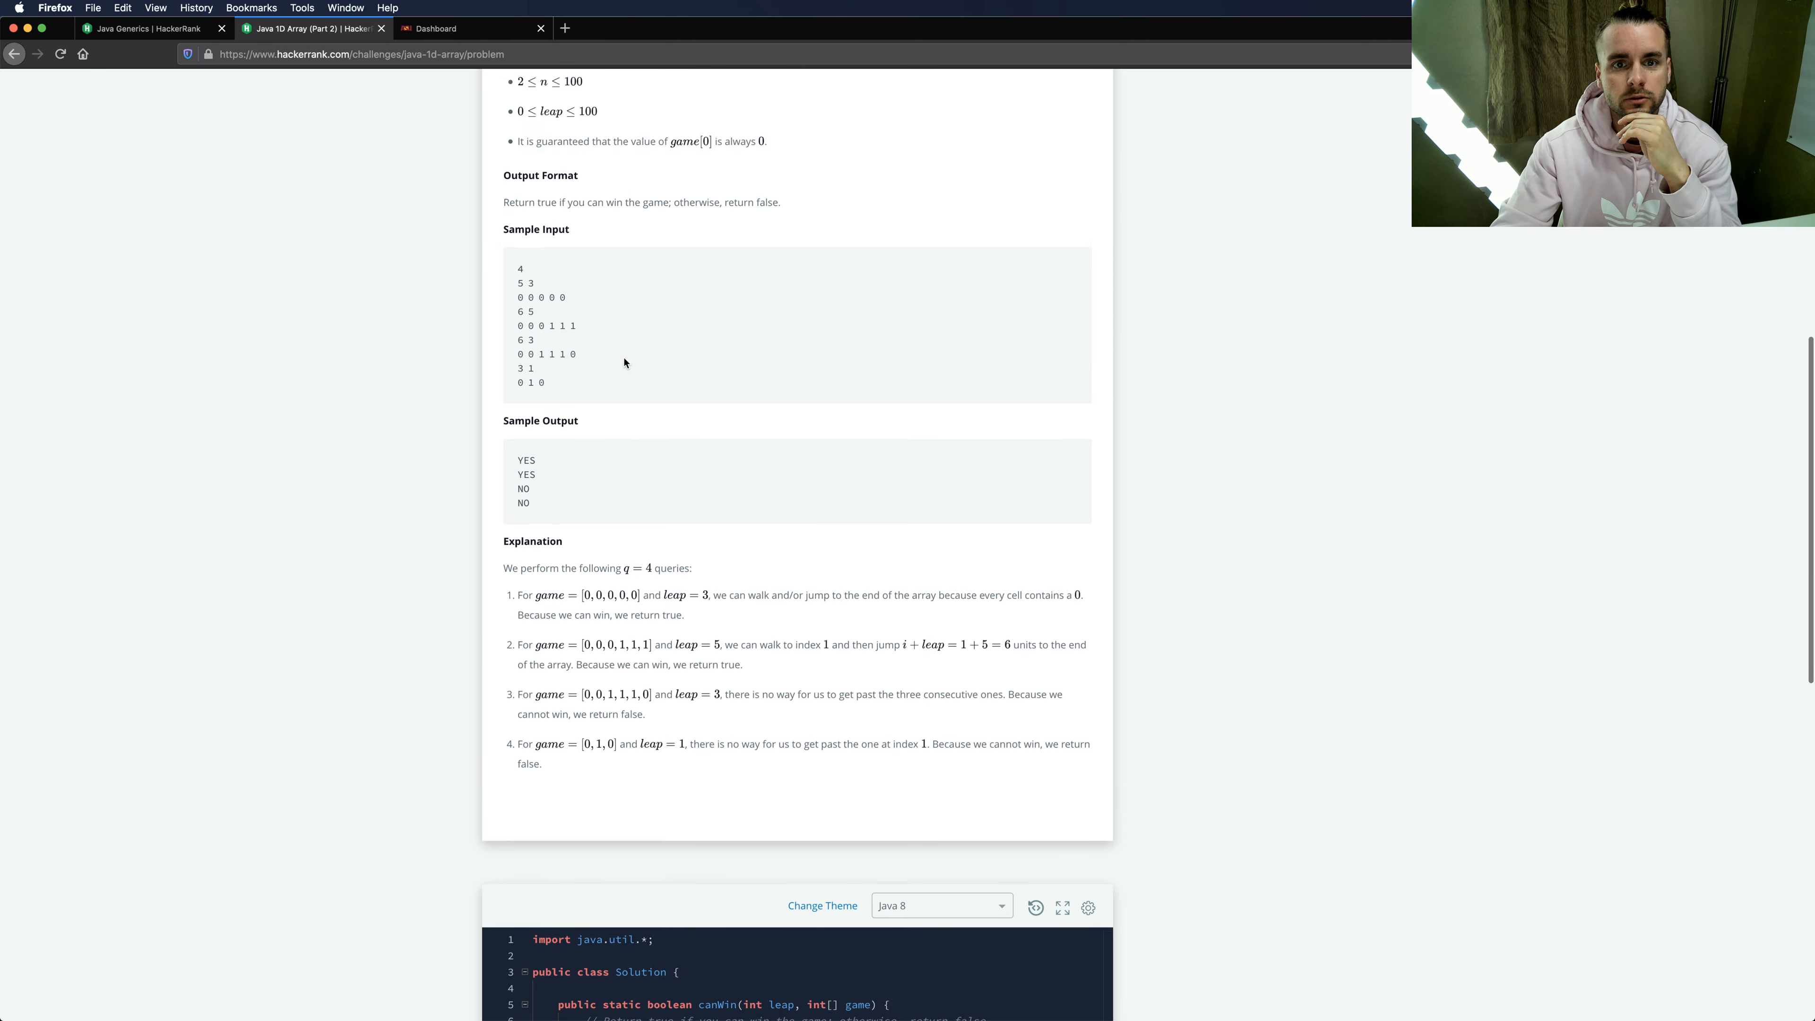
{"action": "scroll", "scroll_direction": "up", "scroll_amount": 3}
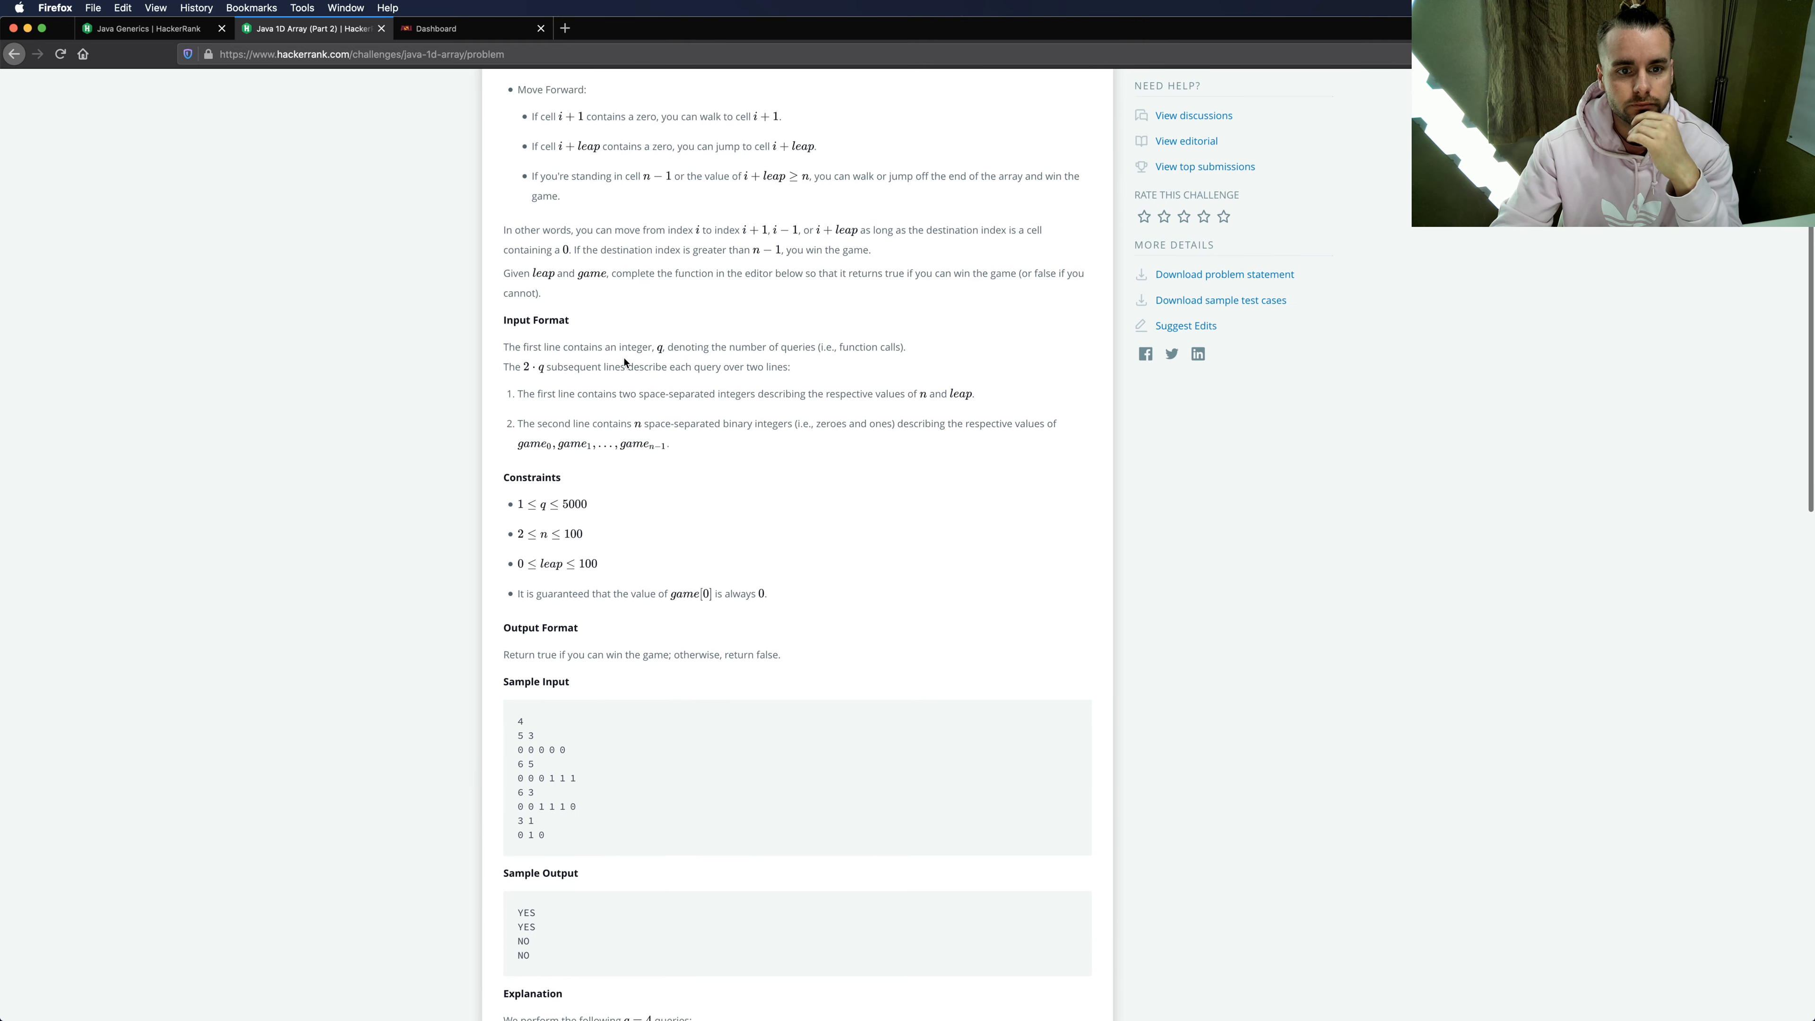
{"action": "scroll", "scroll_direction": "down", "scroll_amount": 3}
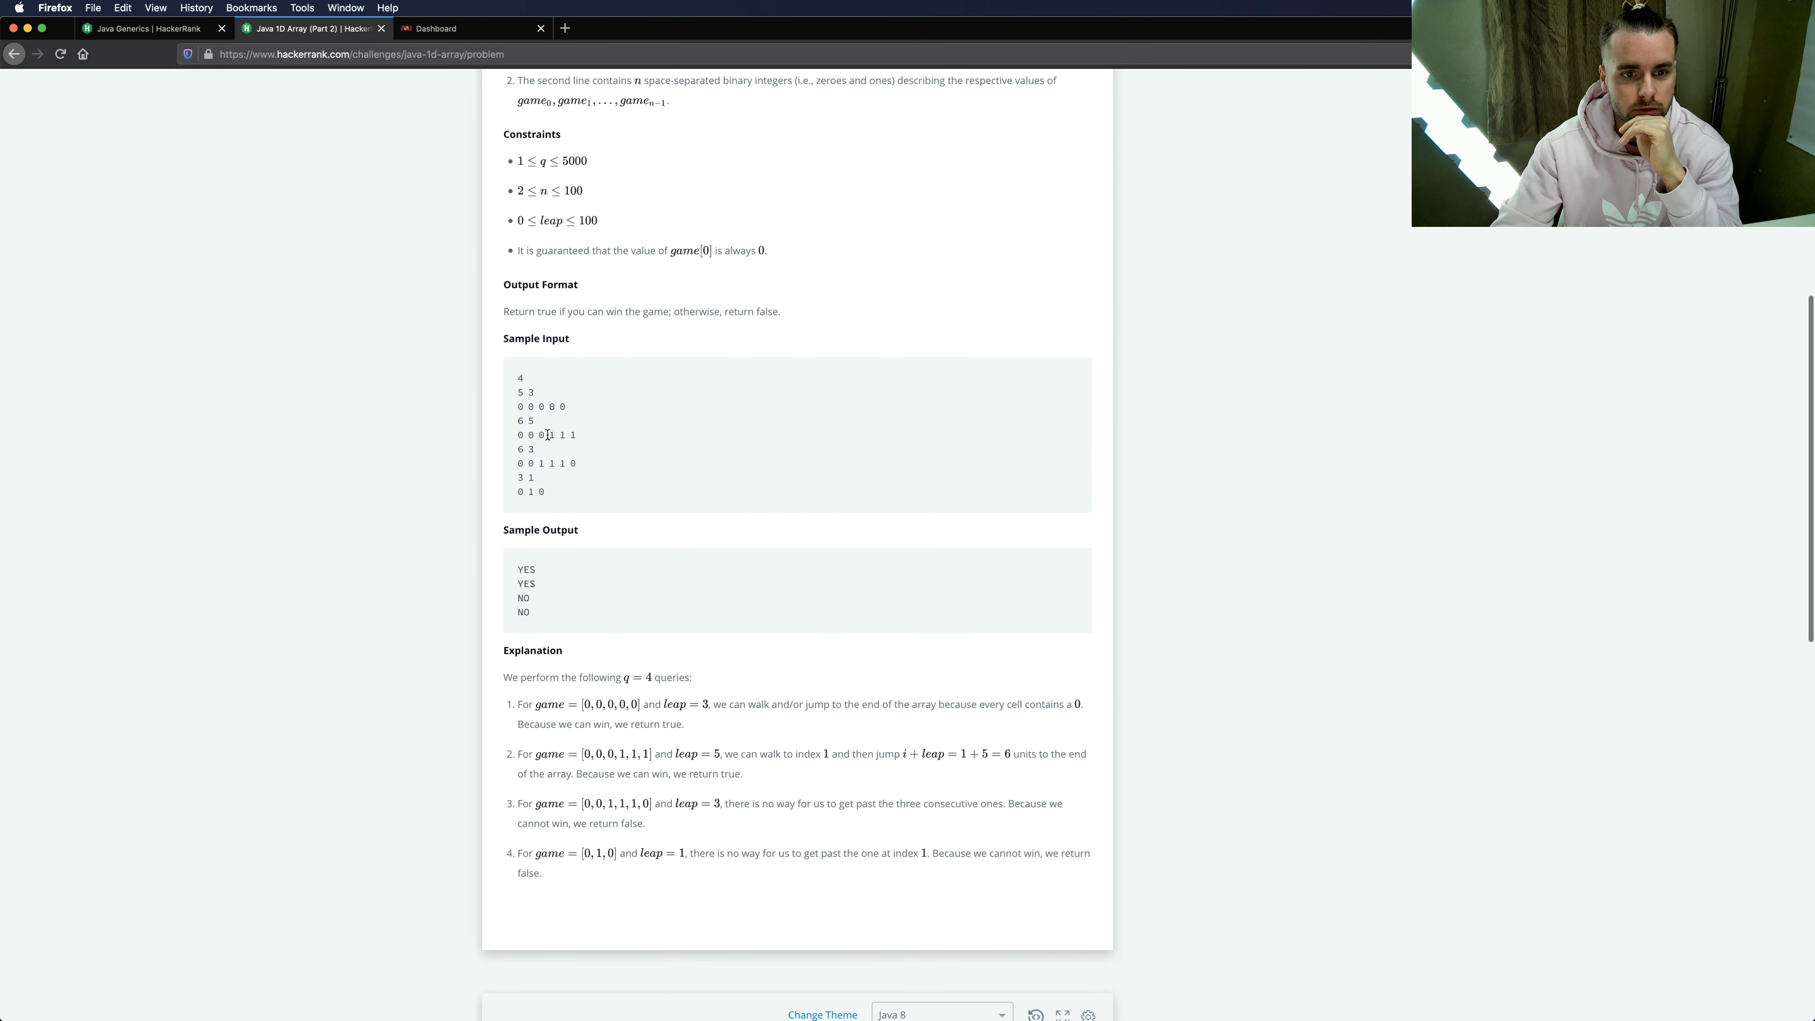
{"action": "double_click", "coordinate": [568, 434]}
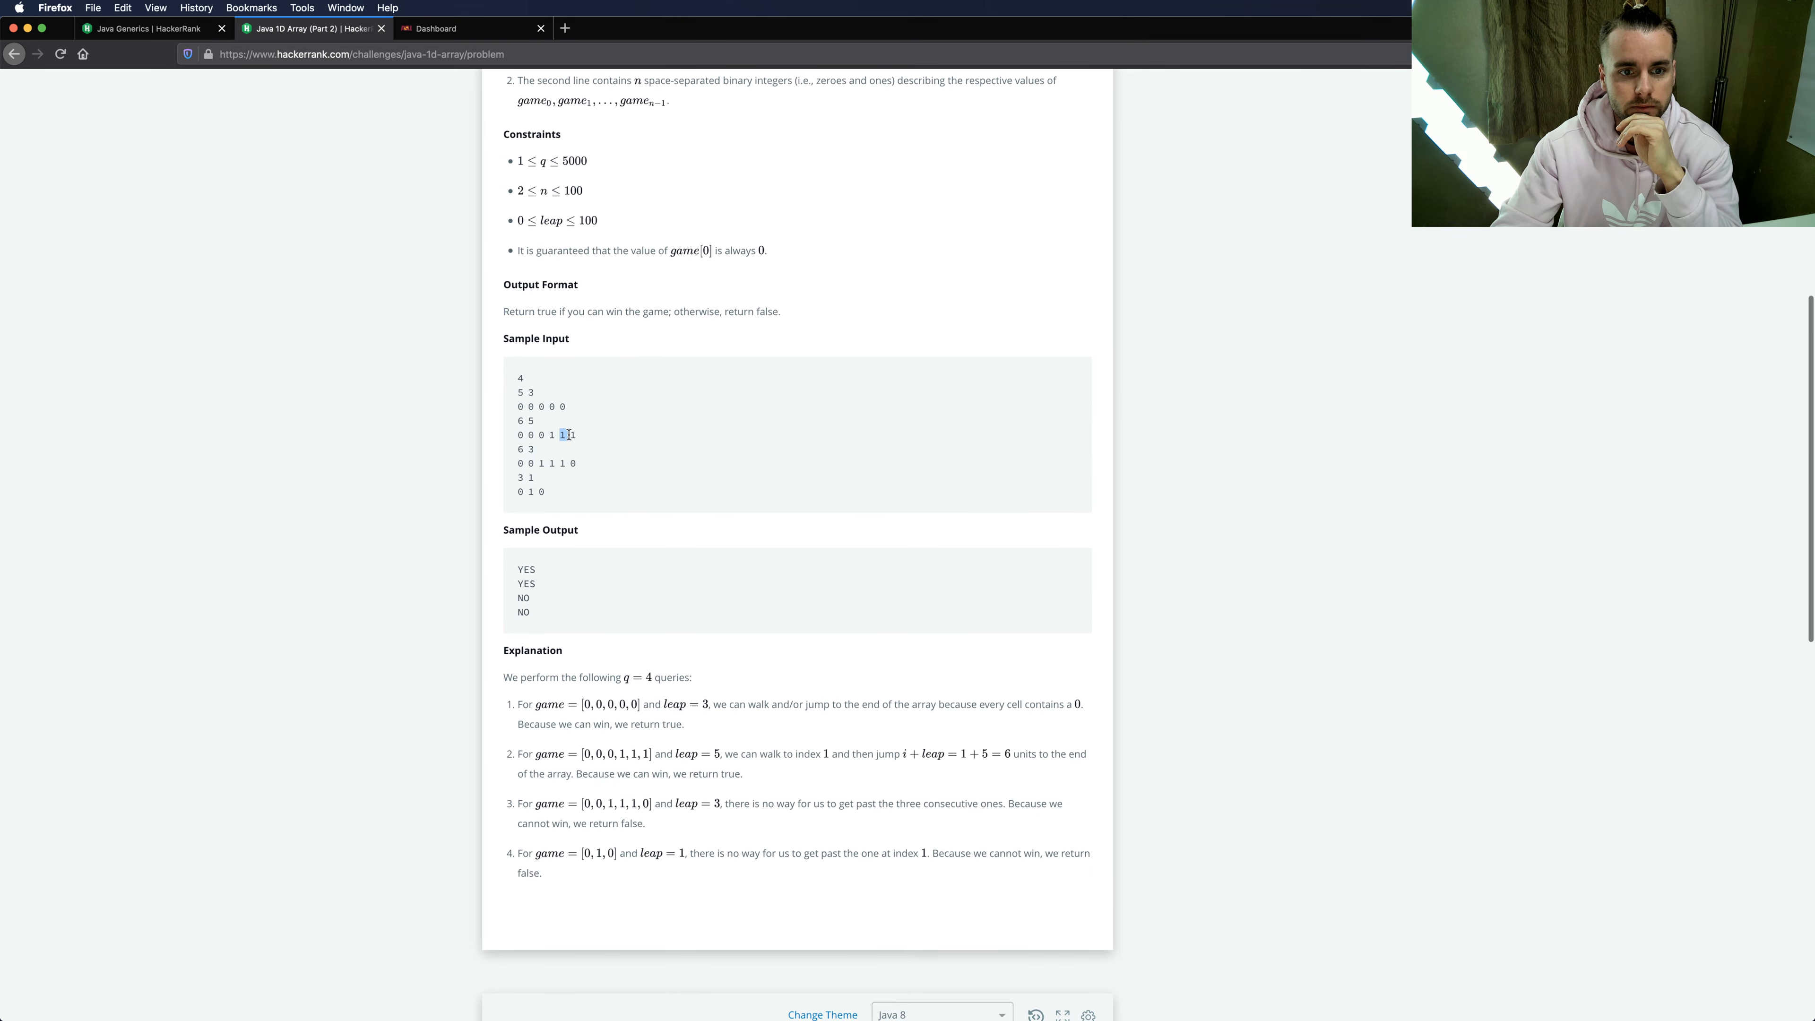
{"action": "scroll", "scroll_direction": "down", "scroll_amount": 3}
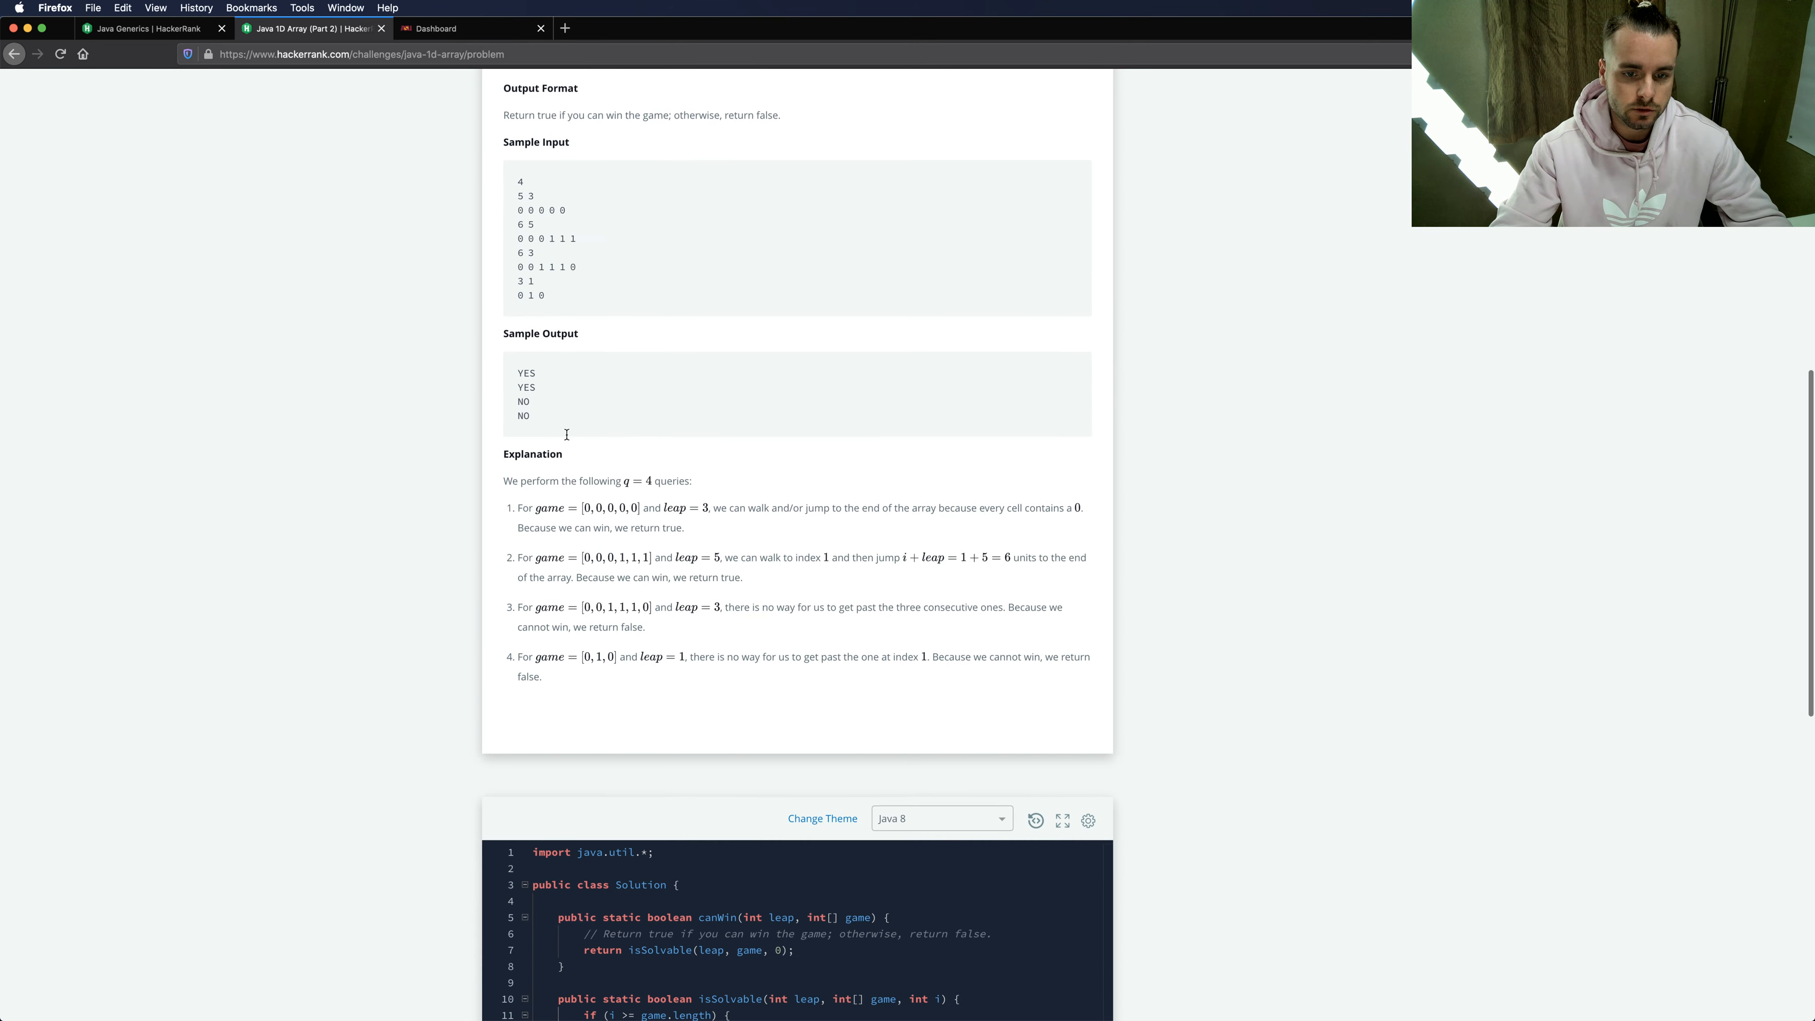
{"action": "scroll", "scroll_direction": "down", "scroll_amount": 3}
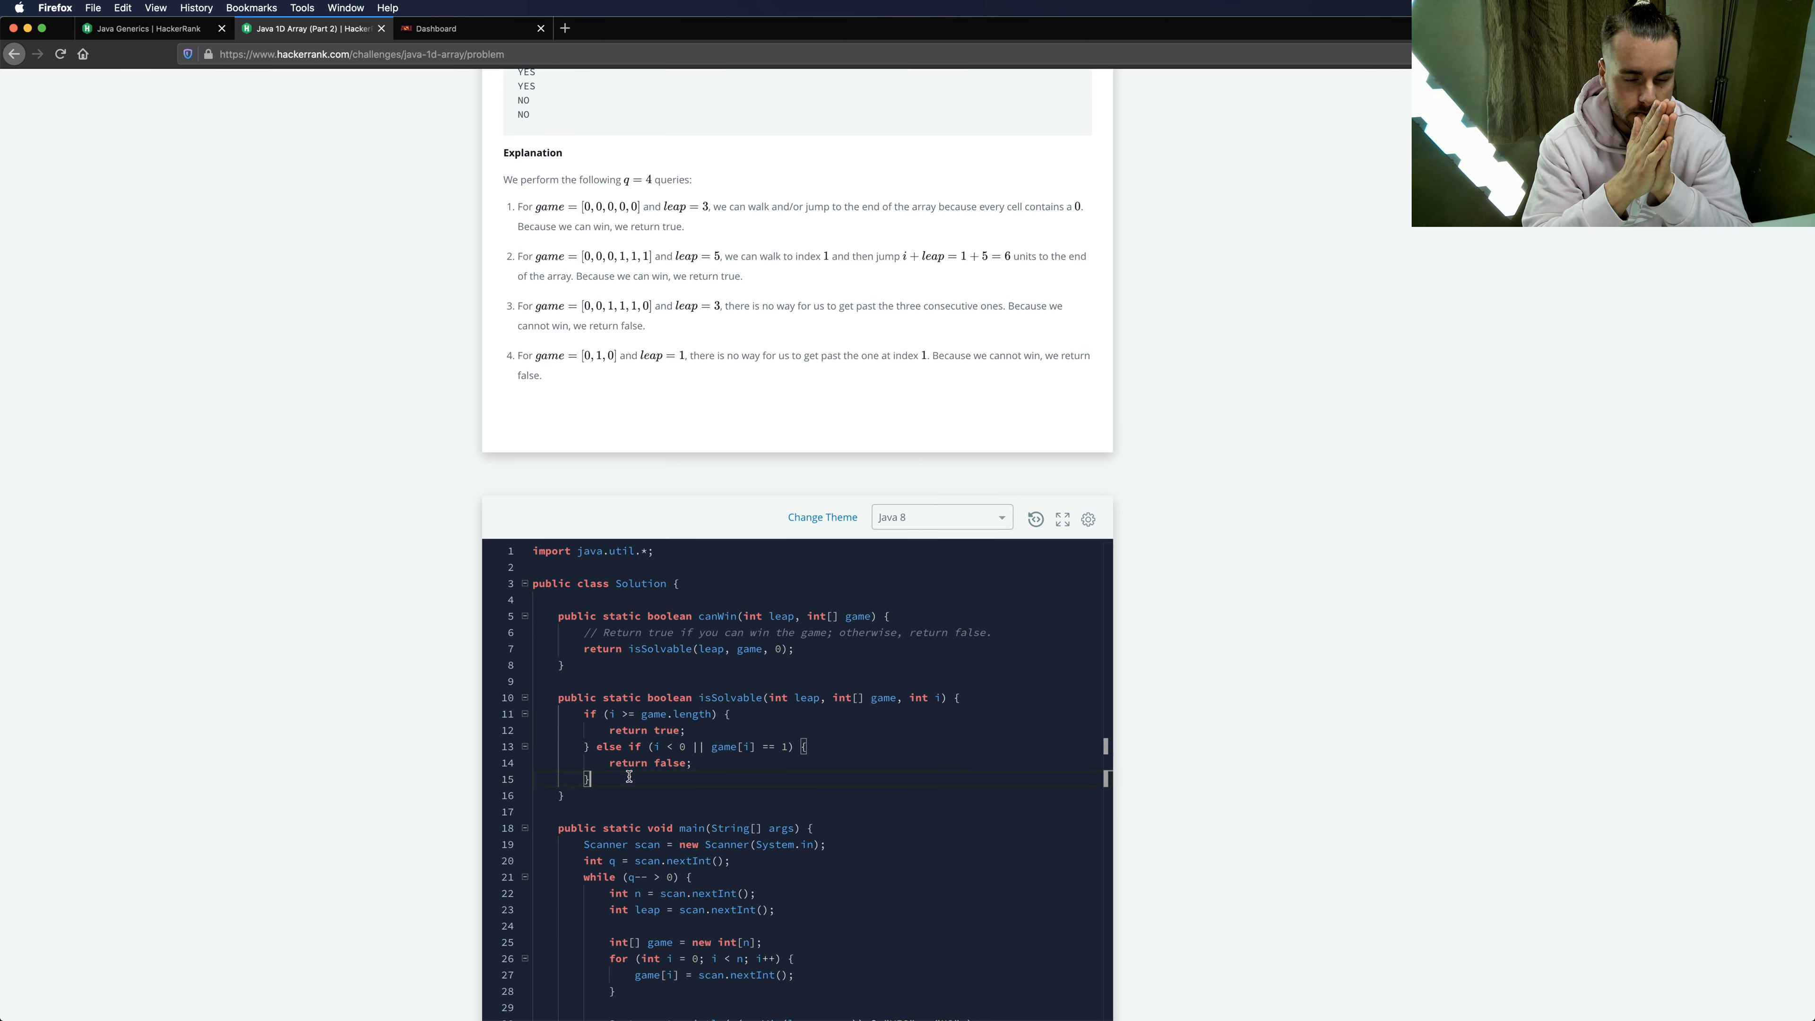
{"action": "scroll", "scroll_direction": "up", "scroll_amount": 3}
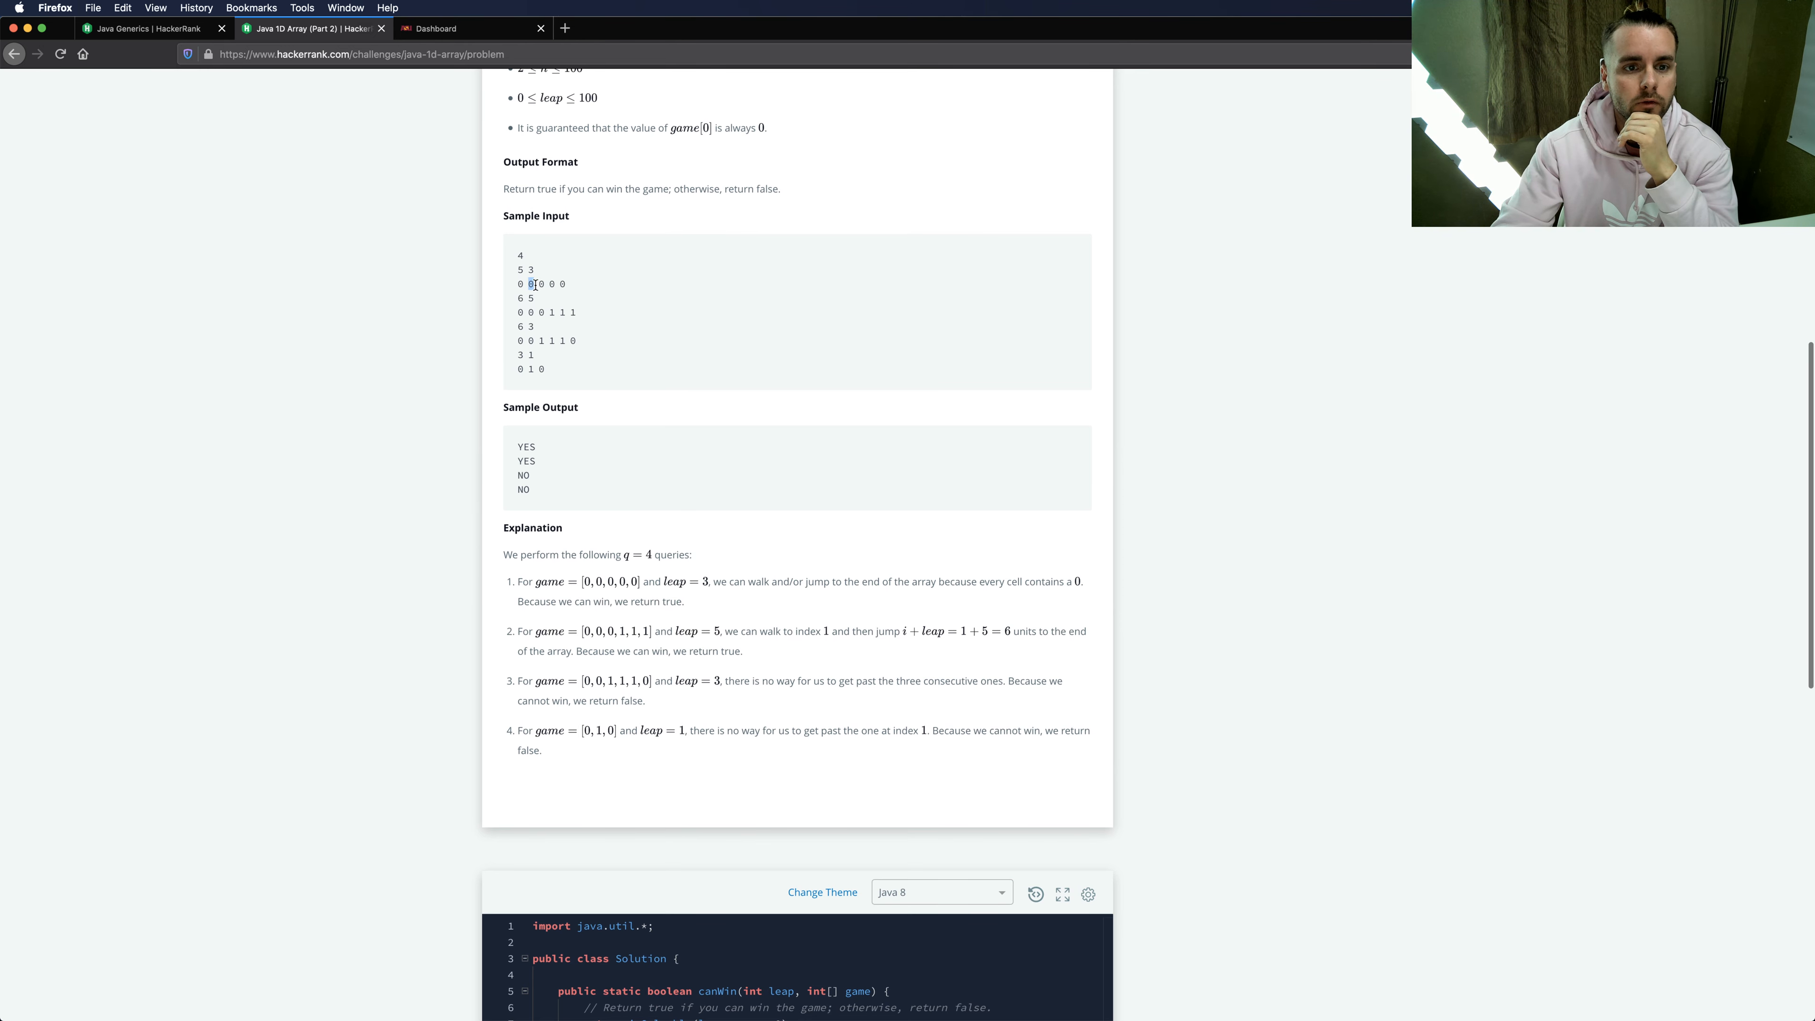
{"action": "scroll", "scroll_direction": "down", "scroll_amount": 3}
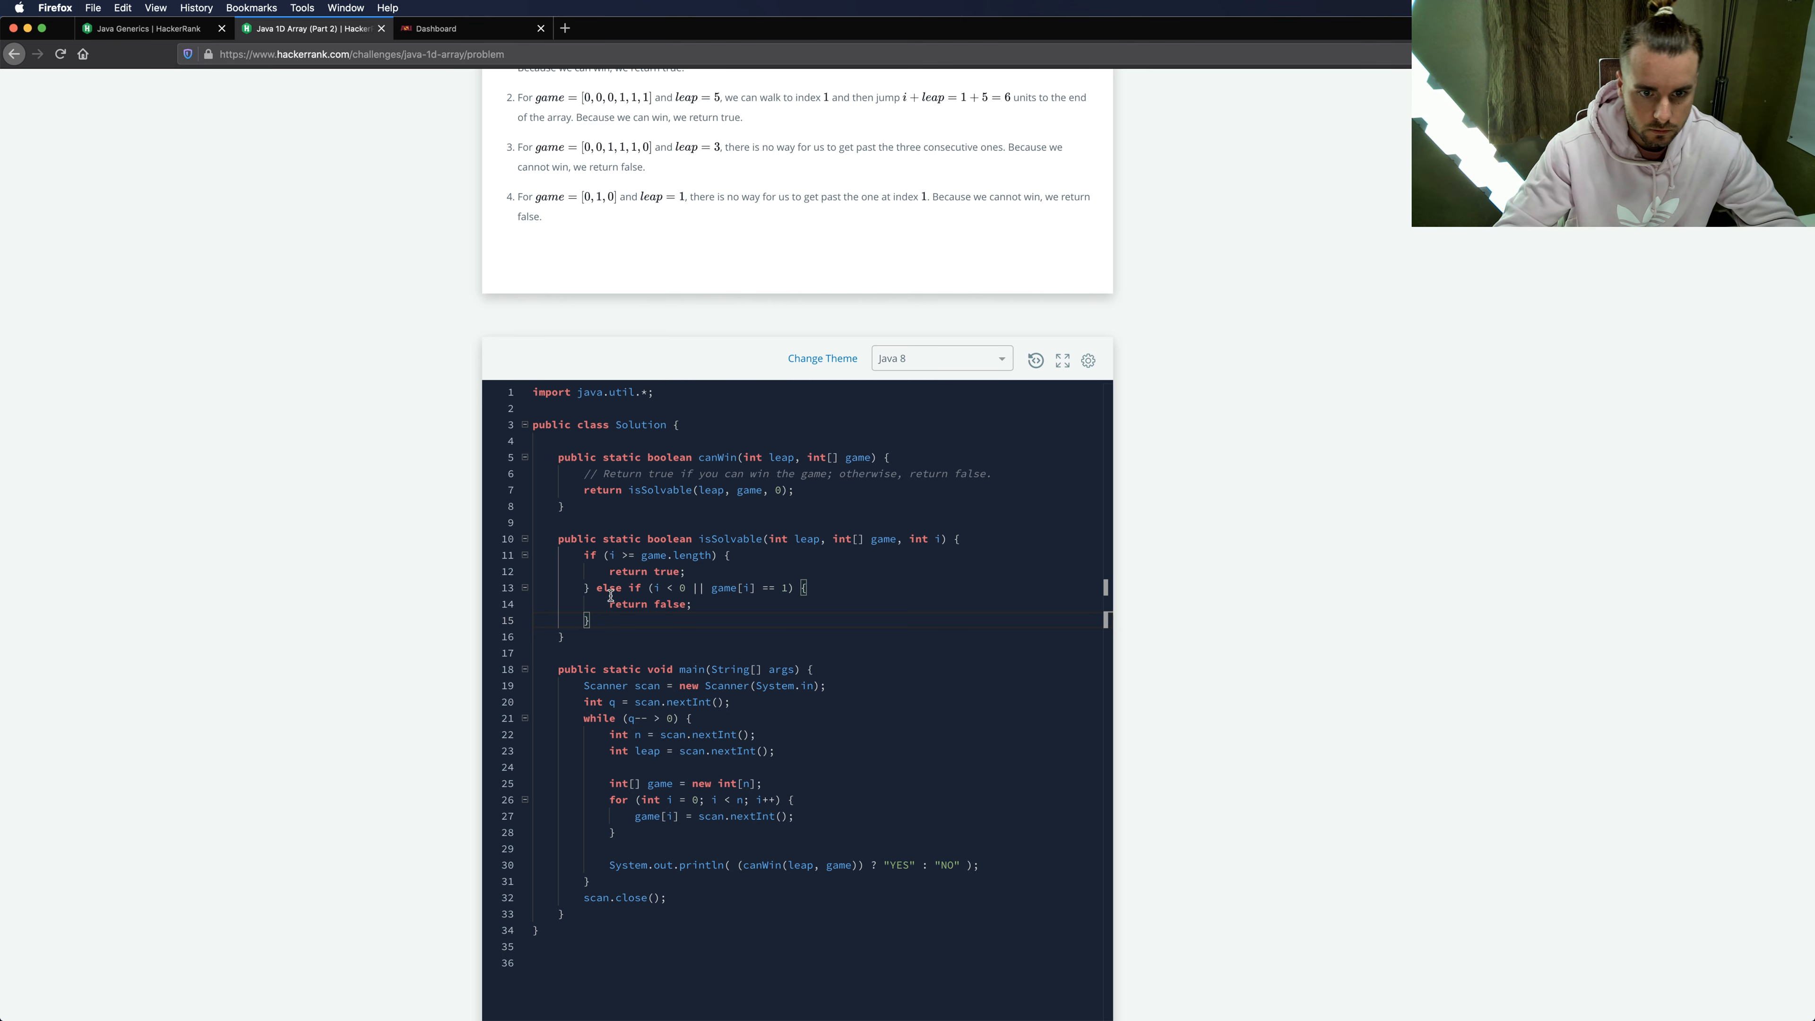
- Mark the current cell visited with game[i] = 1;
{"action": "type", "text": "game"}
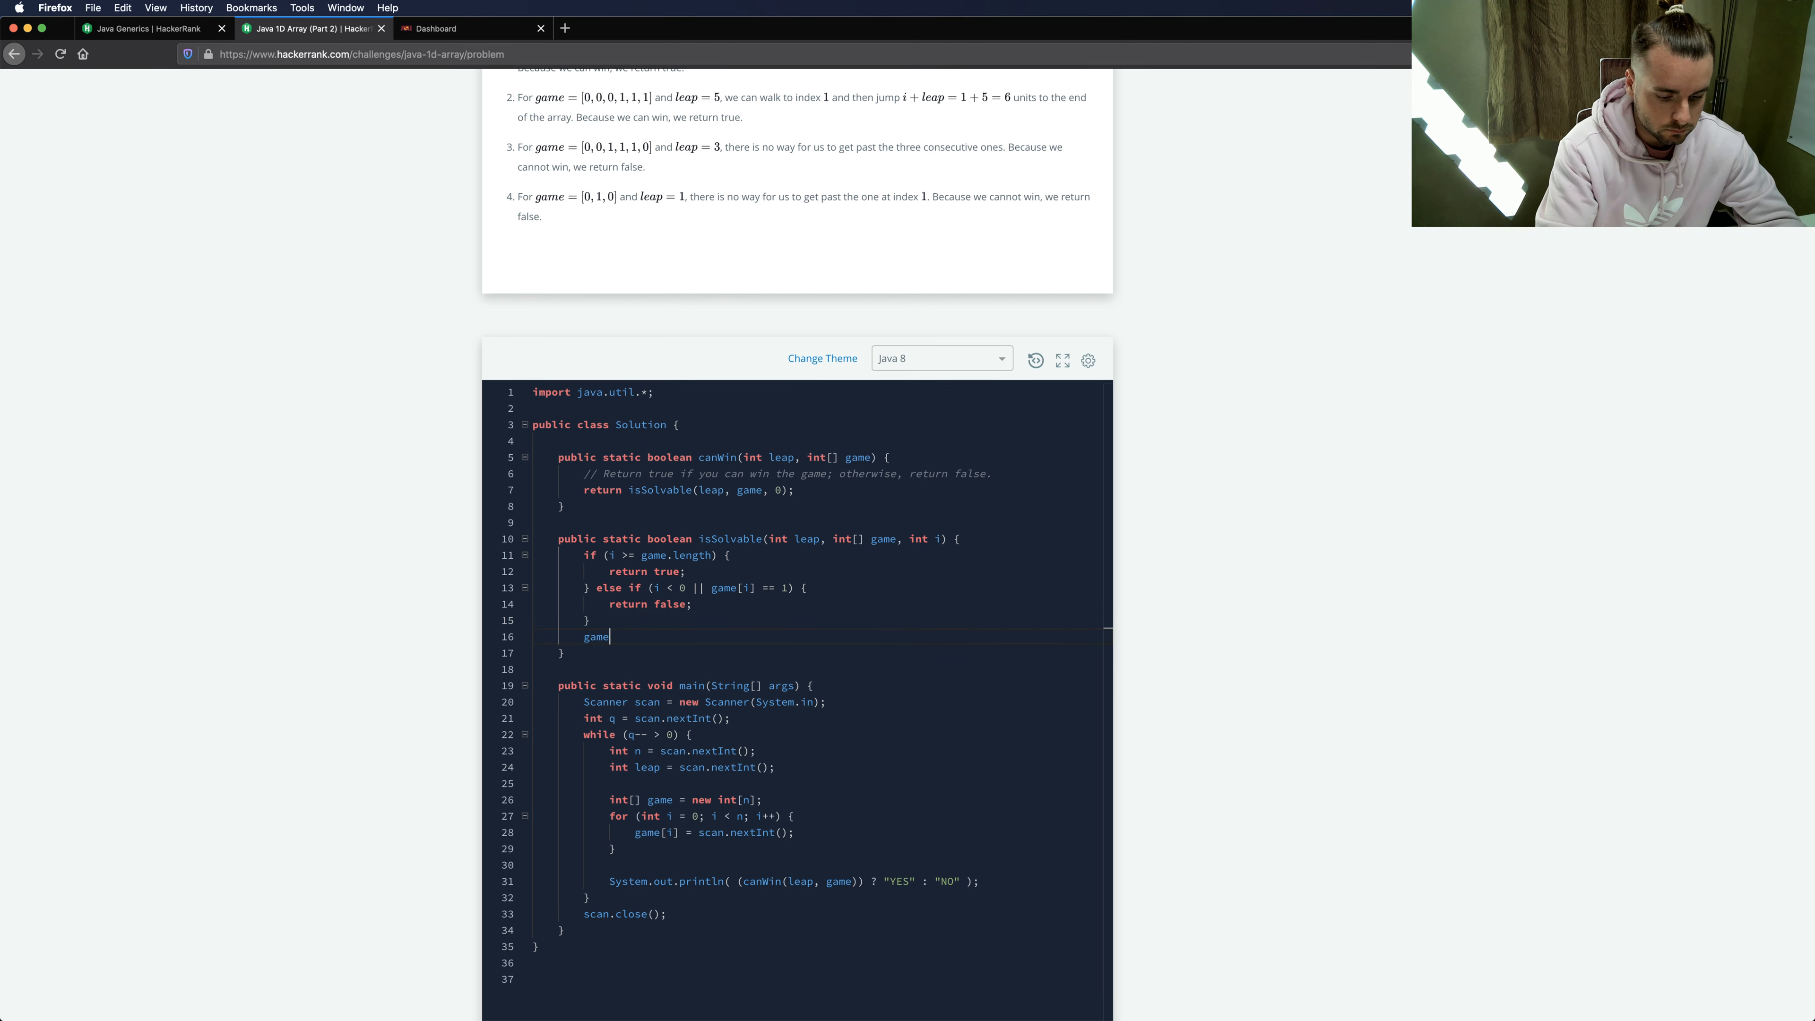
{"action": "type", "text": "[i]"}
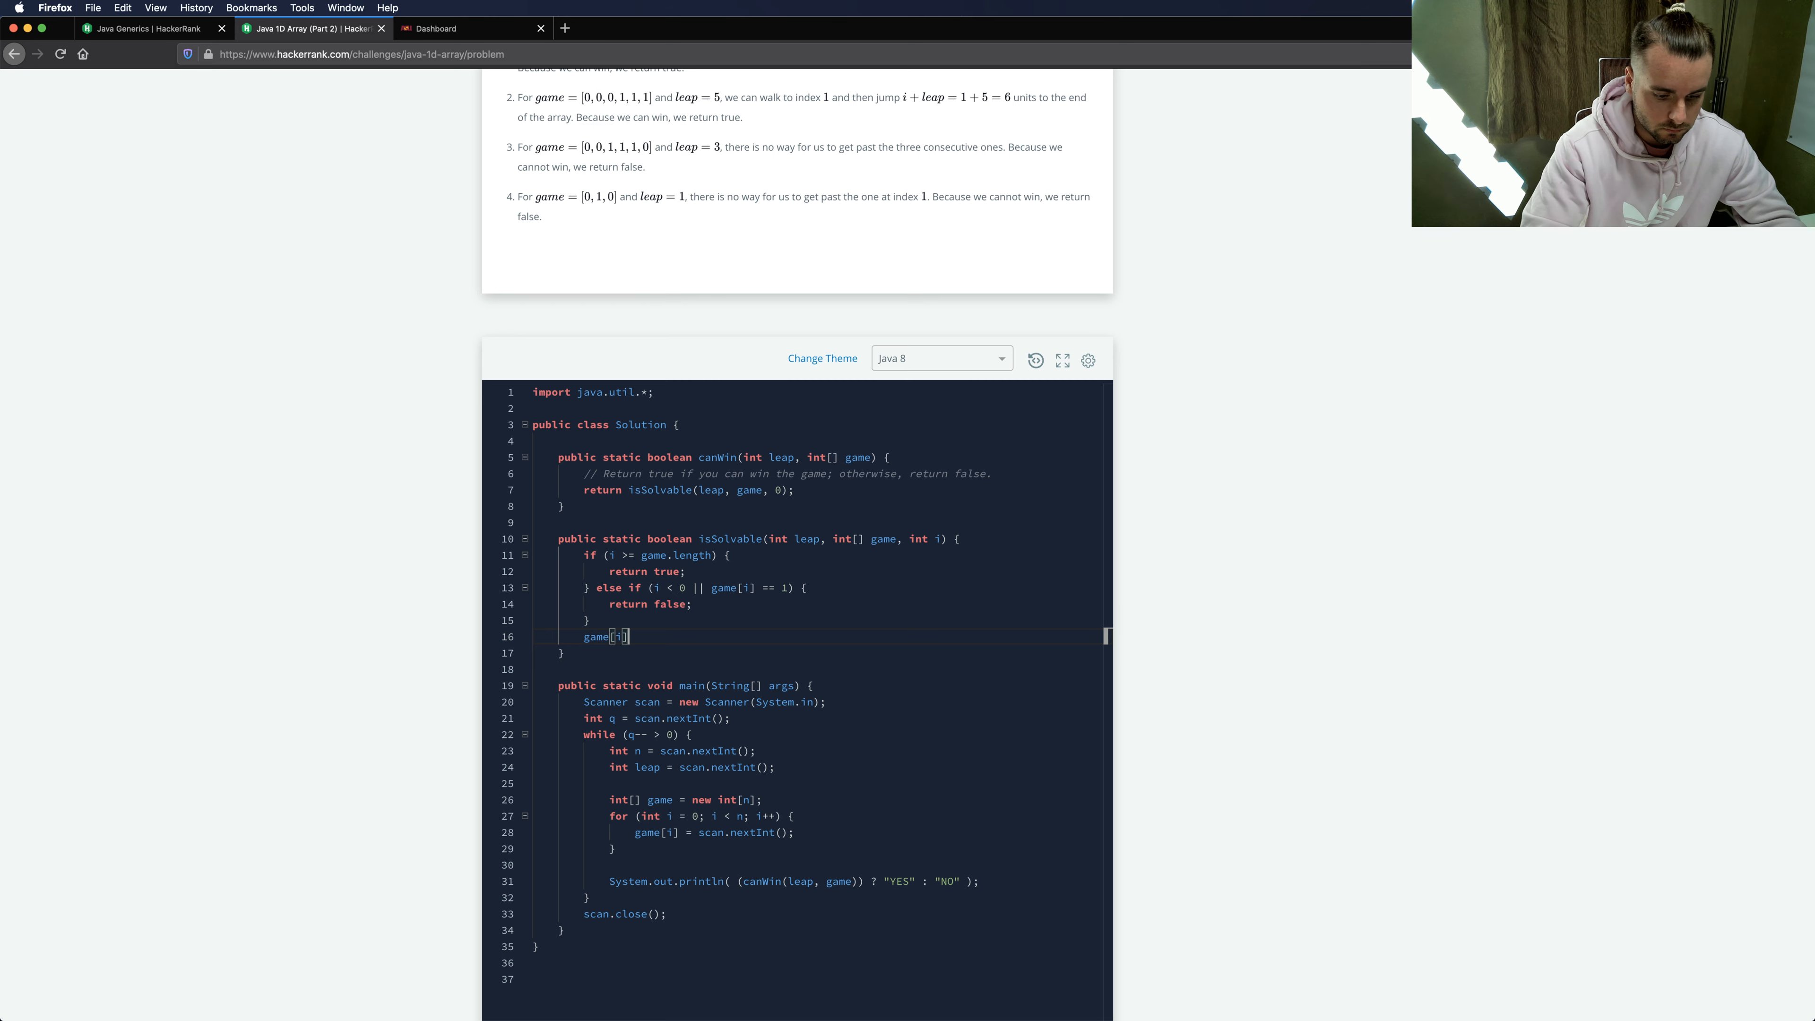
{"action": "type", "text": "= 1;"}
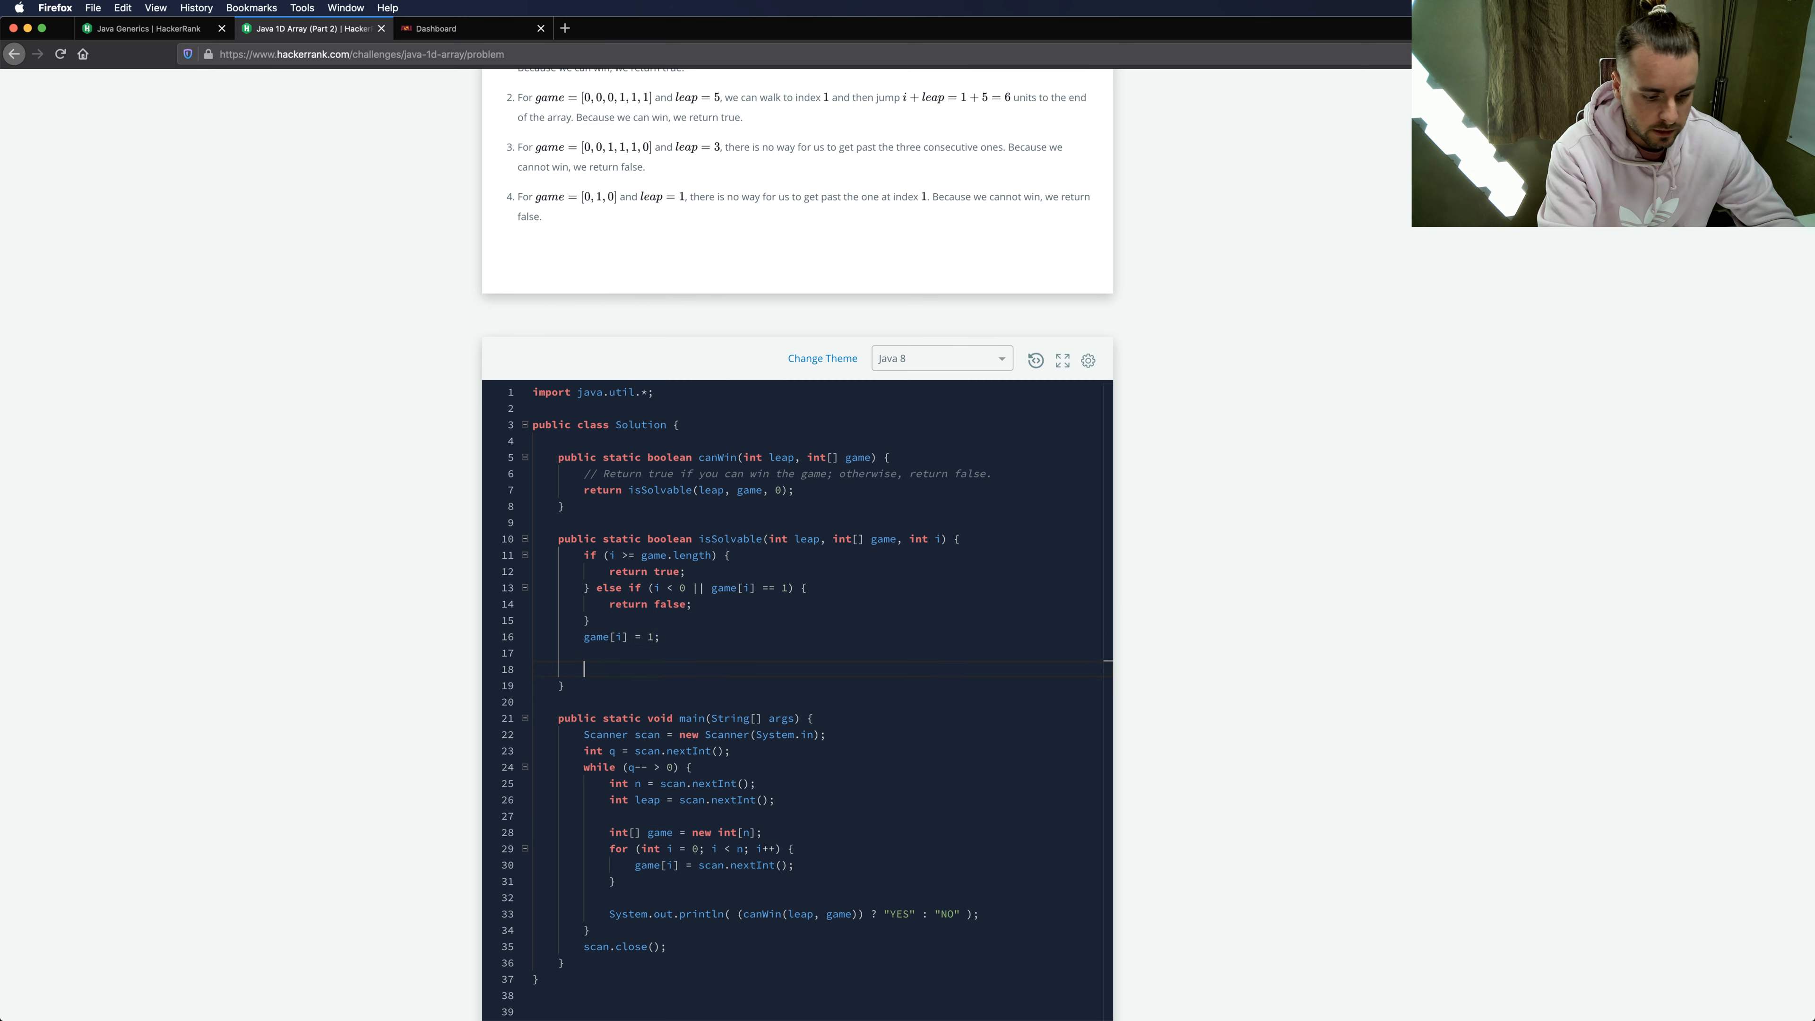
- Return isSolvable(leap, game, i + leap) || isSolvable(leap, game, i + 1) || a third isSolvable(leap, game, i...) call
{"action": "type", "text": "return is"}
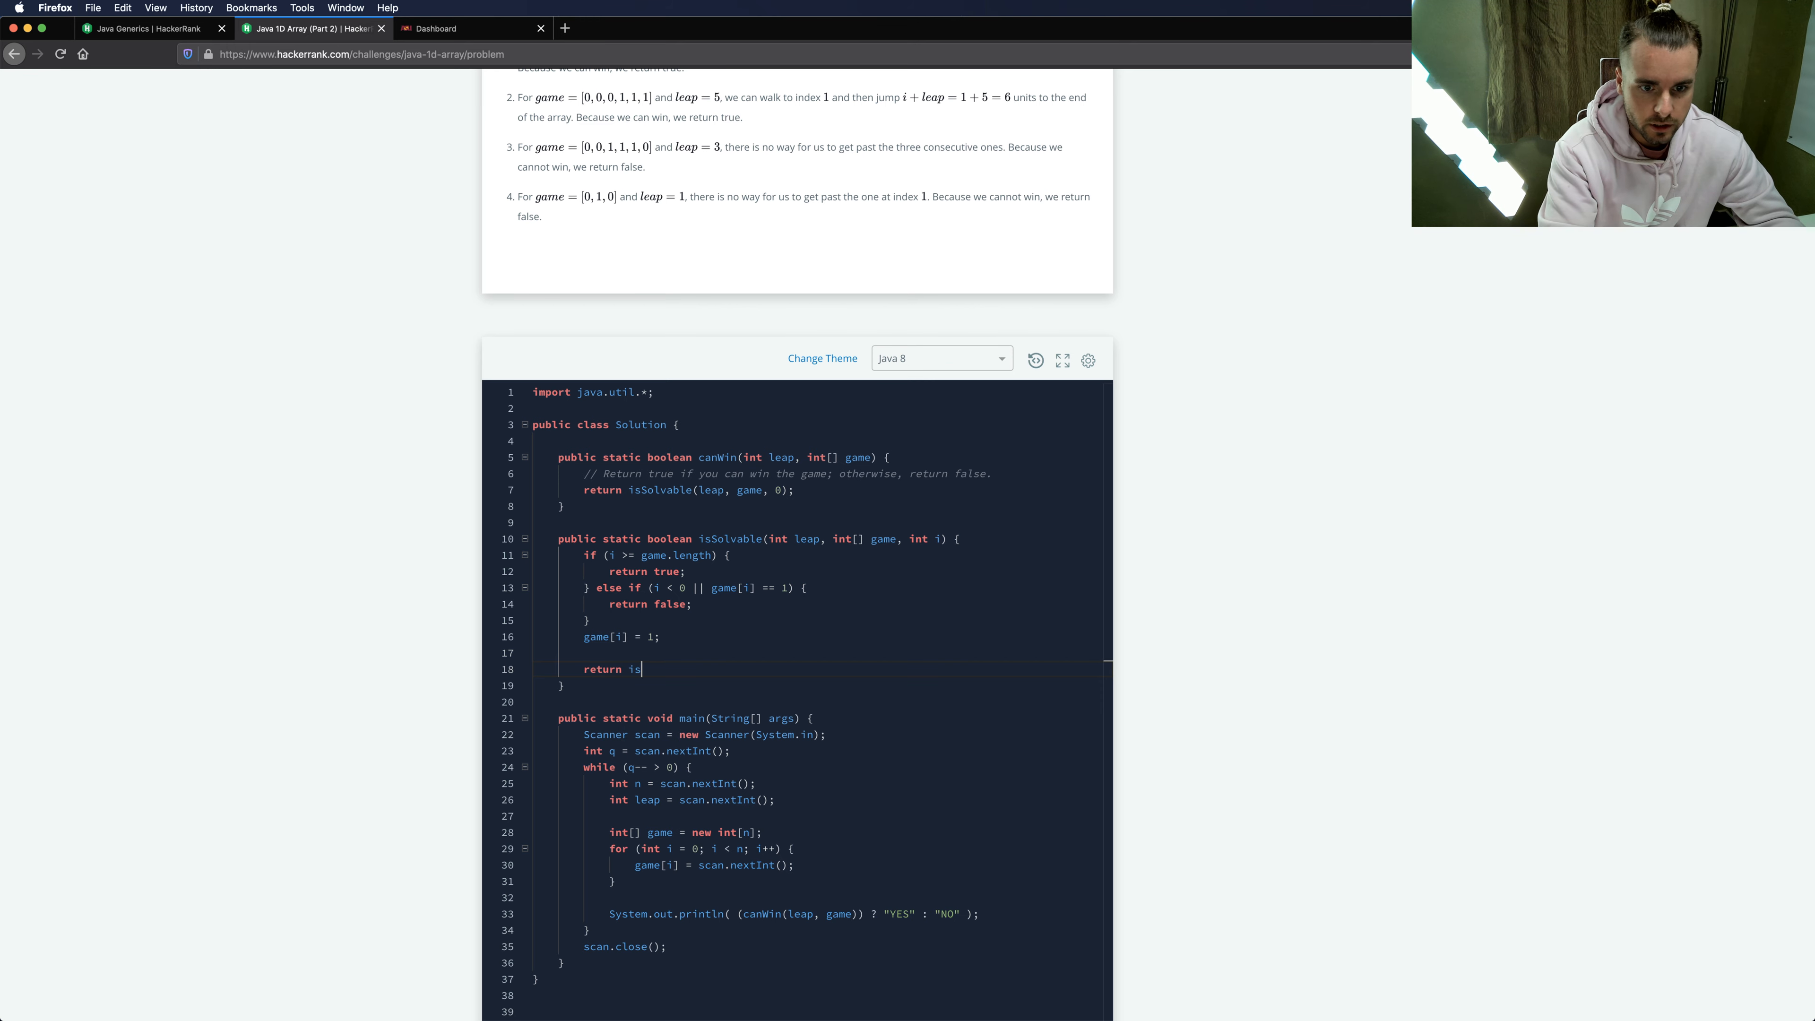
{"action": "type", "text": "Solvable(leap, game, i + leap) ||"}
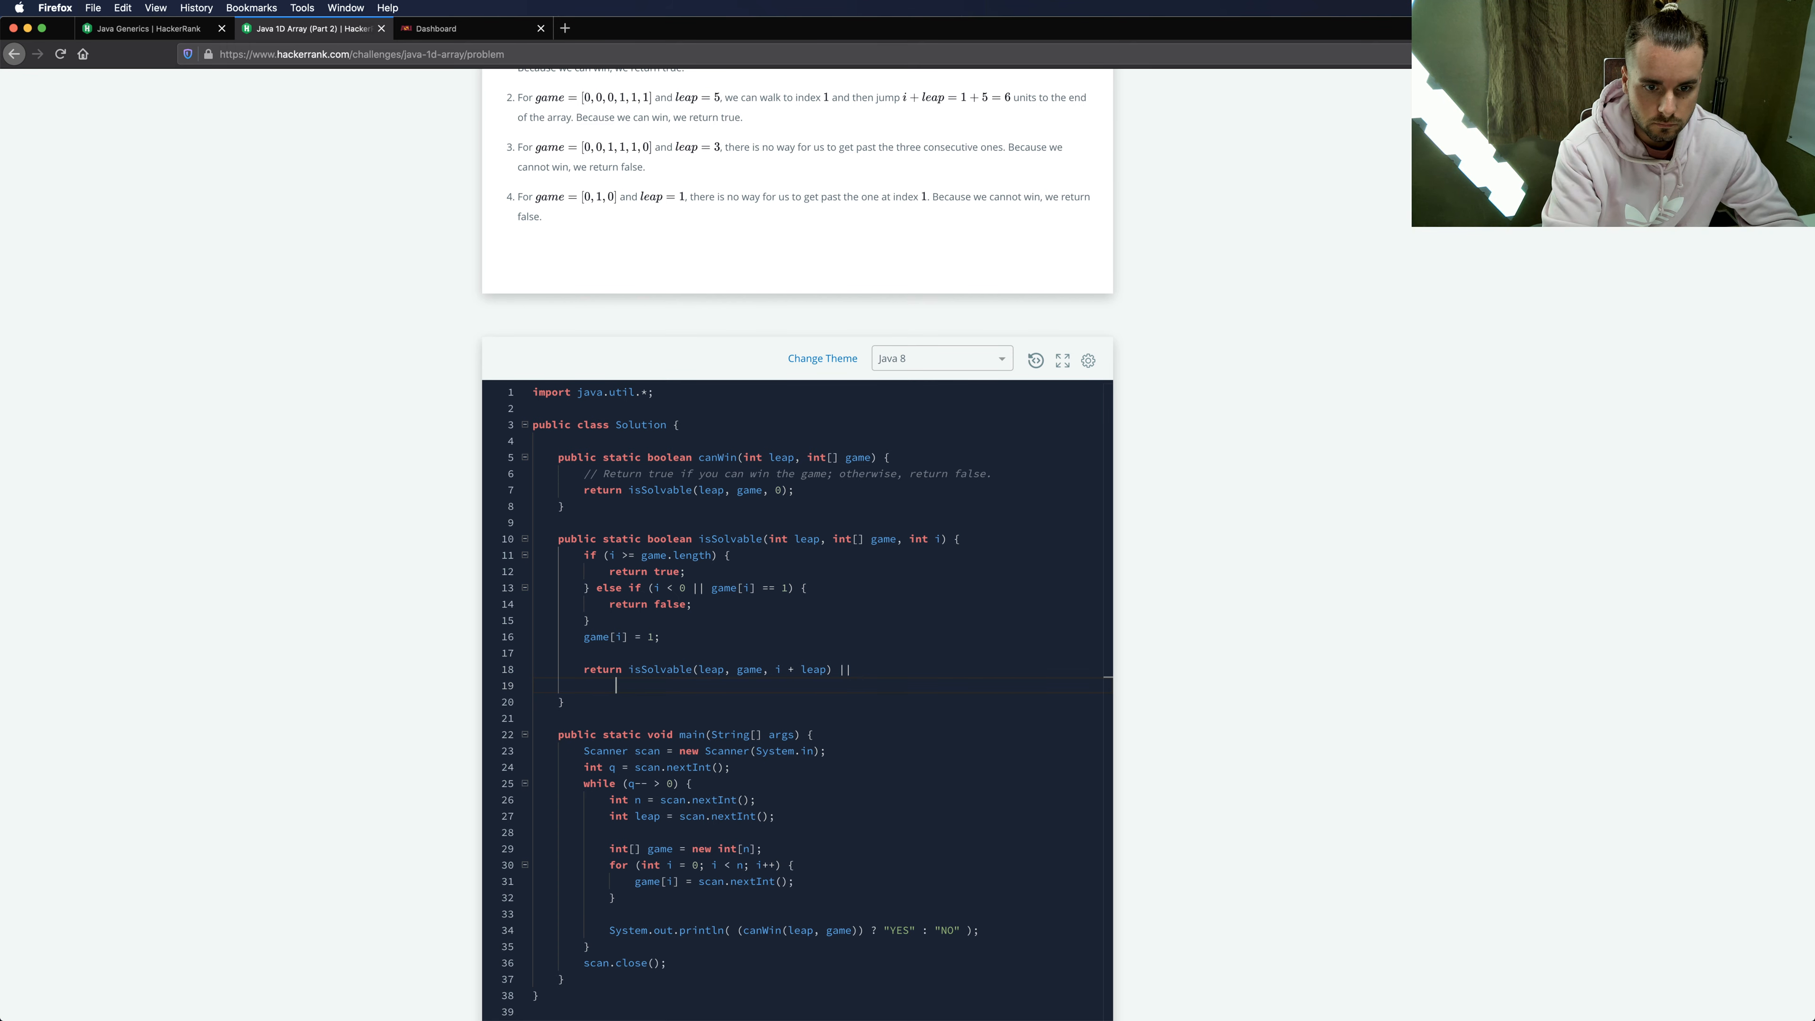
{"action": "type", "text": "is"}
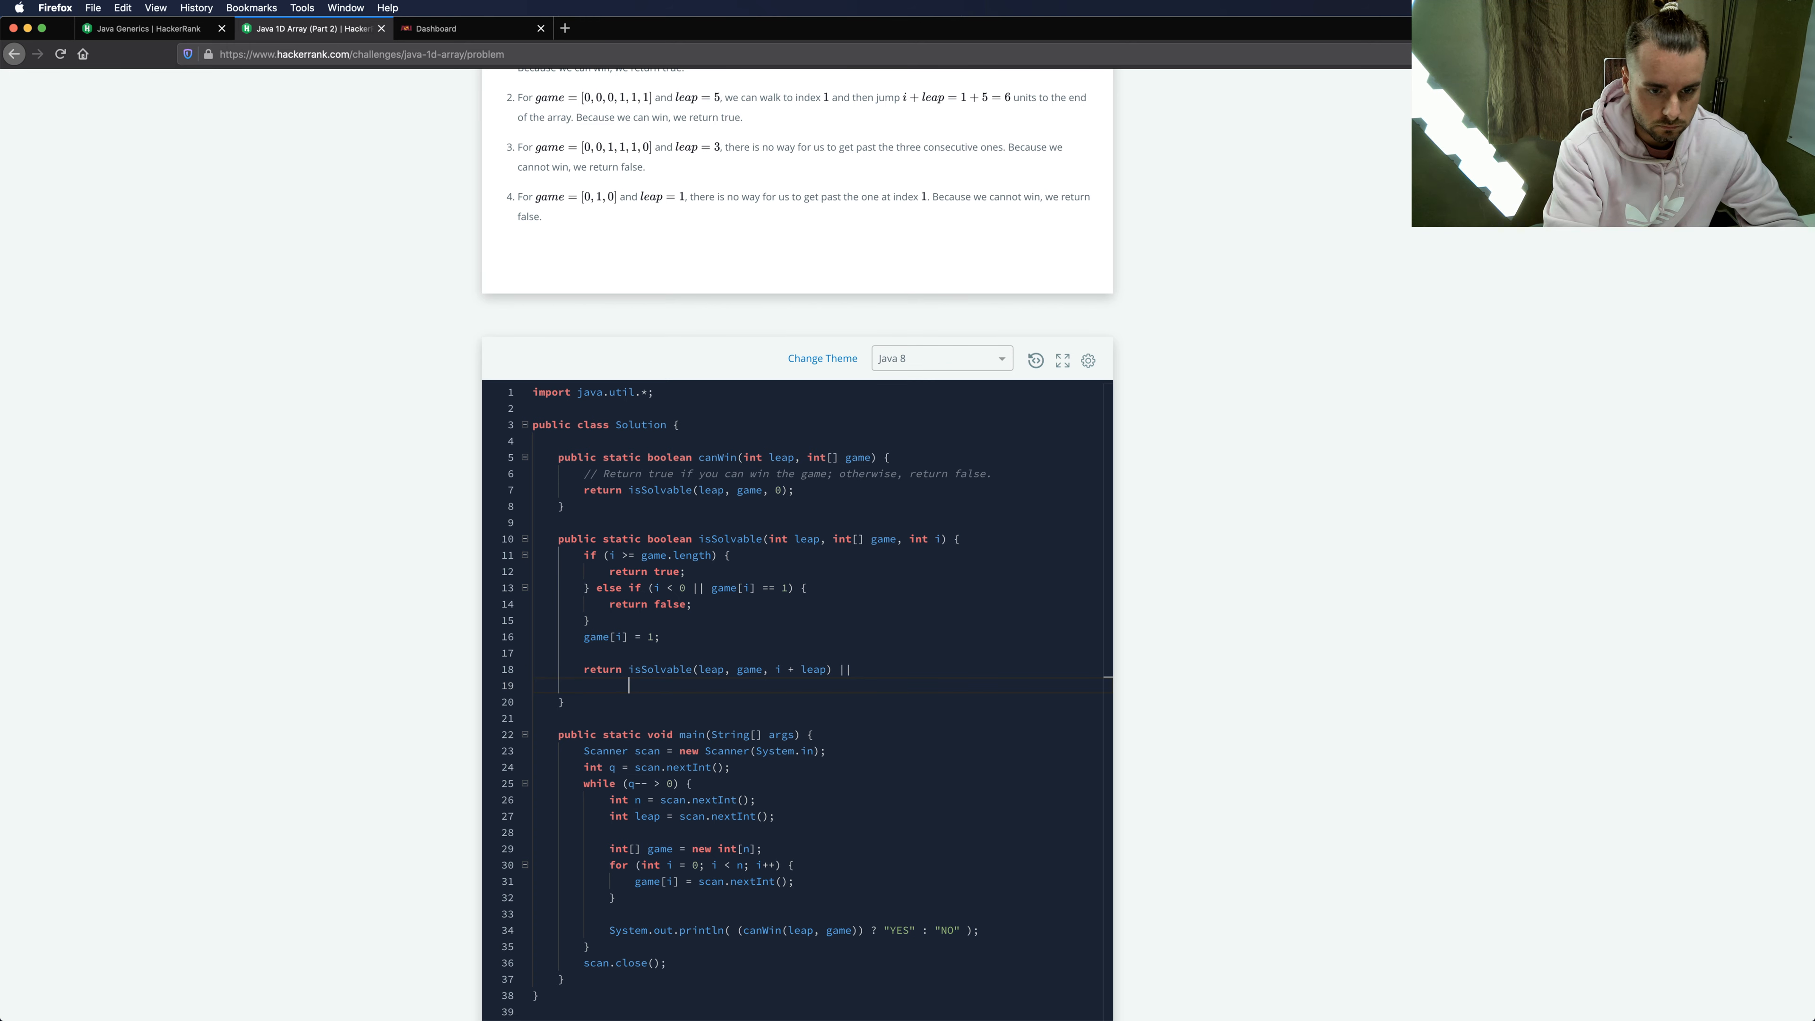
{"action": "type", "text": "isSolvable"}
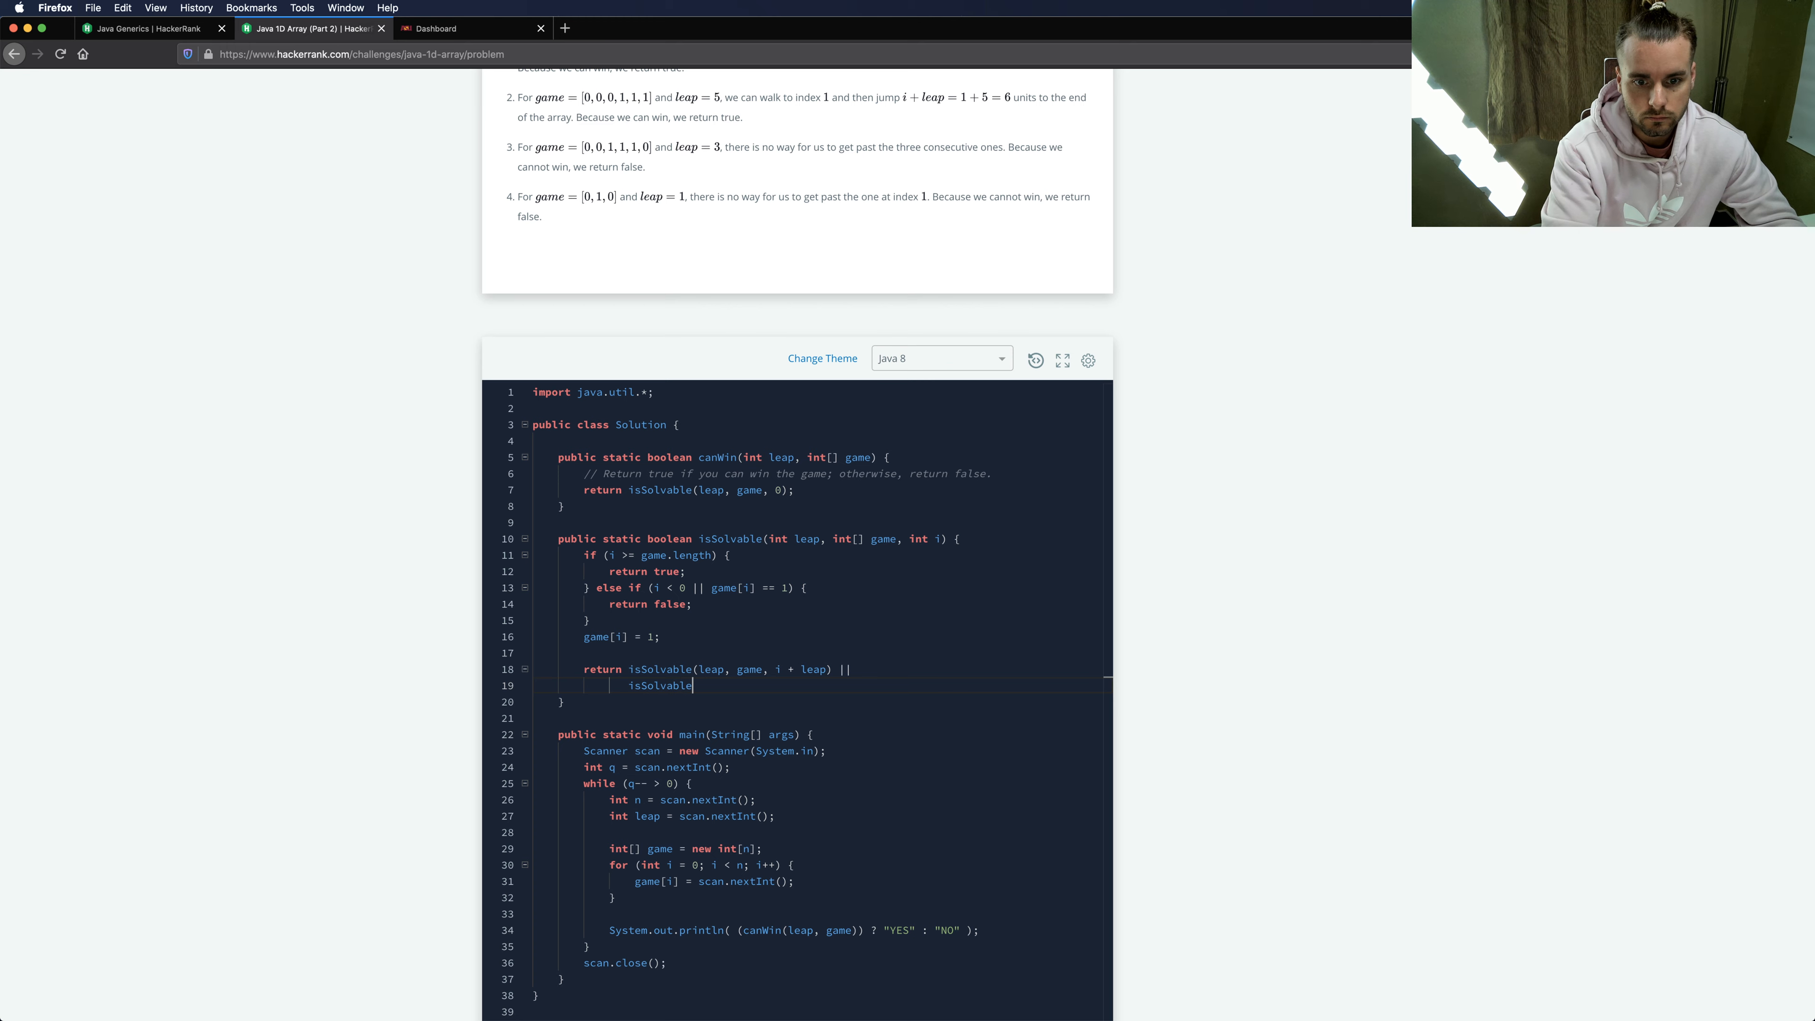
{"action": "type", "text": "(leap )"}
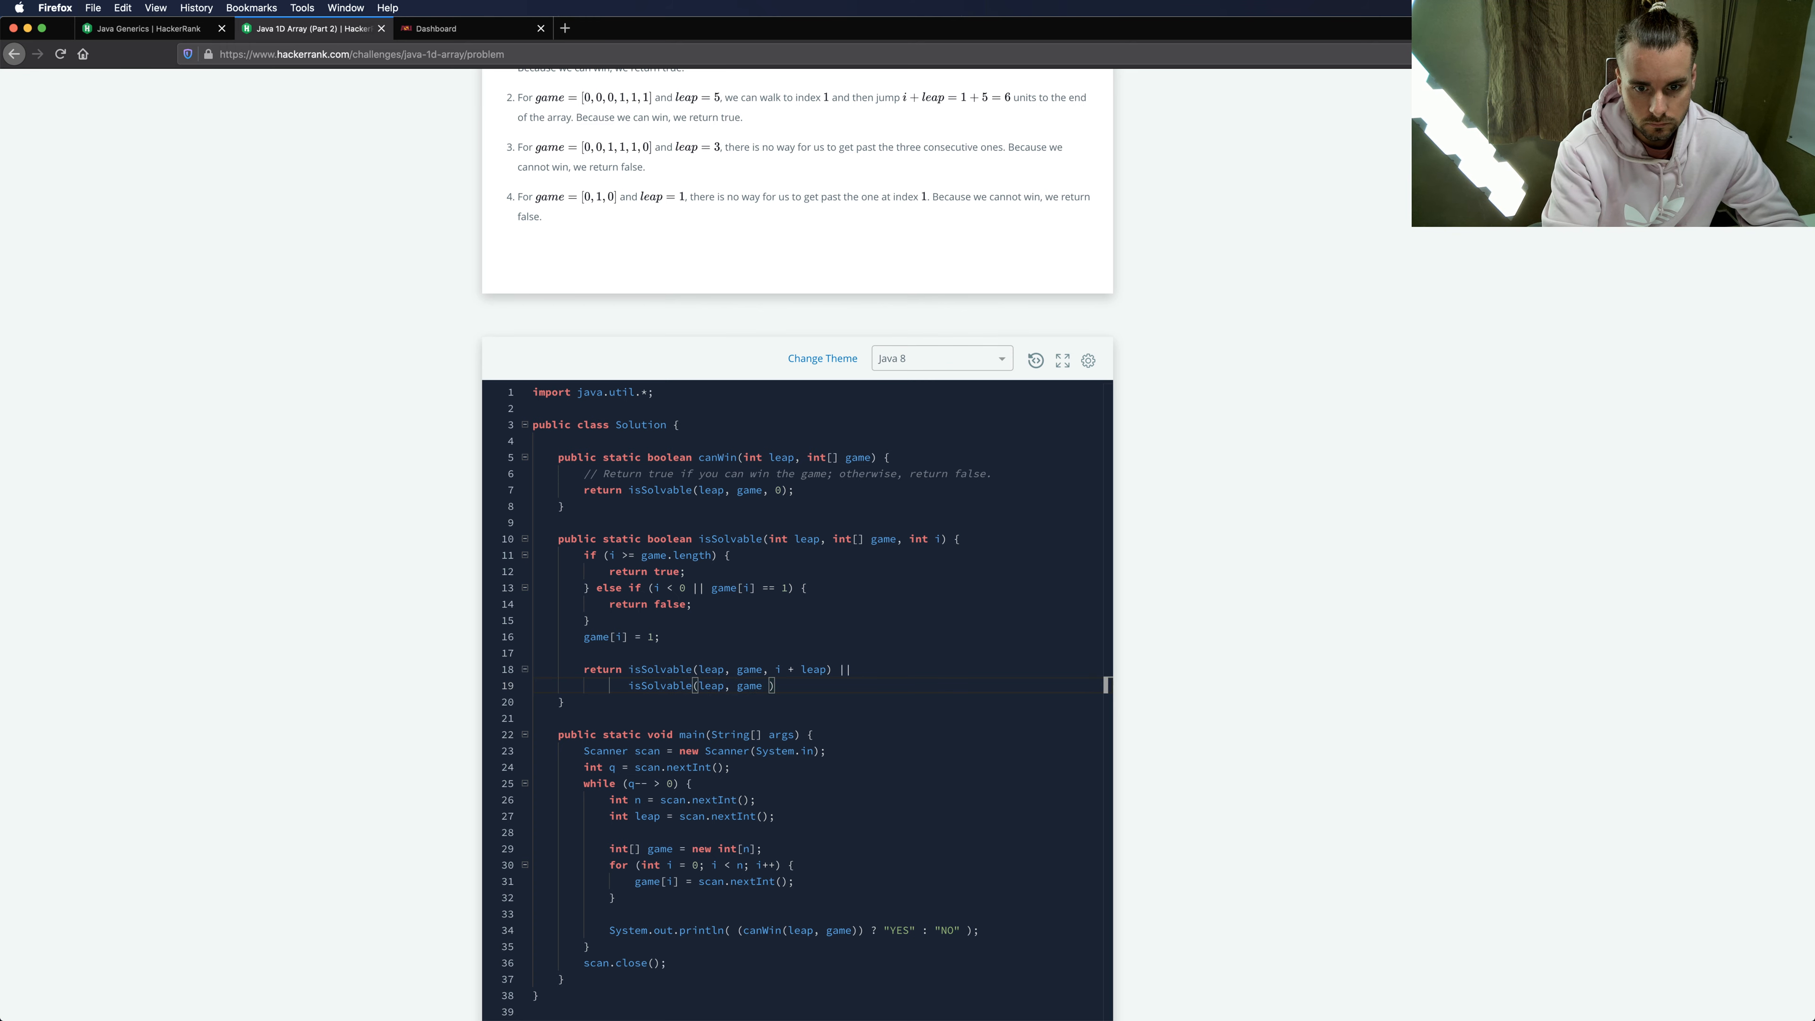
{"action": "type", "text": "i + 1"}
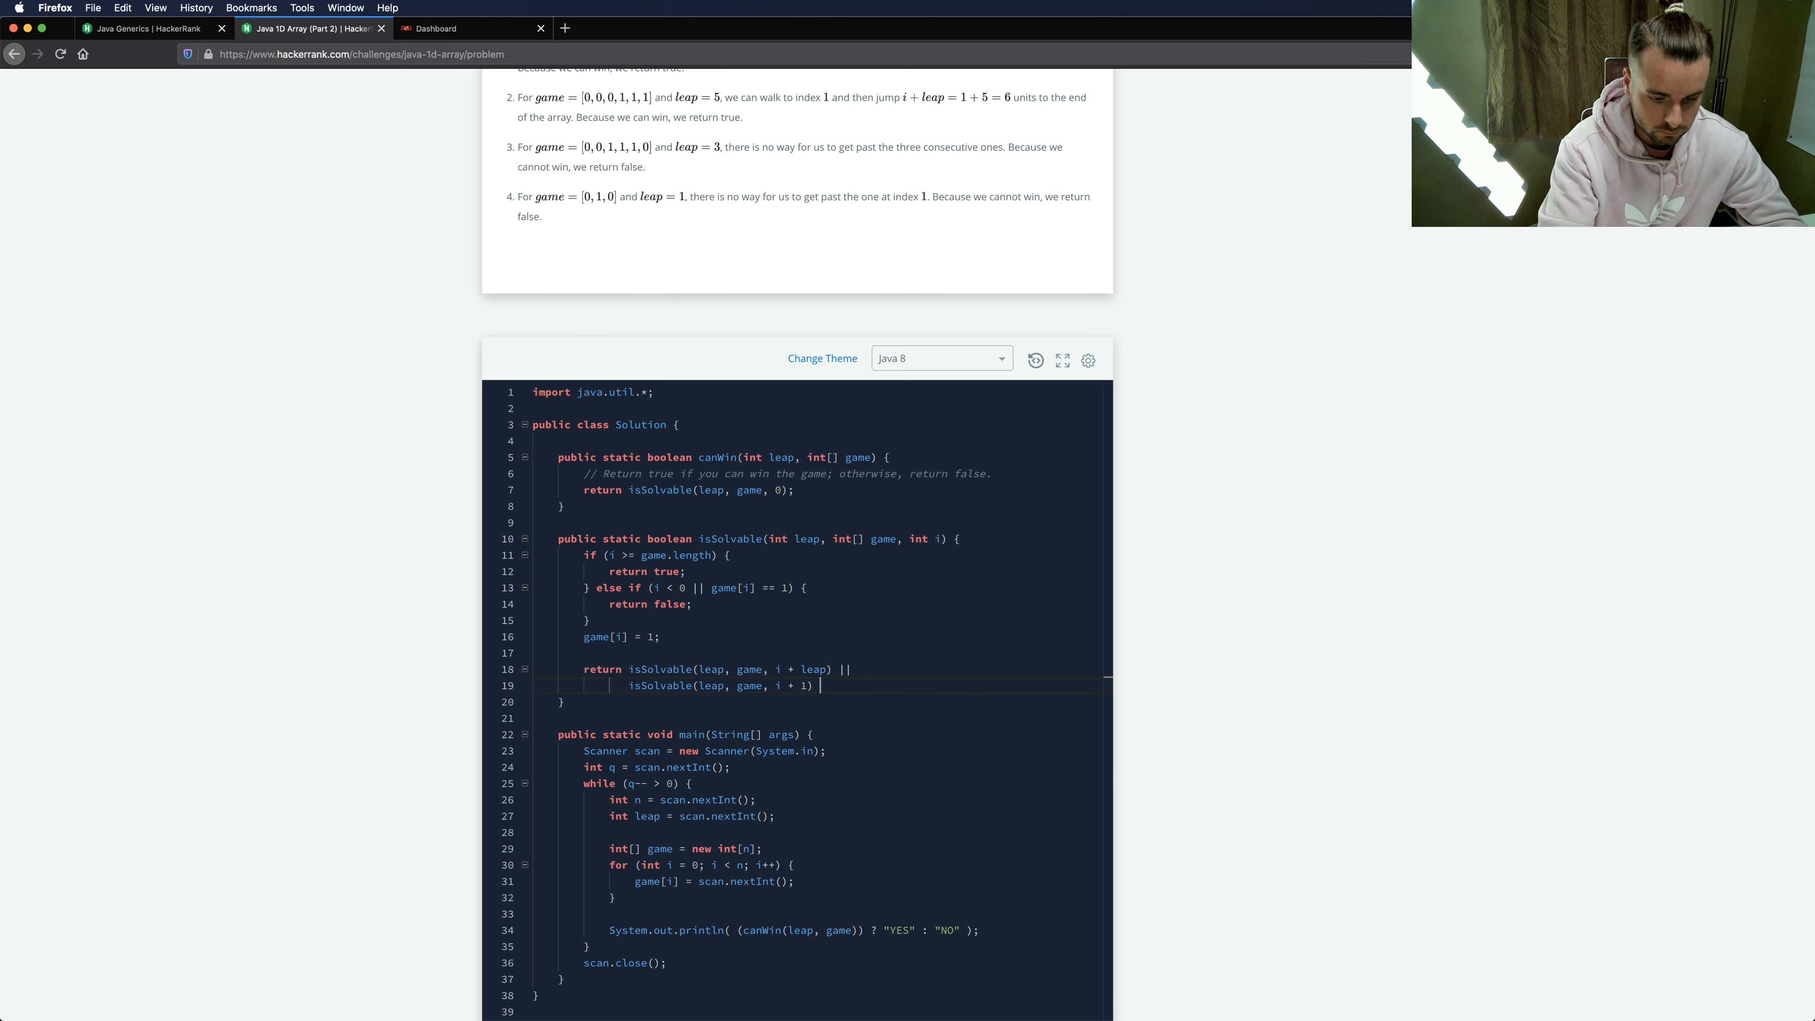
{"action": "type", "text": "||"}
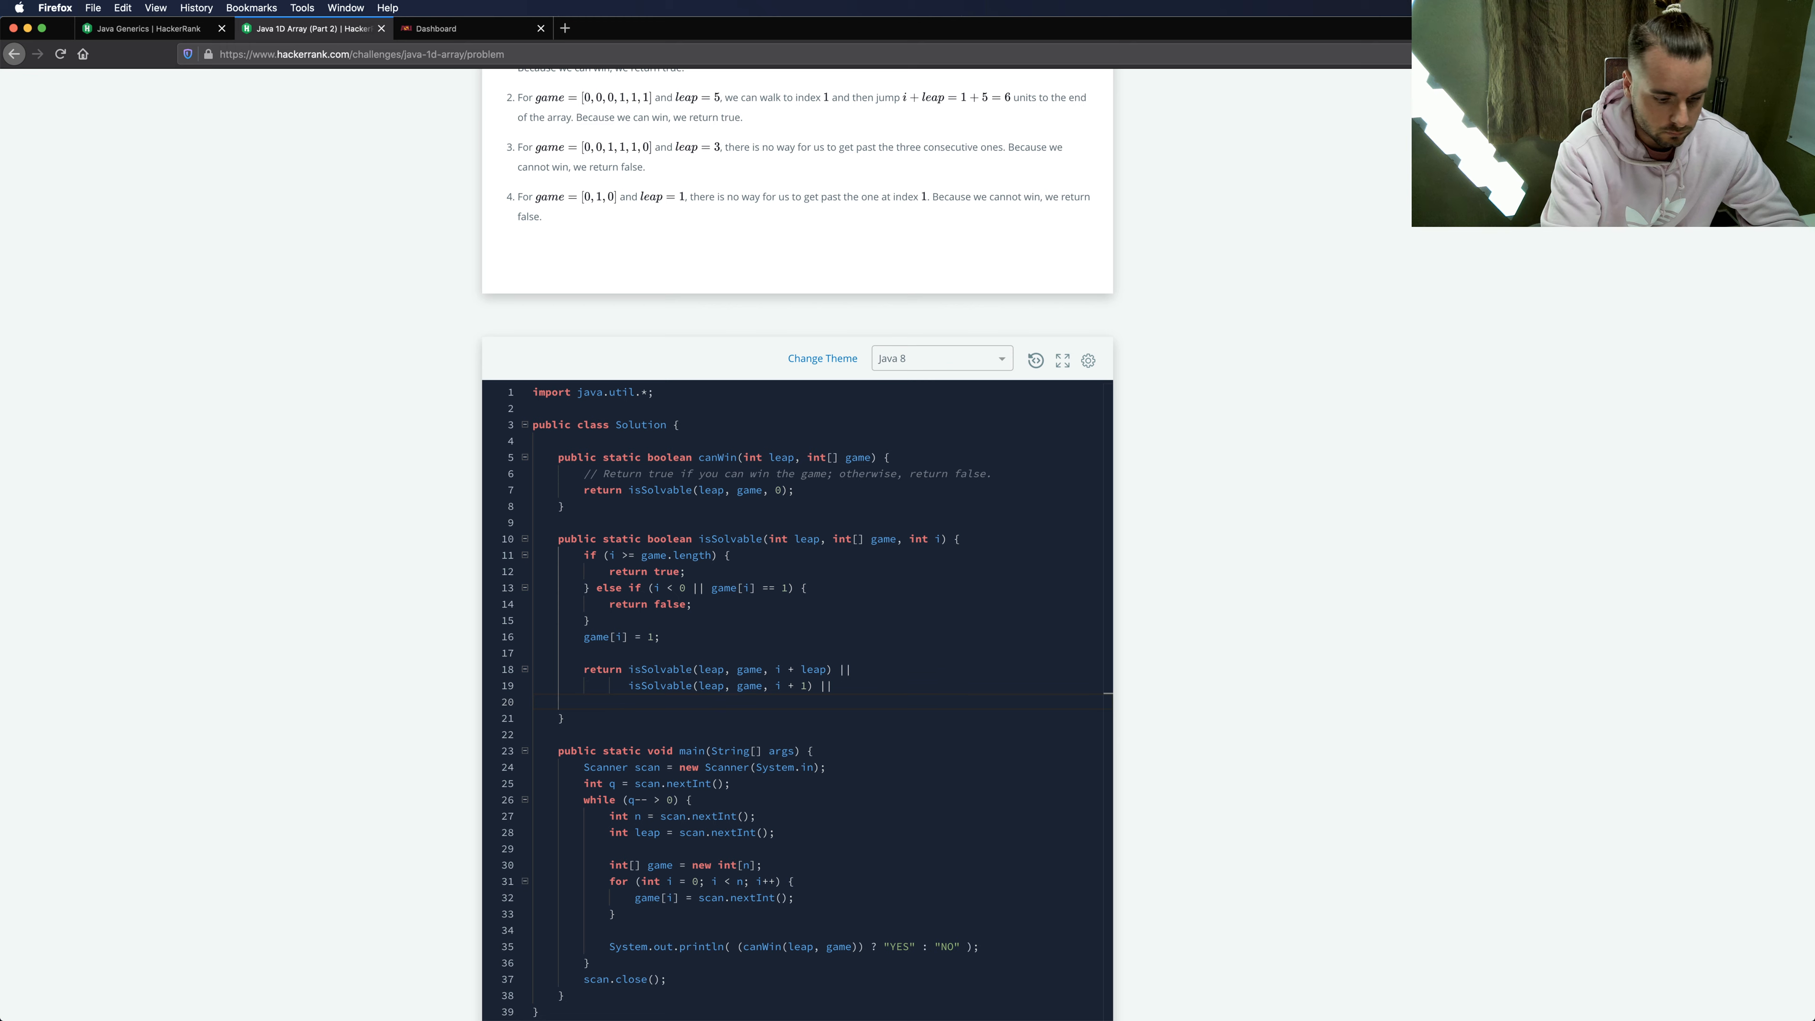
{"action": "type", "text": "isSolva"}
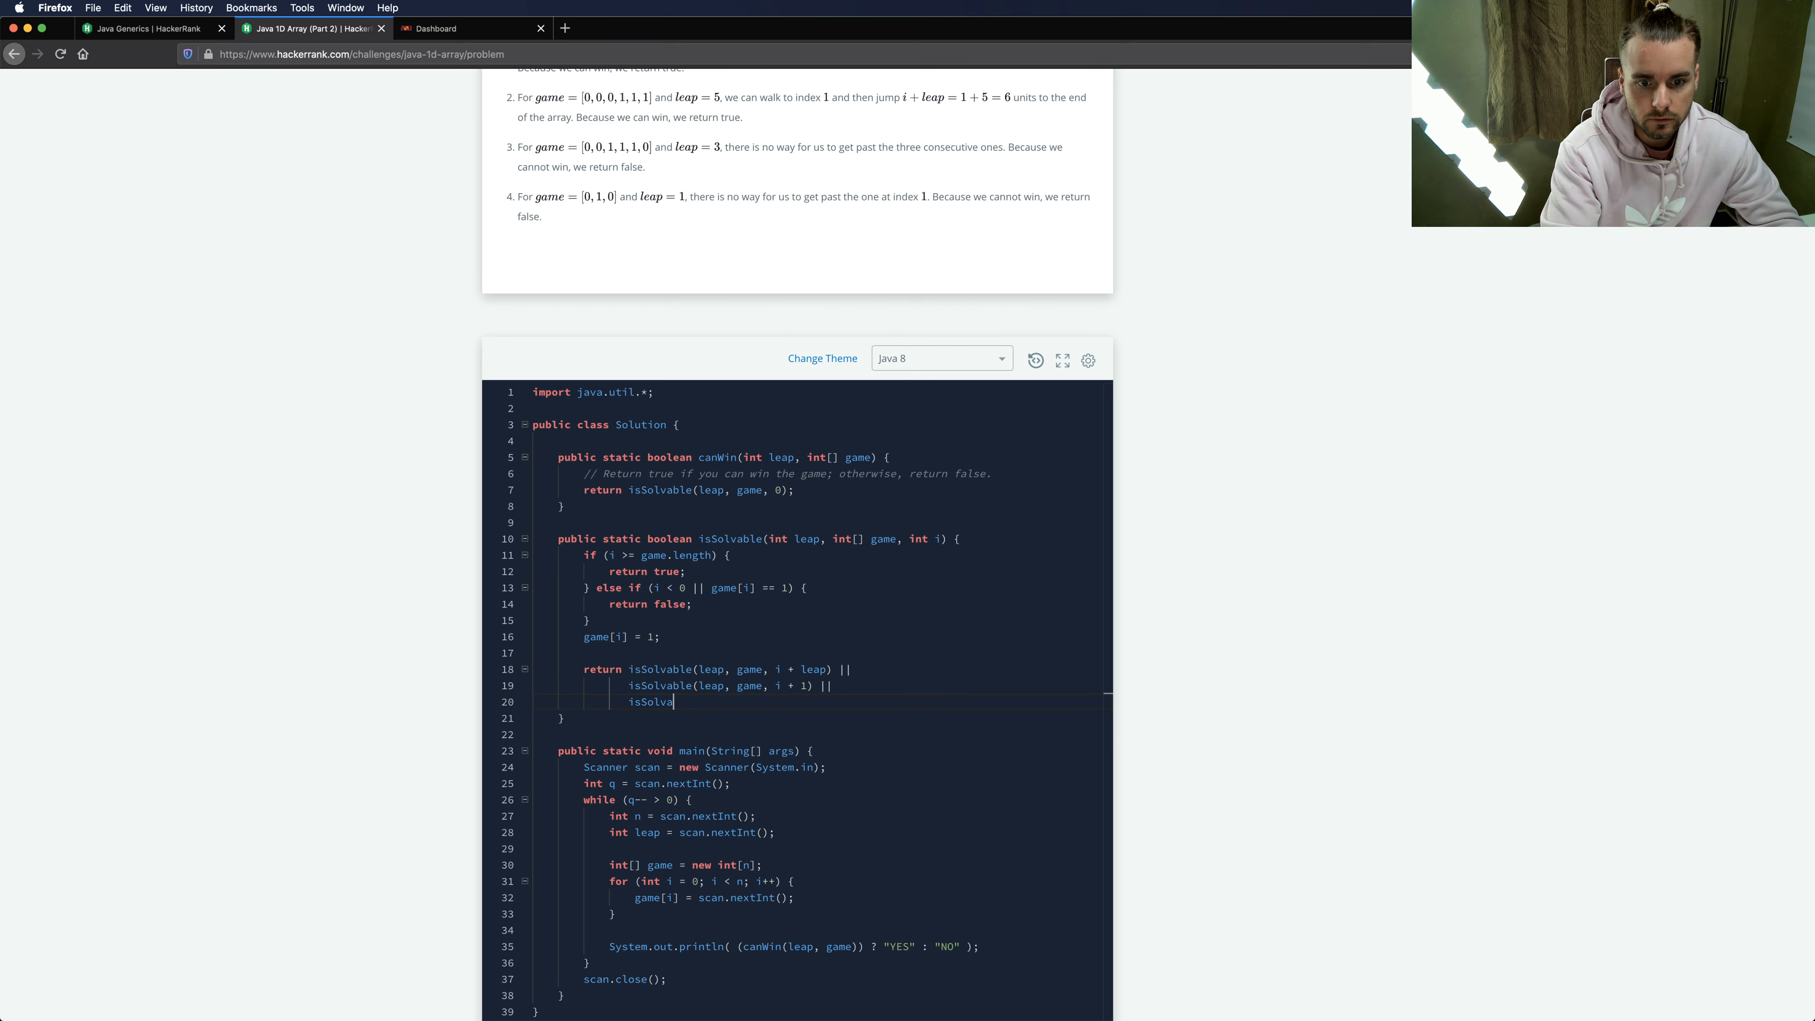
{"action": "type", "text": "ble"}
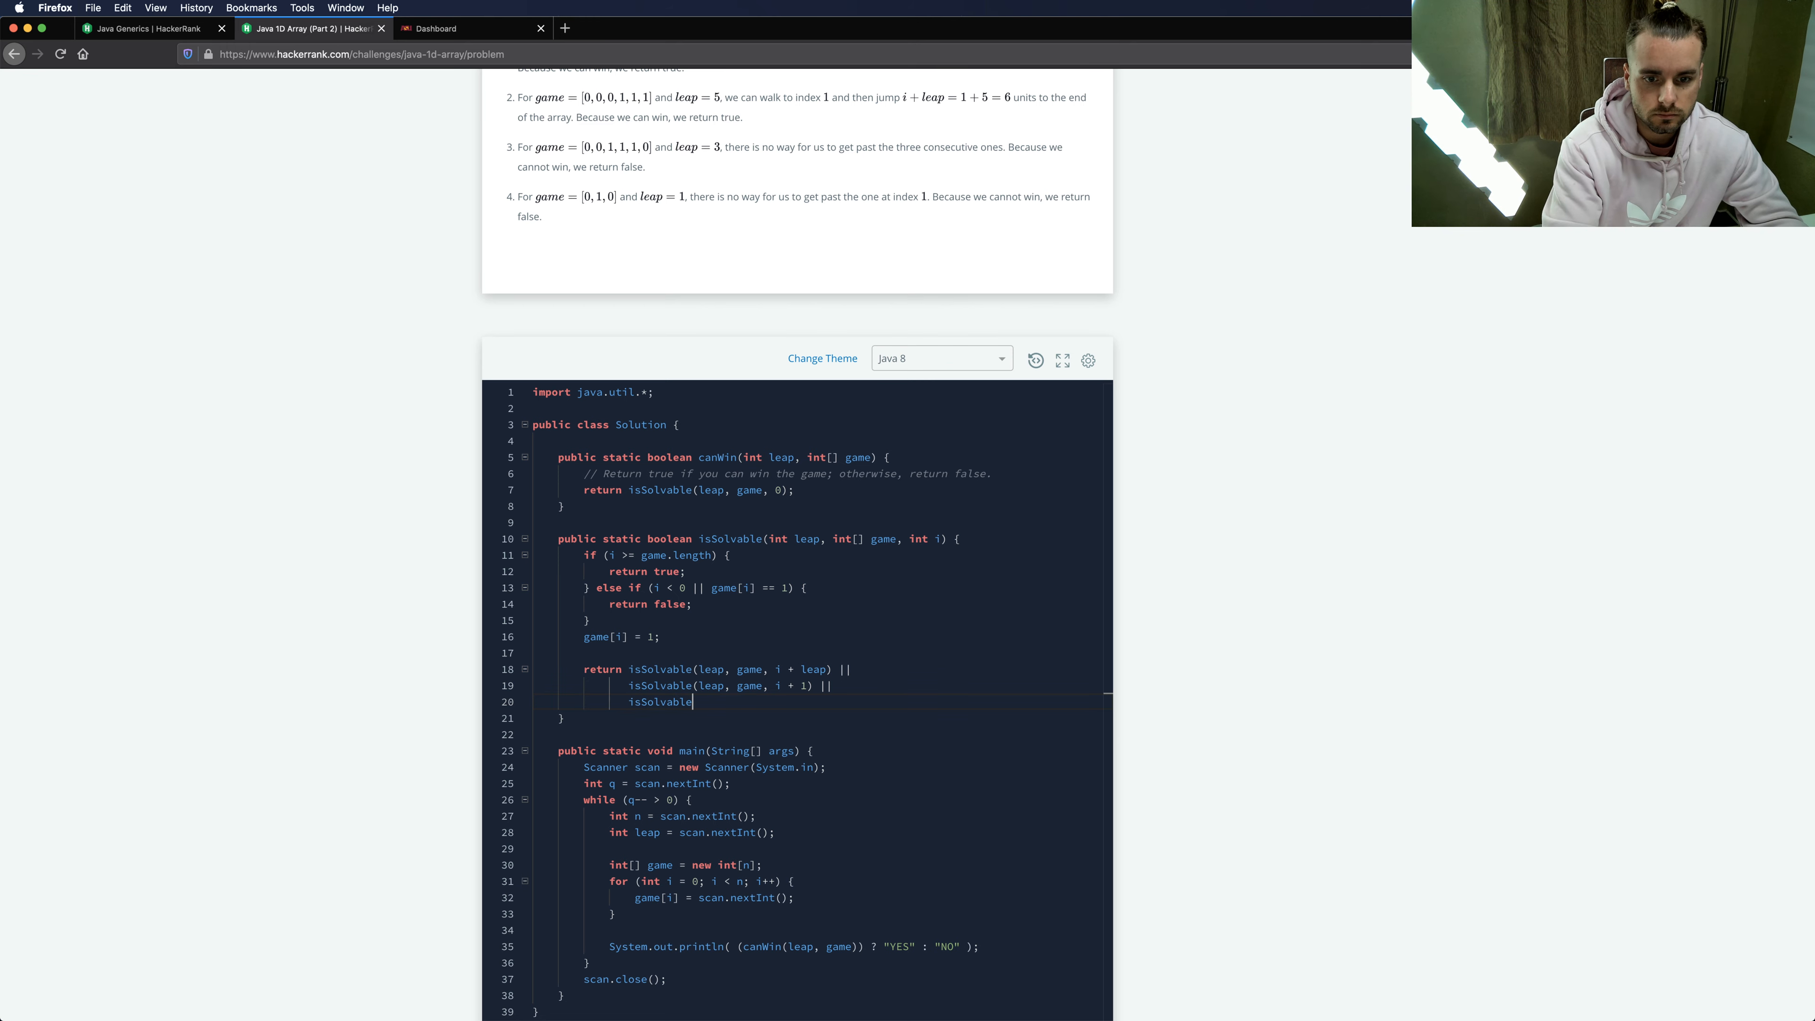
{"action": "type", "text": "(leap, game"}
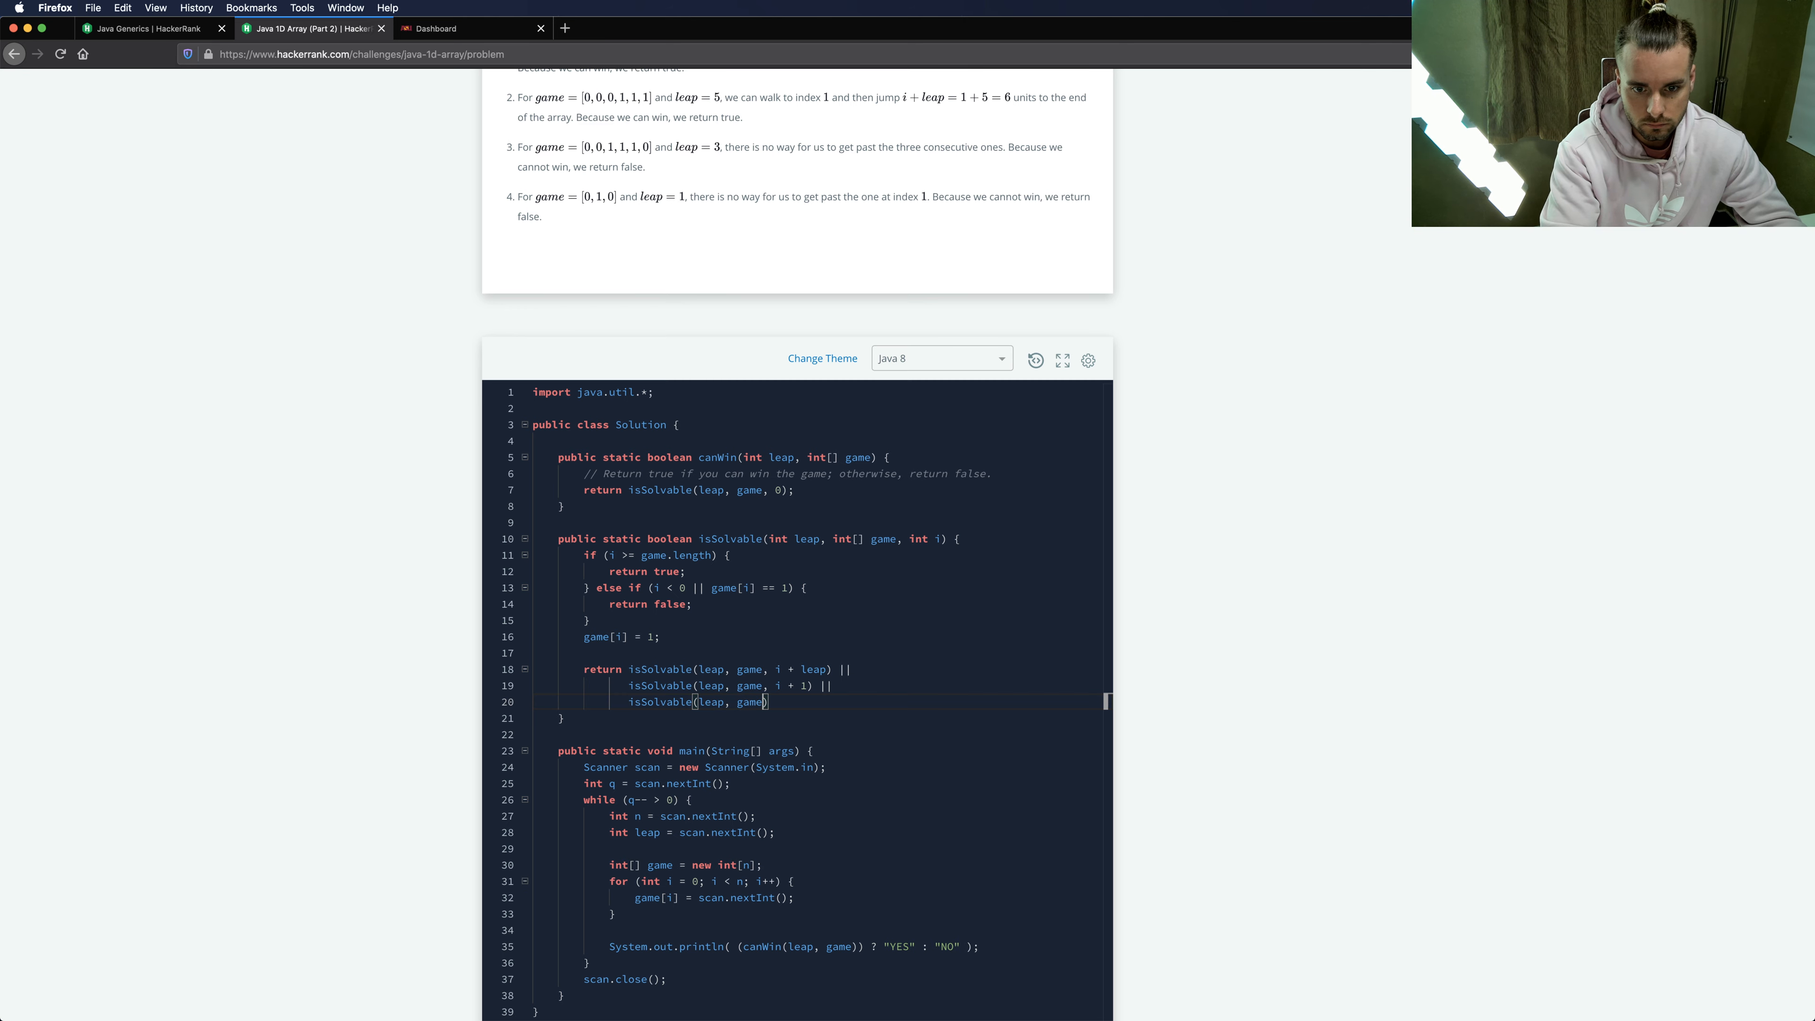
{"action": "type", "text": ", i"}
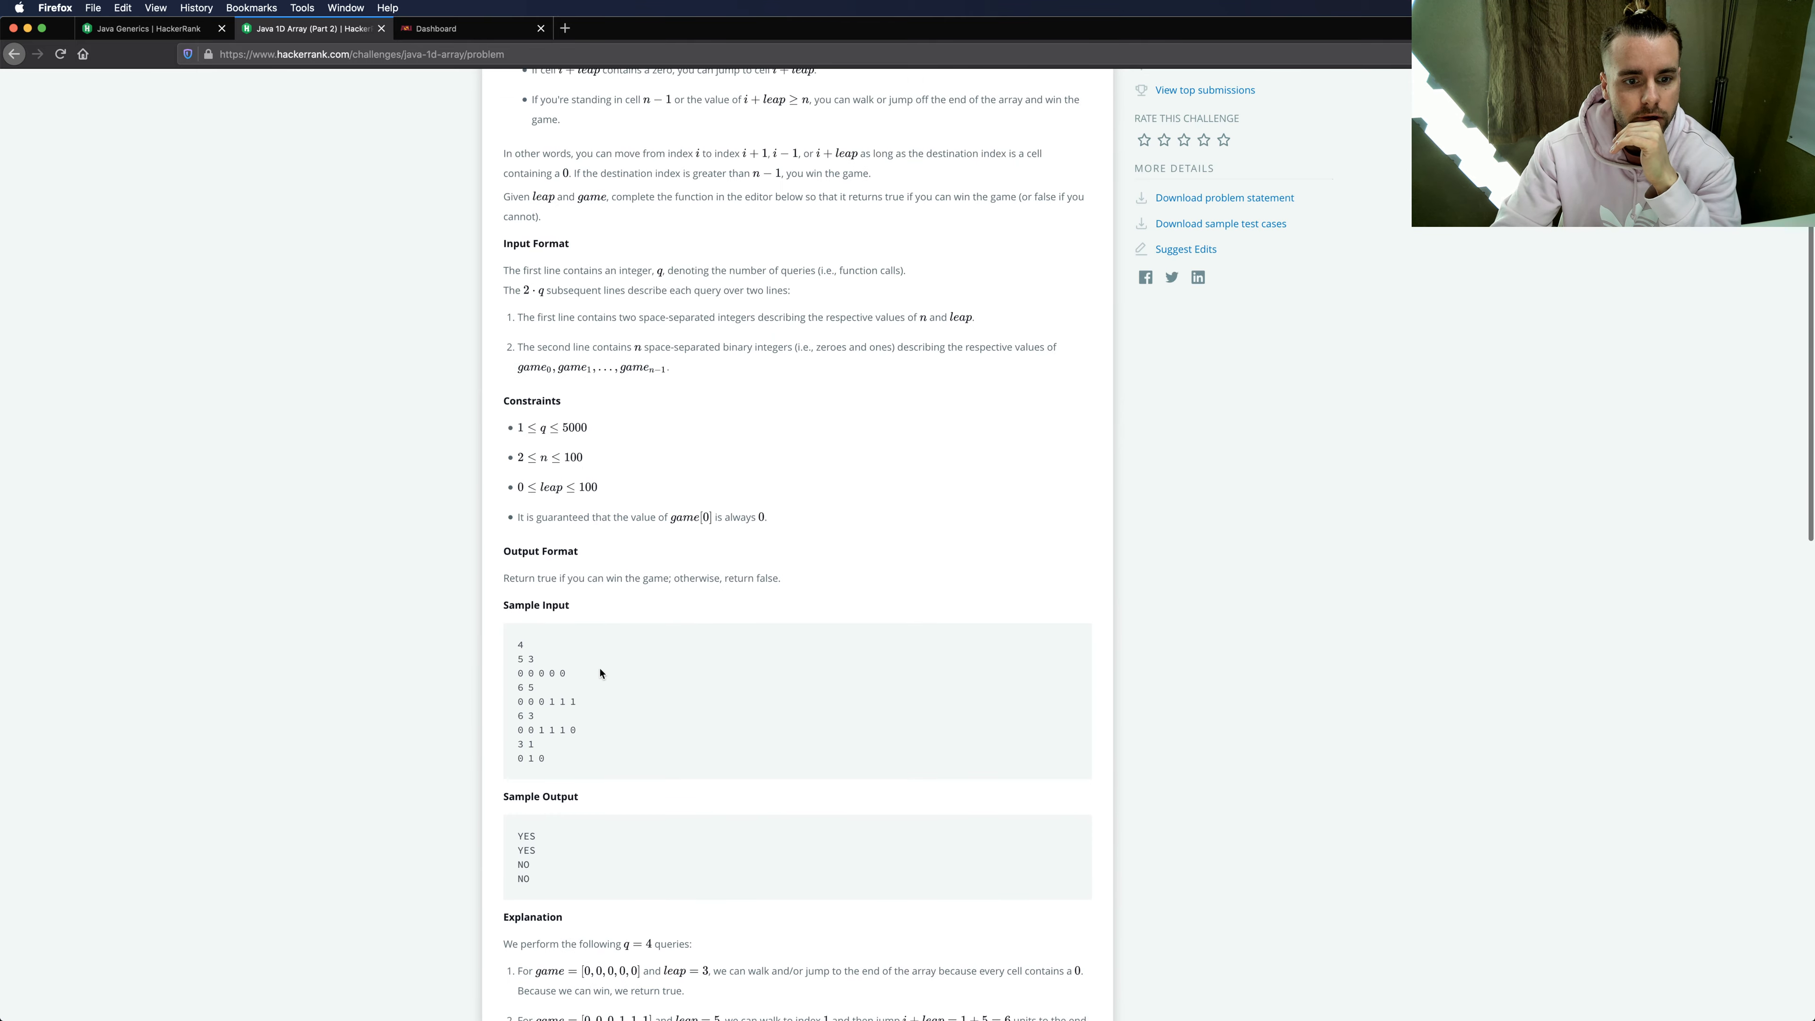
{"action": "scroll", "scroll_direction": "down", "scroll_amount": 3}
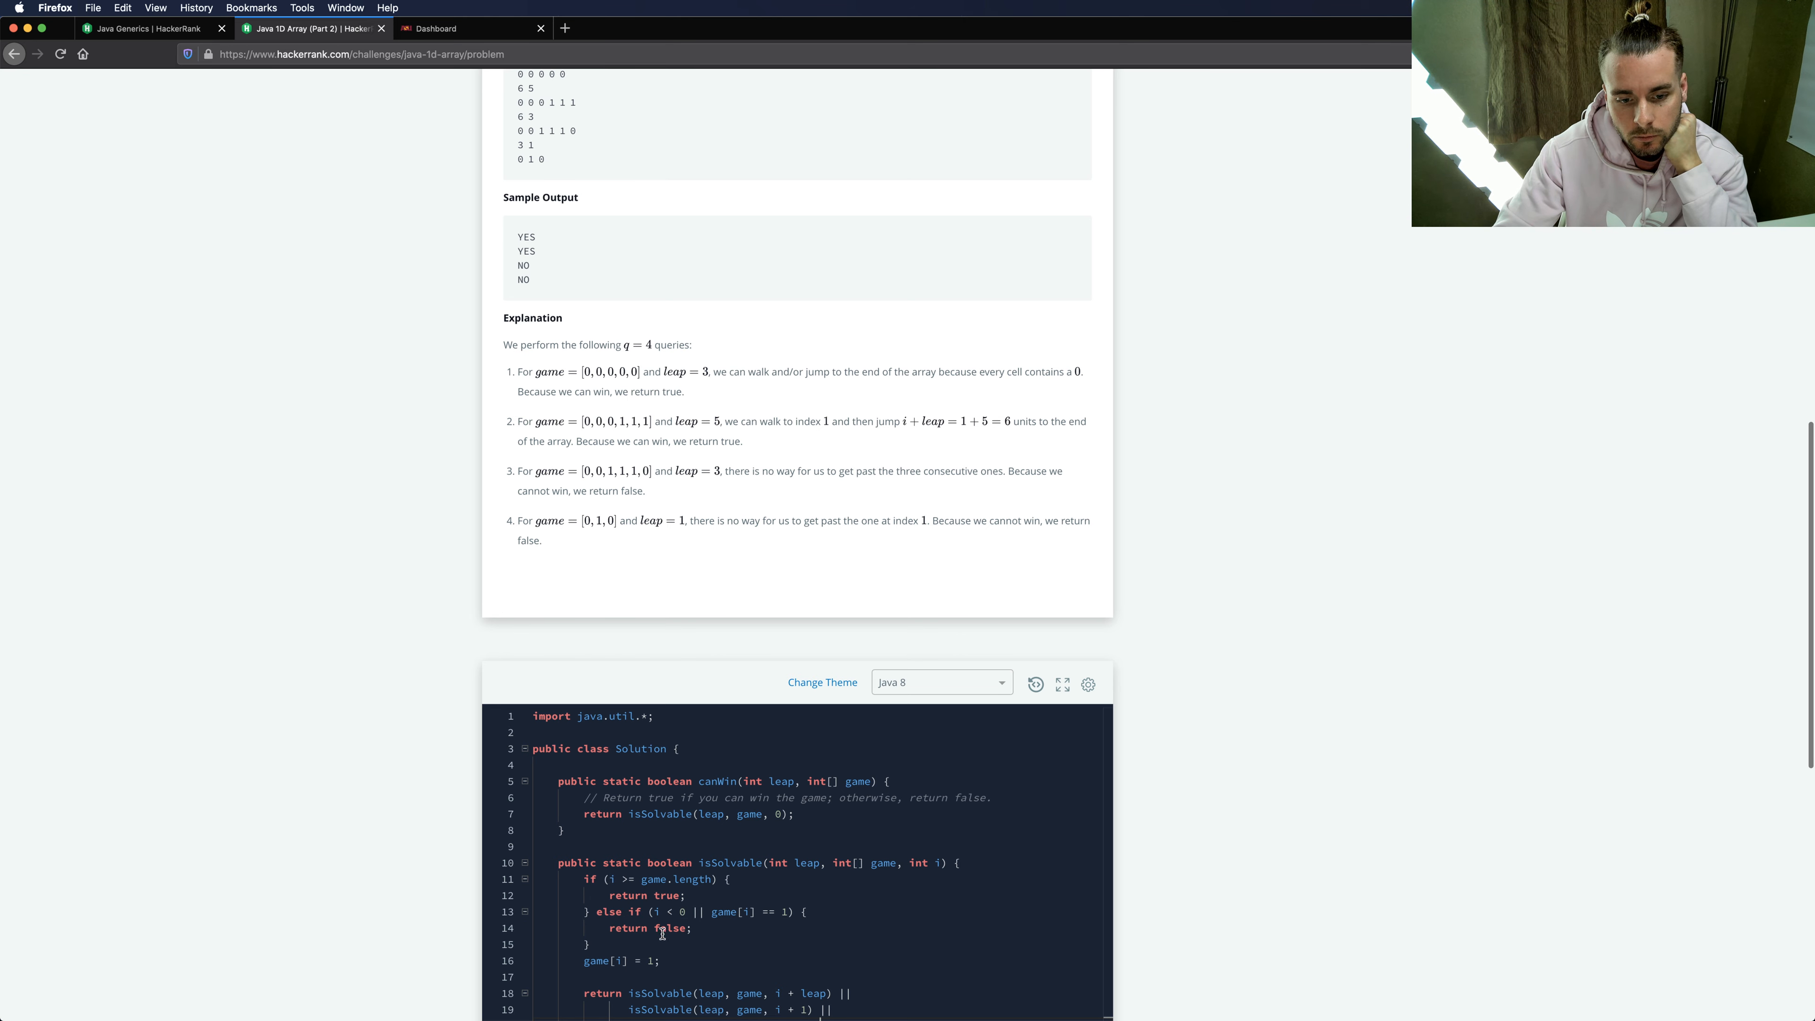
{"action": "scroll", "scroll_direction": "down", "scroll_amount": 3}
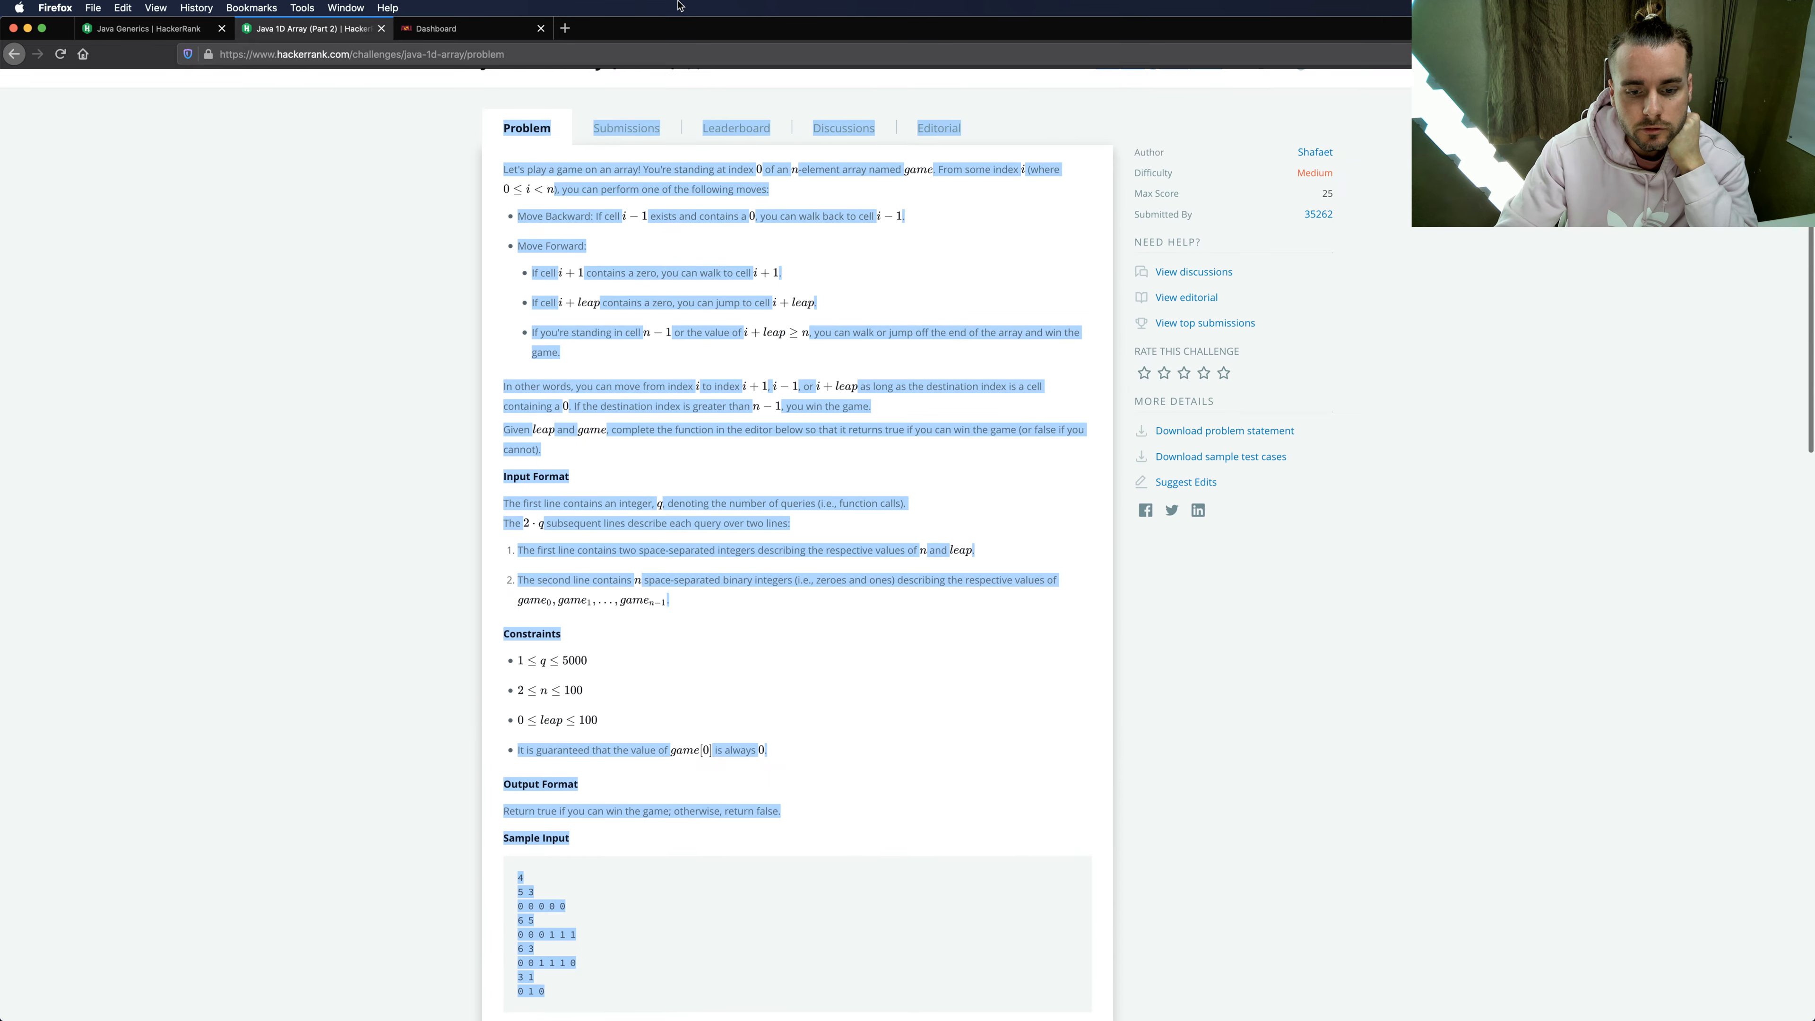
{"action": "scroll", "scroll_direction": "down", "scroll_amount": 3}
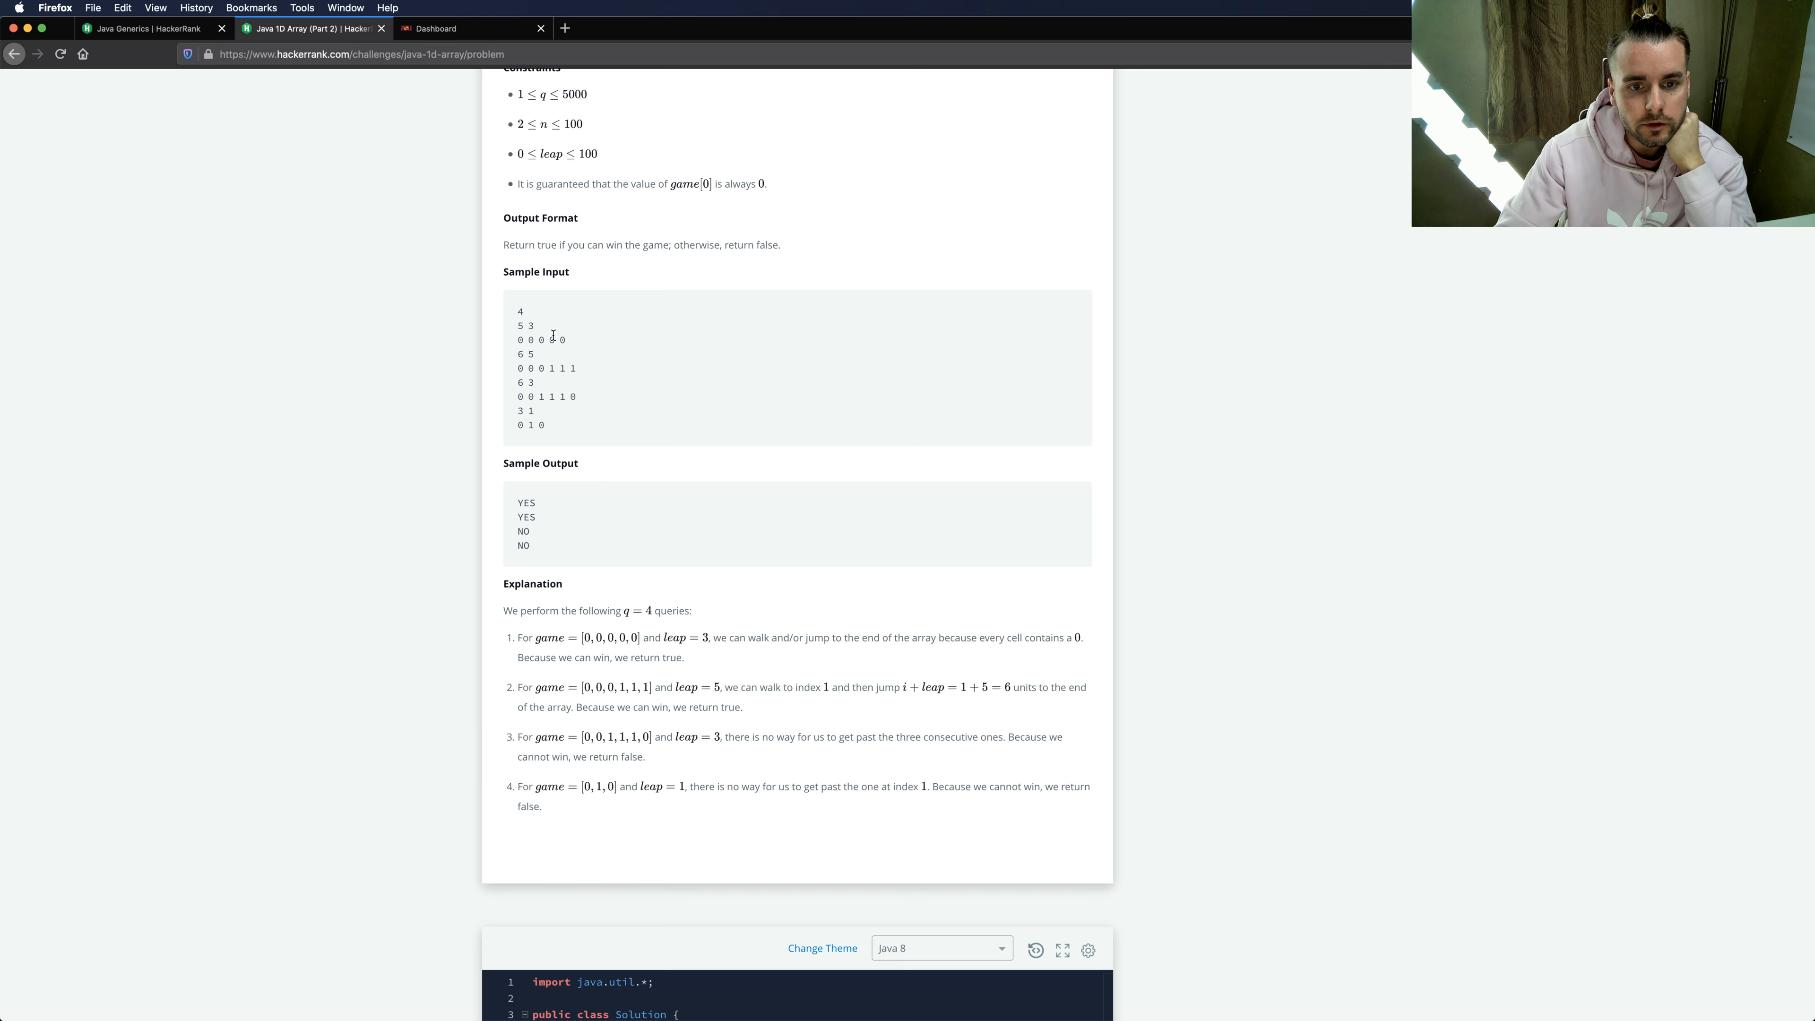
{"action": "scroll", "scroll_direction": "down", "scroll_amount": 3}
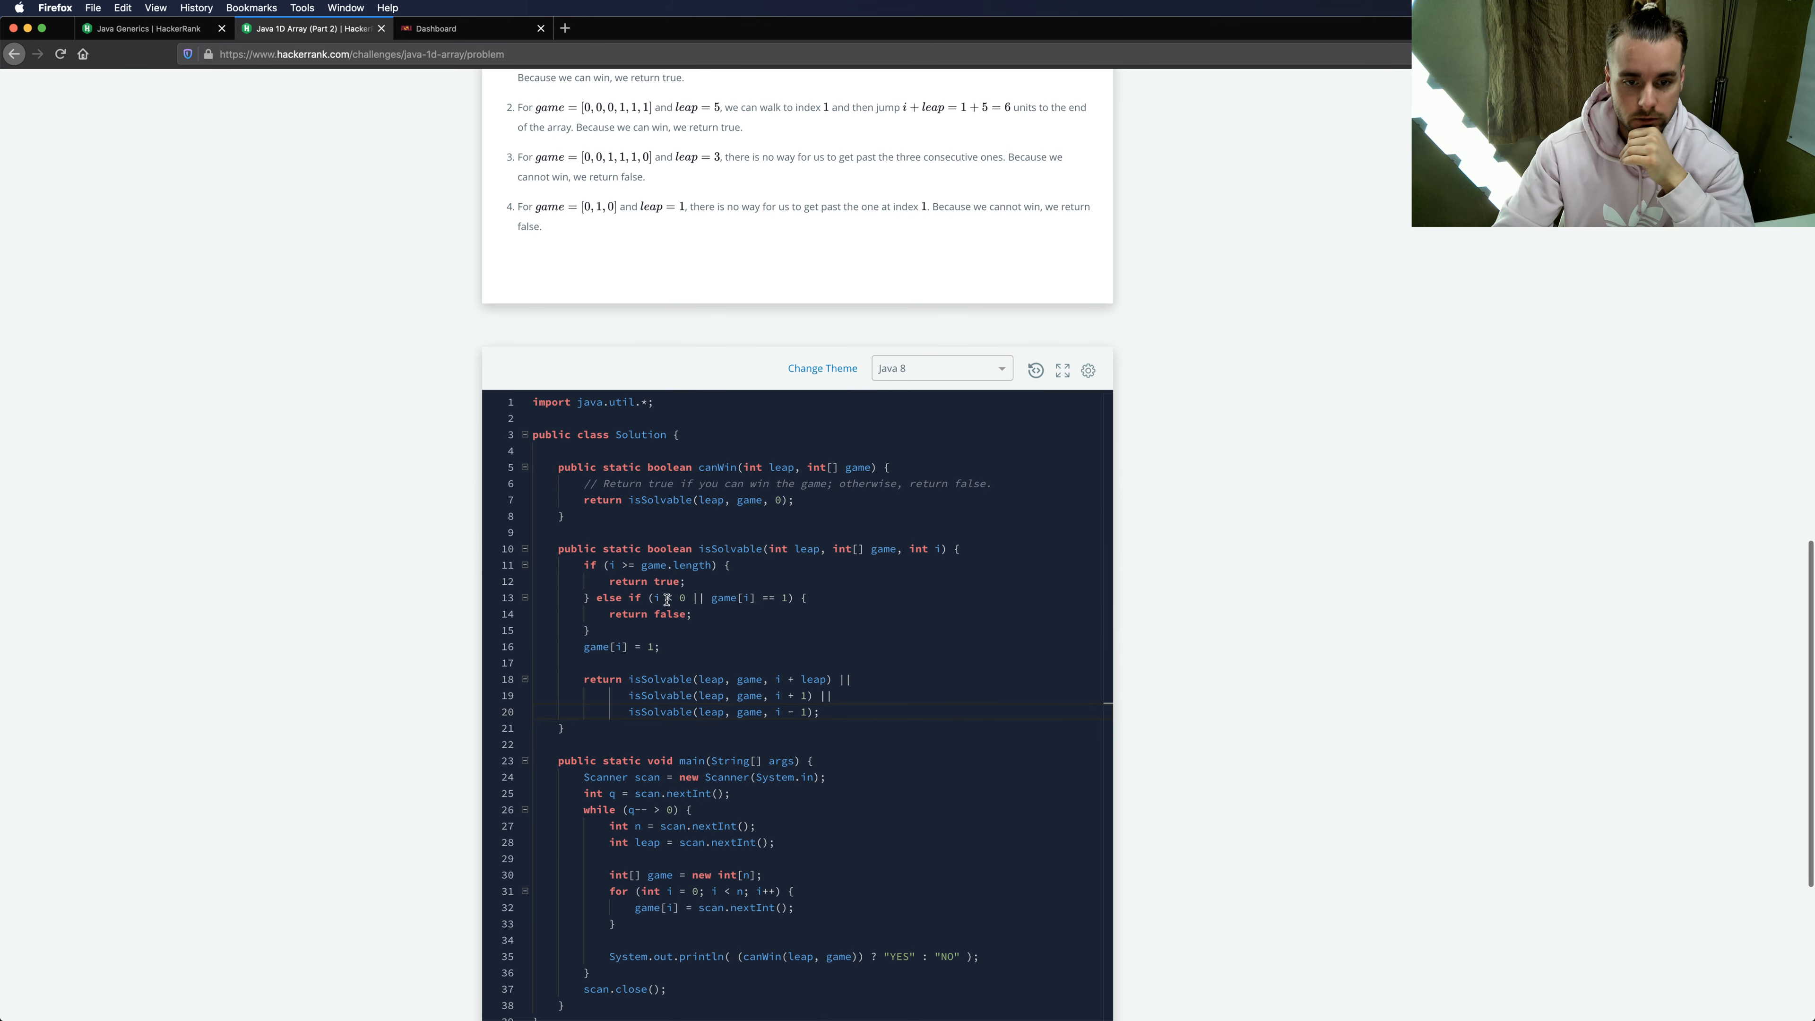
{"action": "scroll", "scroll_direction": "down", "scroll_amount": 3}
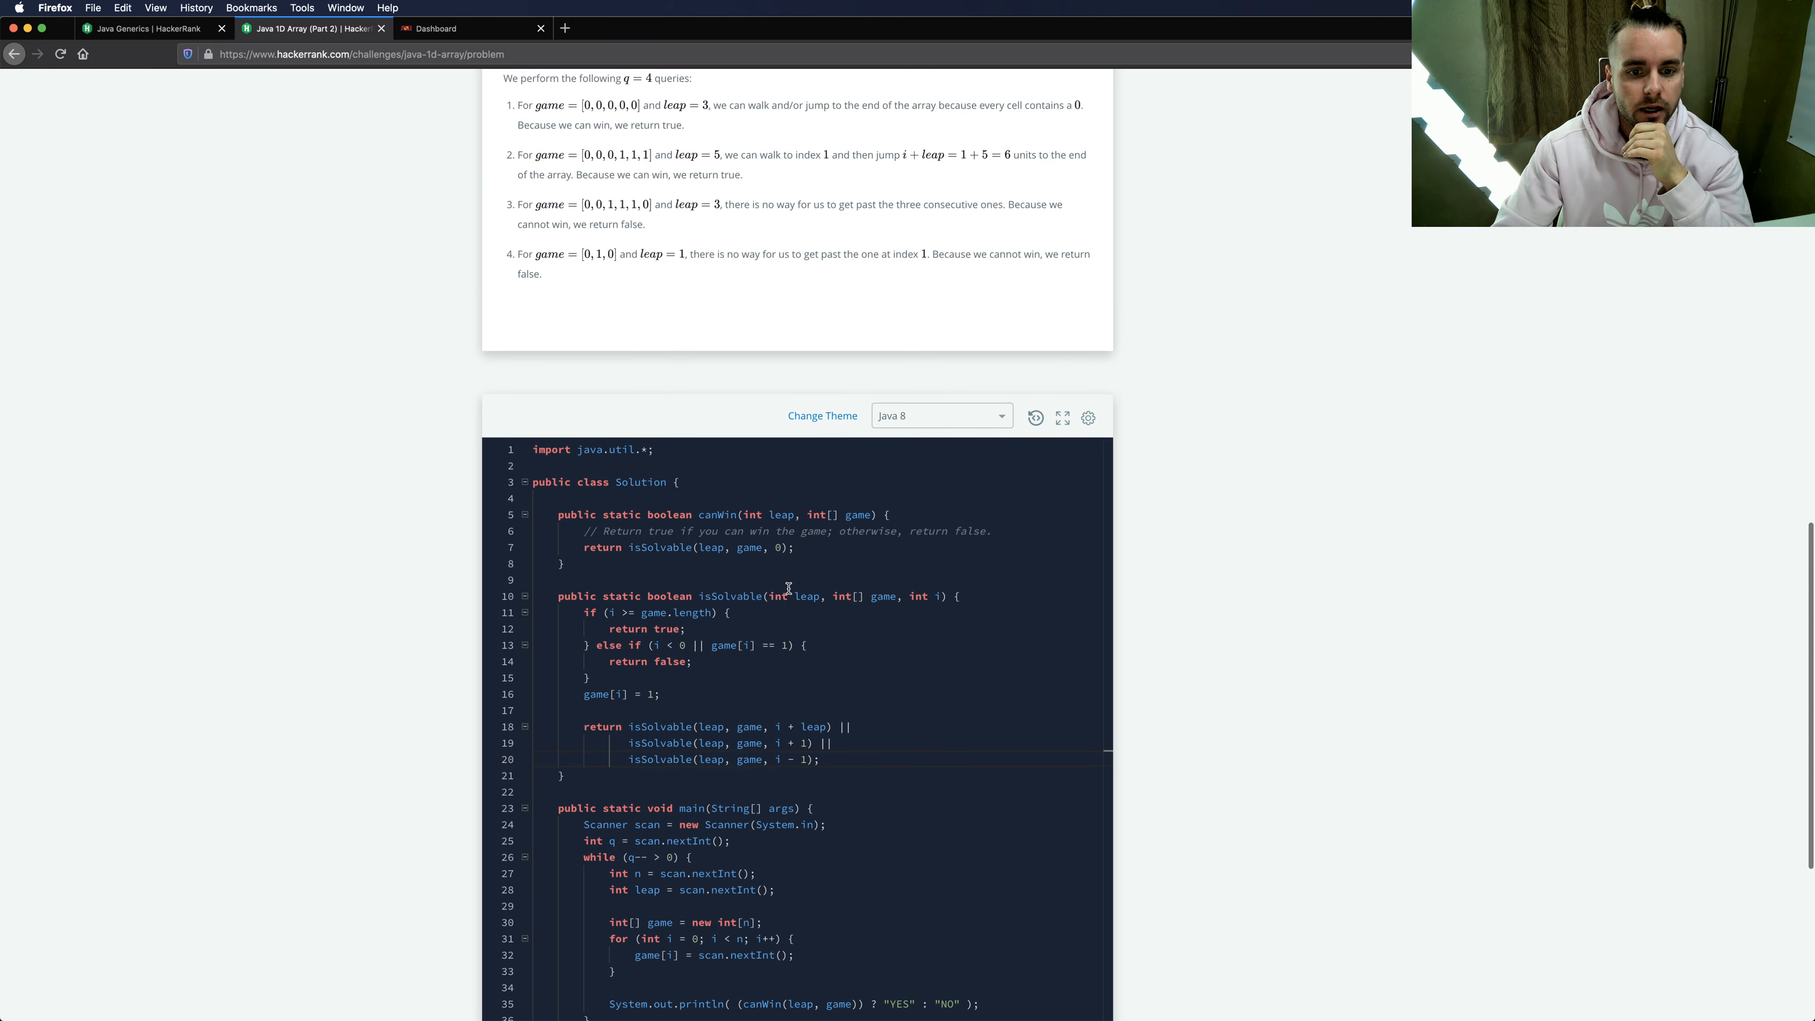
{"action": "scroll", "scroll_direction": "down", "scroll_amount": 3}
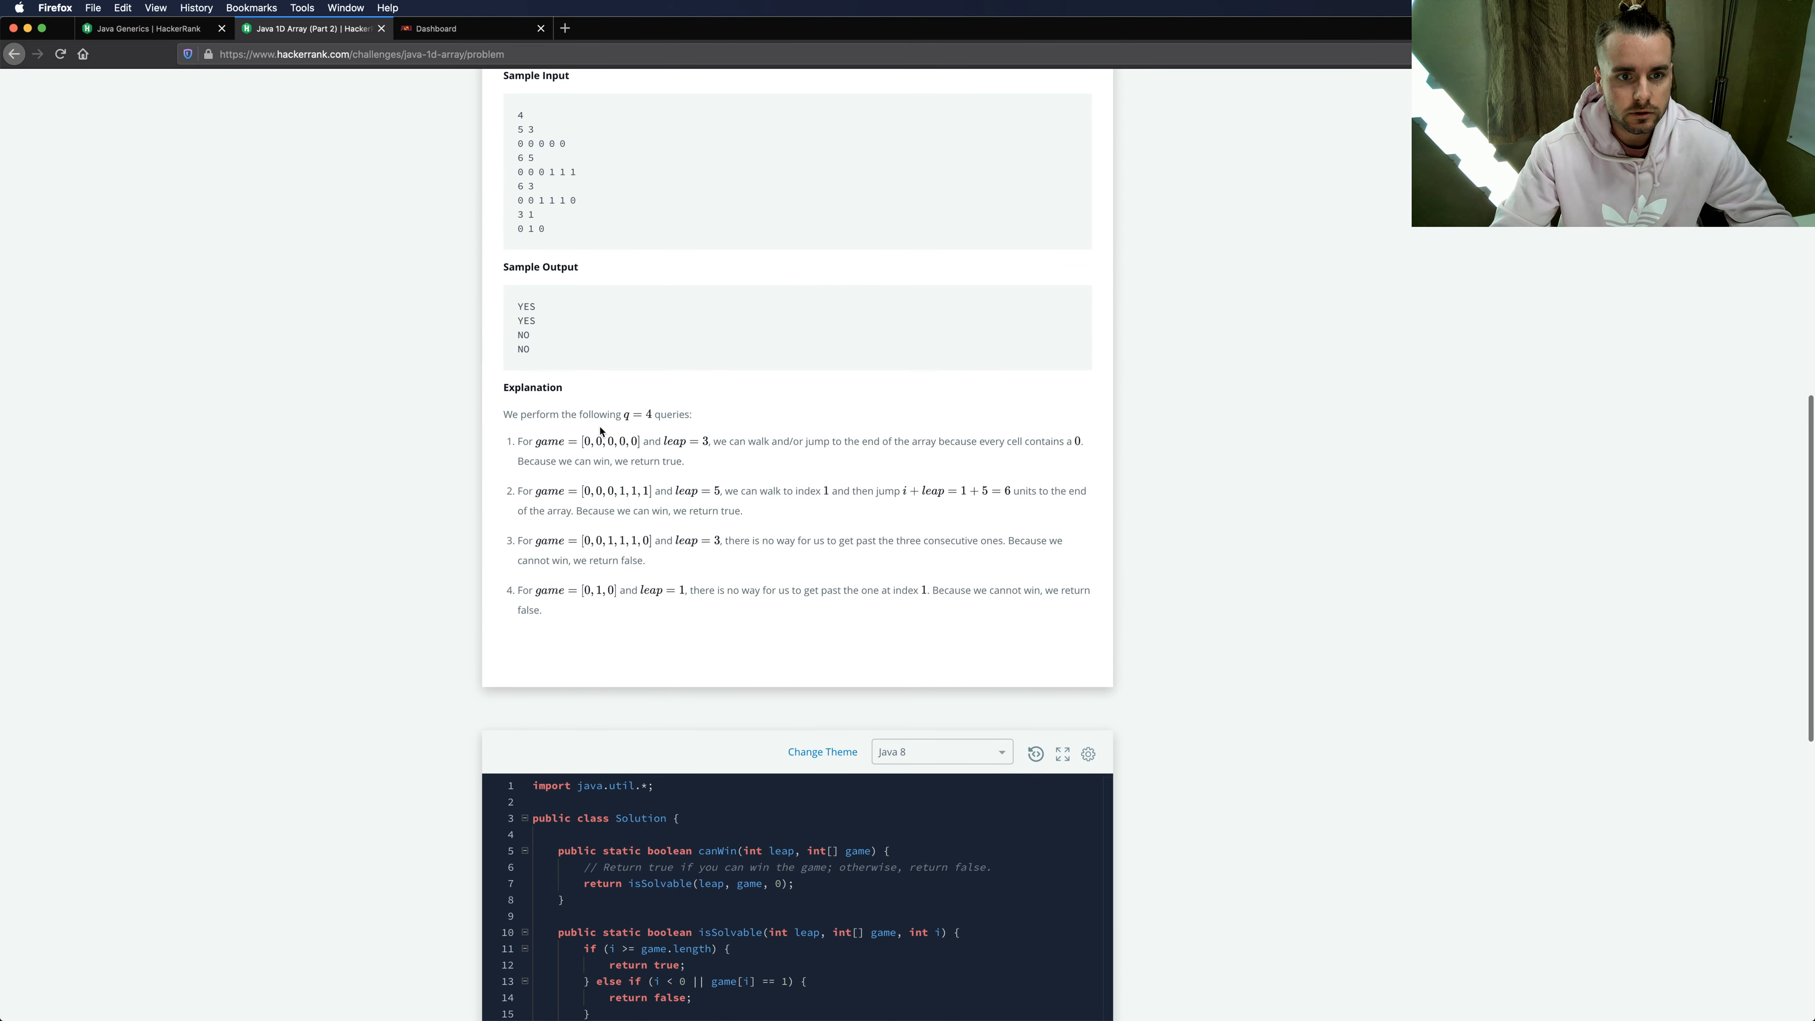
{"action": "double_click", "coordinate": [556, 143]}
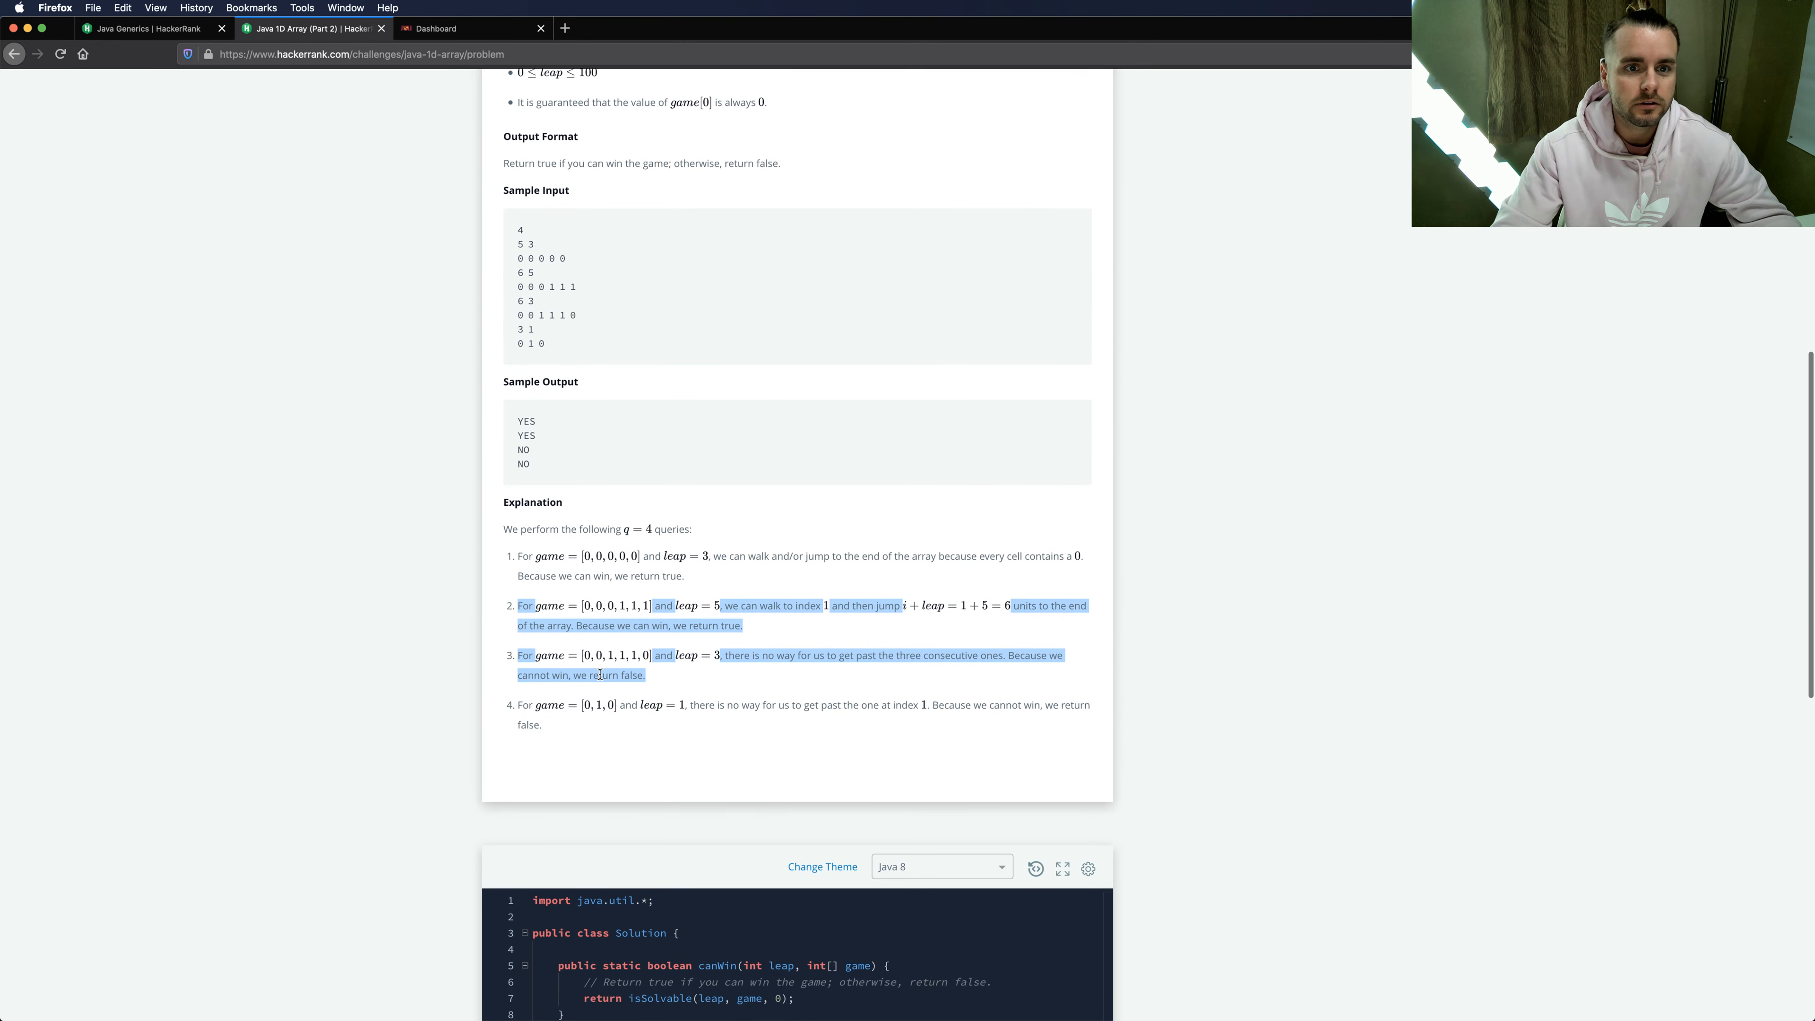
{"action": "left_click", "coordinate": [542, 247]}
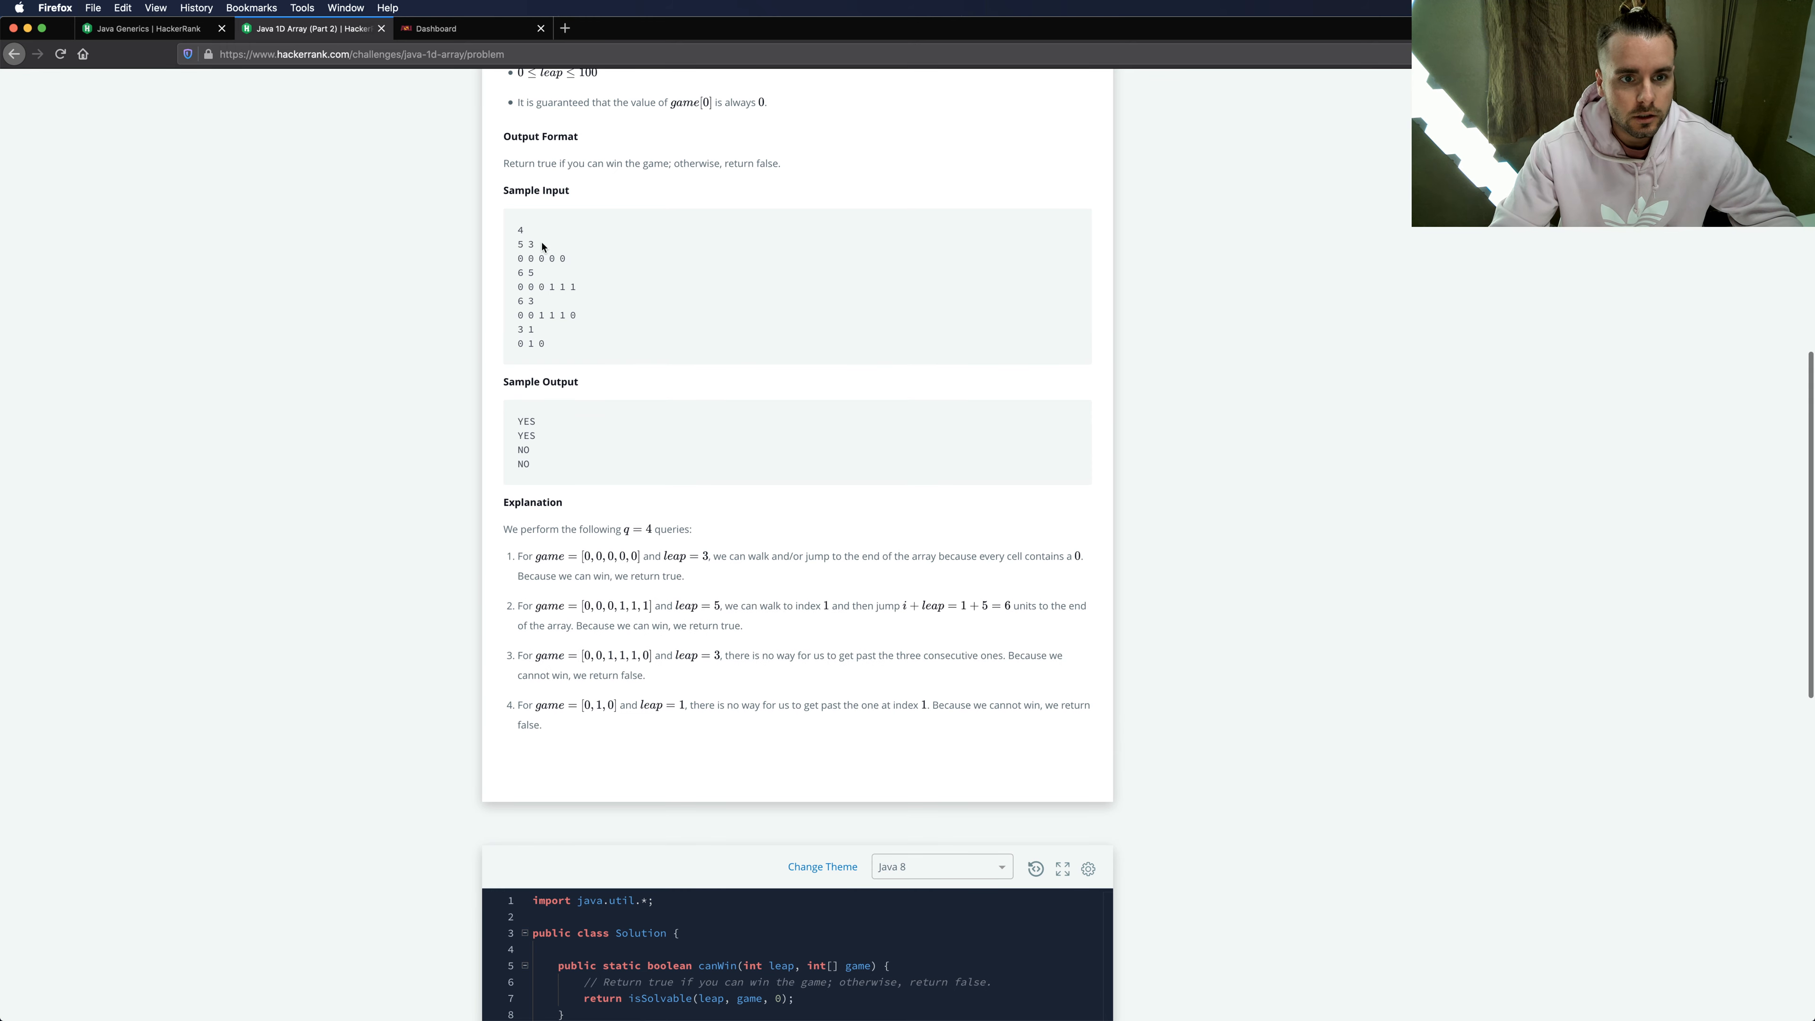
{"action": "scroll", "scroll_direction": "down", "scroll_amount": 3}
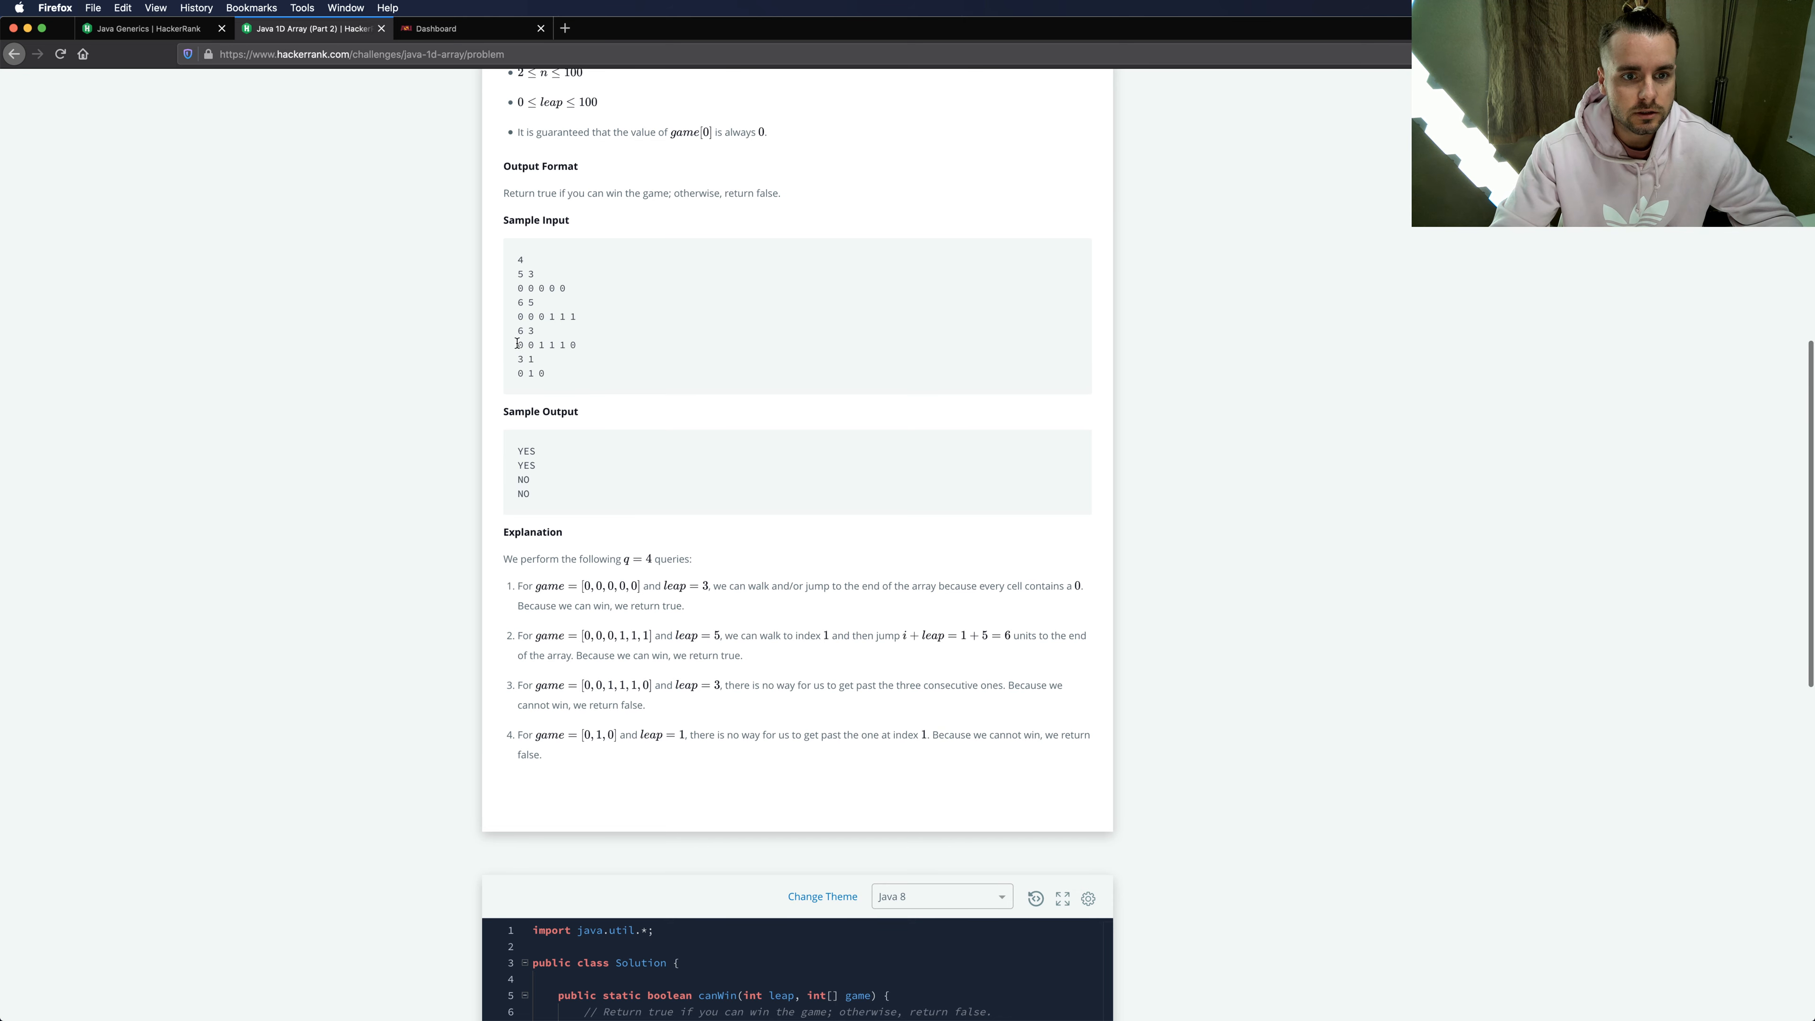
{"action": "scroll", "scroll_direction": "down", "scroll_amount": 3}
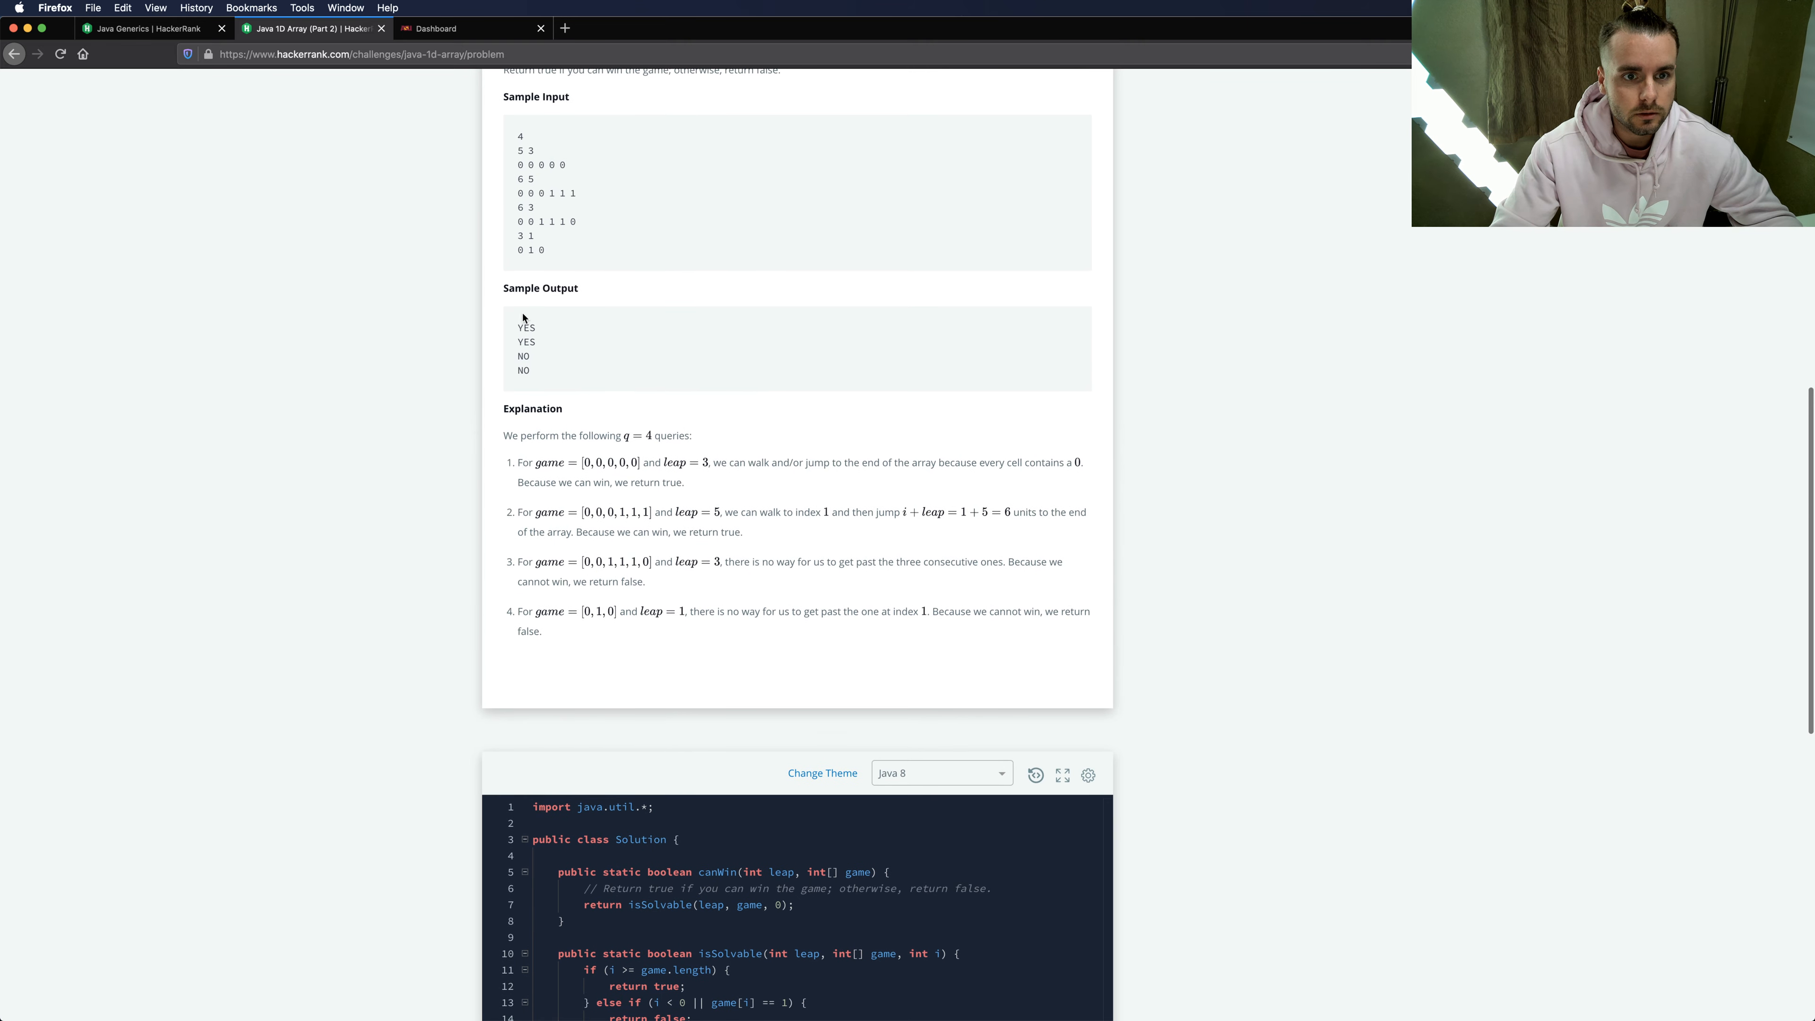
{"action": "mouse_move", "coordinate": [527, 220]}
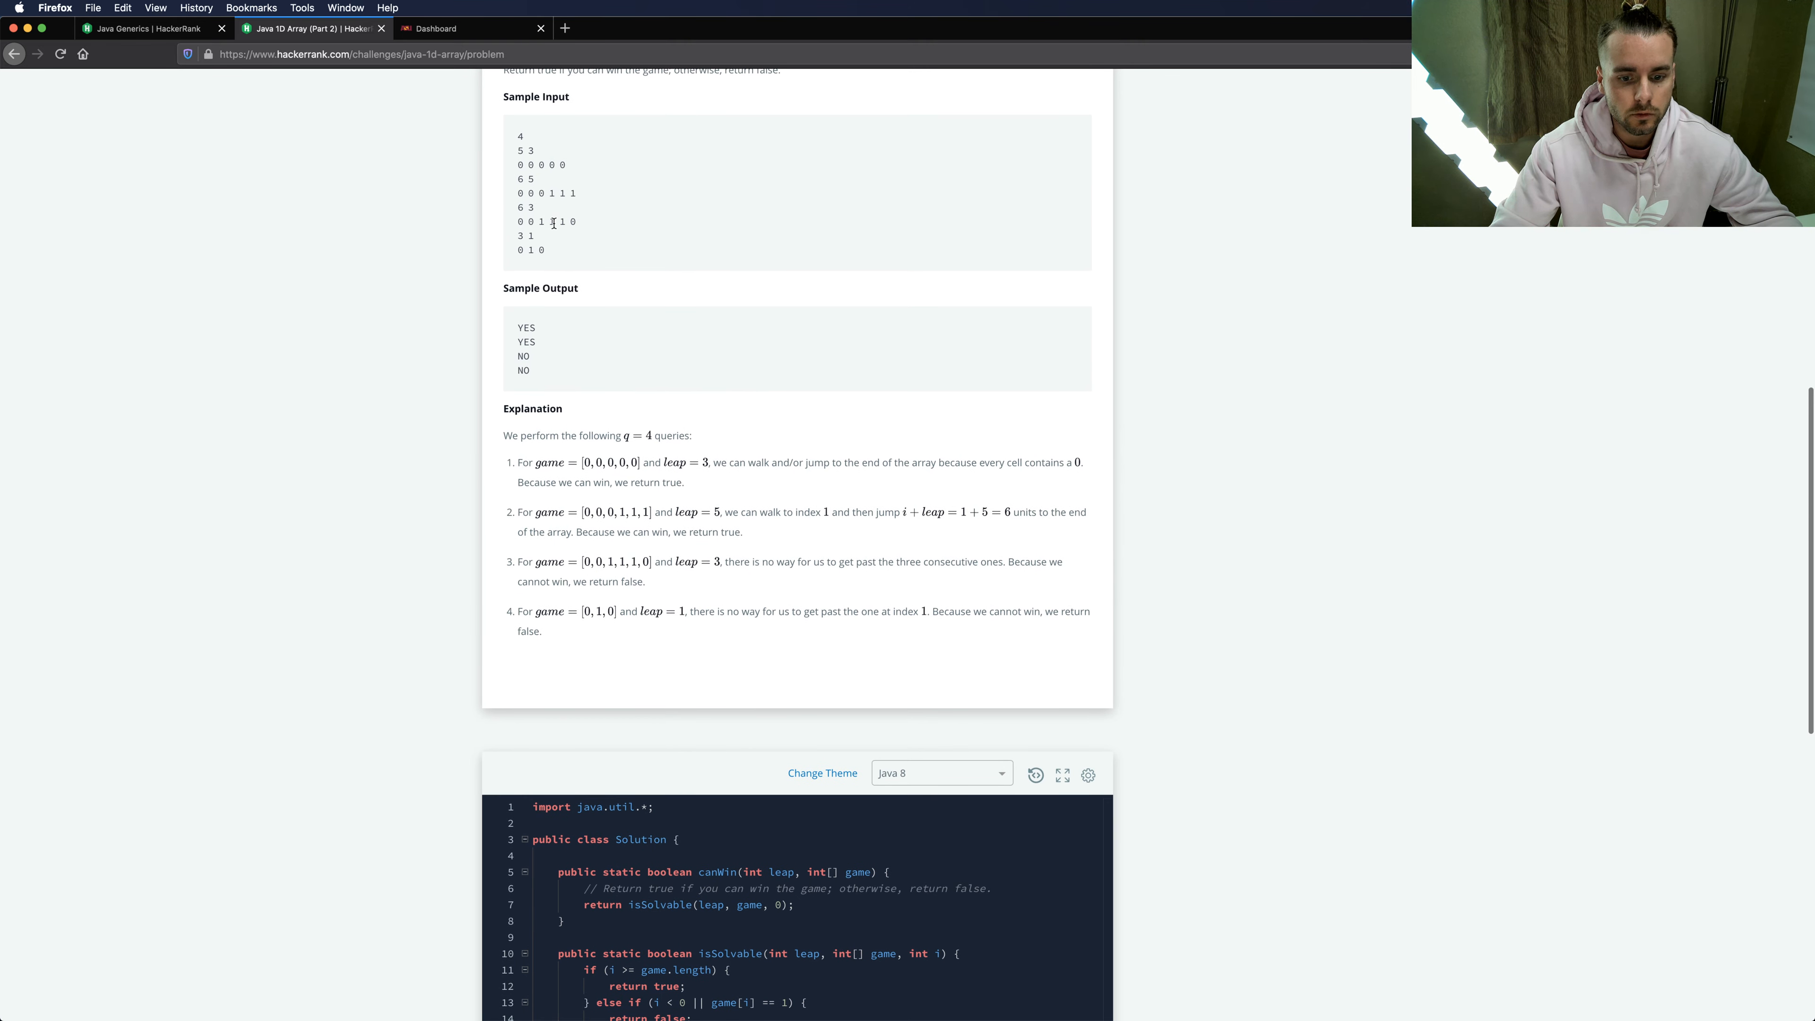
{"action": "scroll", "scroll_direction": "down", "scroll_amount": 3}
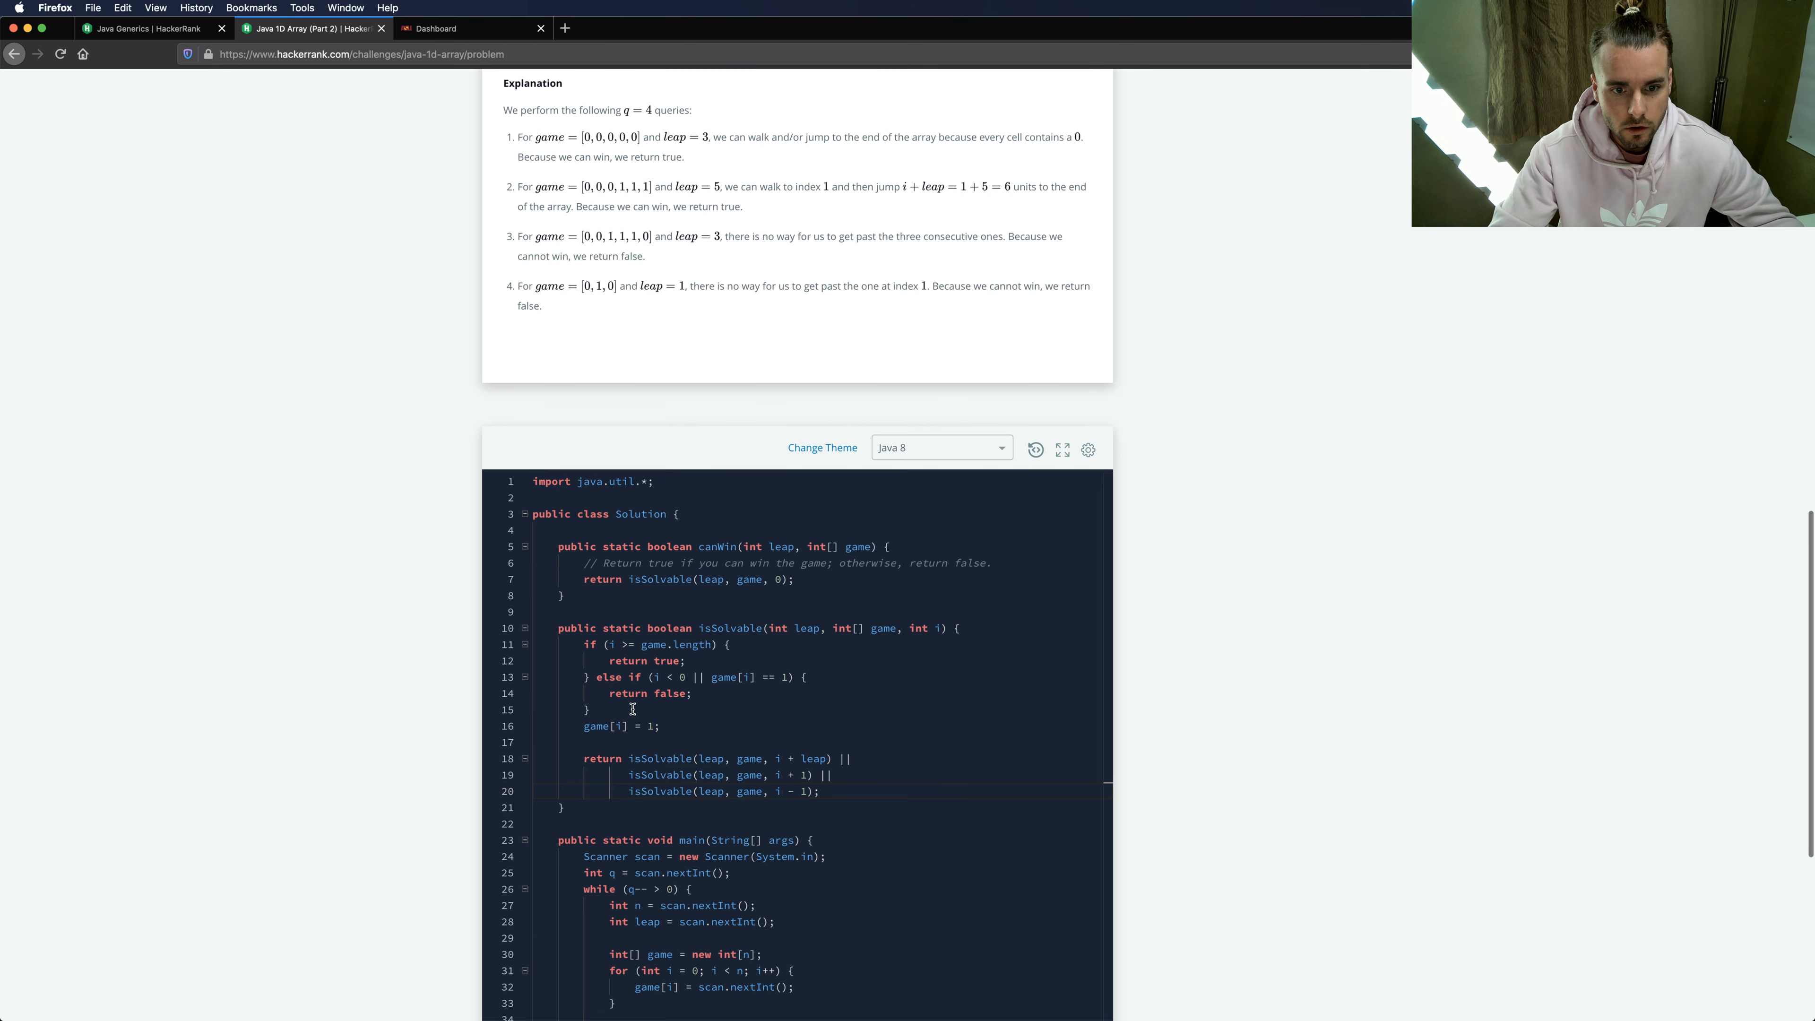
{"action": "scroll", "scroll_direction": "up", "scroll_amount": 3}
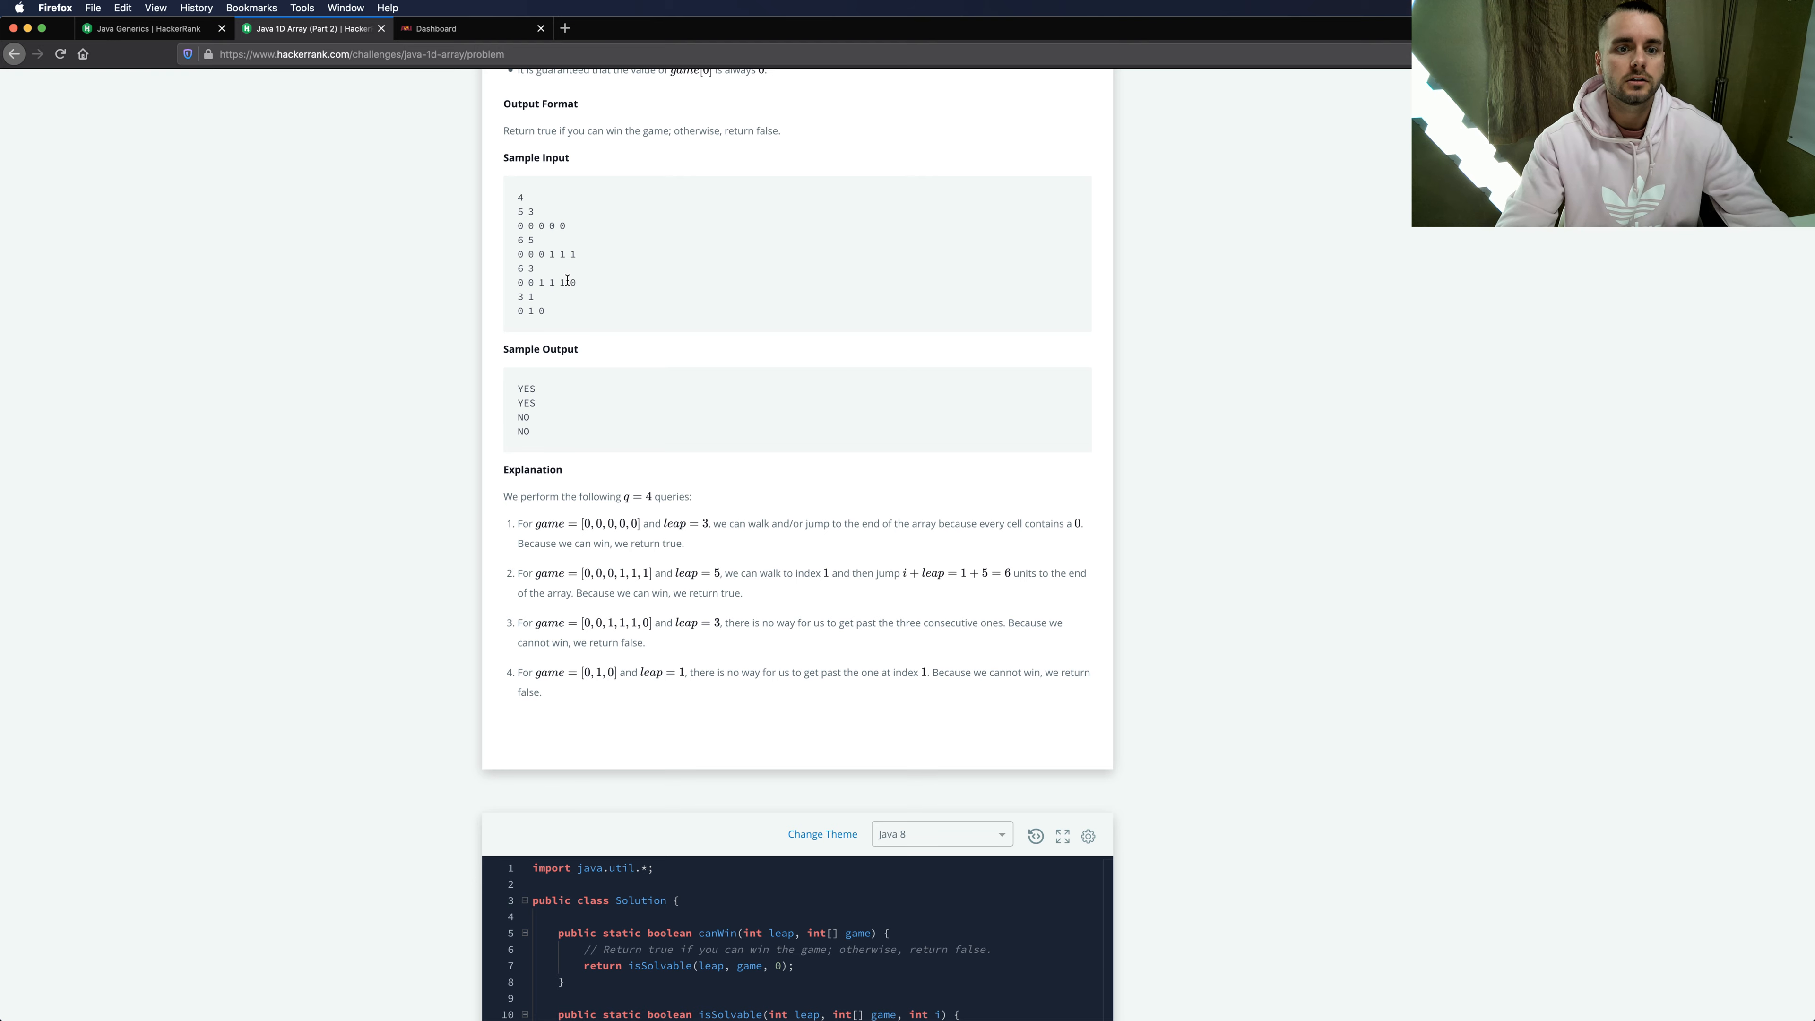
{"action": "scroll", "scroll_direction": "down", "scroll_amount": 3}
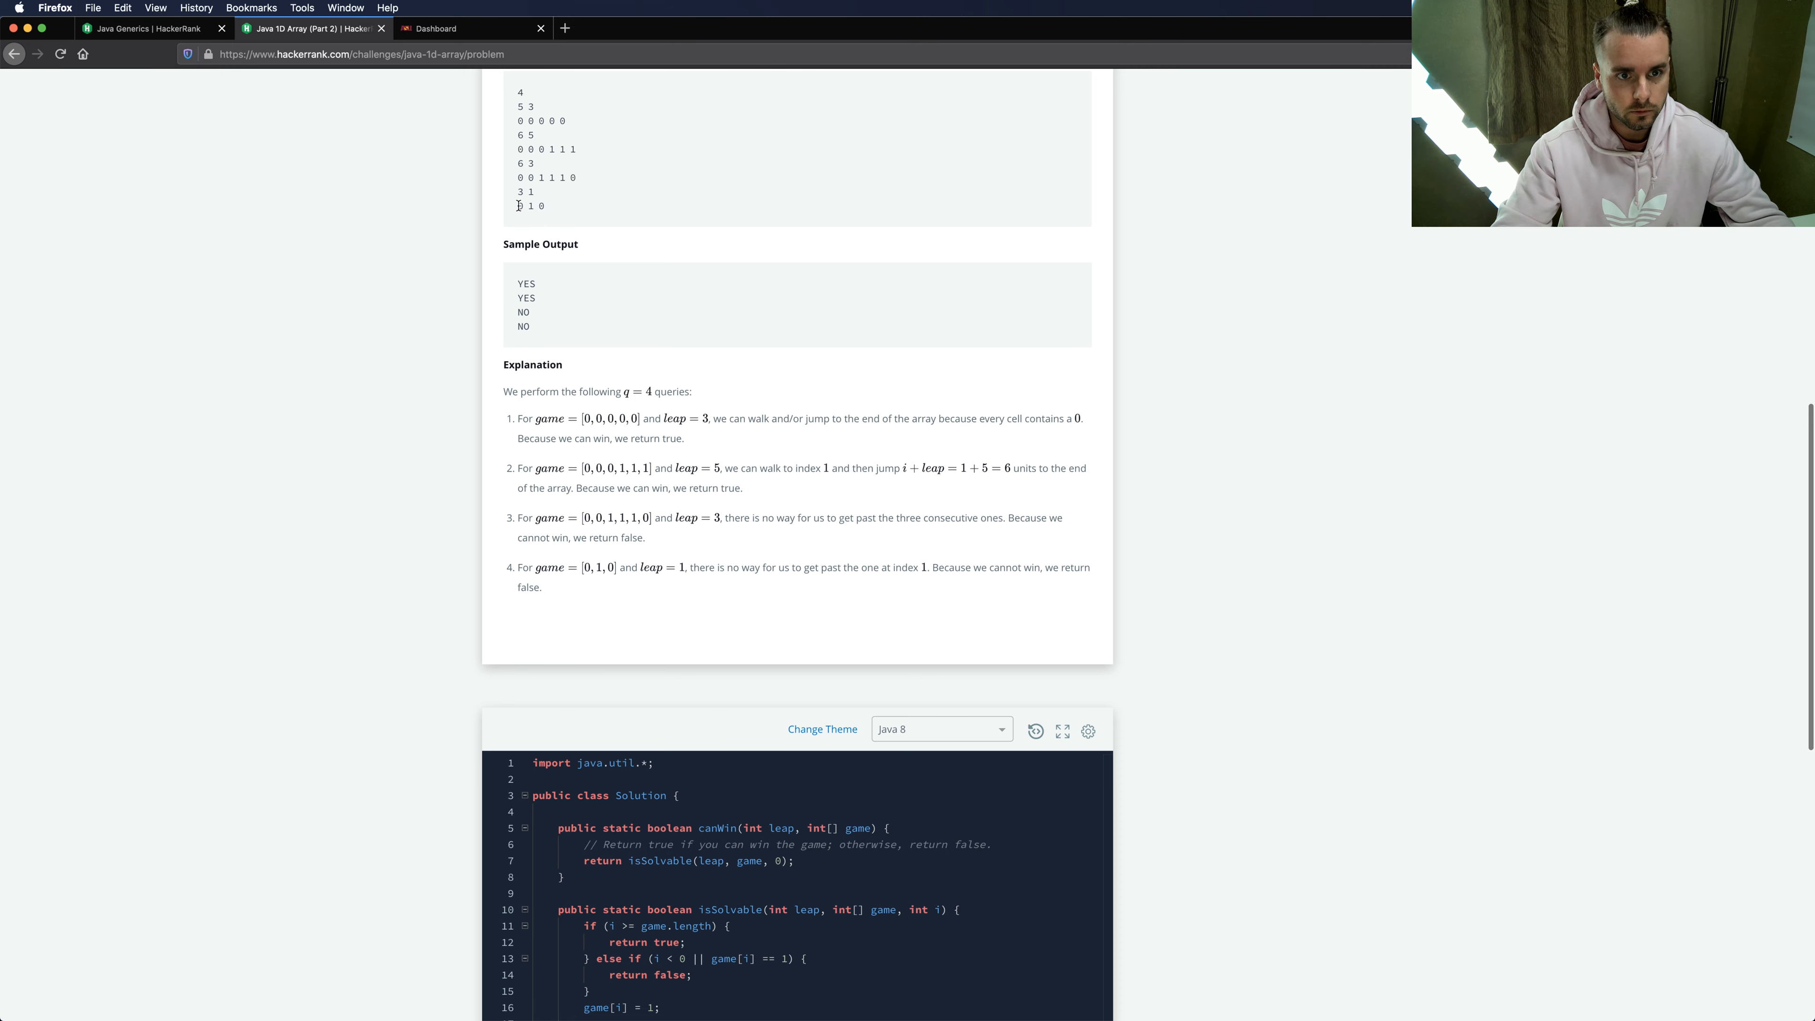
{"action": "double_click", "coordinate": [520, 206]}
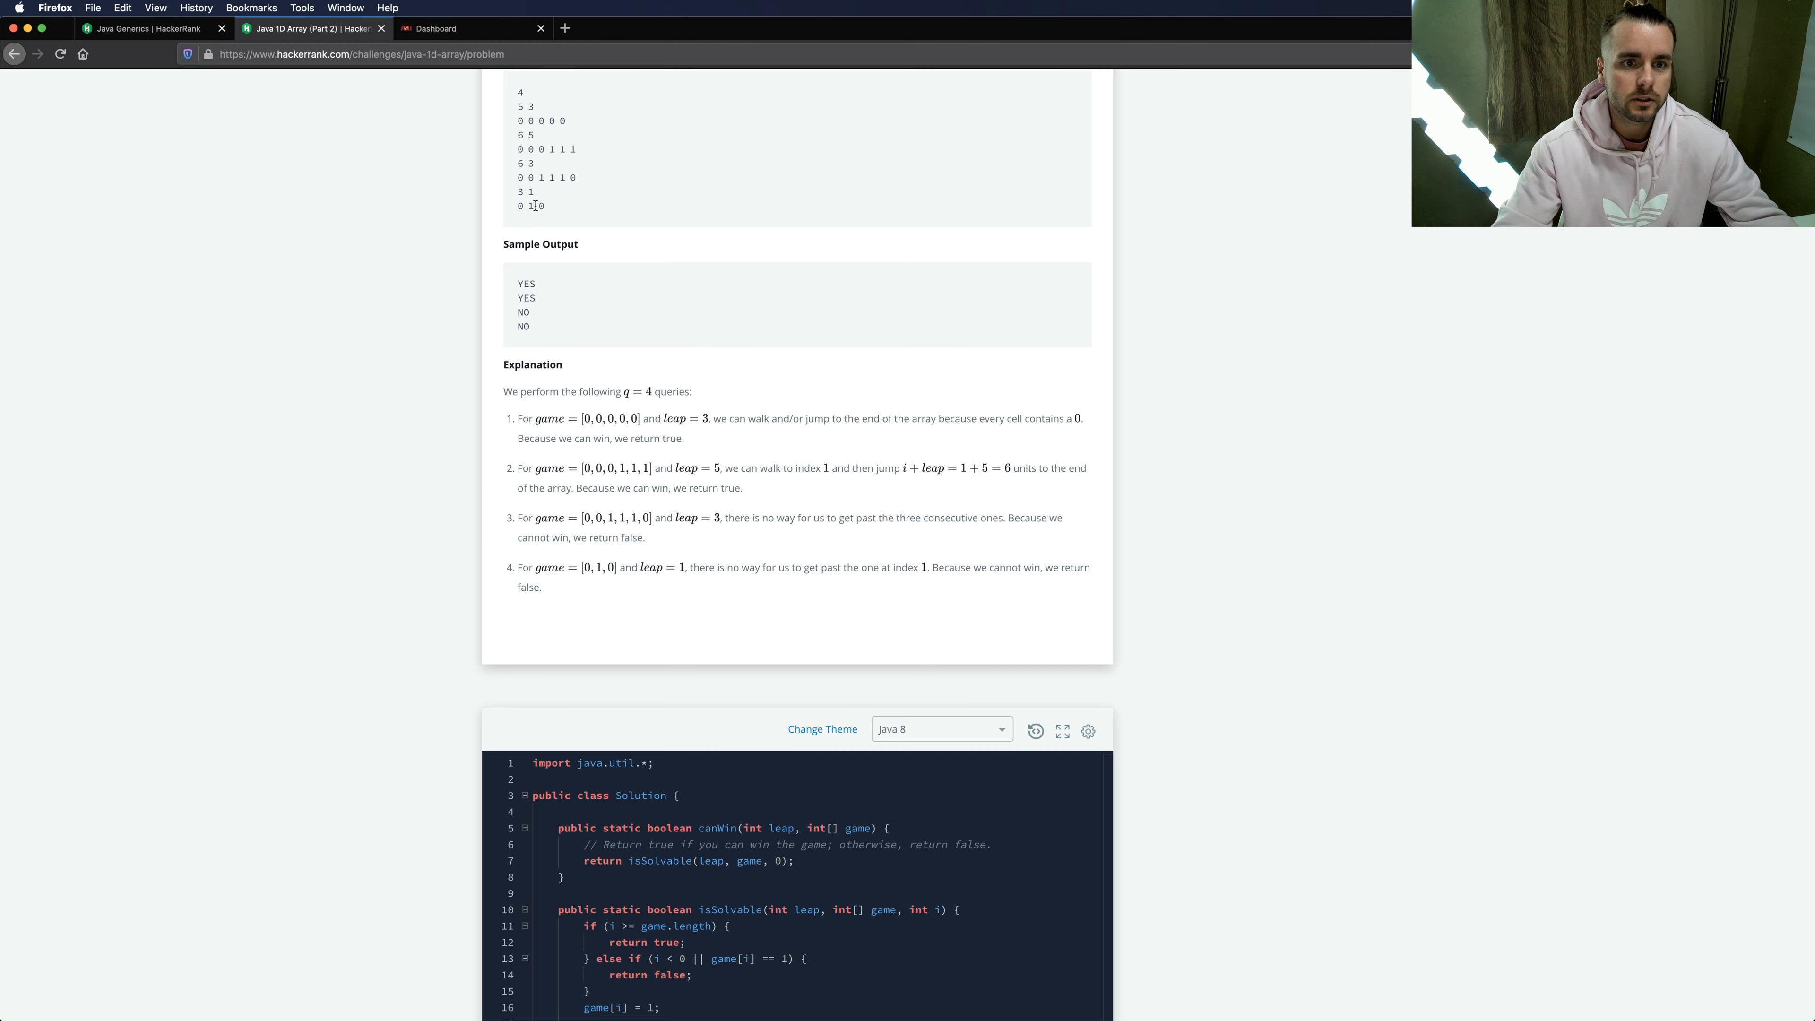
{"action": "scroll", "scroll_direction": "down", "scroll_amount": 3}
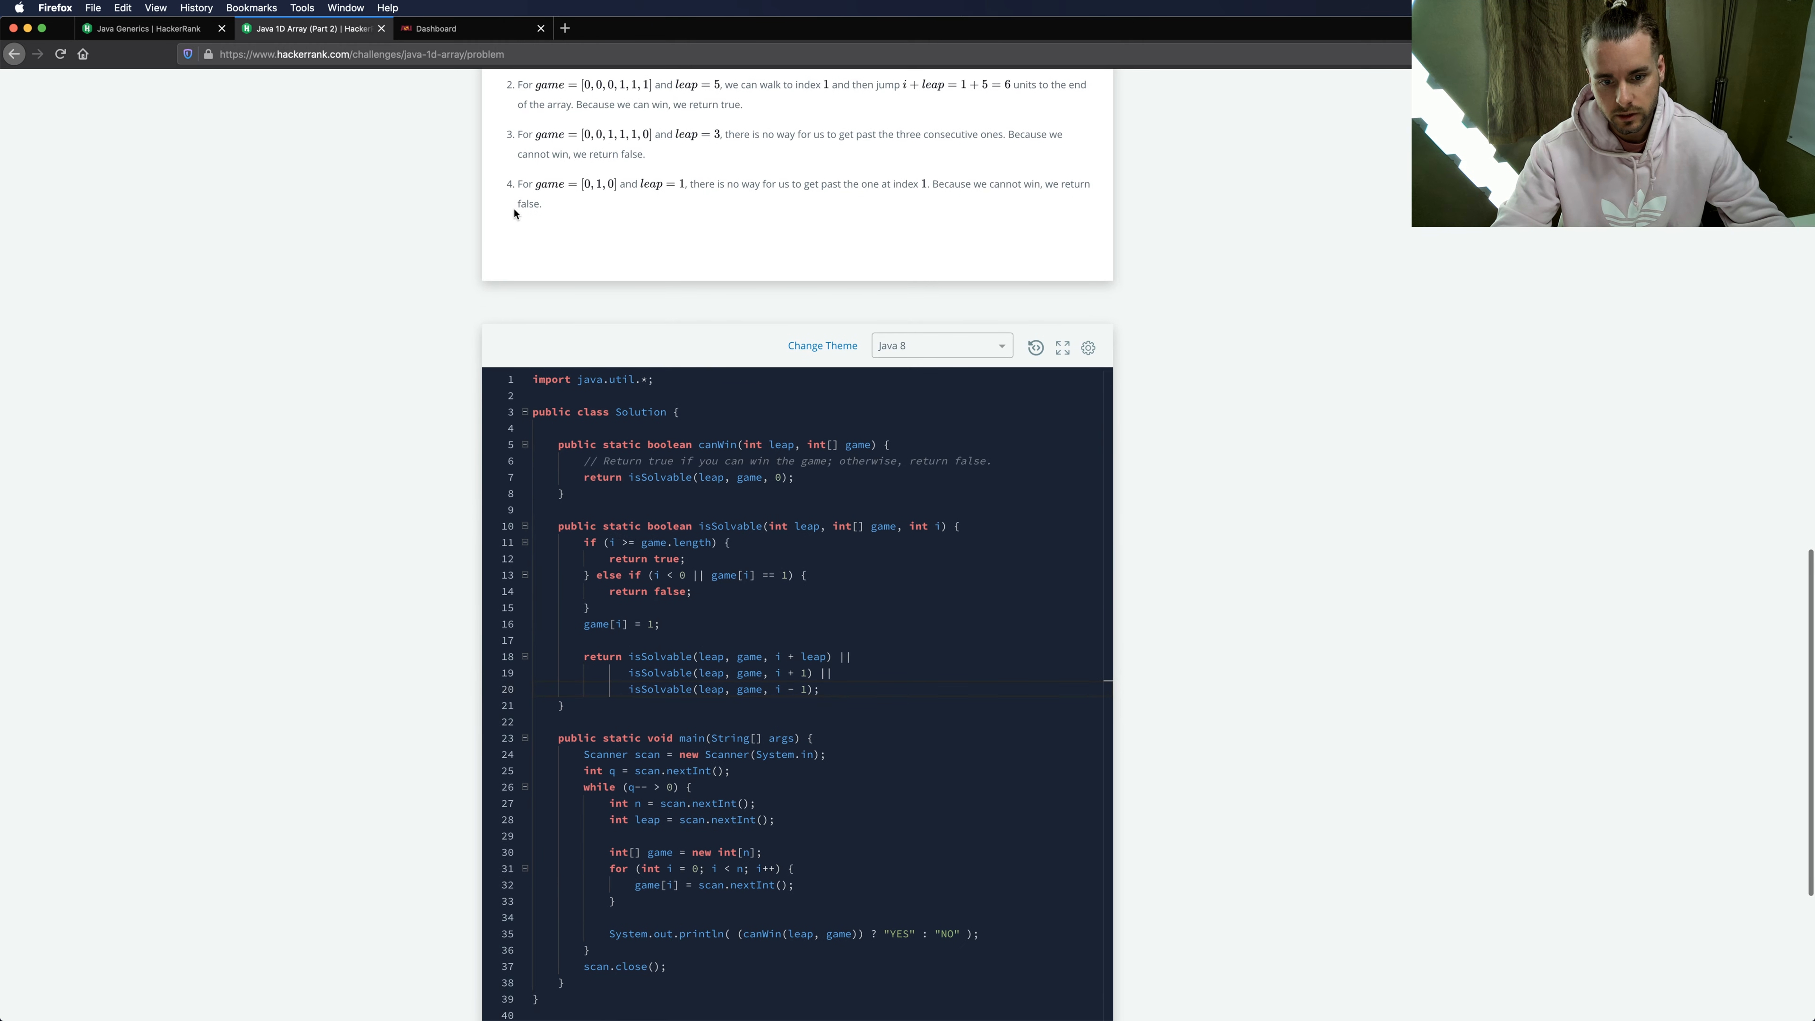